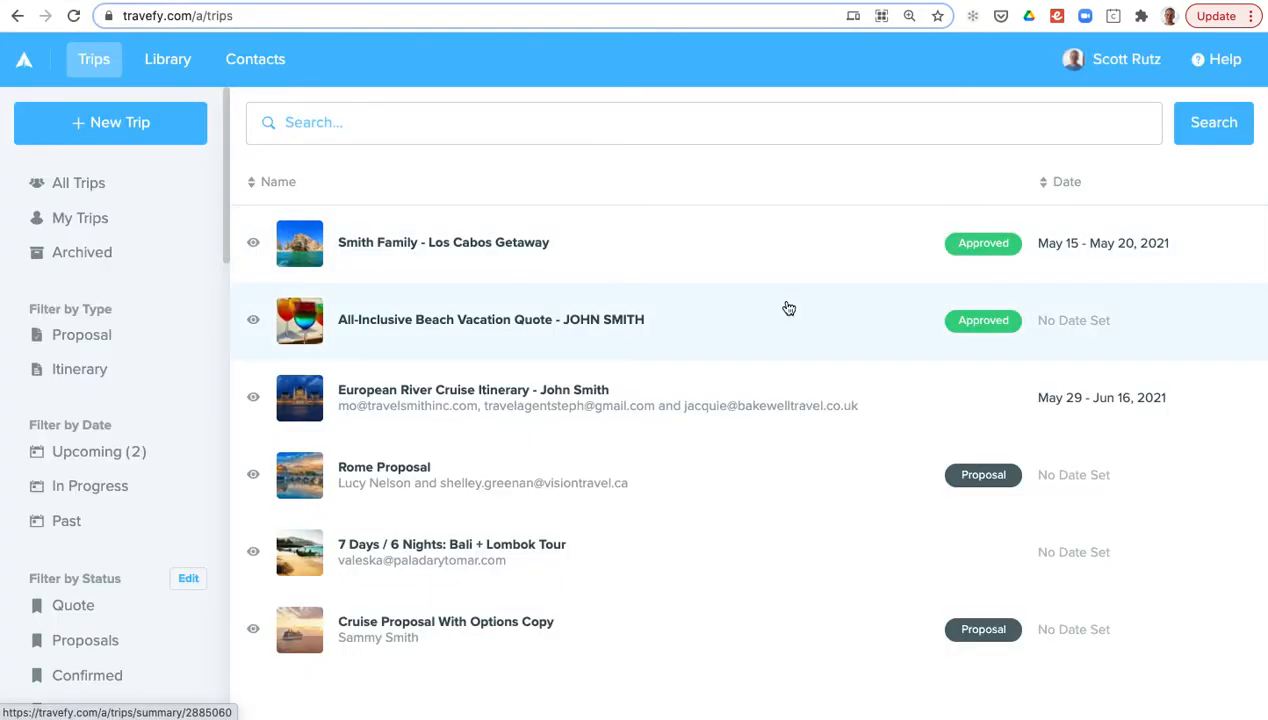
pyautogui.moveTo(1128, 48)
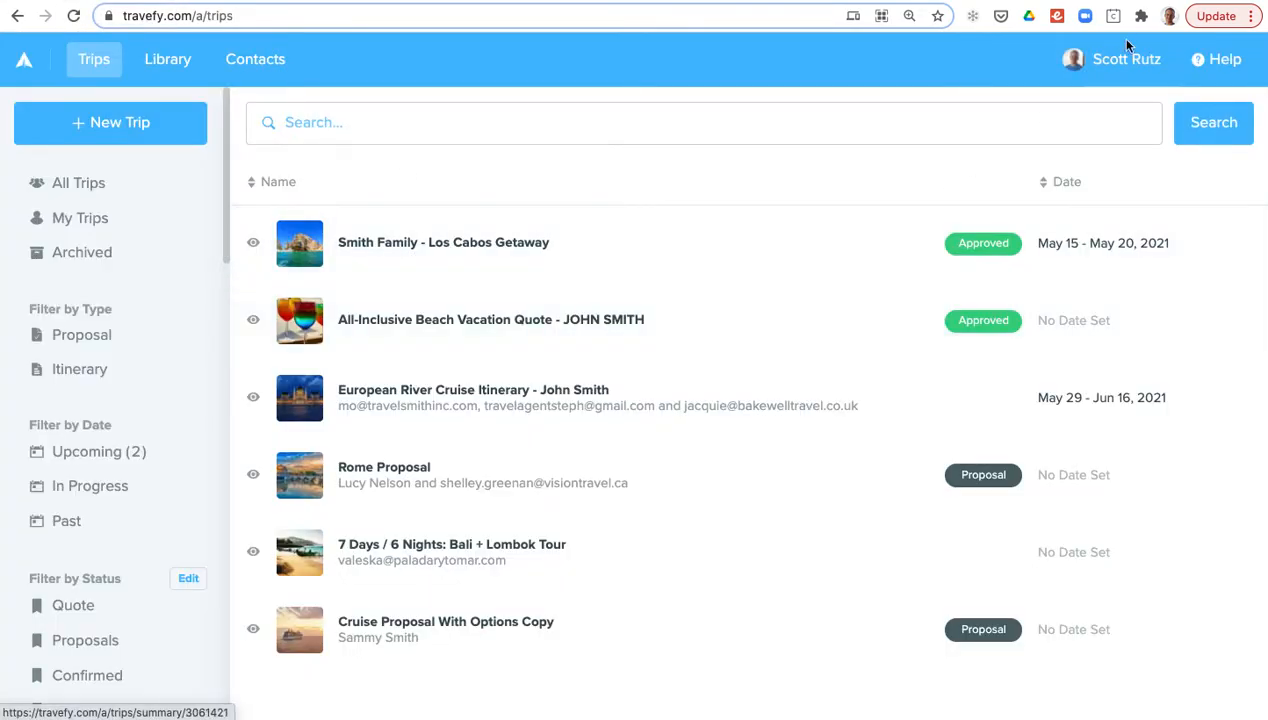
# View the advisor profile page, then return to the trips list.
pyautogui.click(1126, 58)
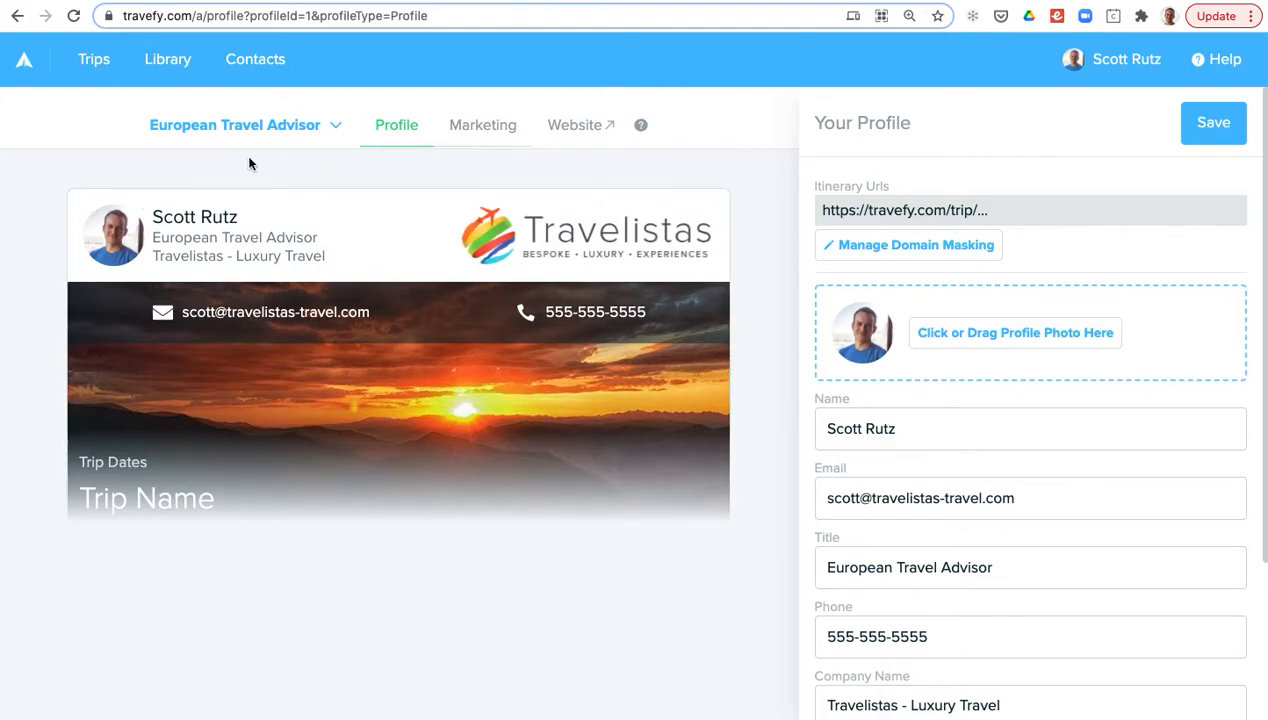
pyautogui.click(92, 60)
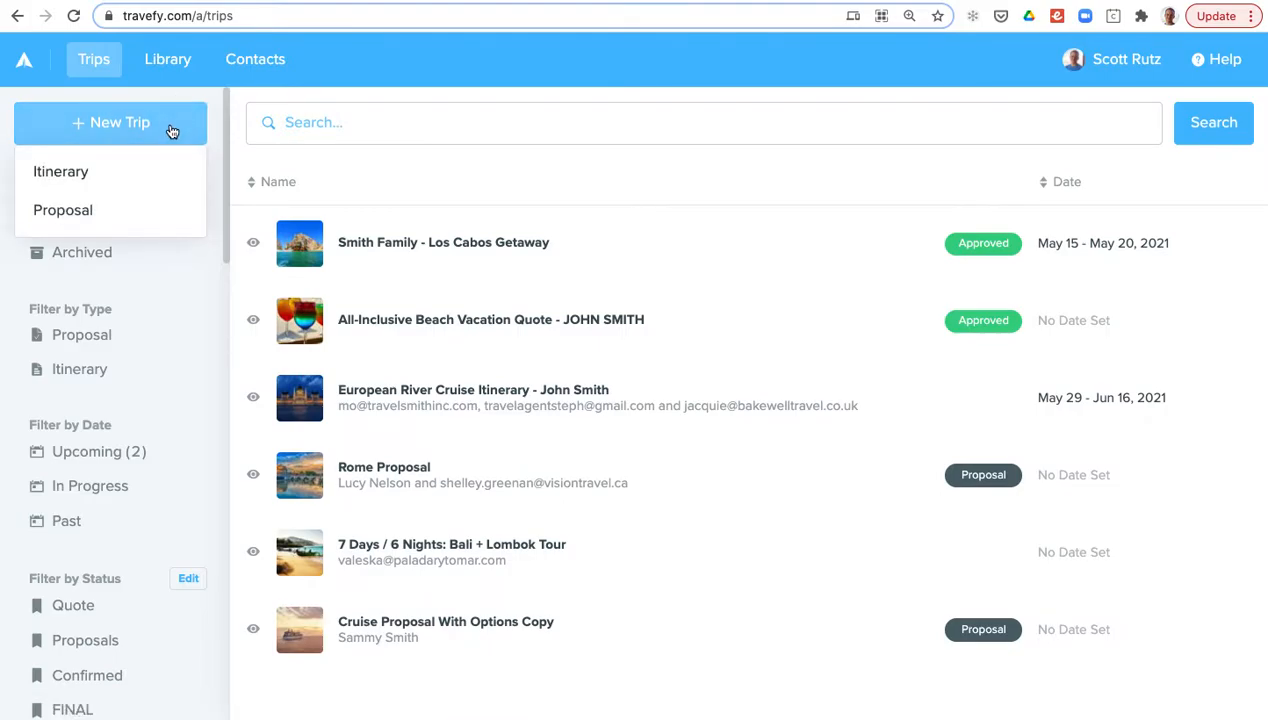
pyautogui.moveTo(132, 216)
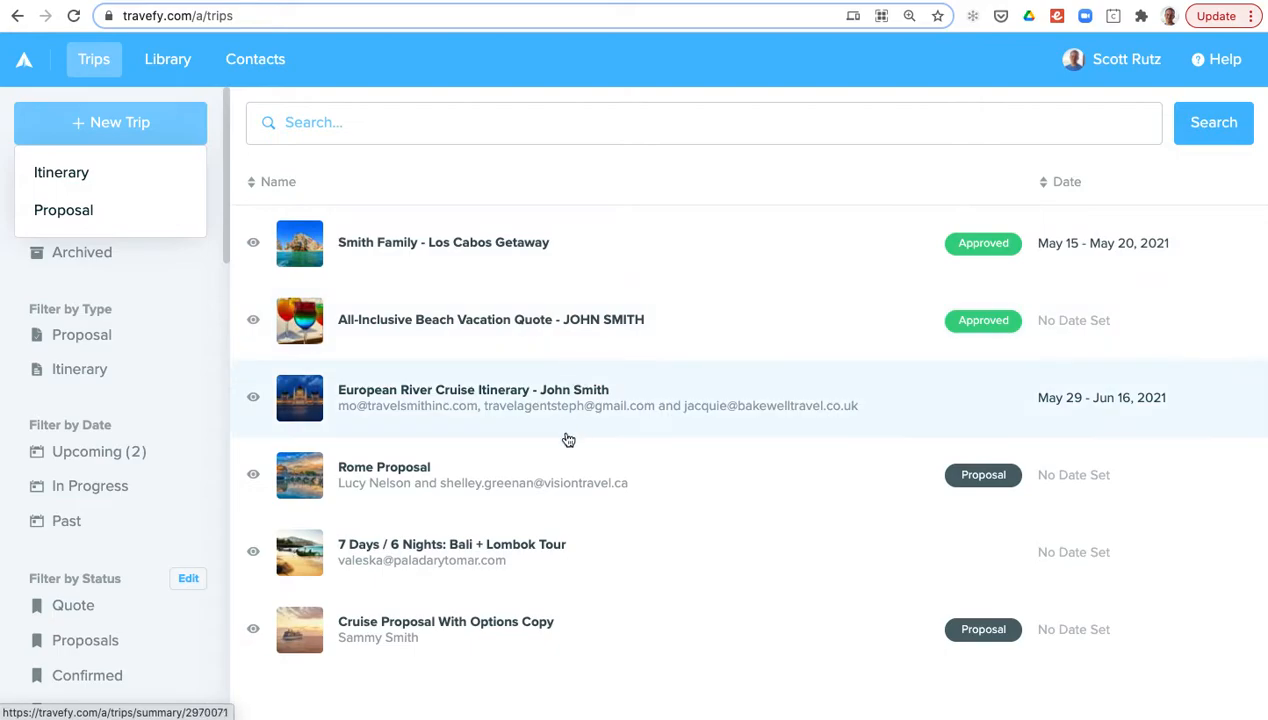
# Preview the Rome Proposal from the client's side and browse its hotels.
pyautogui.click(384, 468)
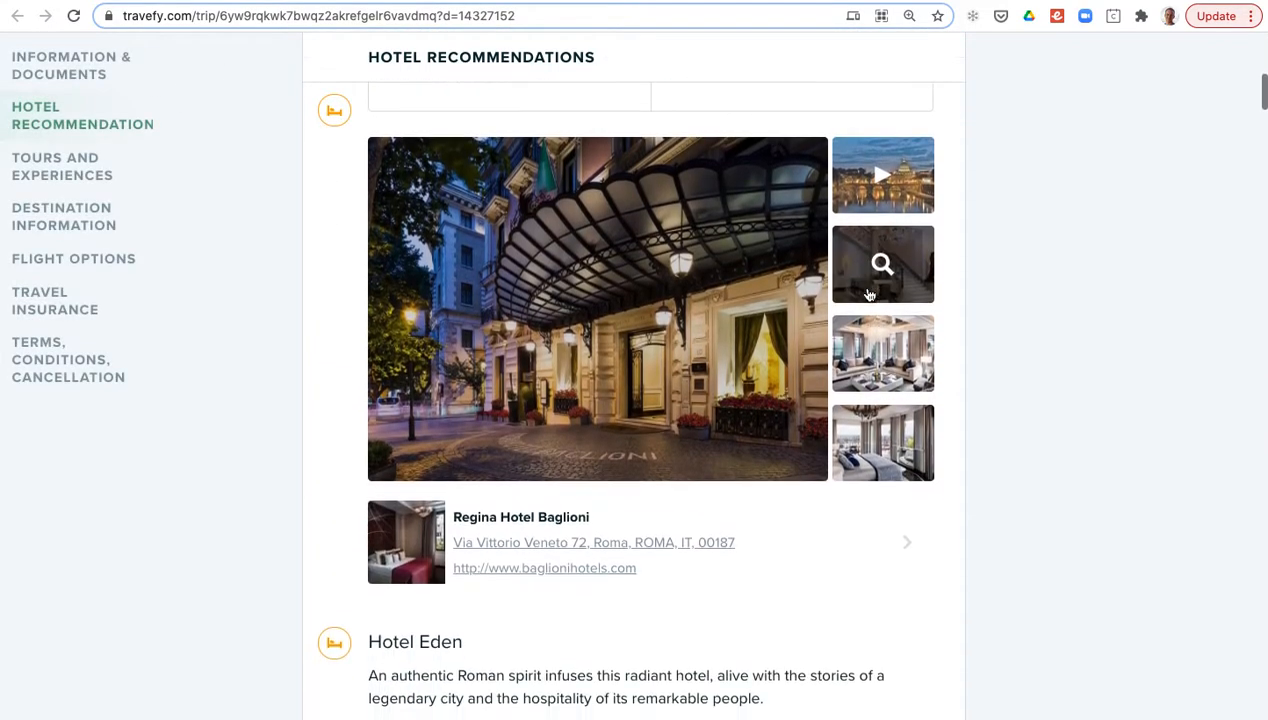
pyautogui.scroll(-3)
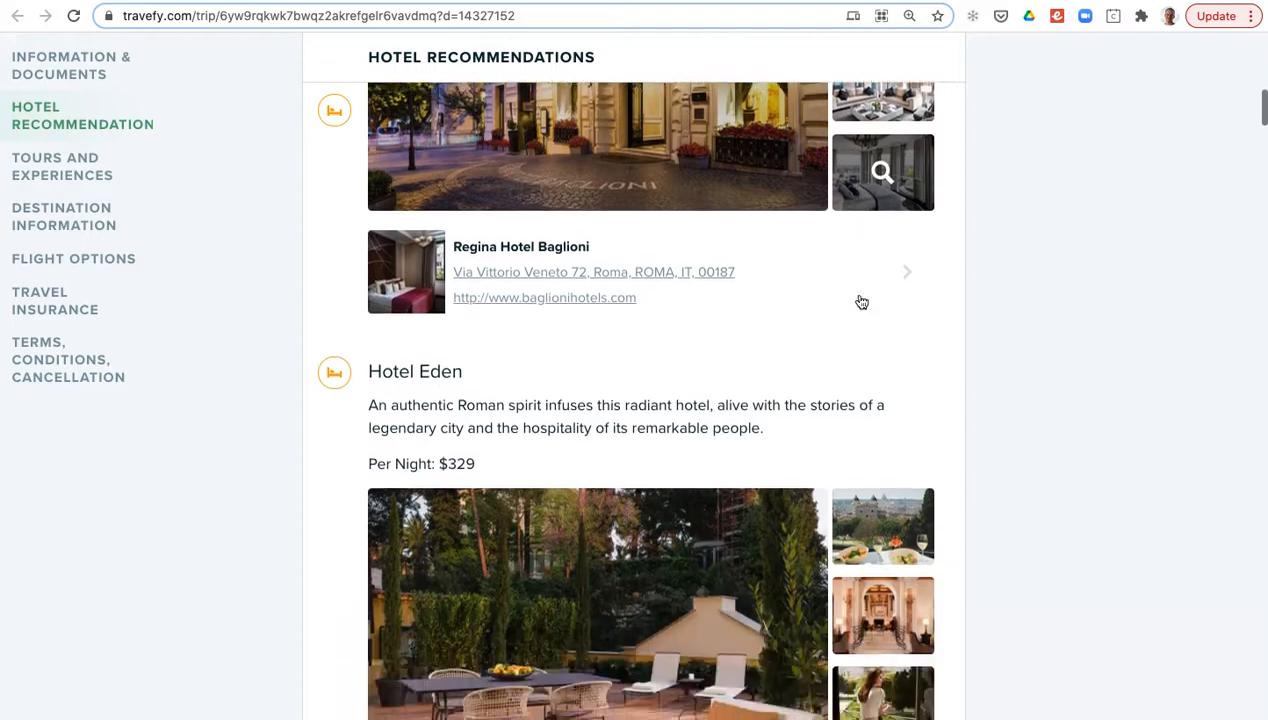
pyautogui.scroll(-3)
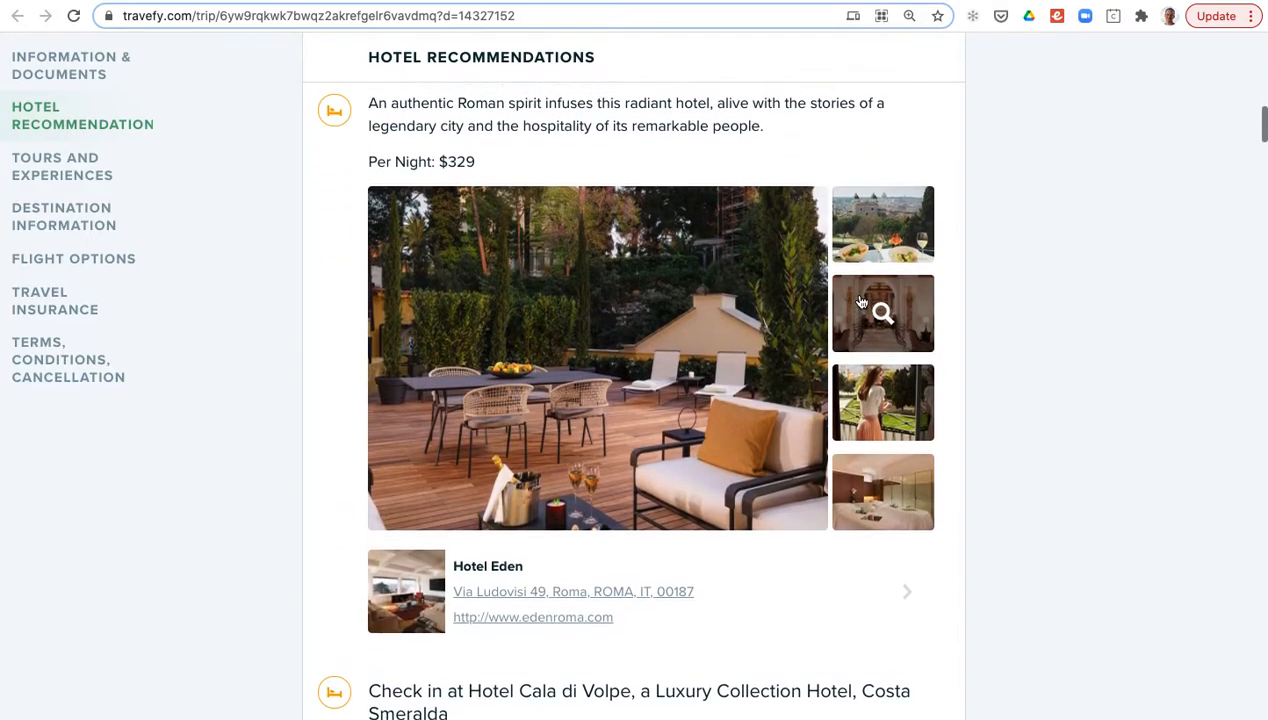
pyautogui.scroll(-3)
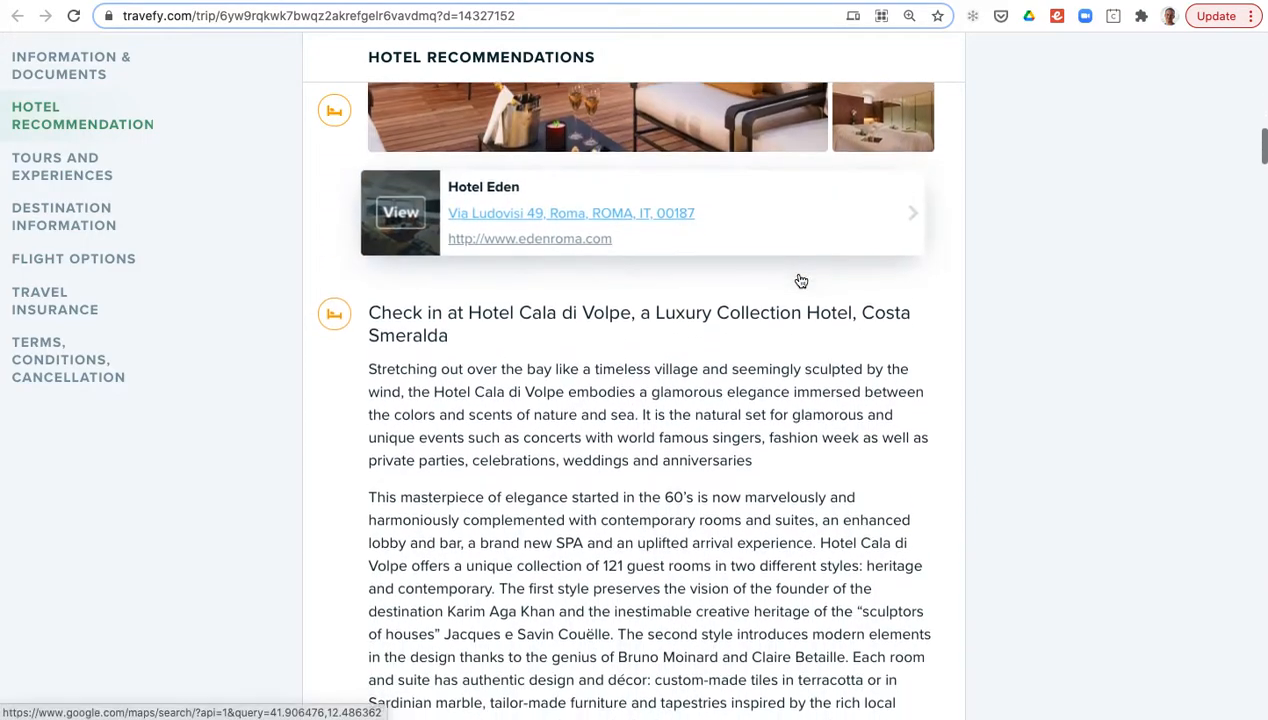
pyautogui.scroll(3)
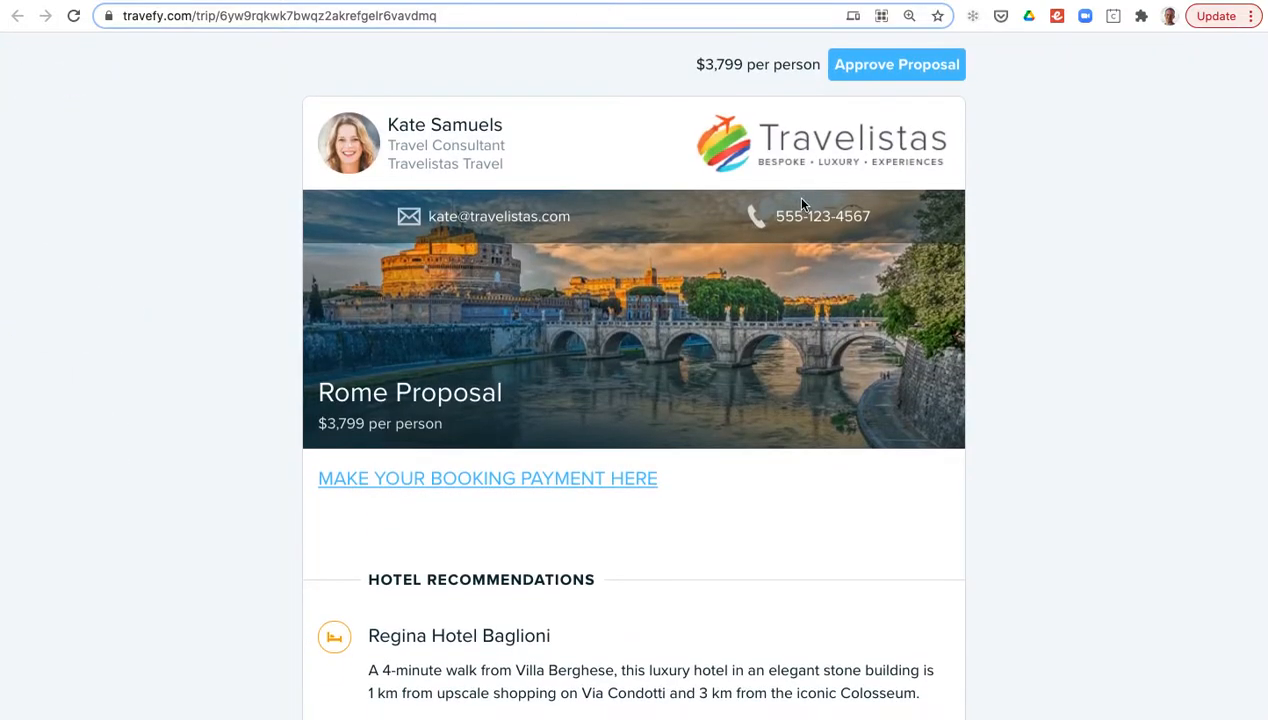
pyautogui.moveTo(896, 64)
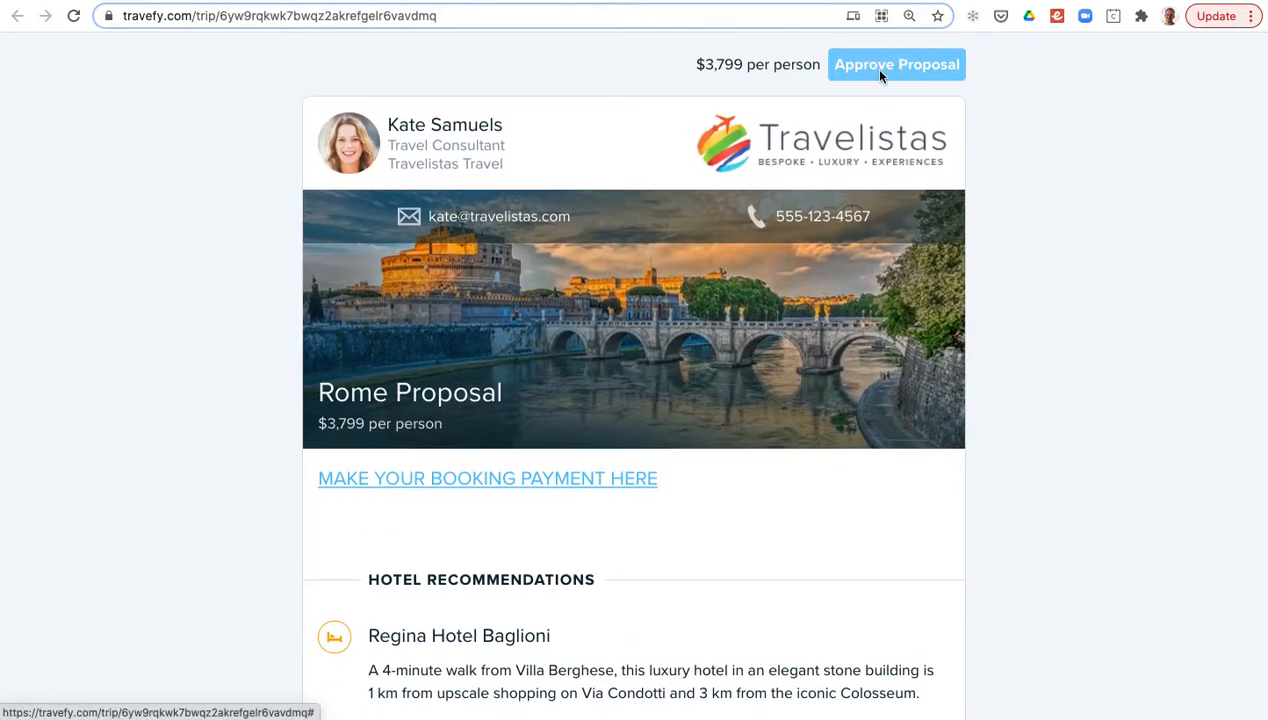
# Bring up the Approve Proposal form, cancel it, and return to the trips list.
pyautogui.click(896, 64)
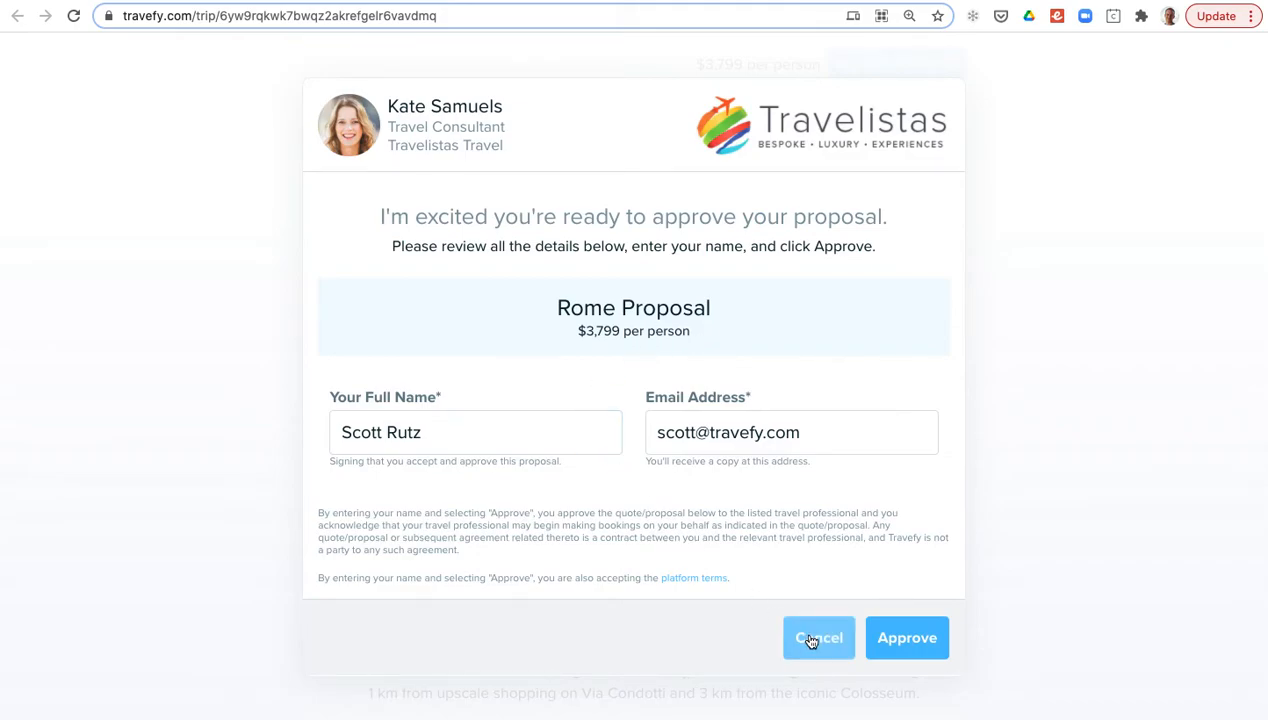
pyautogui.click(818, 638)
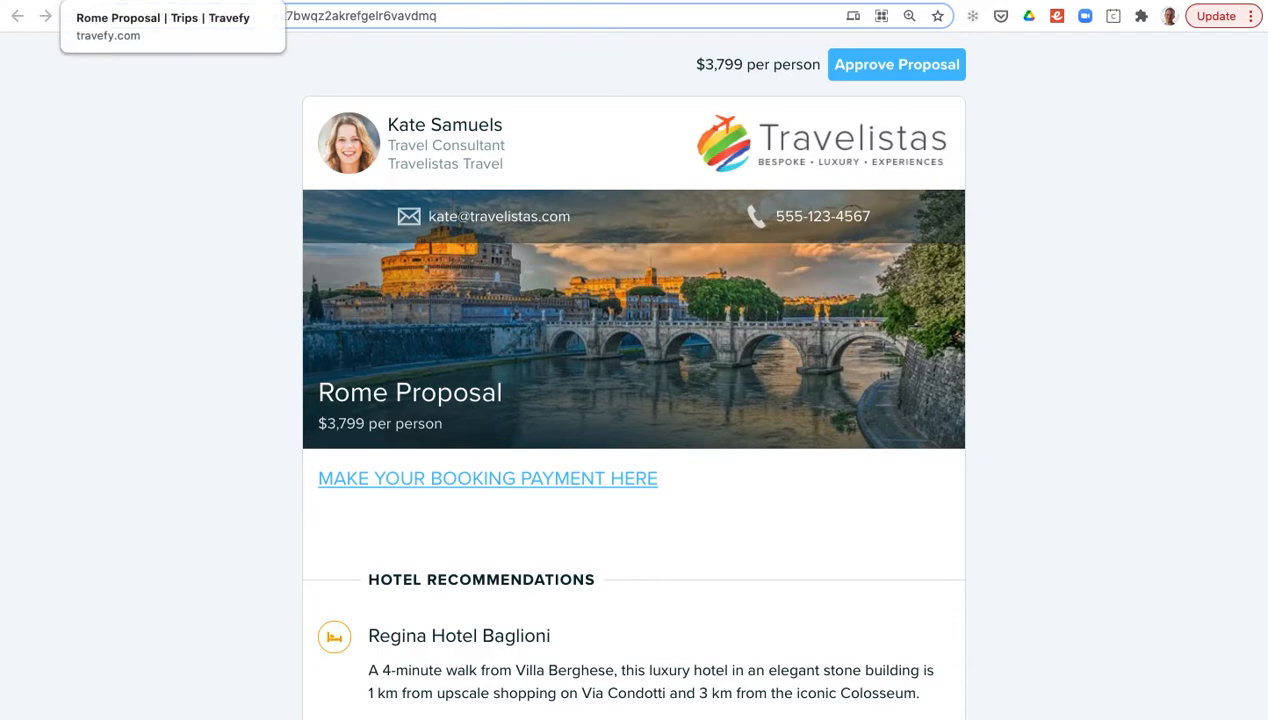
pyautogui.click(16, 16)
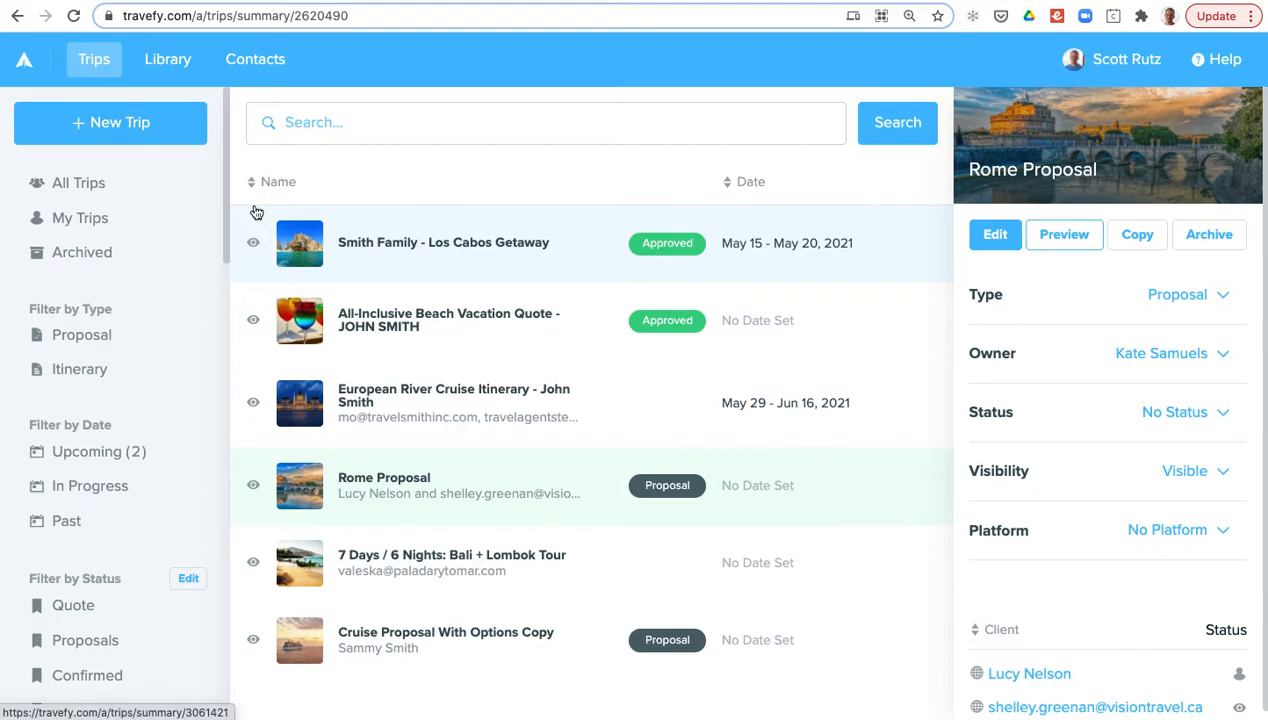
pyautogui.moveTo(432, 252)
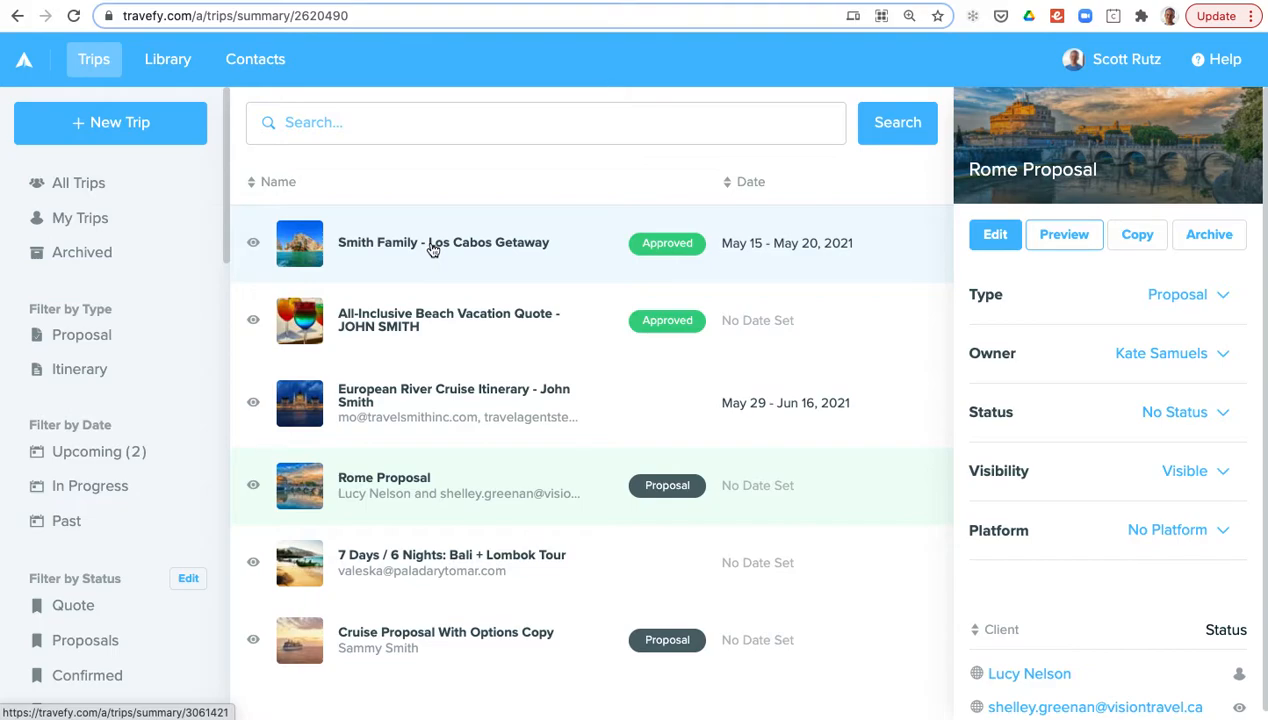
# Open the Smith Family - Los Cabos Getaway trip details and start editing its itinerary.
pyautogui.click(444, 242)
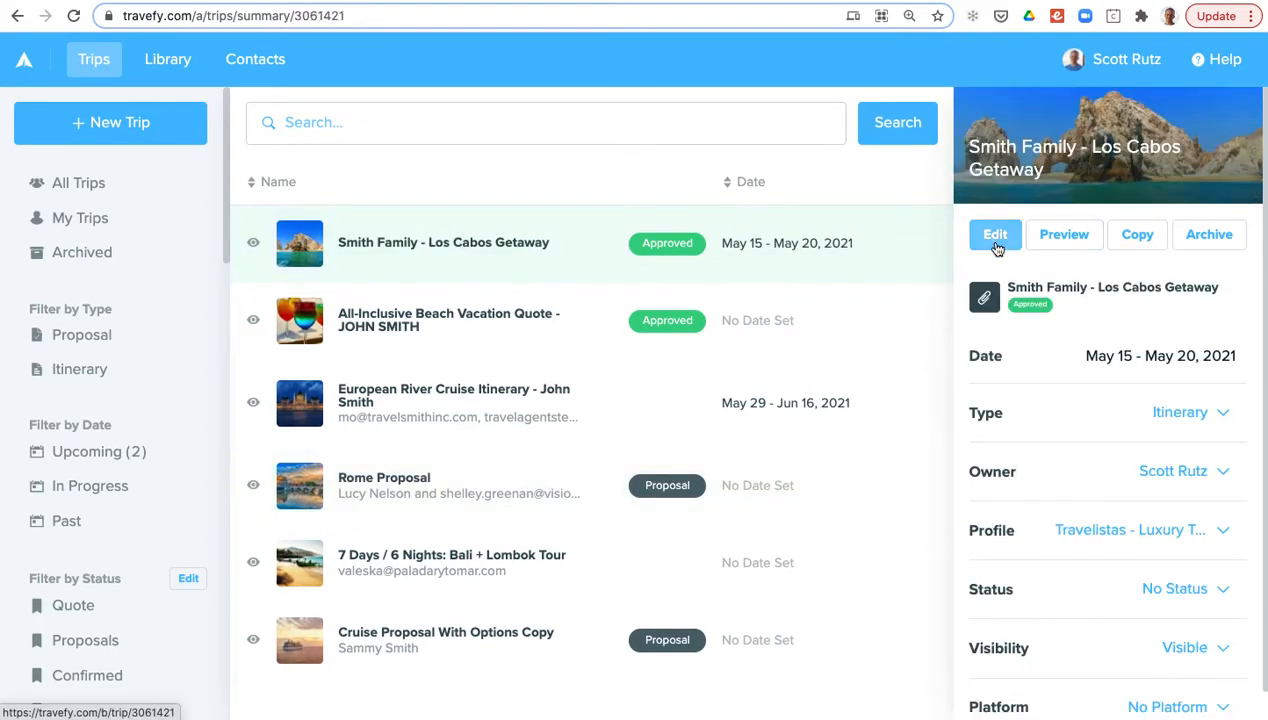
pyautogui.click(994, 234)
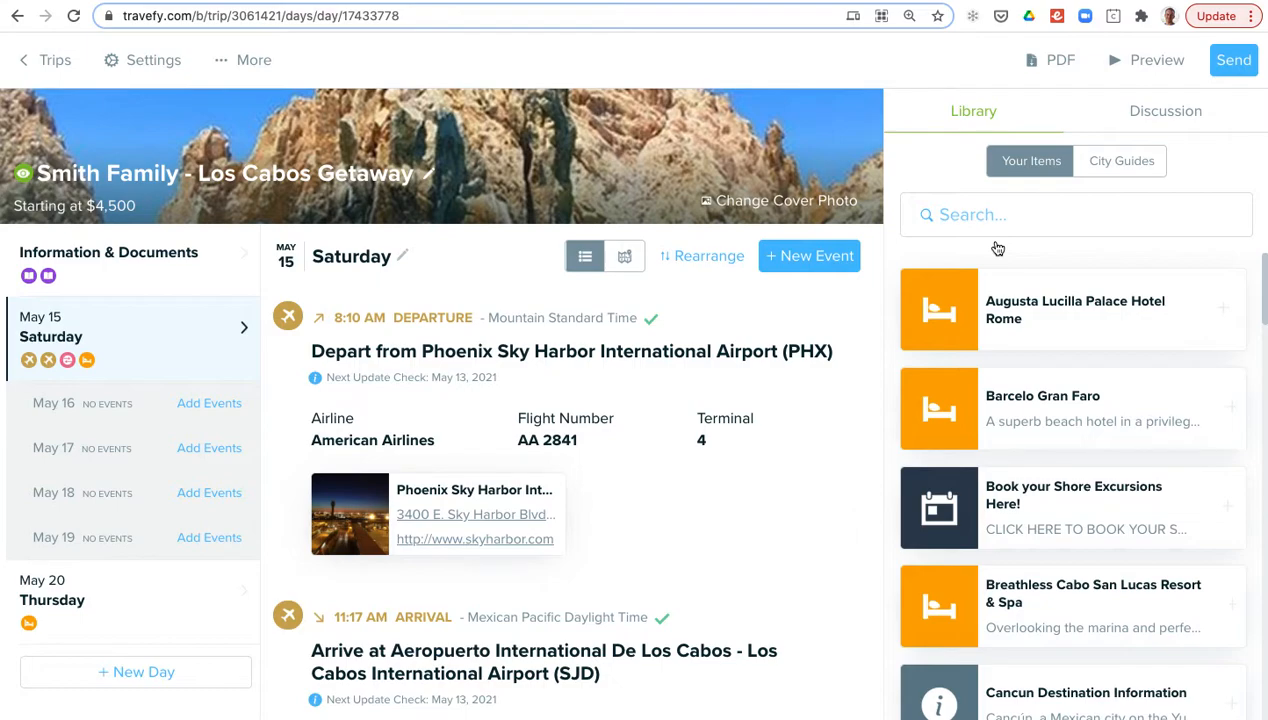
pyautogui.moveTo(1020, 266)
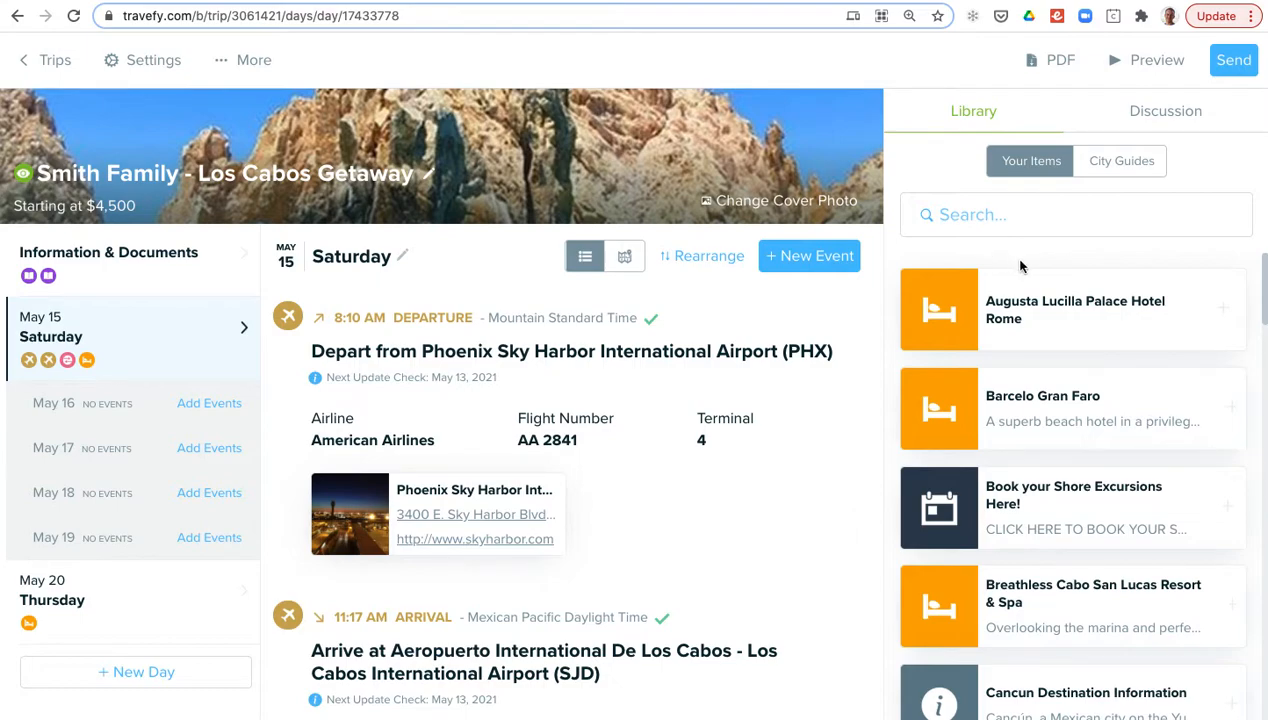
pyautogui.moveTo(876, 250)
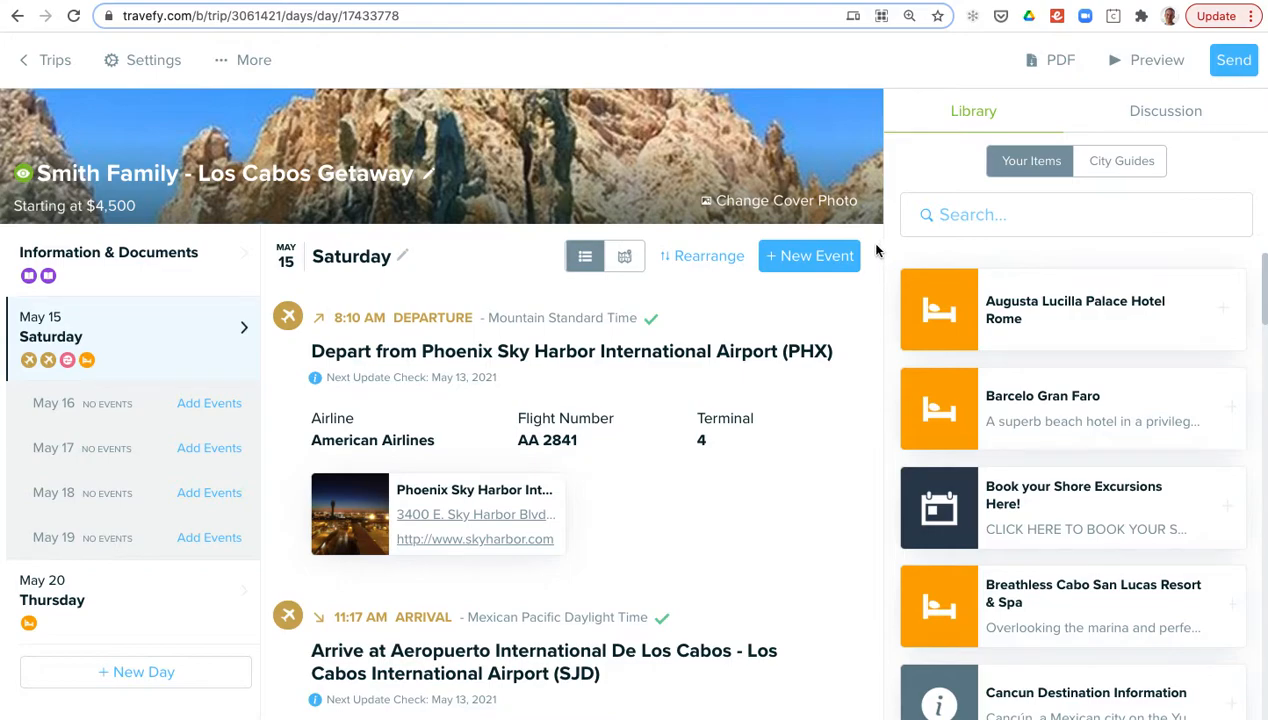
pyautogui.moveTo(224, 202)
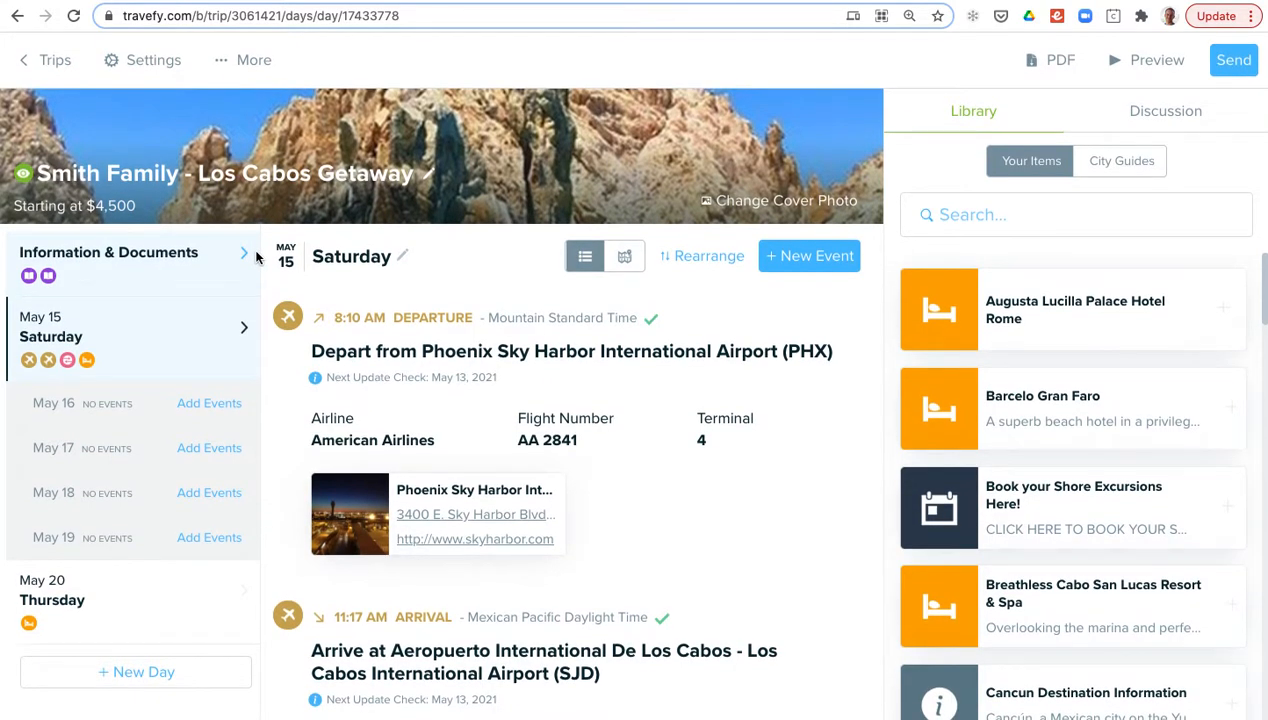
pyautogui.click(142, 60)
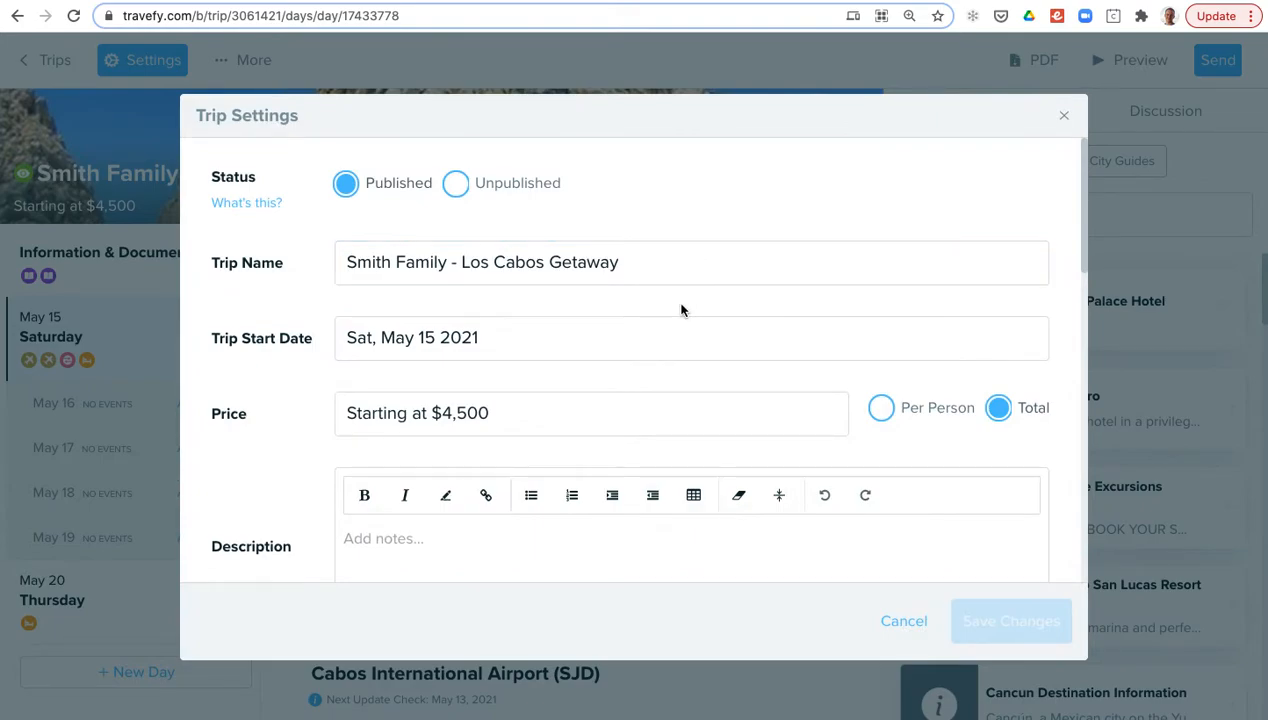
pyautogui.scroll(-3)
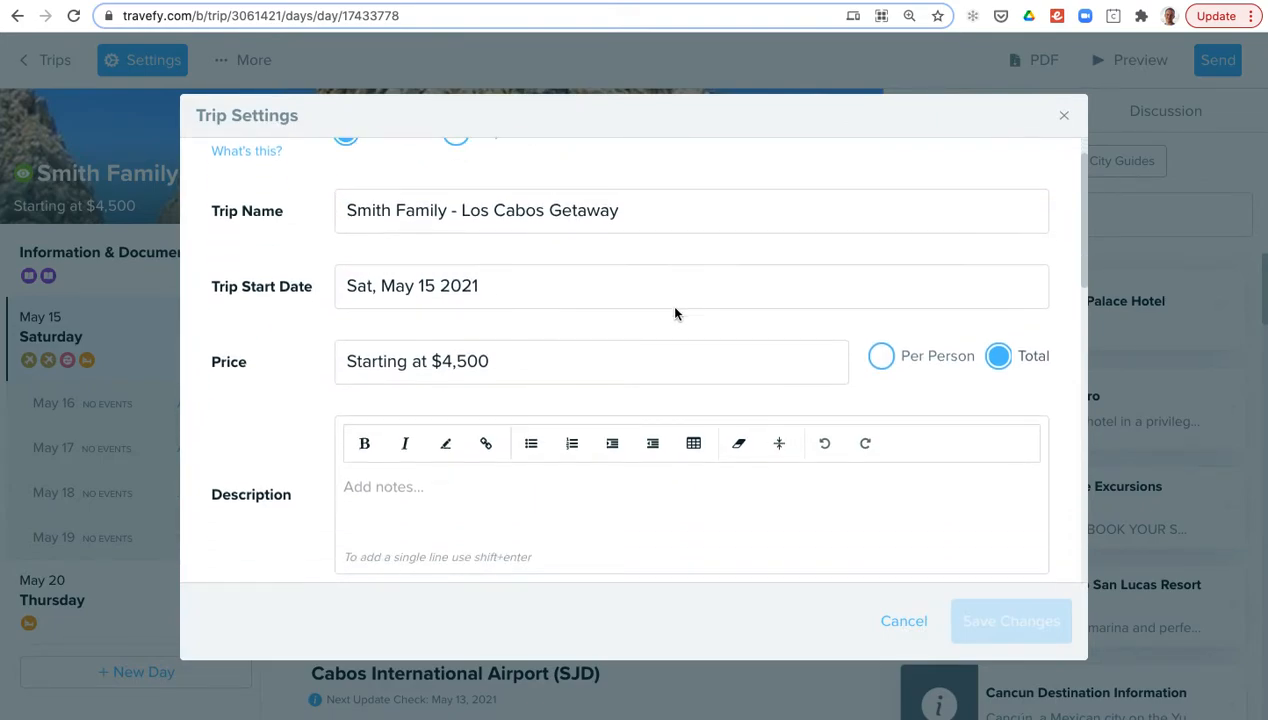
pyautogui.scroll(3)
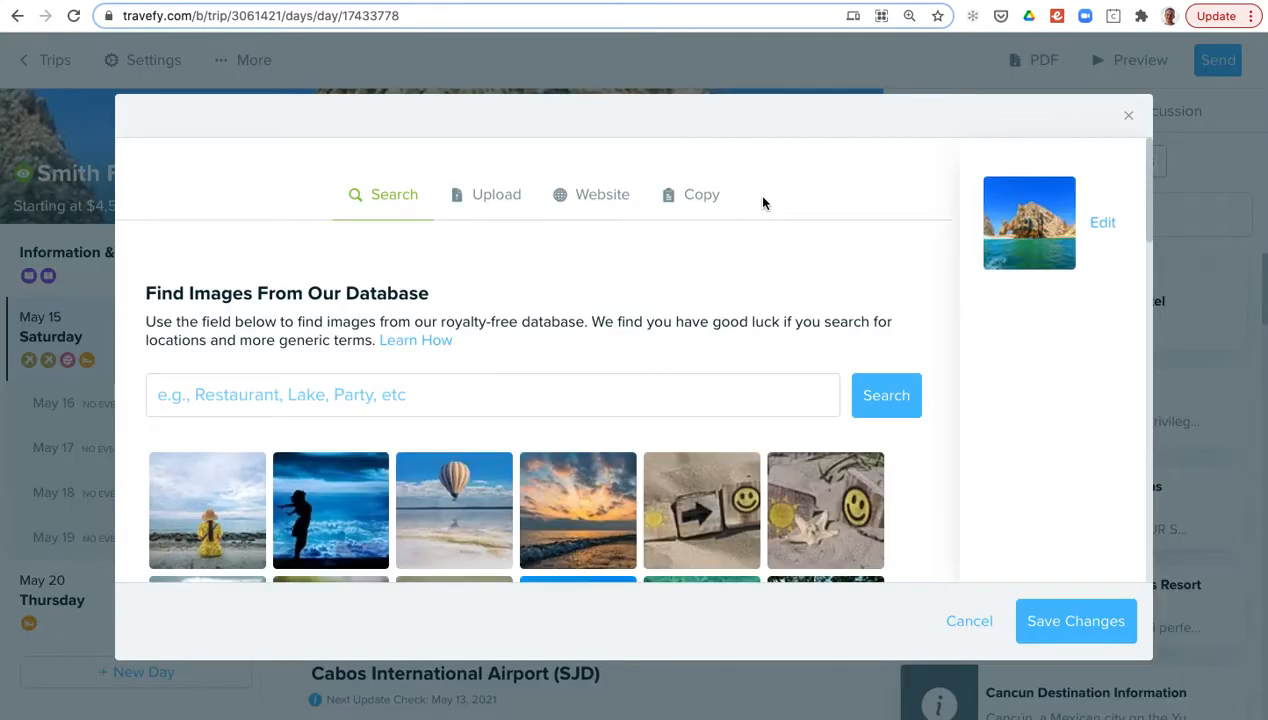
pyautogui.write('mexico beach')
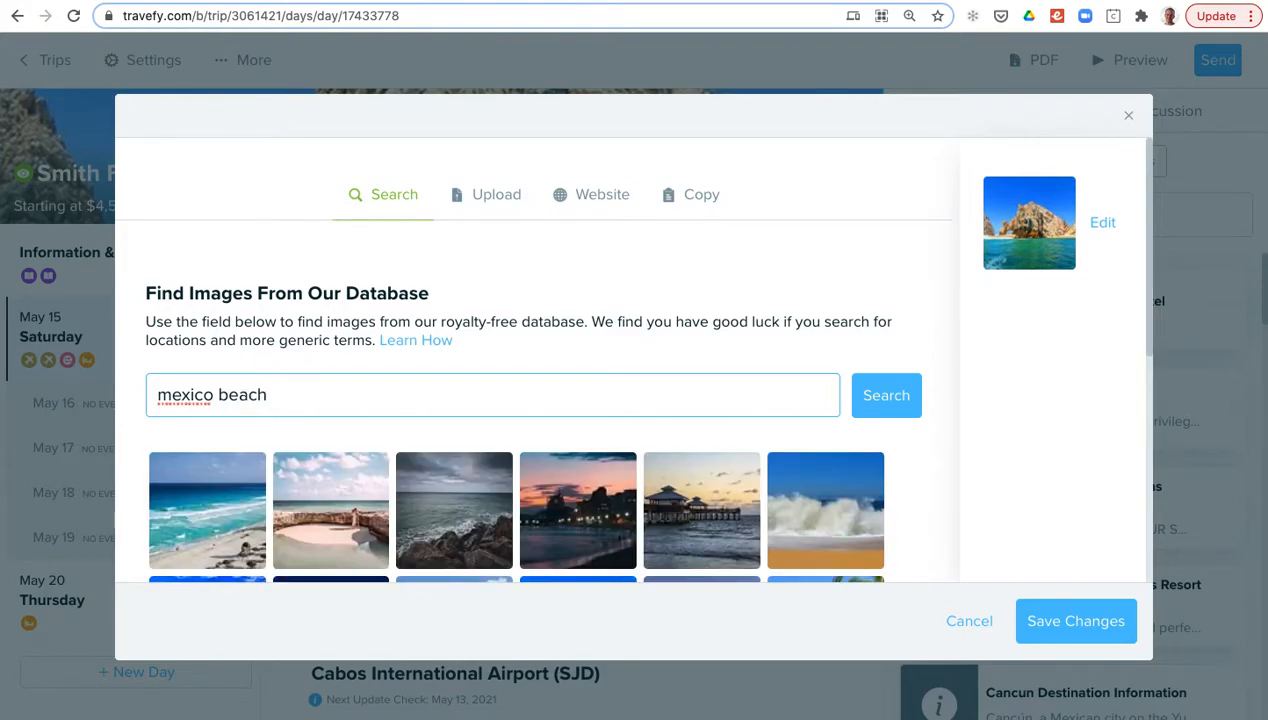
pyautogui.scroll(-3)
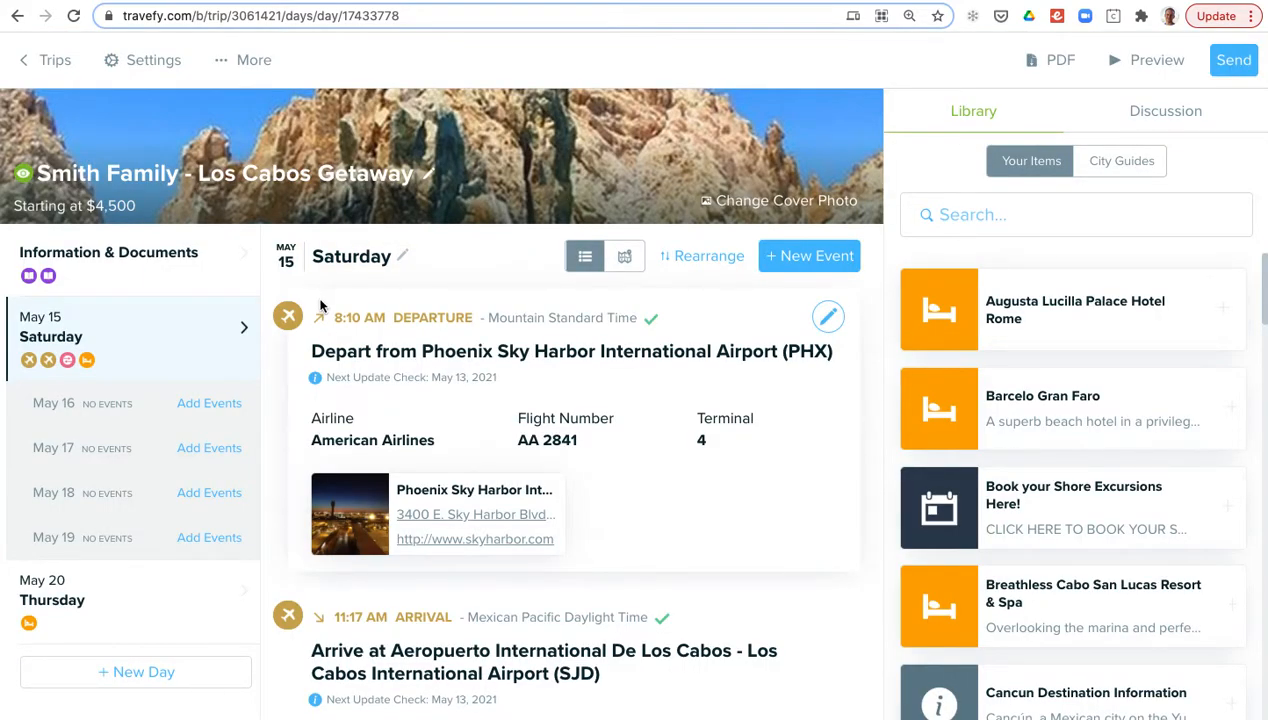
pyautogui.moveTo(540, 418)
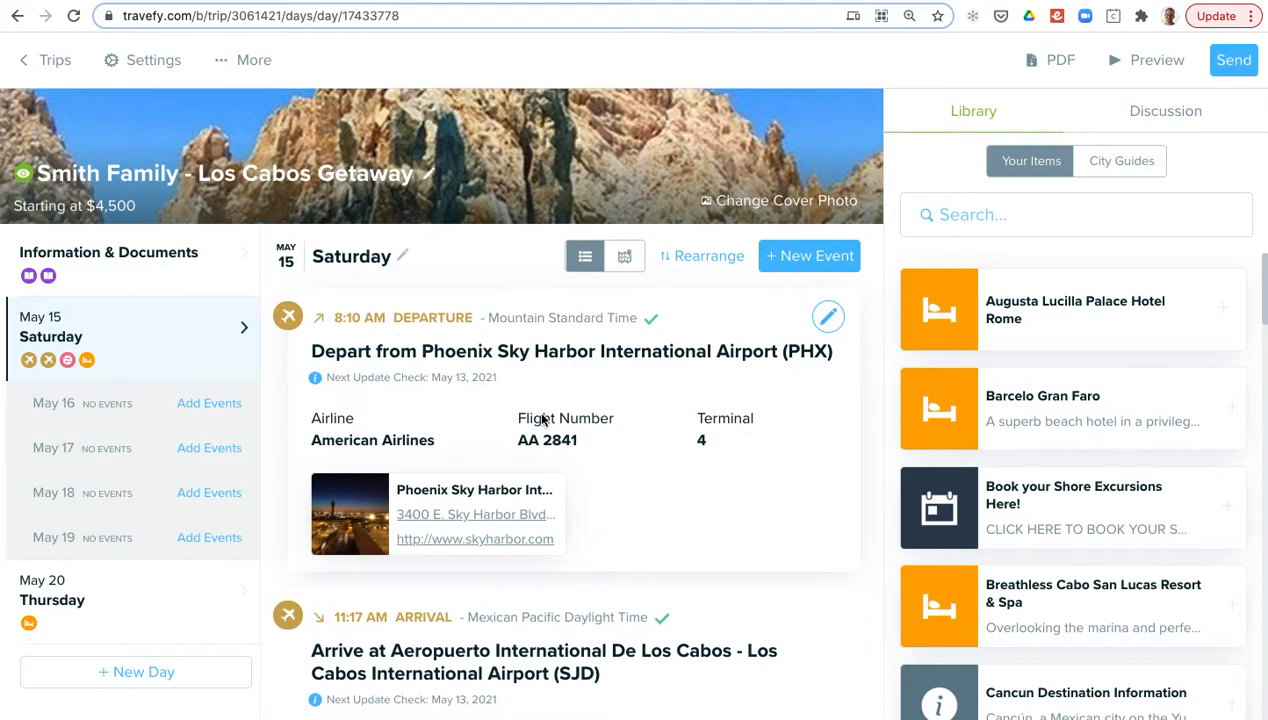
# Start a new Lodging event on Saturday, May 15 from the New Event list.
pyautogui.scroll(-3)
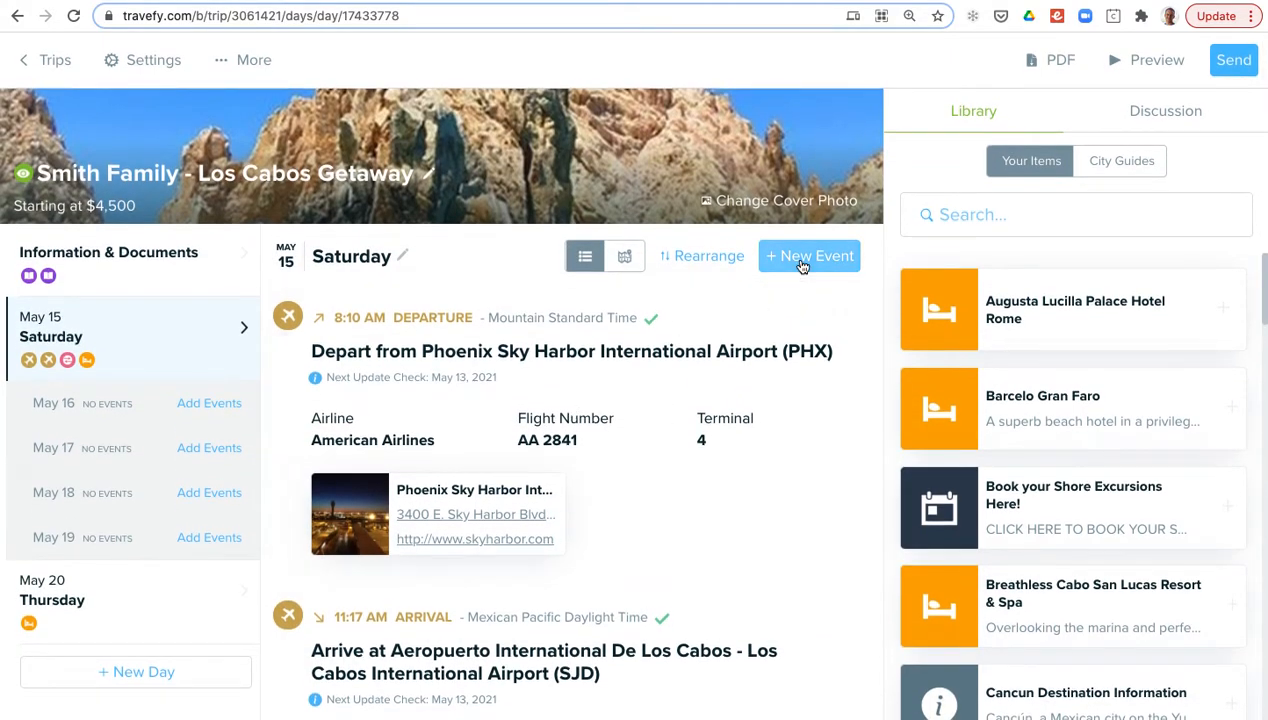
pyautogui.click(808, 256)
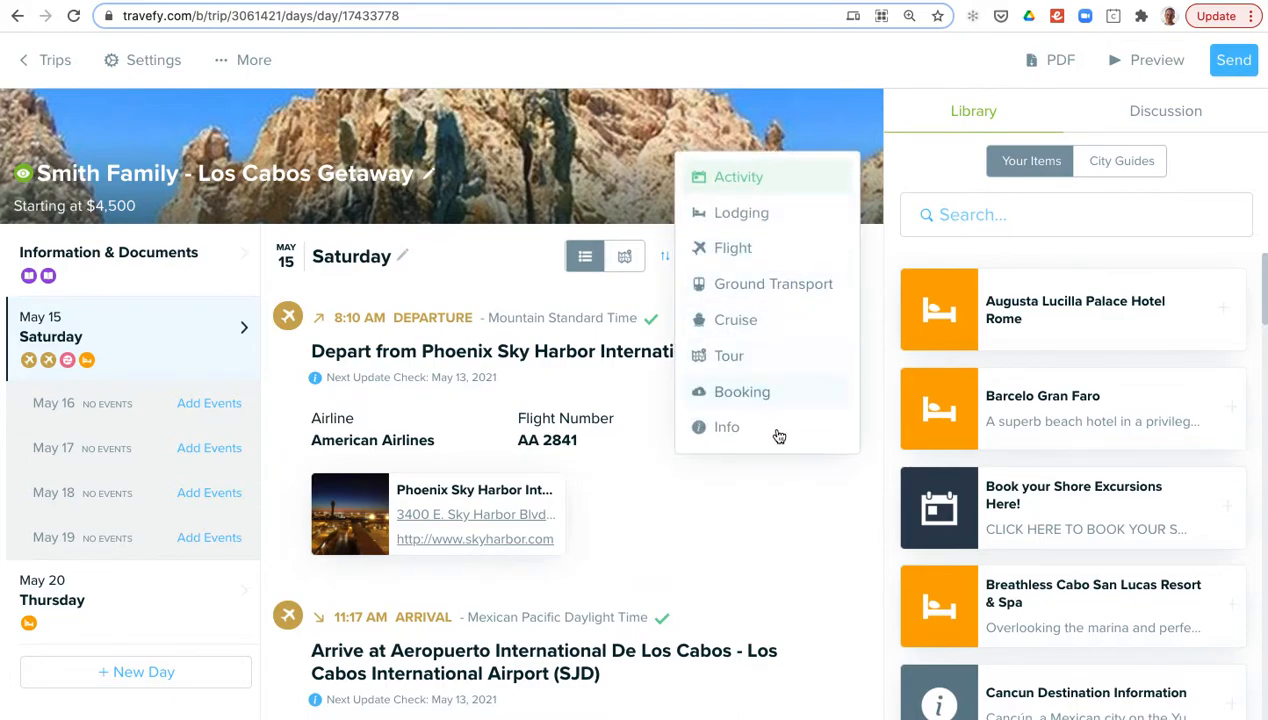
pyautogui.moveTo(808, 212)
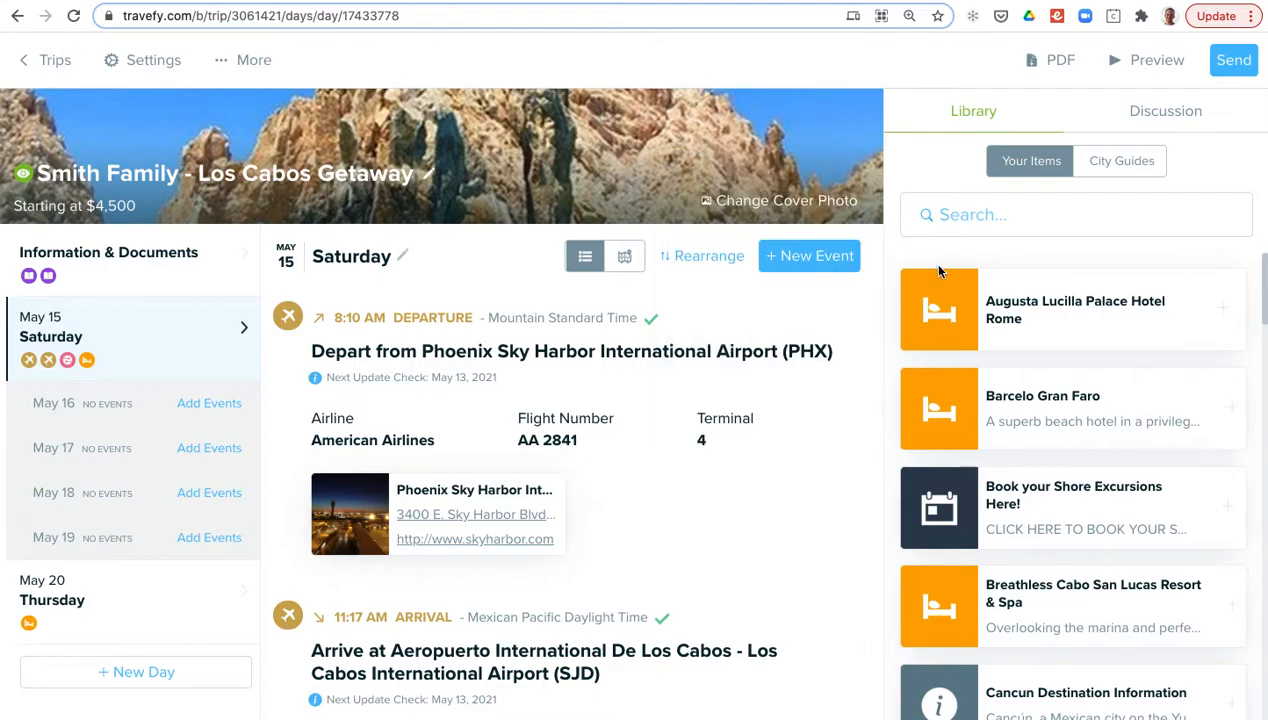
pyautogui.scroll(-3)
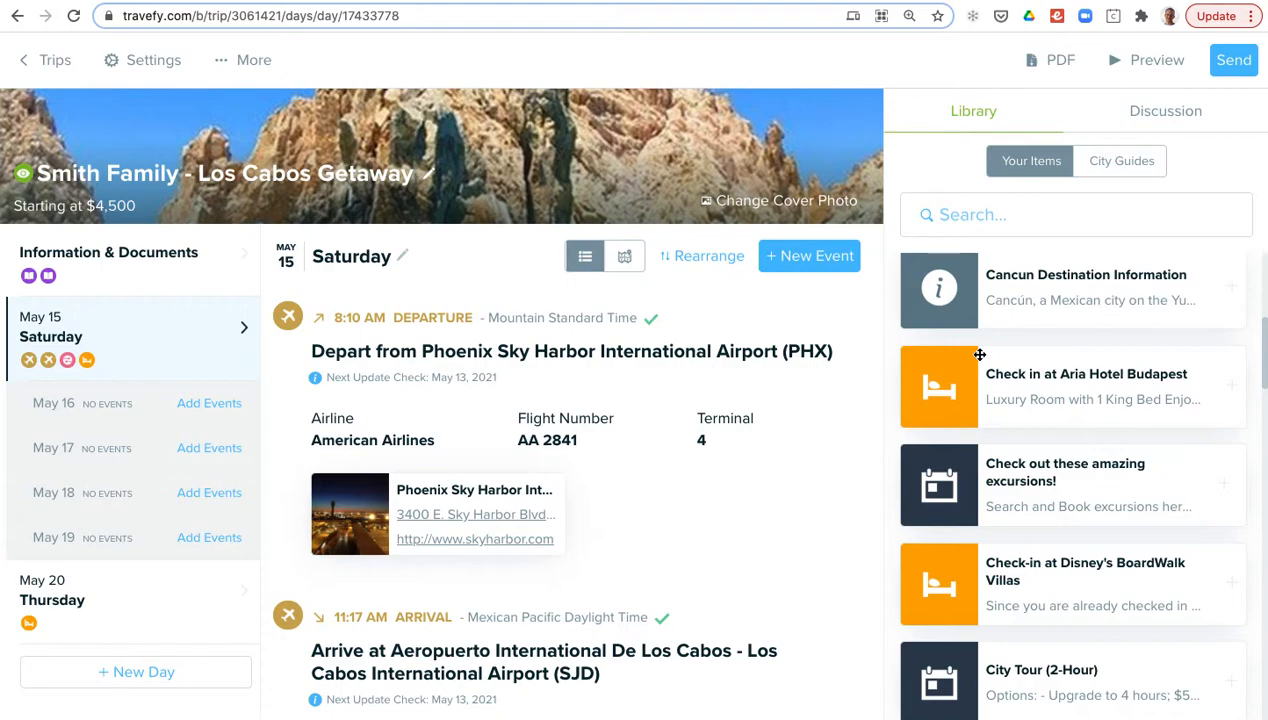
pyautogui.scroll(-3)
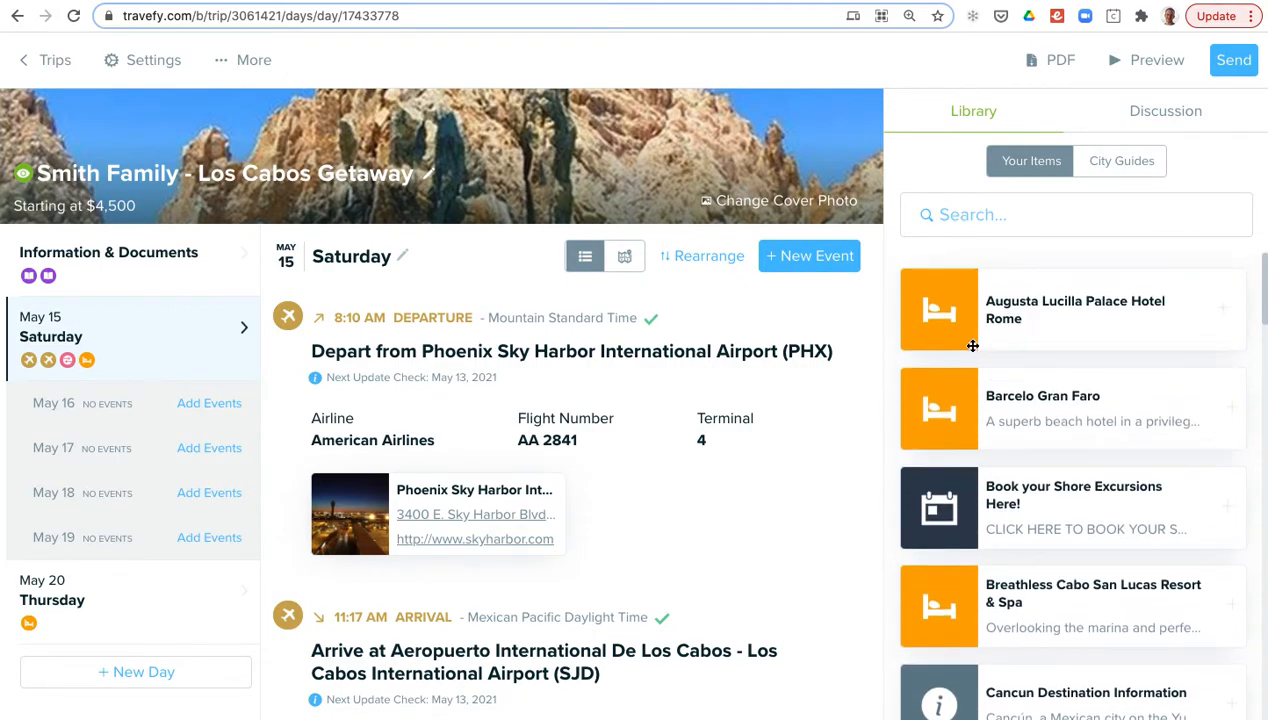
pyautogui.moveTo(828, 316)
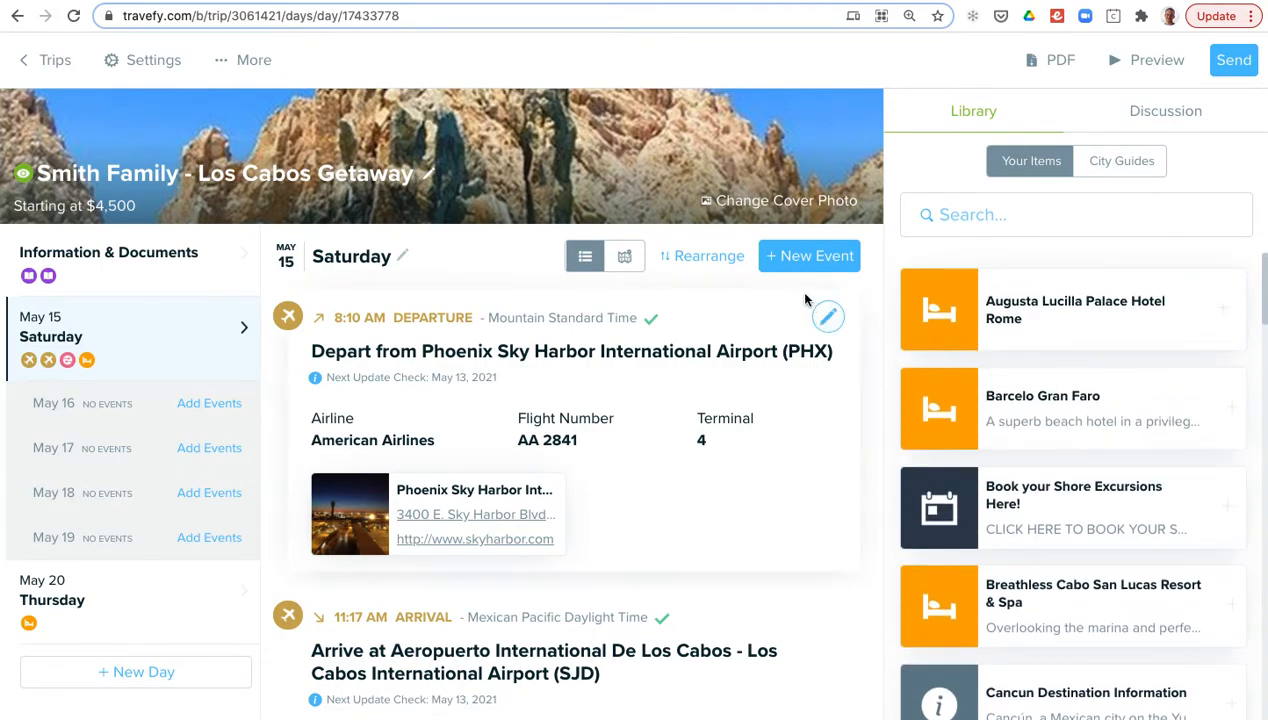
pyautogui.moveTo(802, 284)
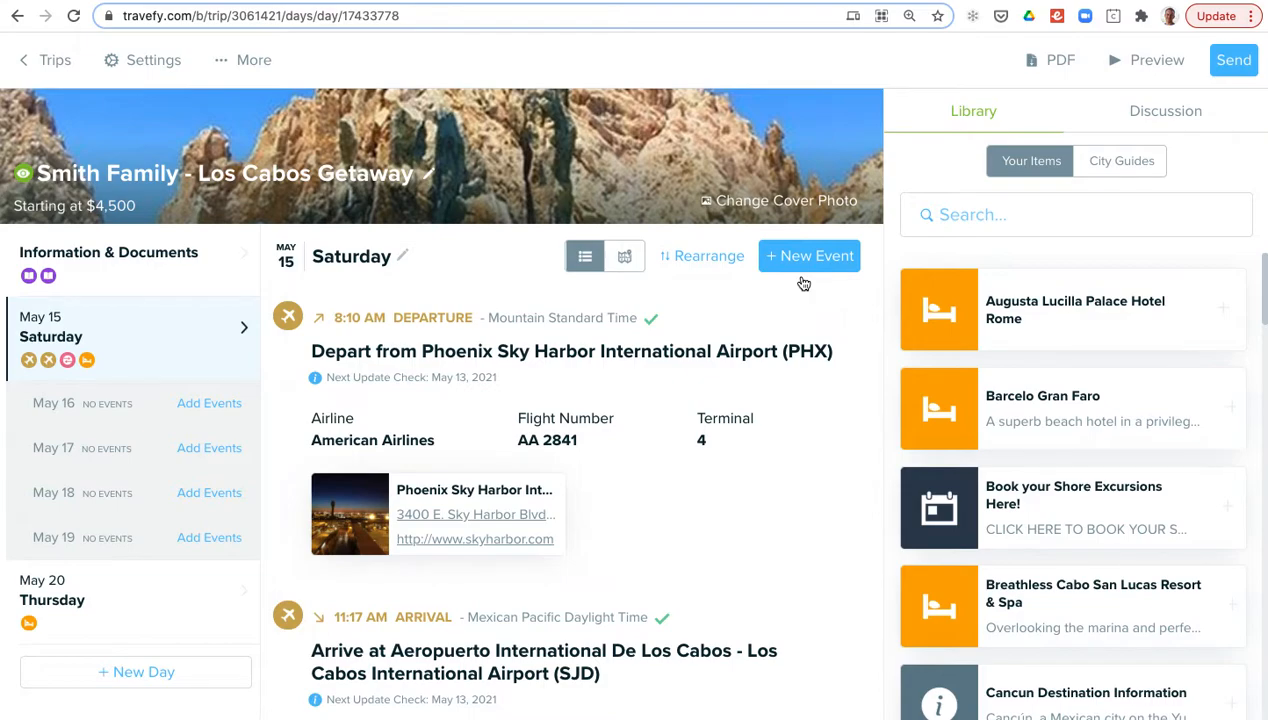
pyautogui.click(808, 256)
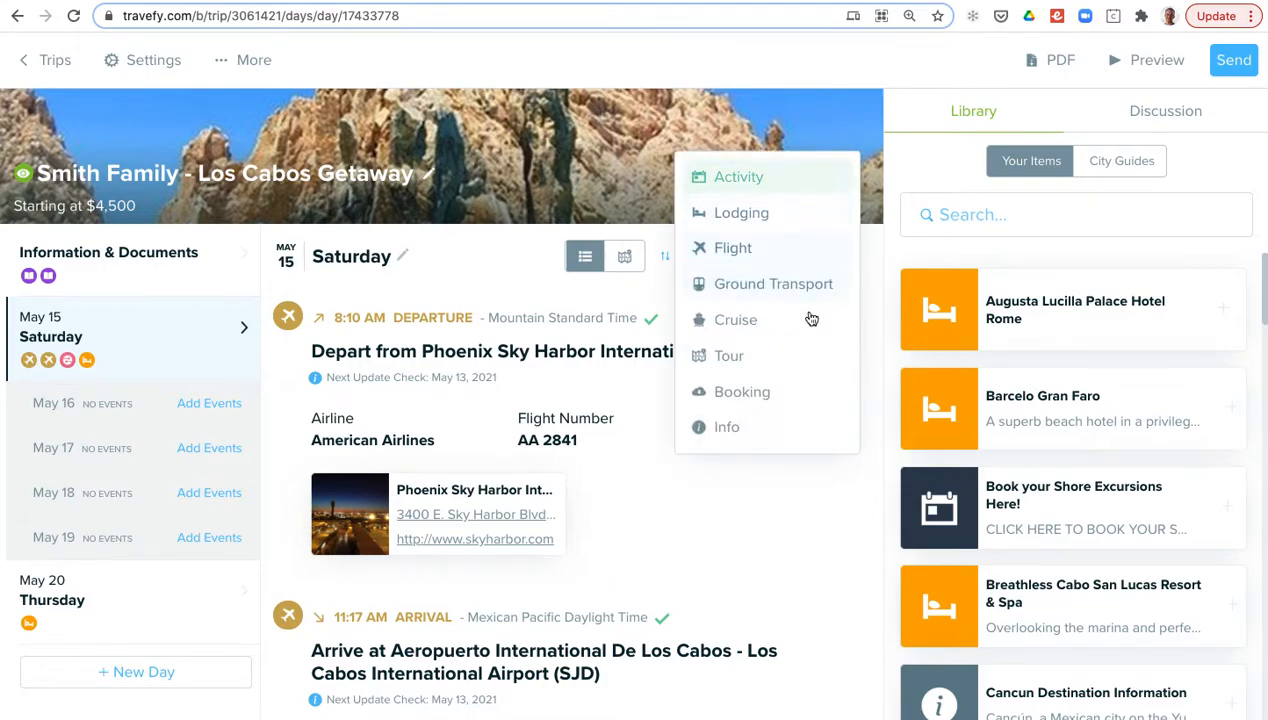
pyautogui.moveTo(790, 212)
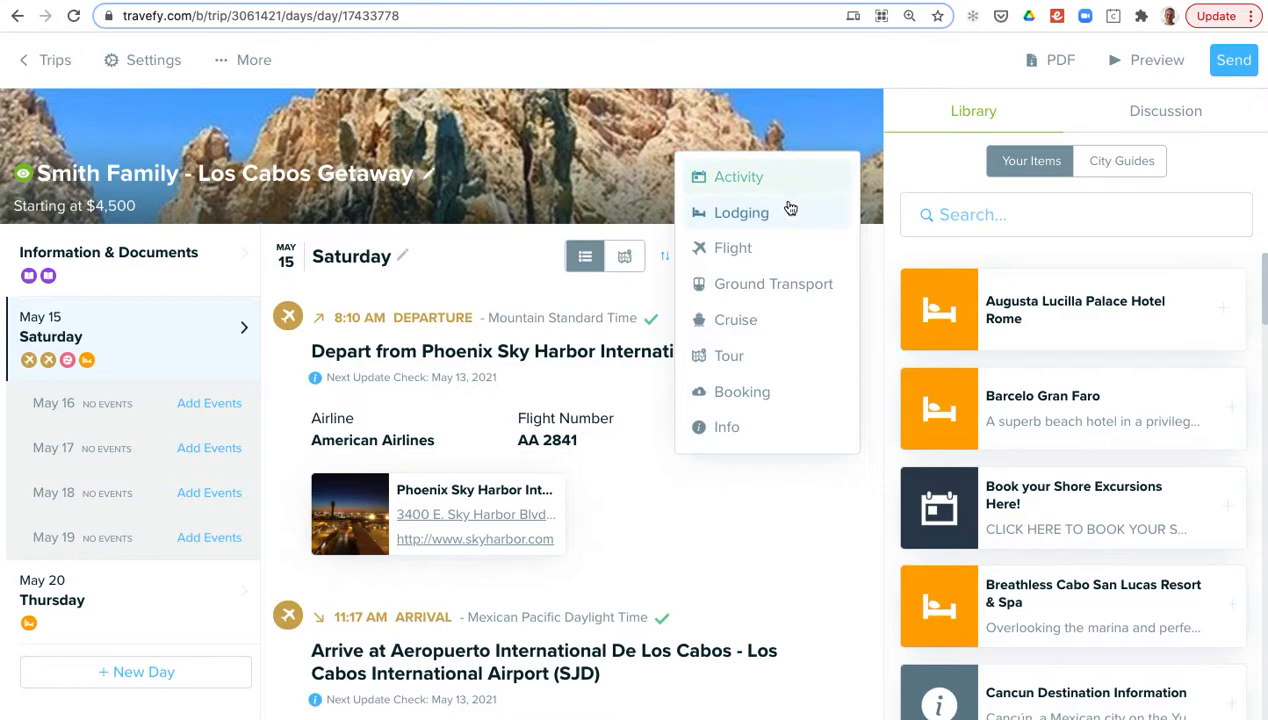
pyautogui.click(740, 212)
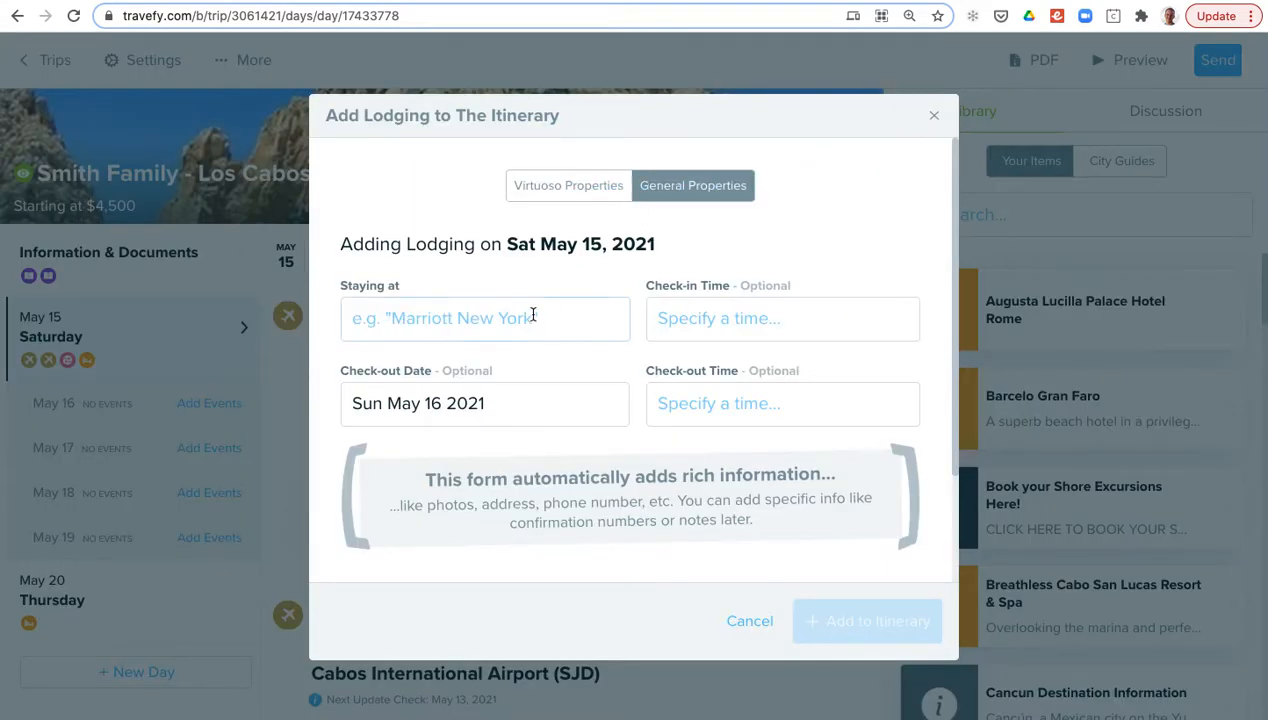
# Search 'visconti palace' and pick Visconti Palace Rome, then search 'hotel' among Virtuoso Properties.
pyautogui.write('visconti pa')
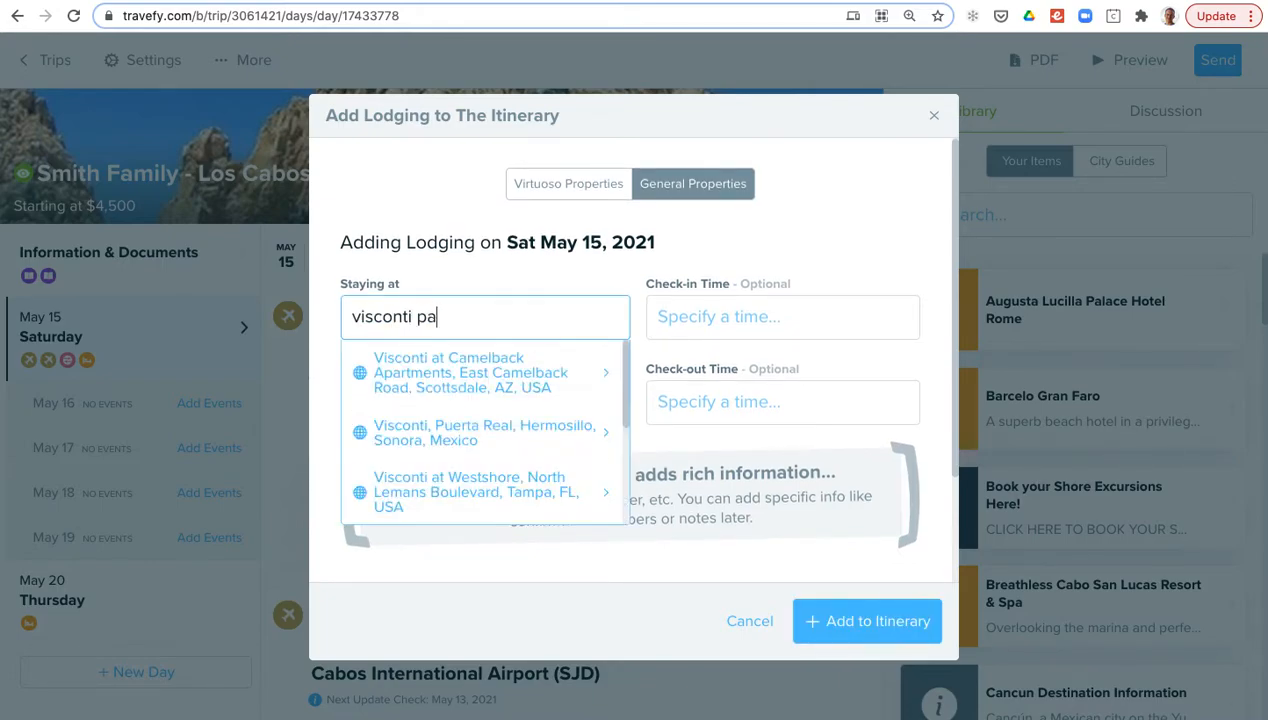
pyautogui.write('lace')
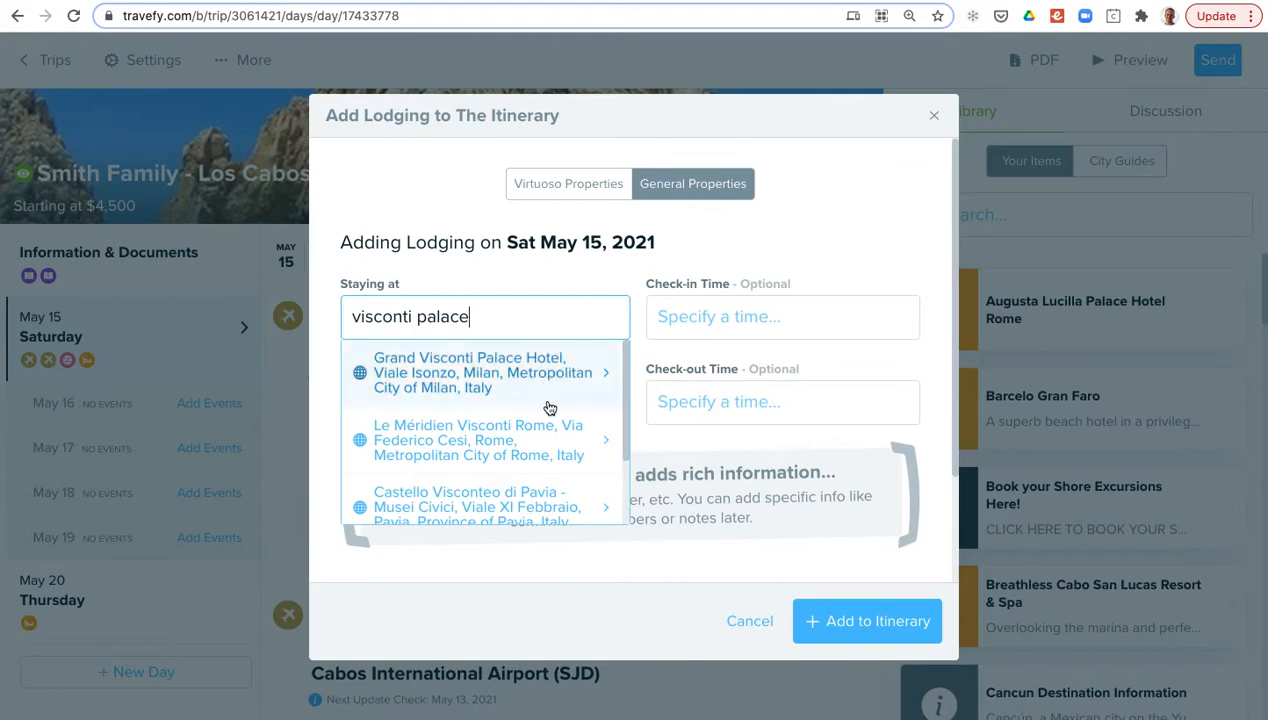
pyautogui.click(484, 440)
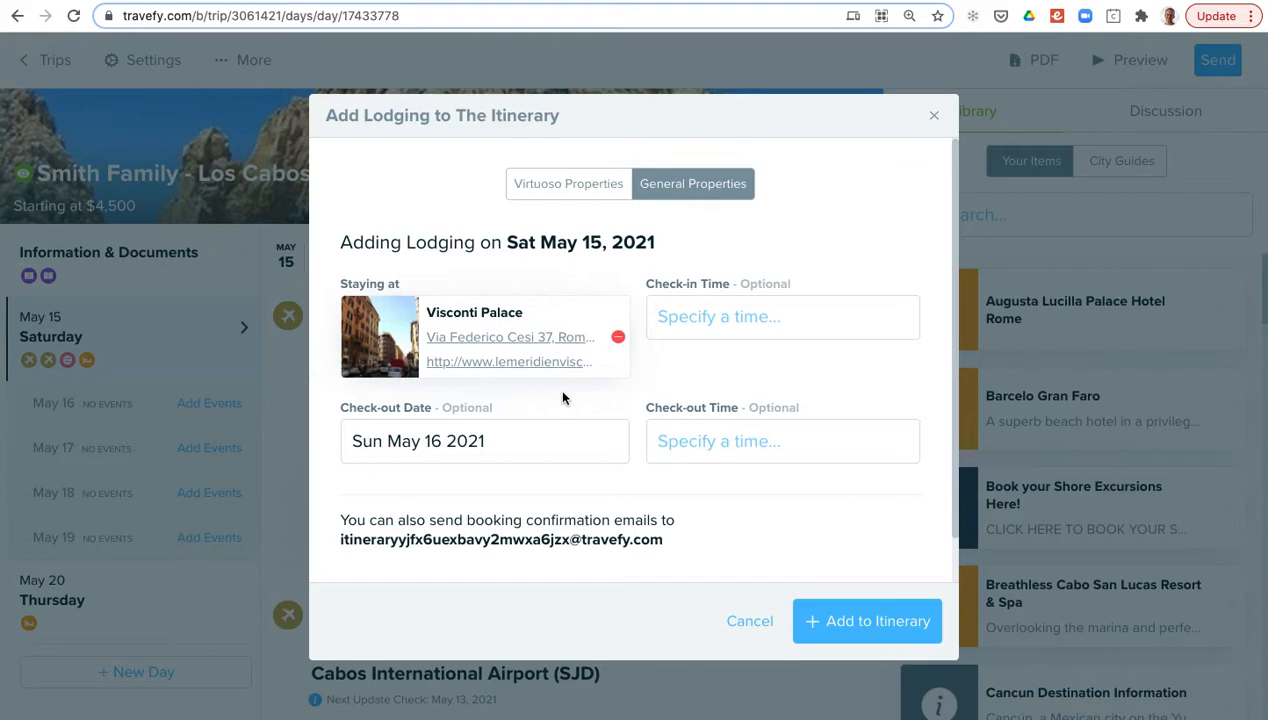
pyautogui.click(568, 184)
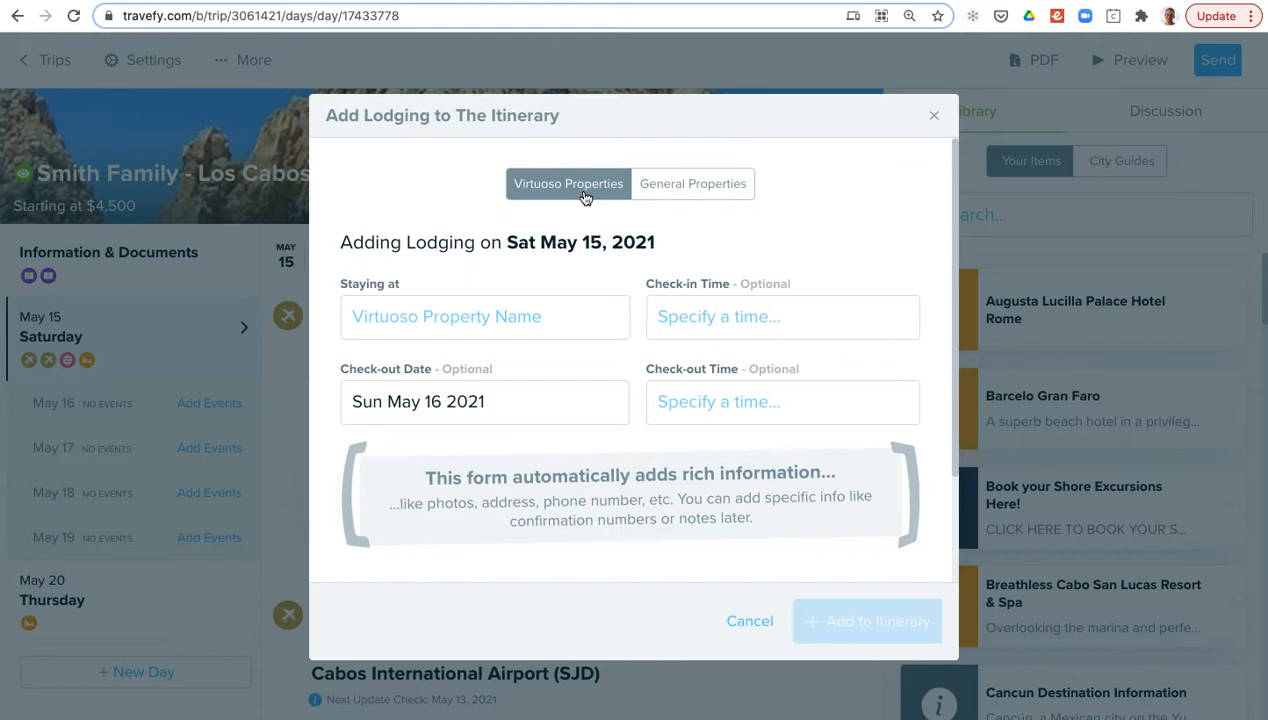
pyautogui.moveTo(502, 316)
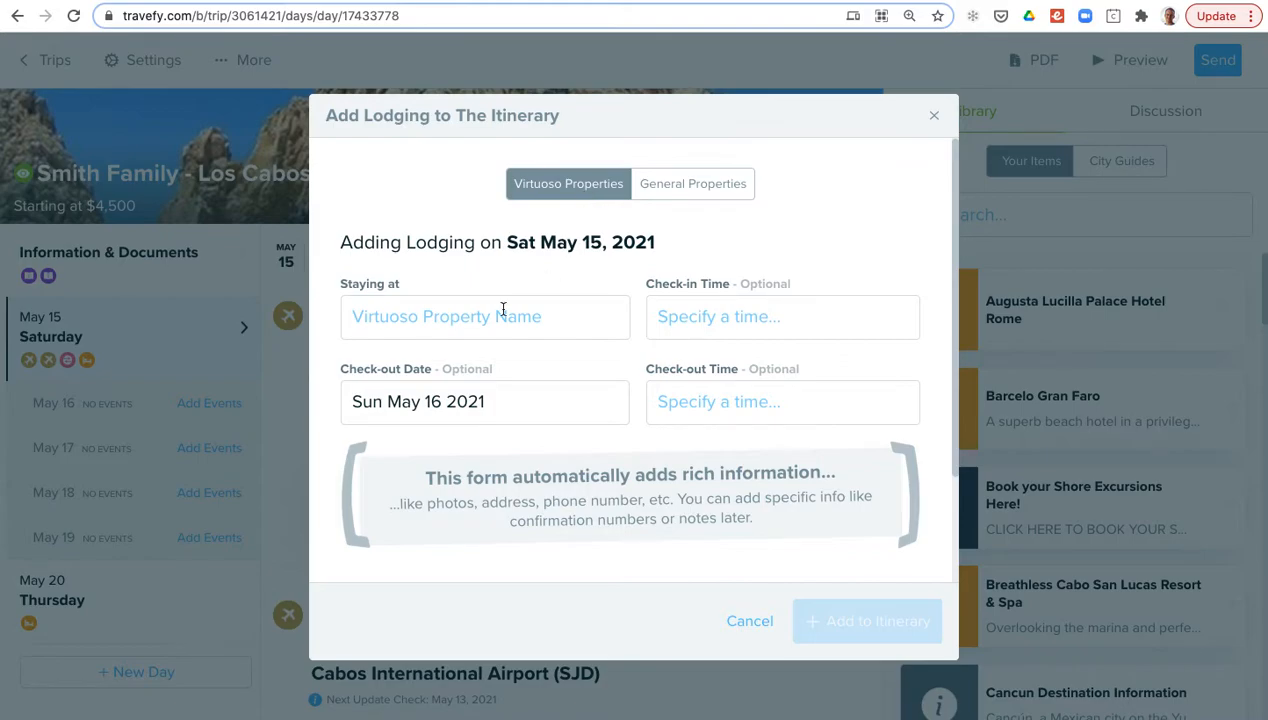
pyautogui.write('hotel')
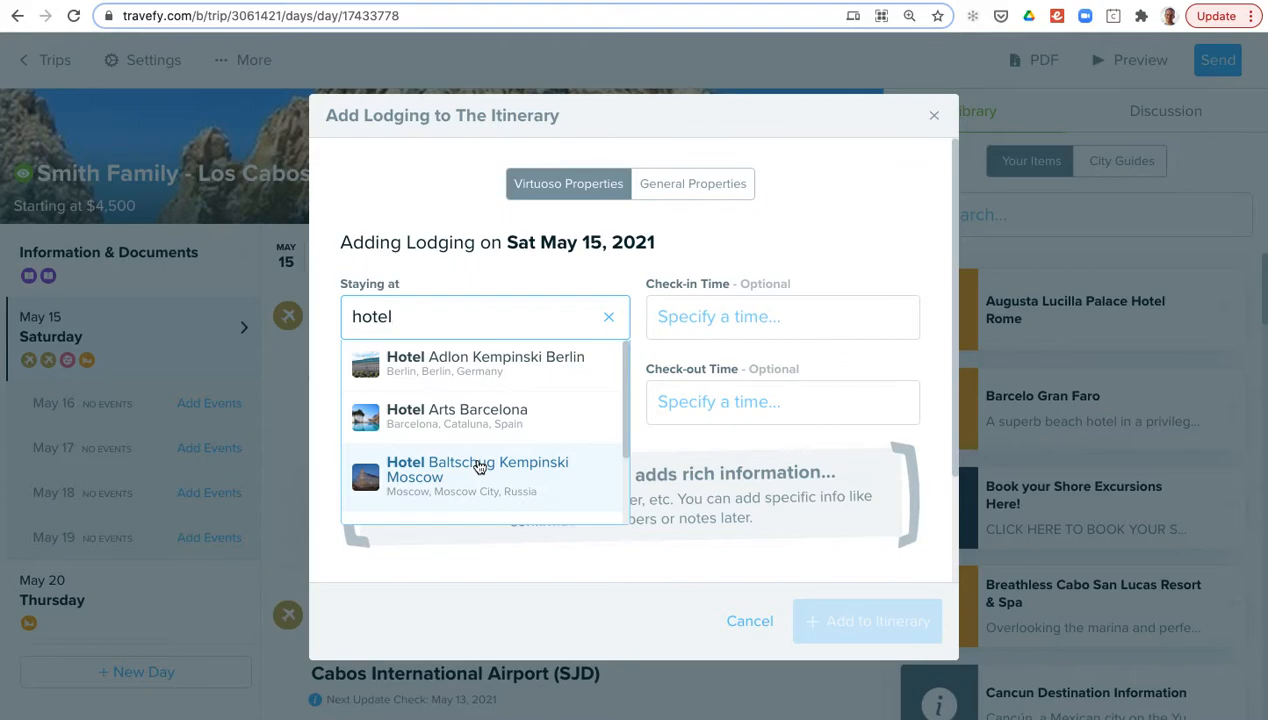
pyautogui.moveTo(808, 218)
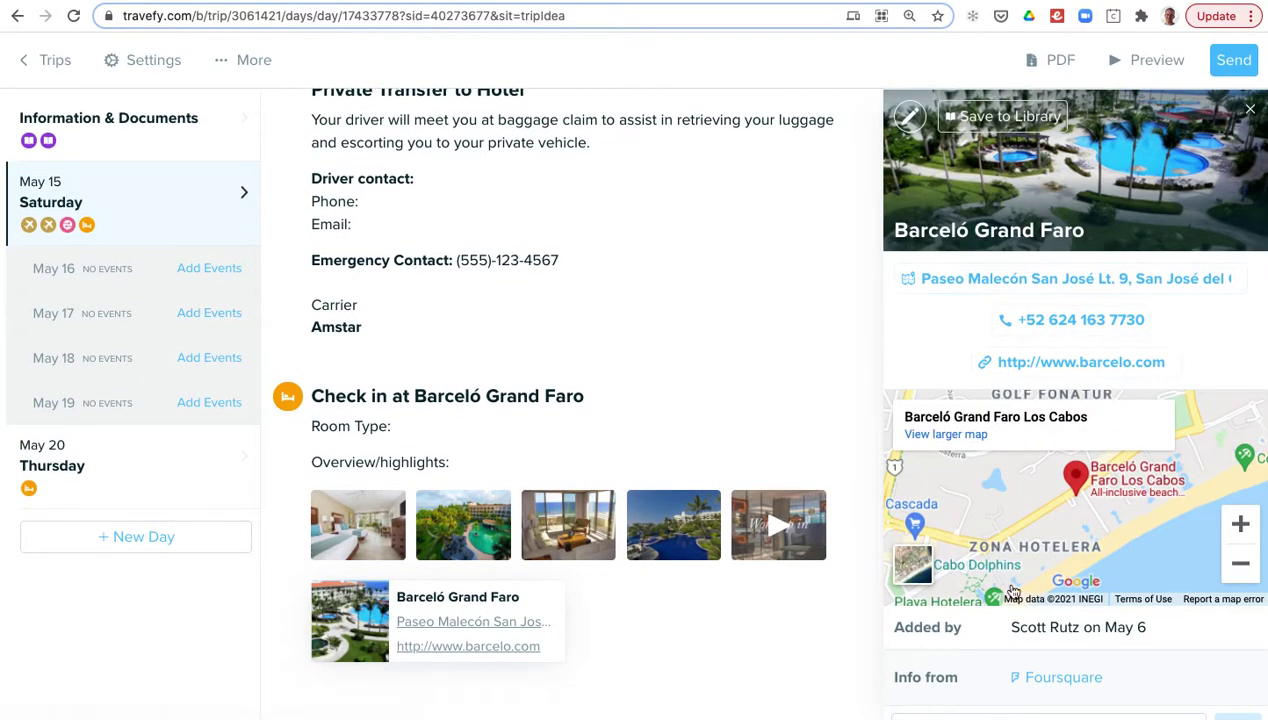
pyautogui.moveTo(1136, 212)
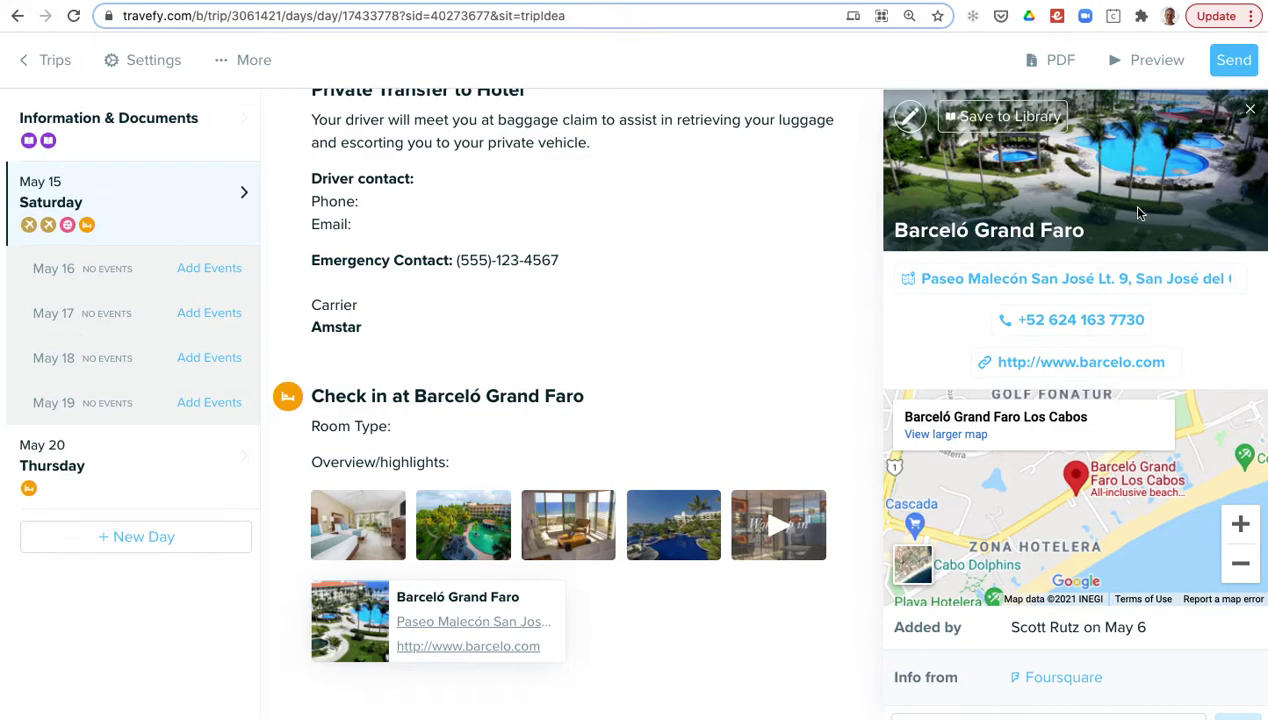
pyautogui.moveTo(1056, 362)
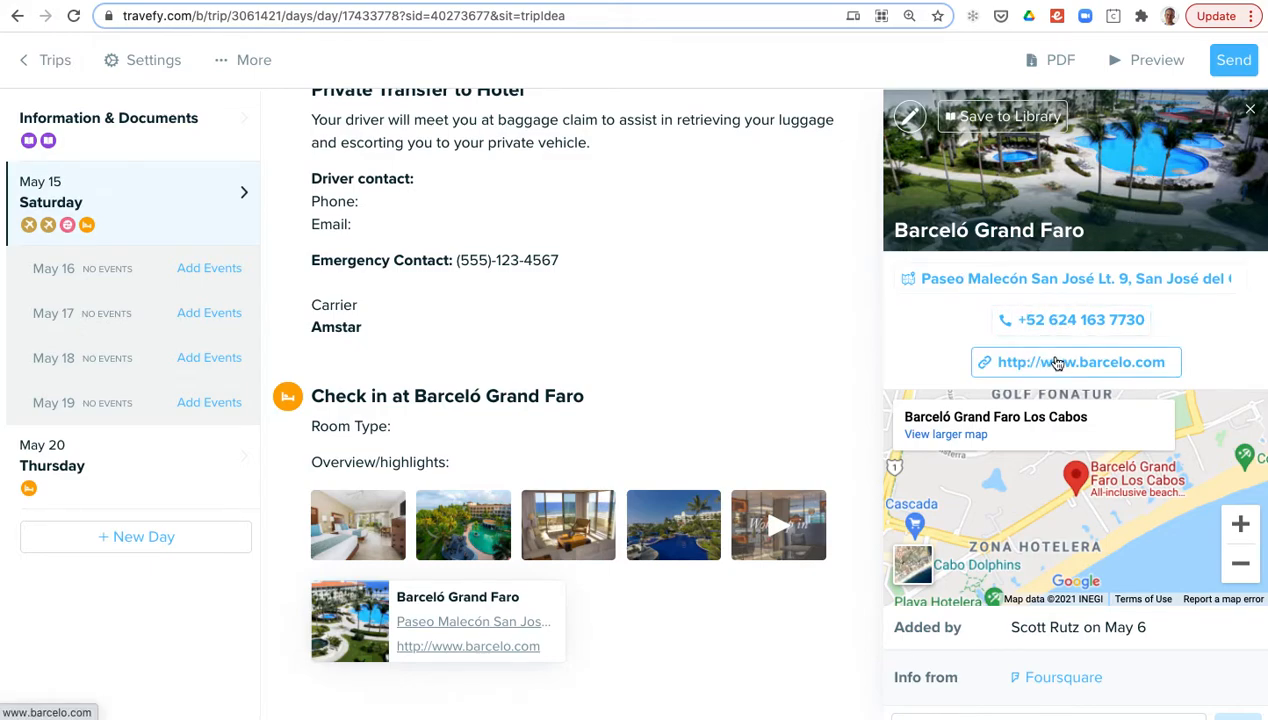
# Close the place details and edit the Barceló Grand Faro check-in, reaching its Multimedia section.
pyautogui.click(1248, 108)
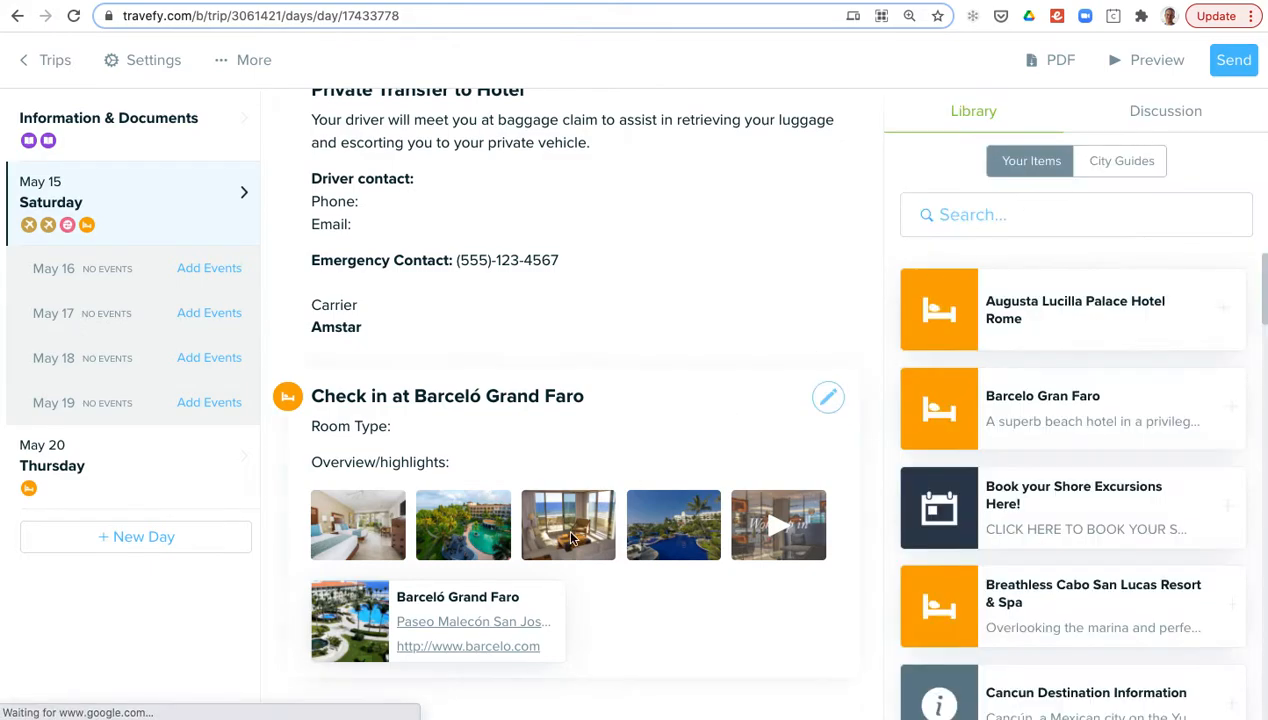
pyautogui.click(828, 396)
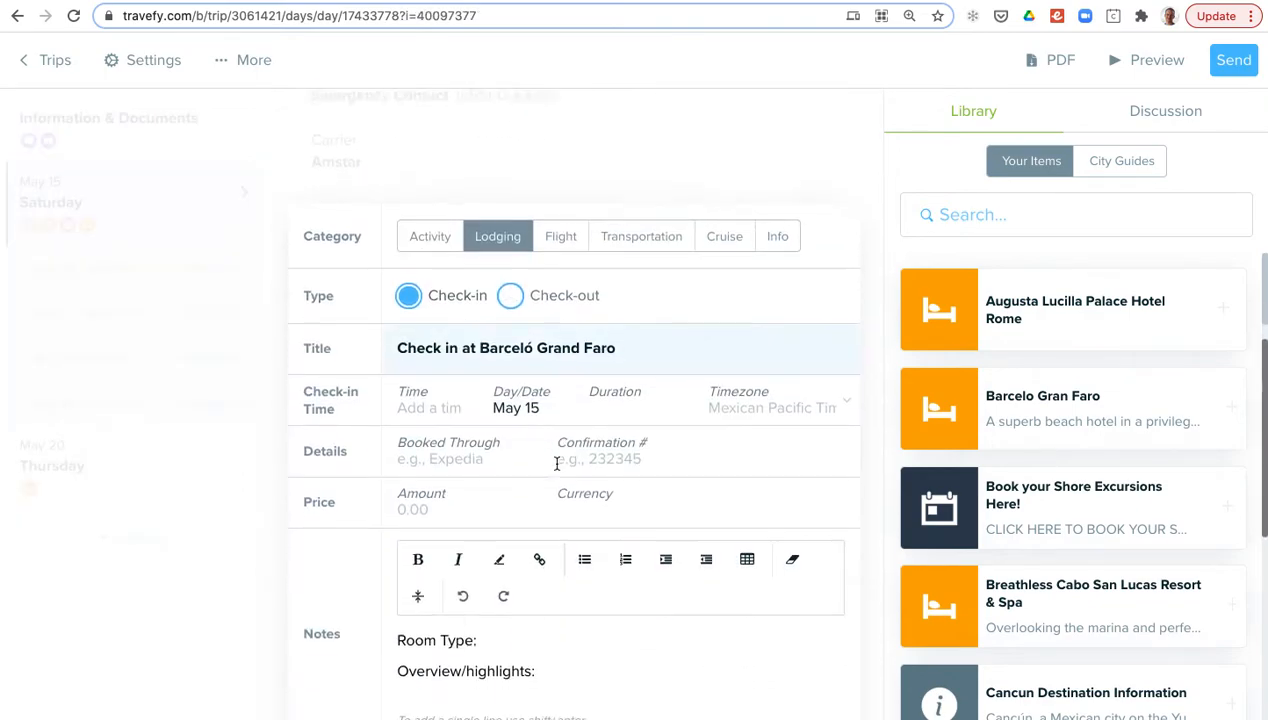
pyautogui.scroll(-3)
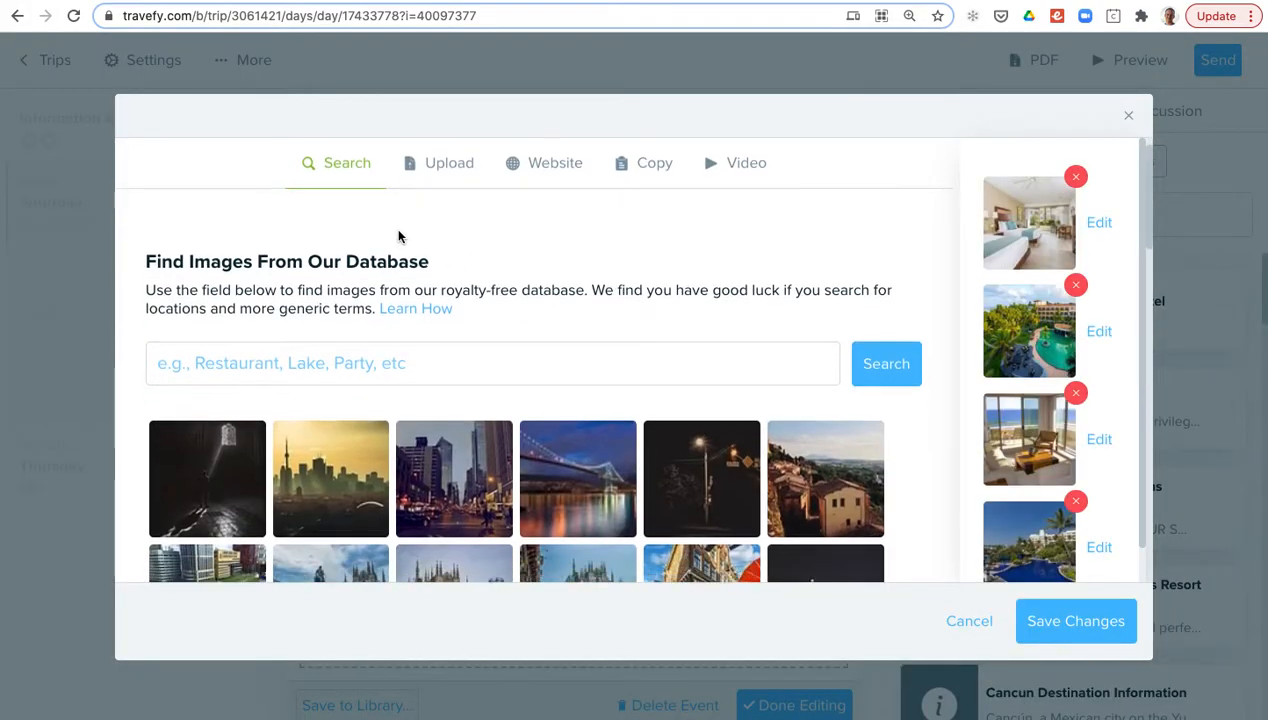
# Browse Upload, Website (loading barcelo.com photos) and Video sources, then close the media dialog unchanged.
pyautogui.click(448, 164)
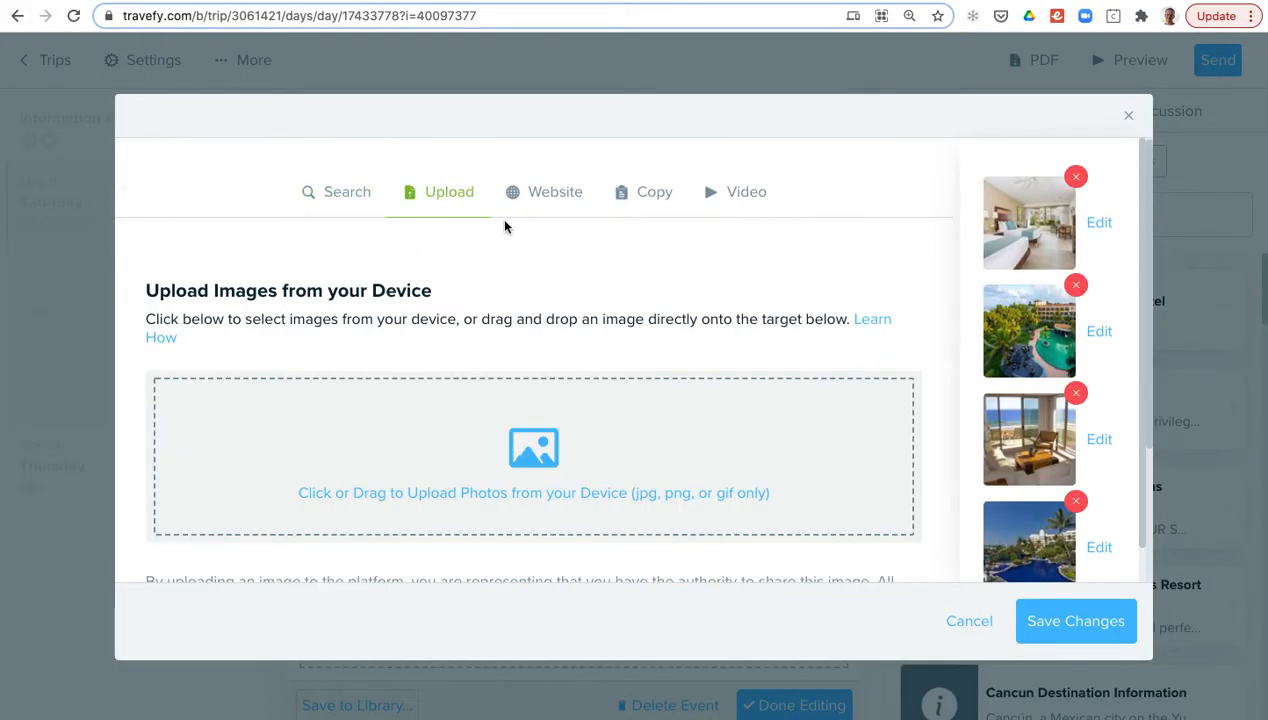
pyautogui.click(554, 192)
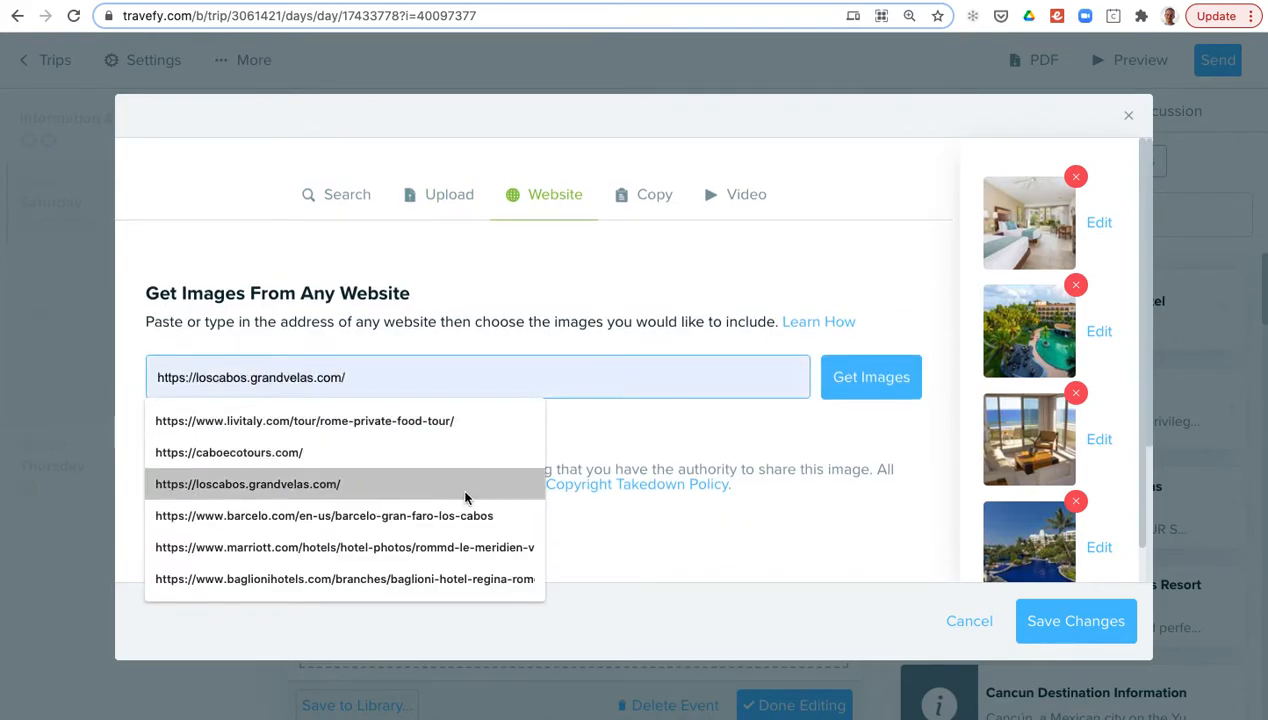
pyautogui.click(324, 516)
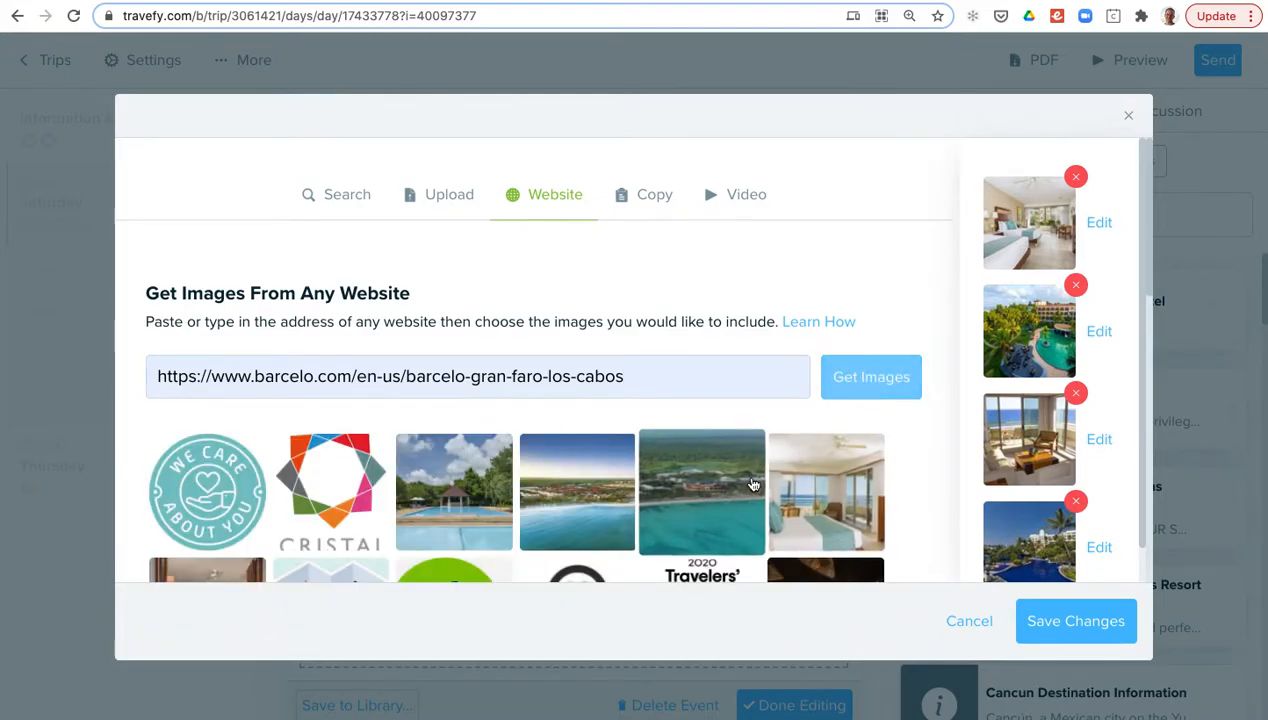
pyautogui.scroll(-3)
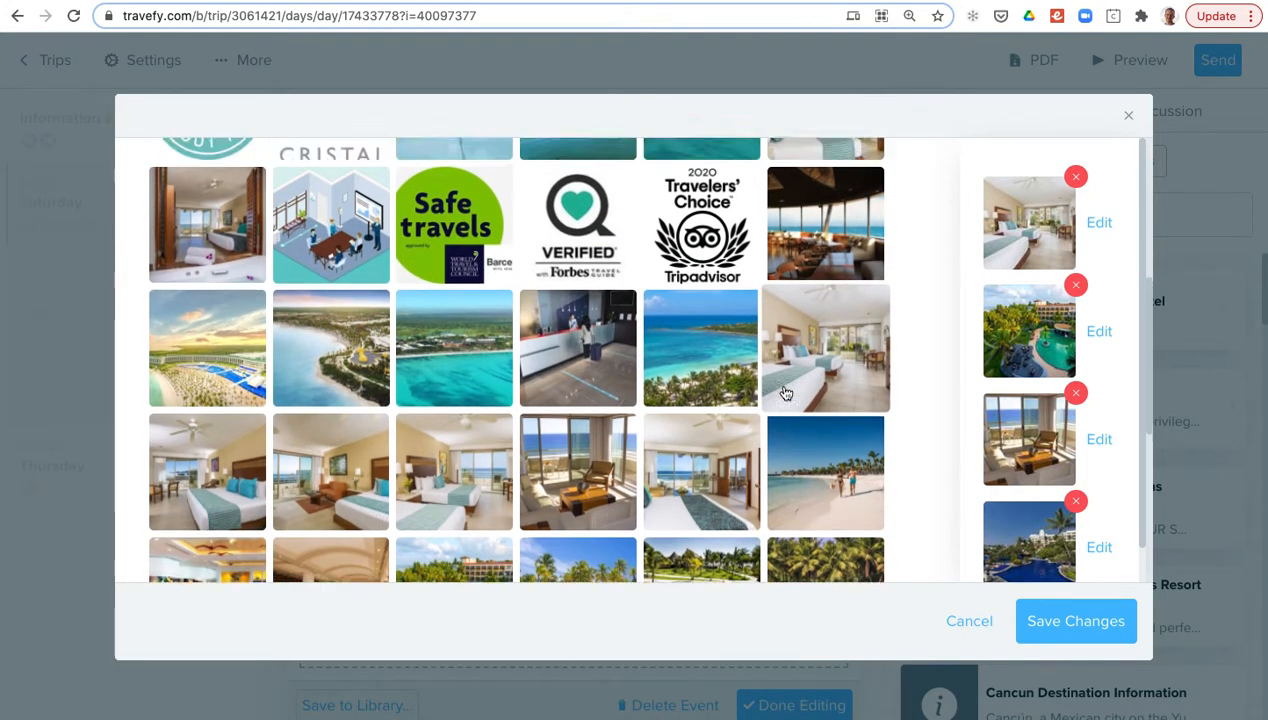
pyautogui.click(740, 194)
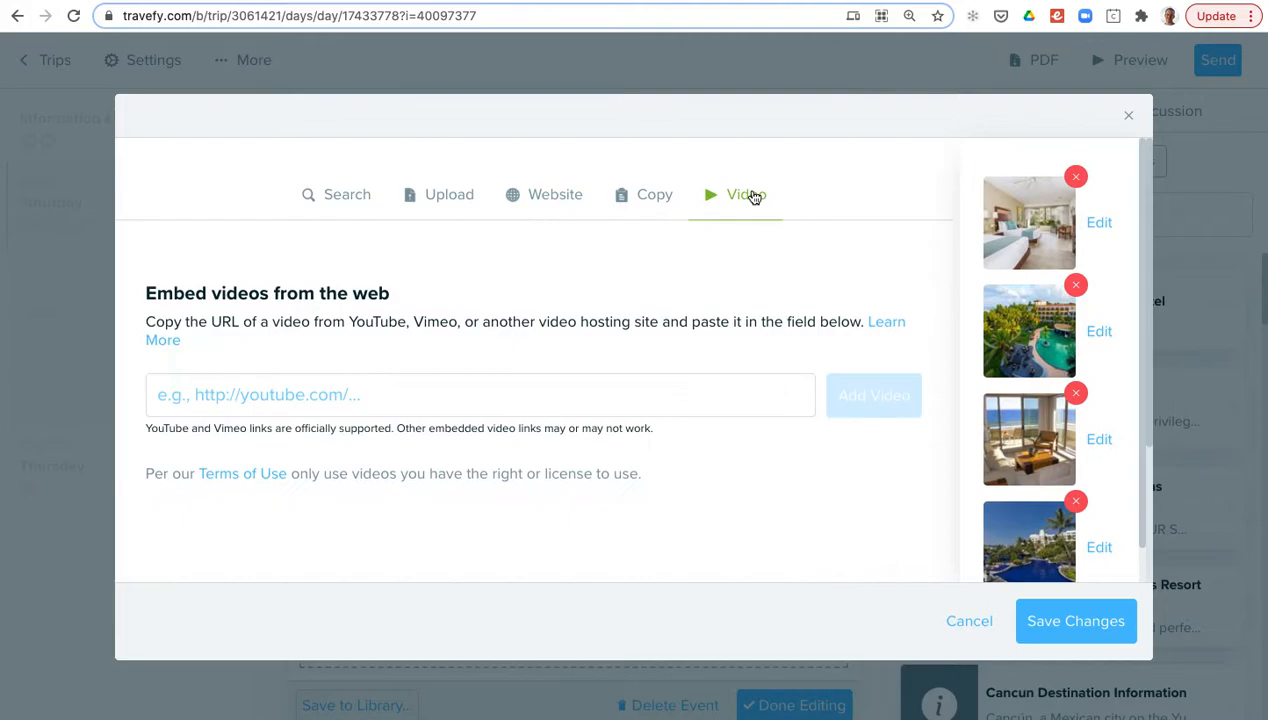
pyautogui.moveTo(316, 354)
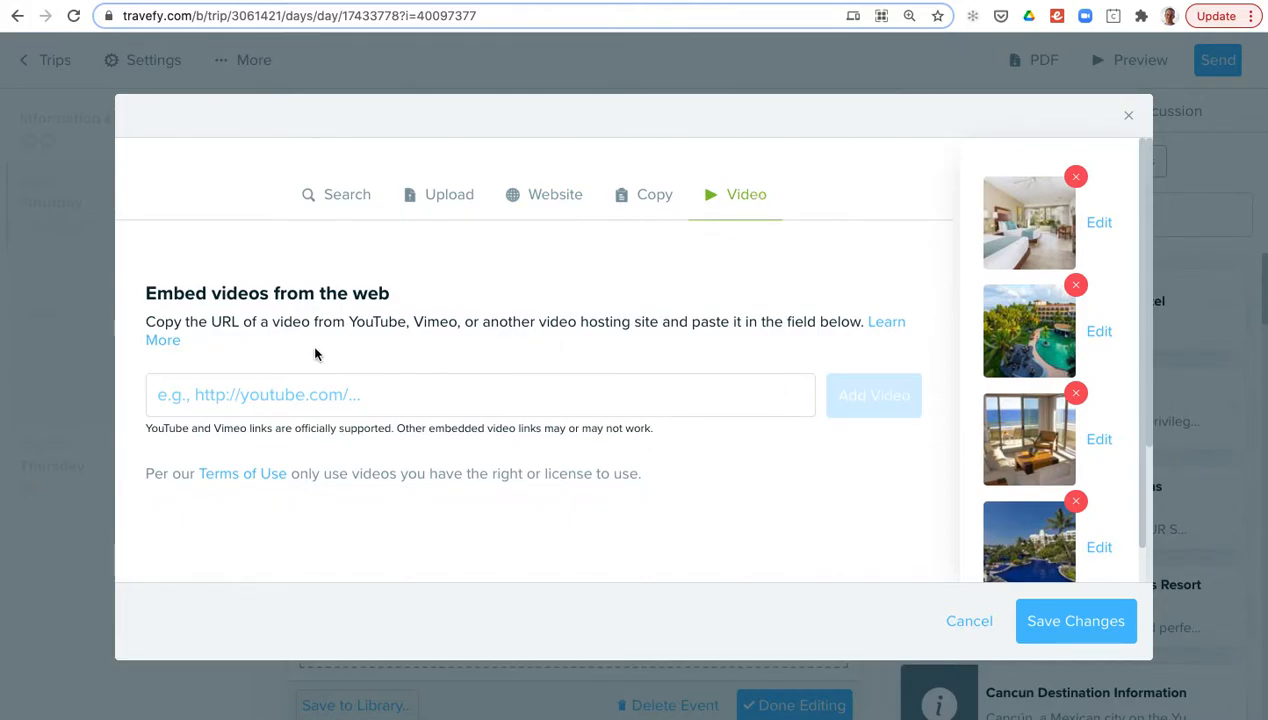
pyautogui.moveTo(664, 340)
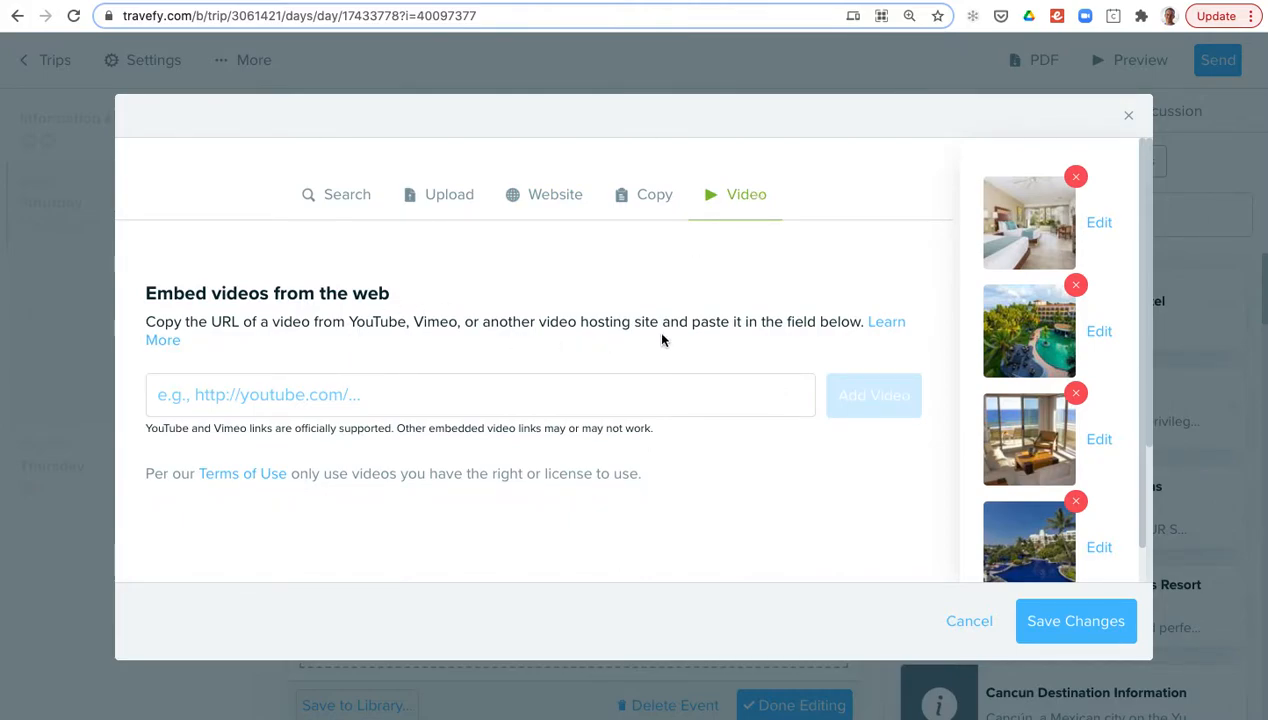
pyautogui.click(968, 620)
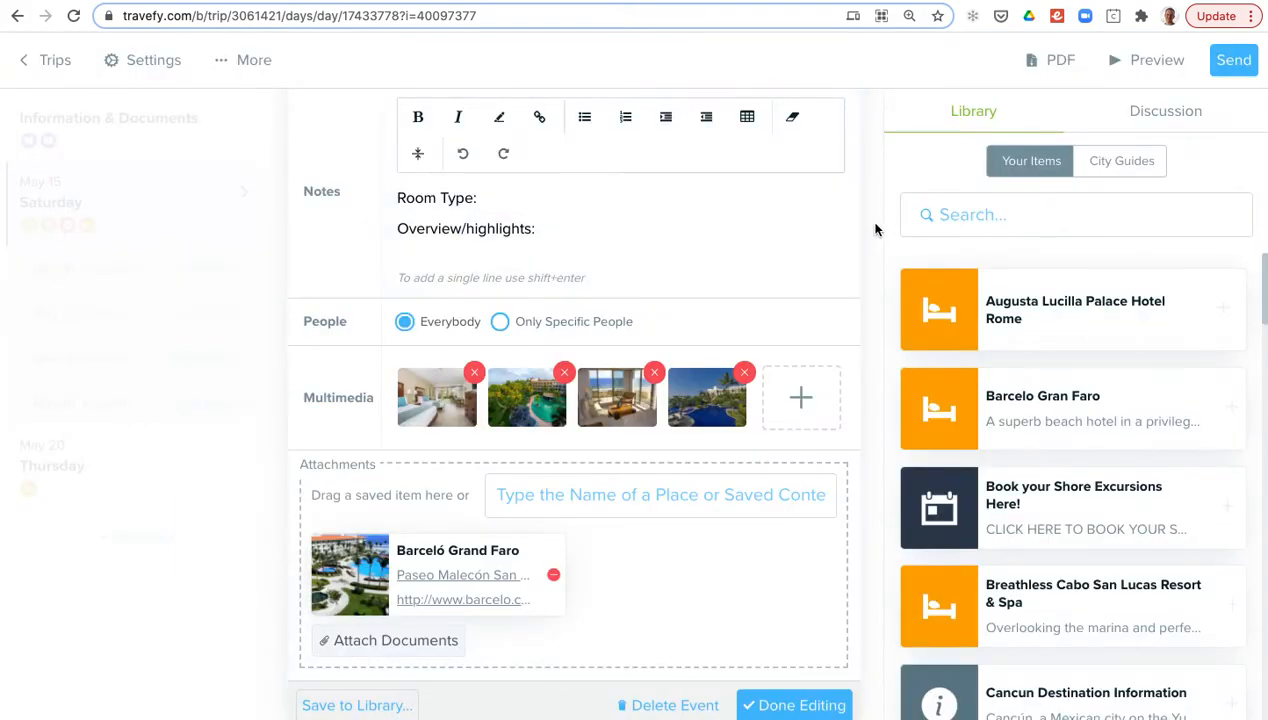
pyautogui.scroll(3)
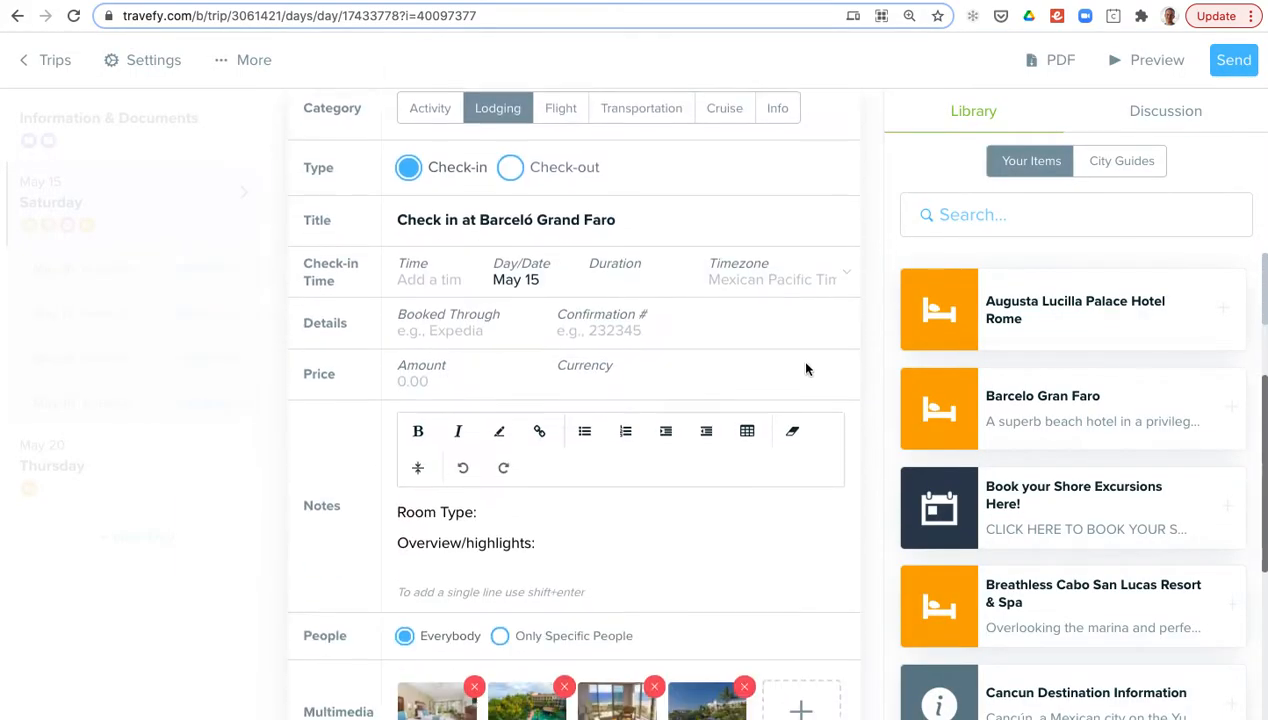
pyautogui.scroll(-3)
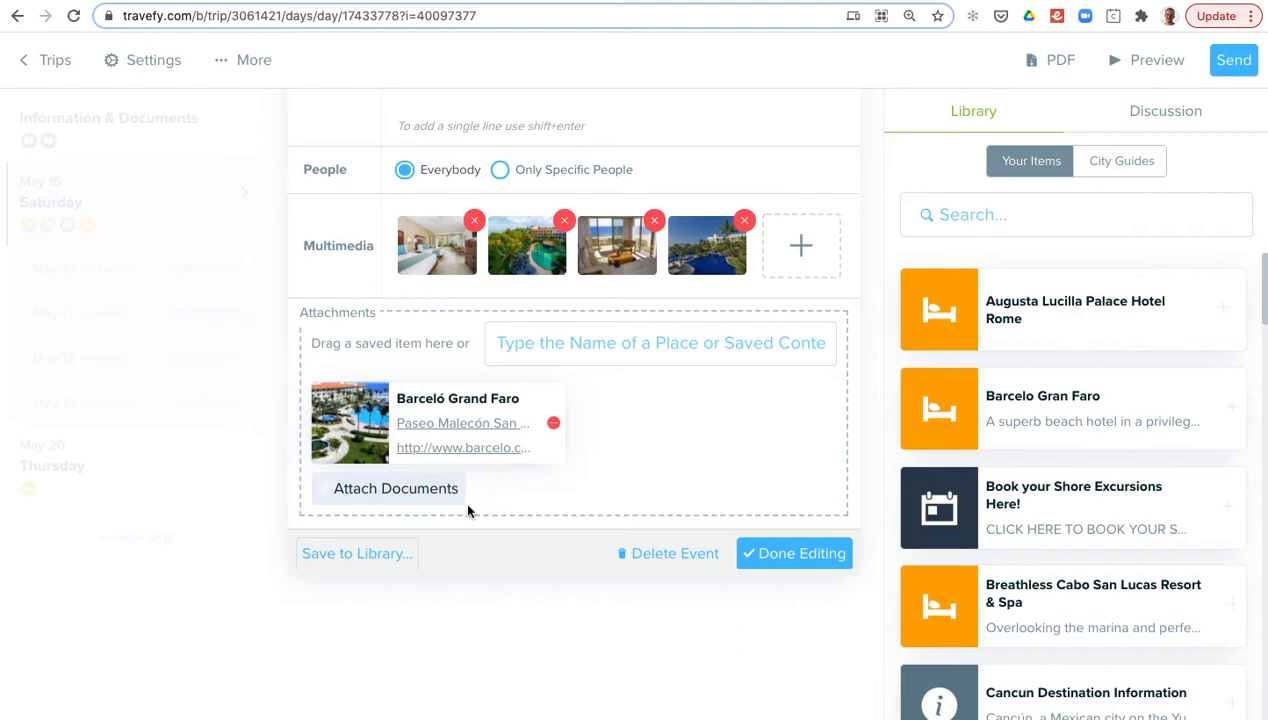
pyautogui.click(792, 552)
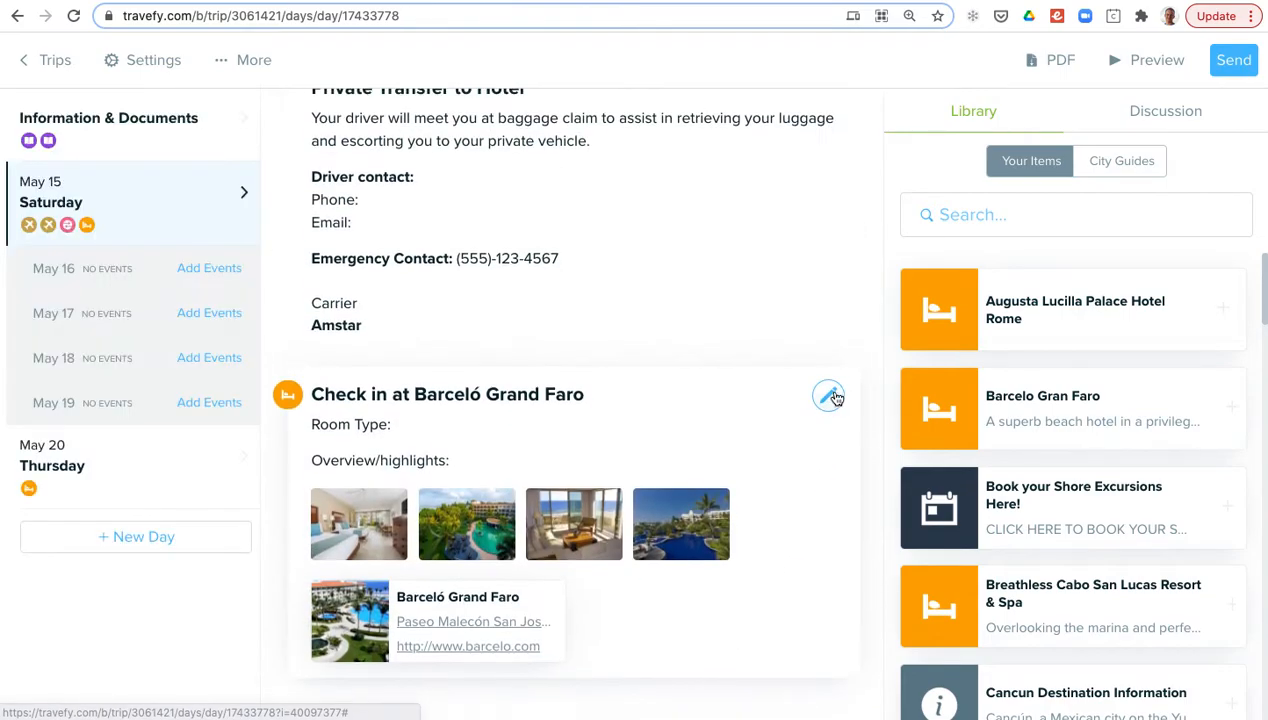
pyautogui.scroll(3)
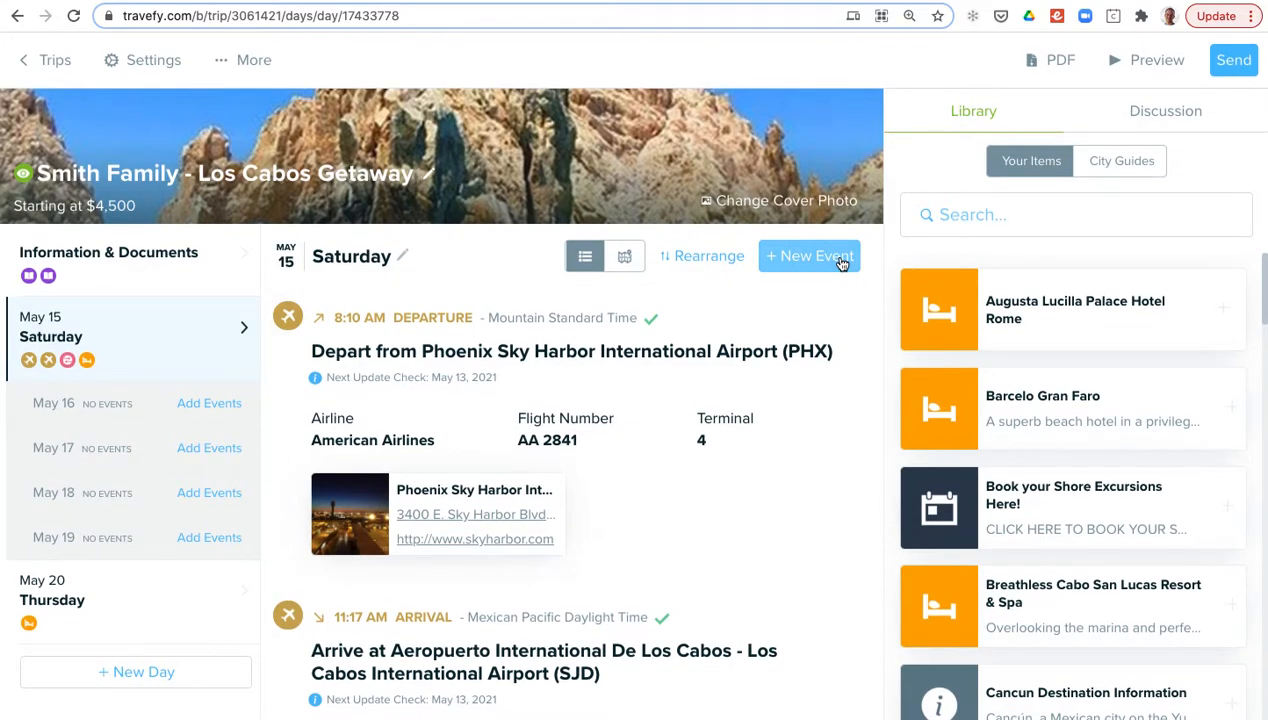
pyautogui.click(808, 256)
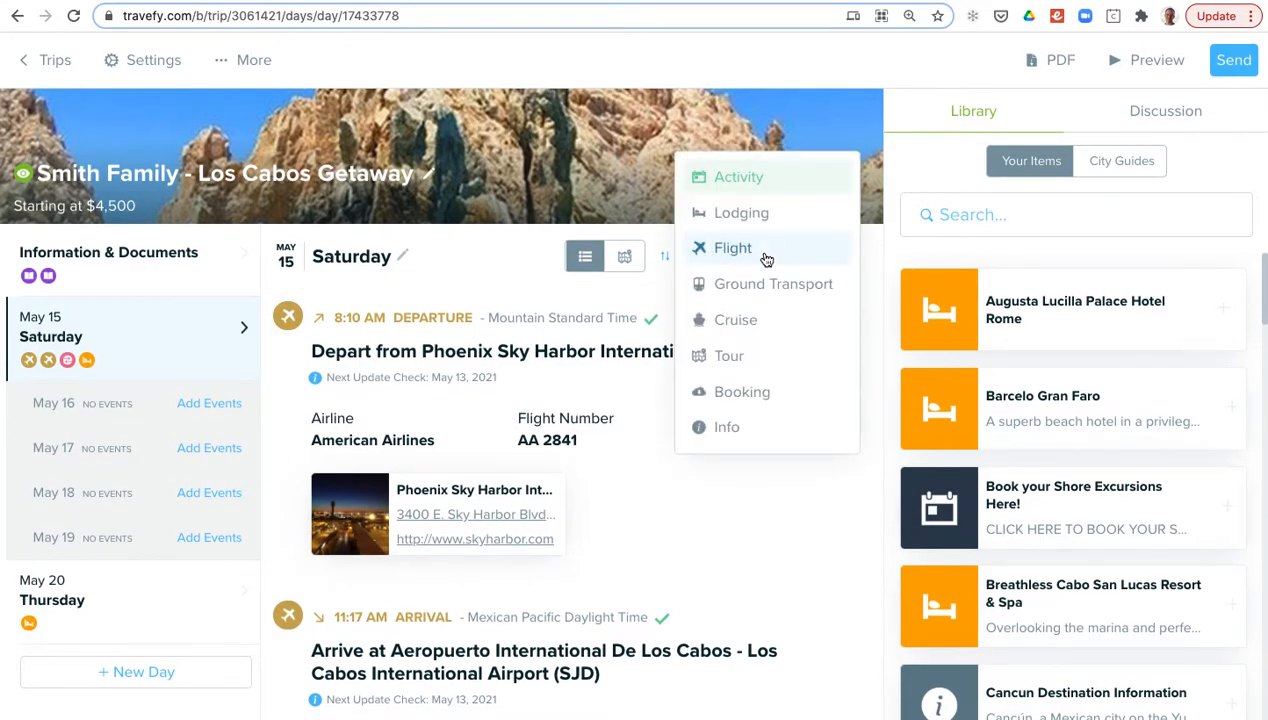
pyautogui.click(732, 248)
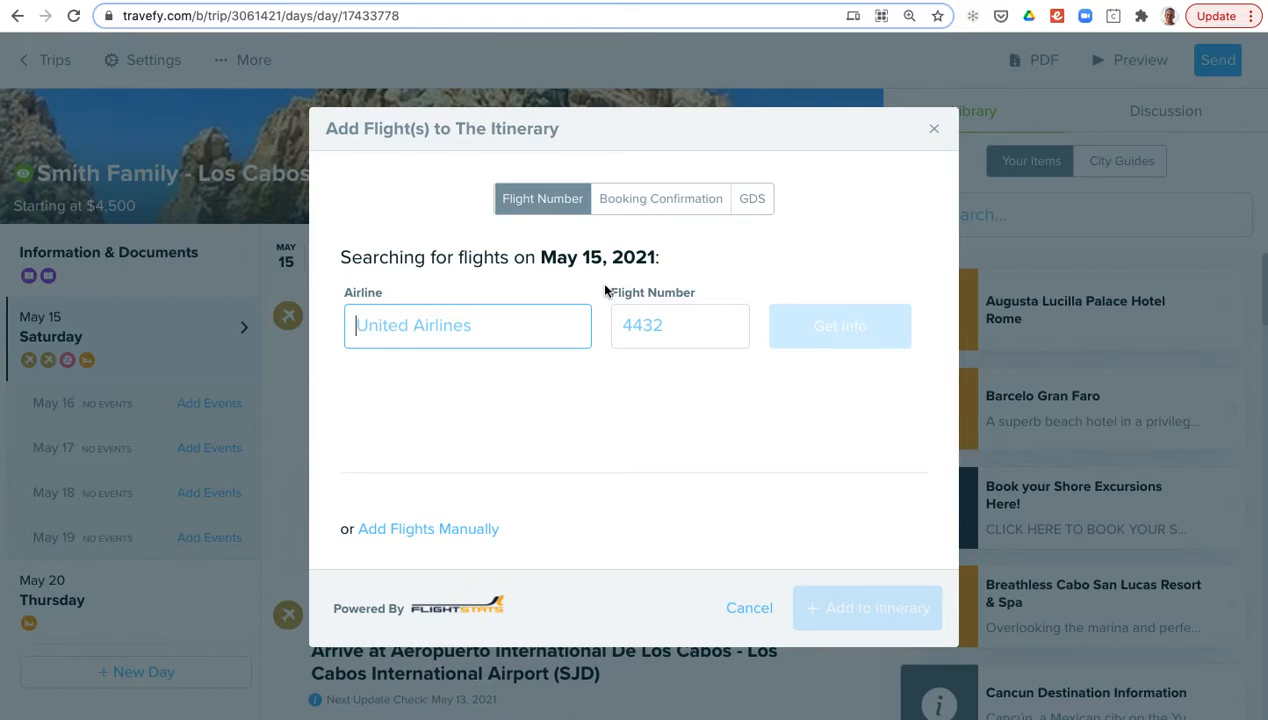
pyautogui.write('american Airlines (AA')
pyautogui.click(680, 326)
pyautogui.write('2')
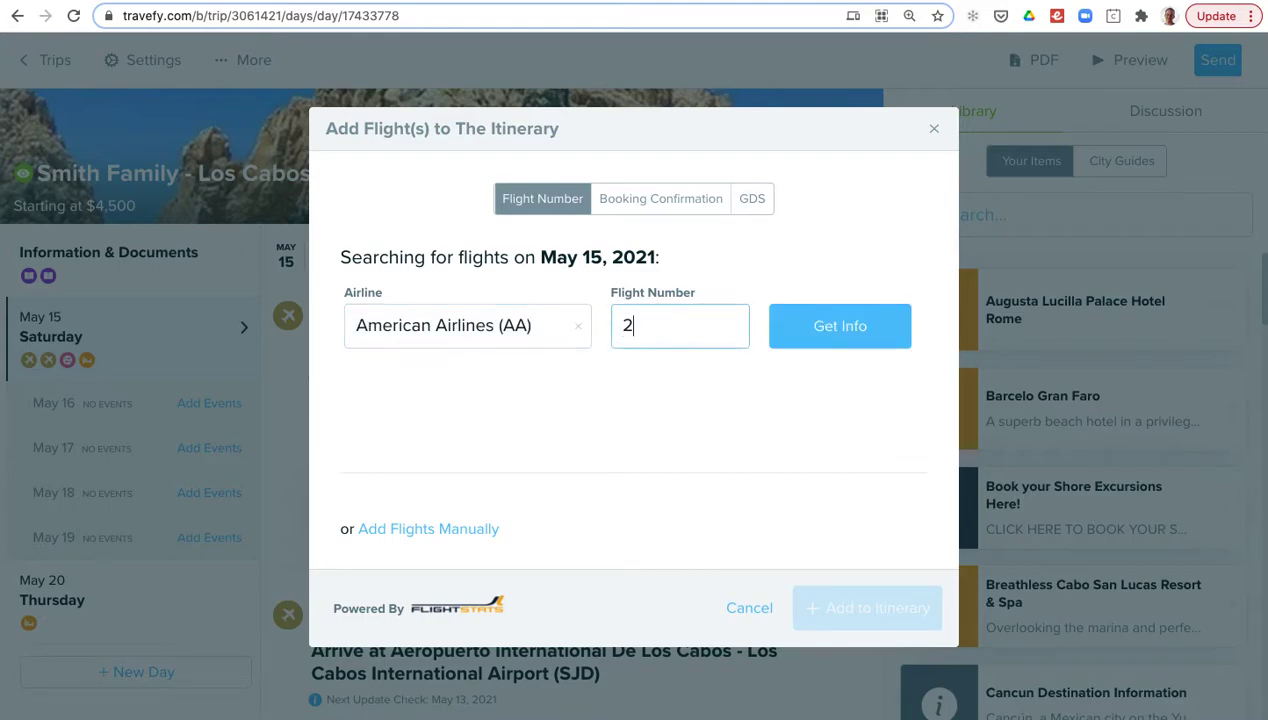
pyautogui.click(836, 312)
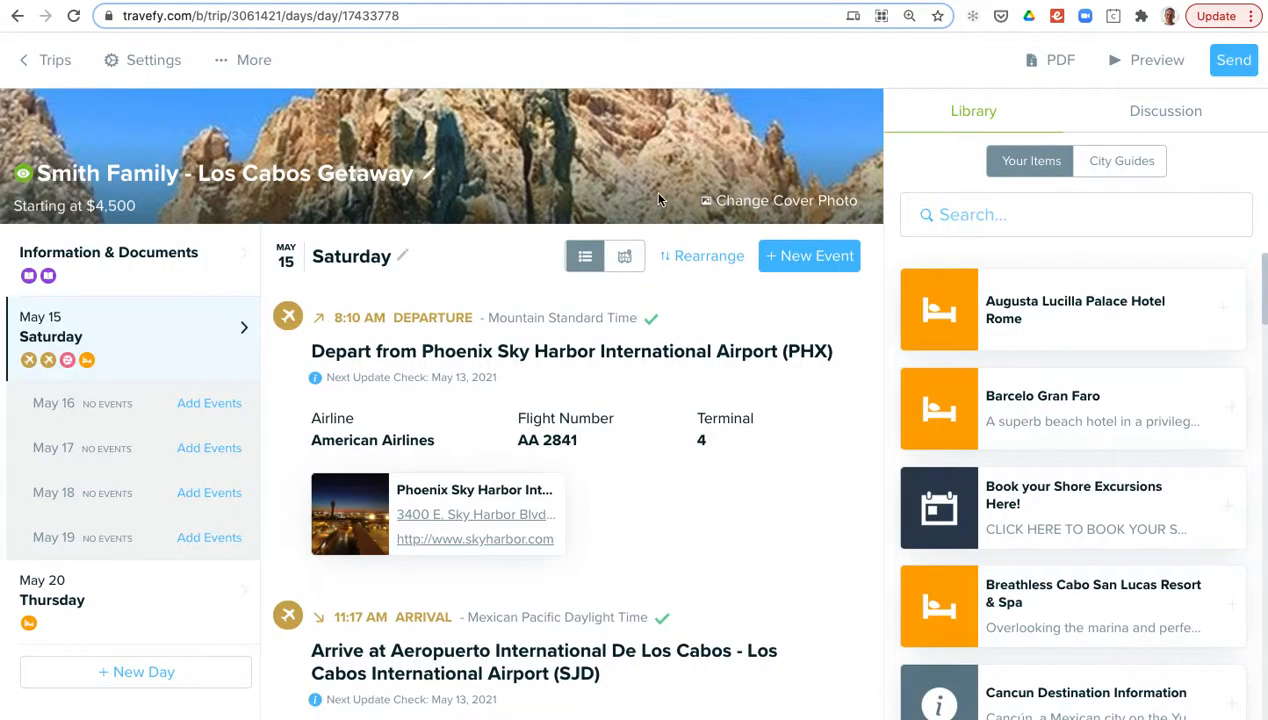
pyautogui.scroll(-3)
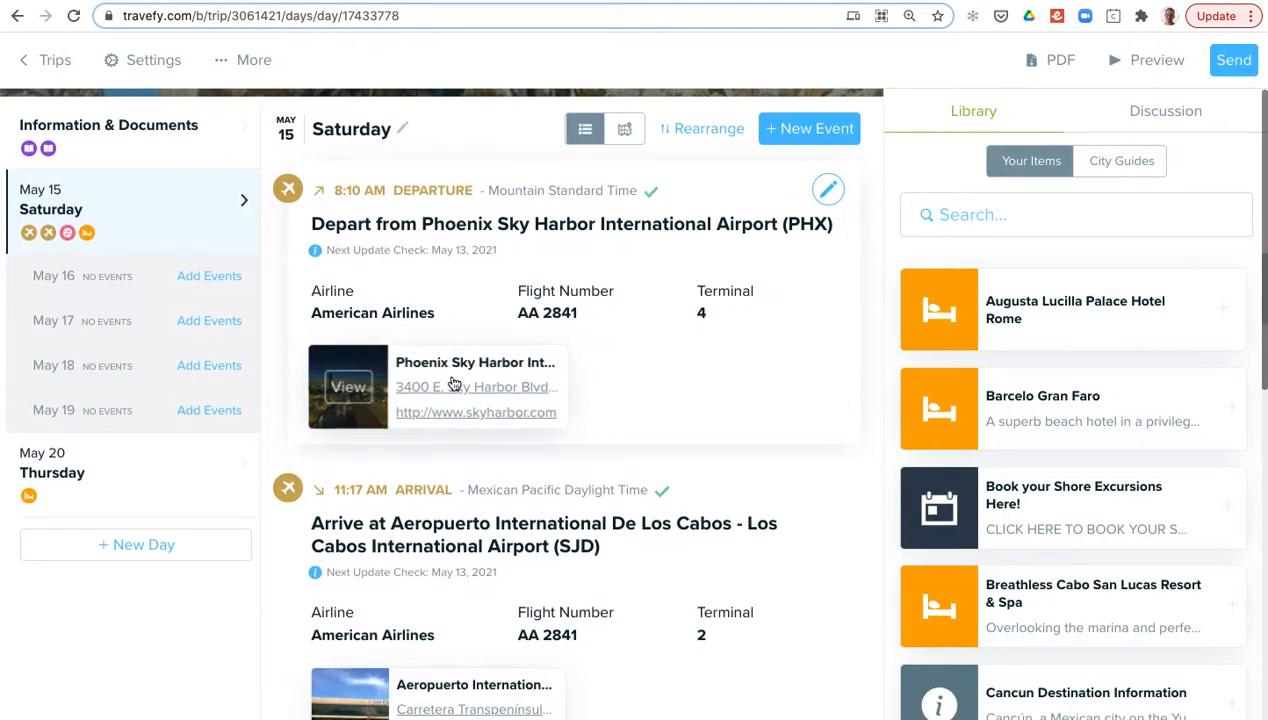
pyautogui.moveTo(660, 356)
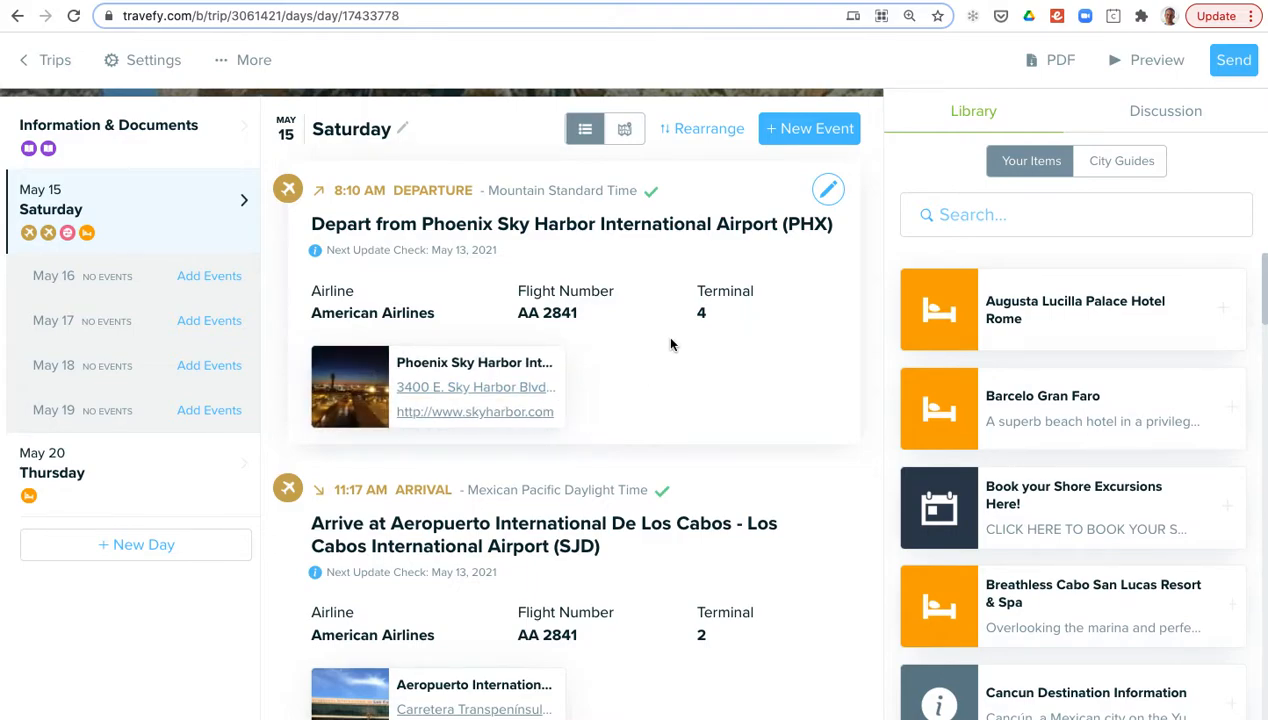
pyautogui.moveTo(646, 266)
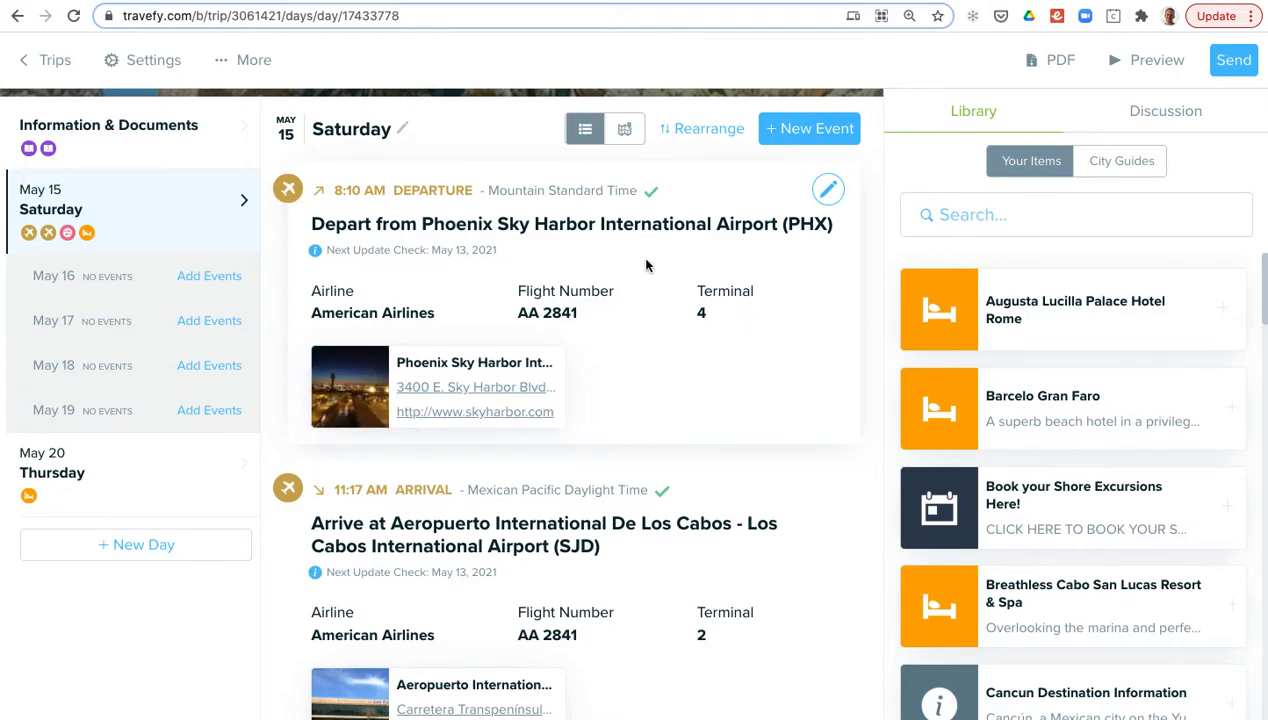
pyautogui.moveTo(652, 190)
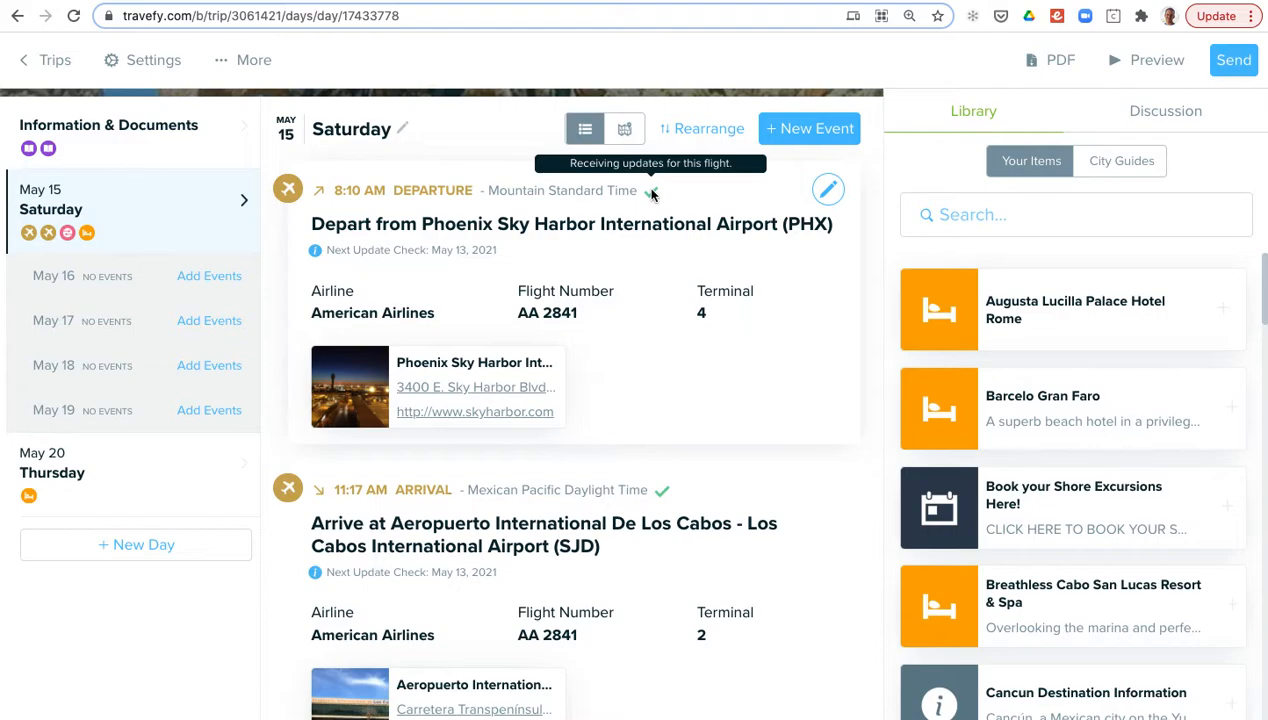
pyautogui.moveTo(872, 214)
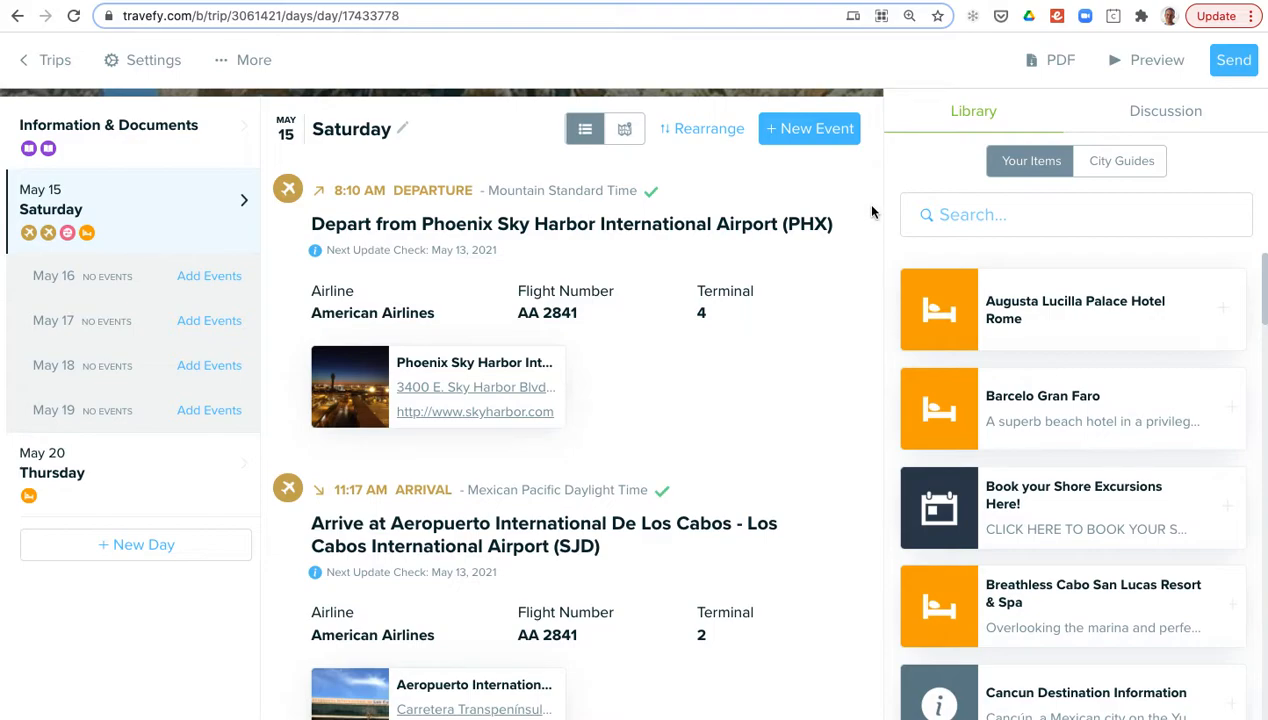
pyautogui.moveTo(860, 156)
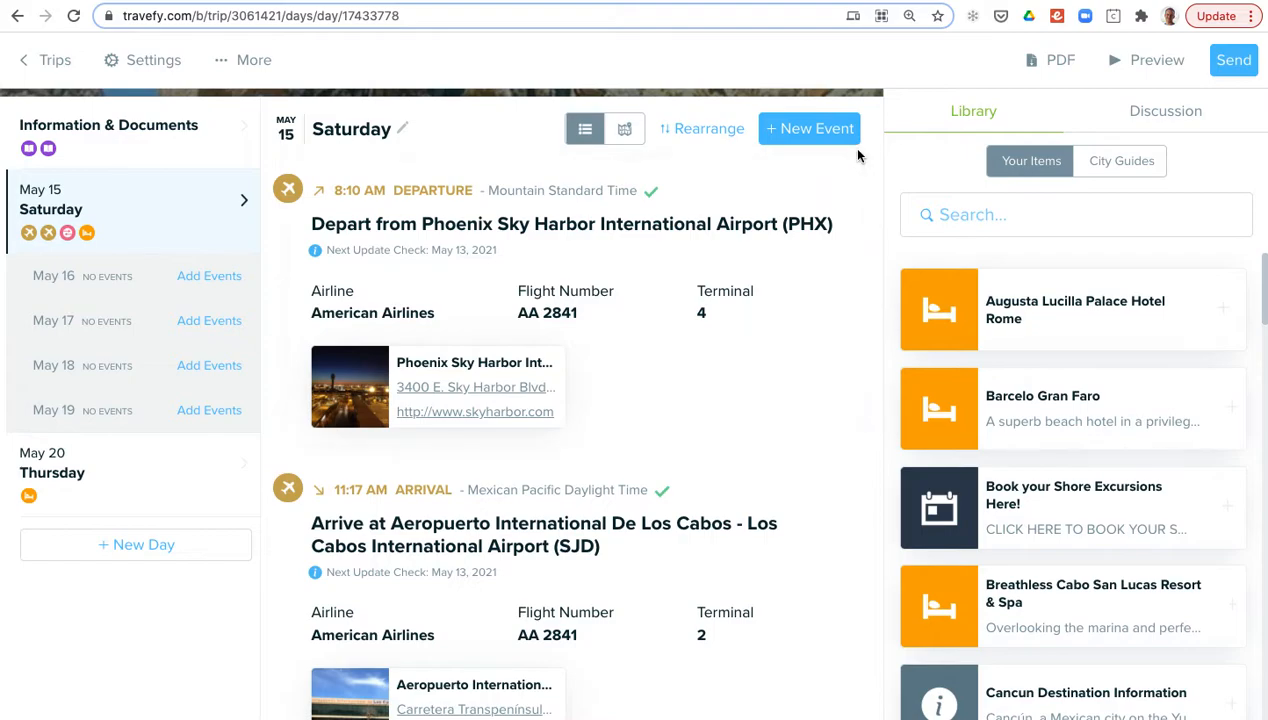
# Search the trip library for 'transfer' to show the matching transfer items.
pyautogui.click(808, 128)
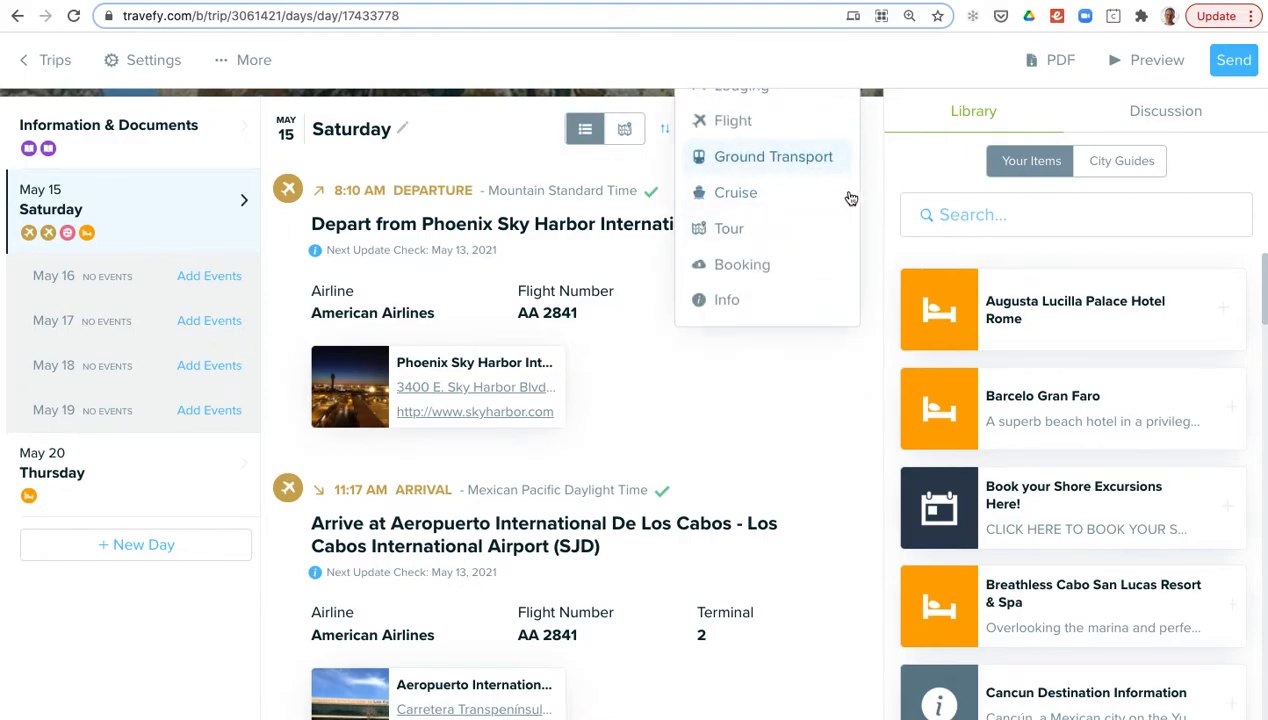
pyautogui.write('transfer')
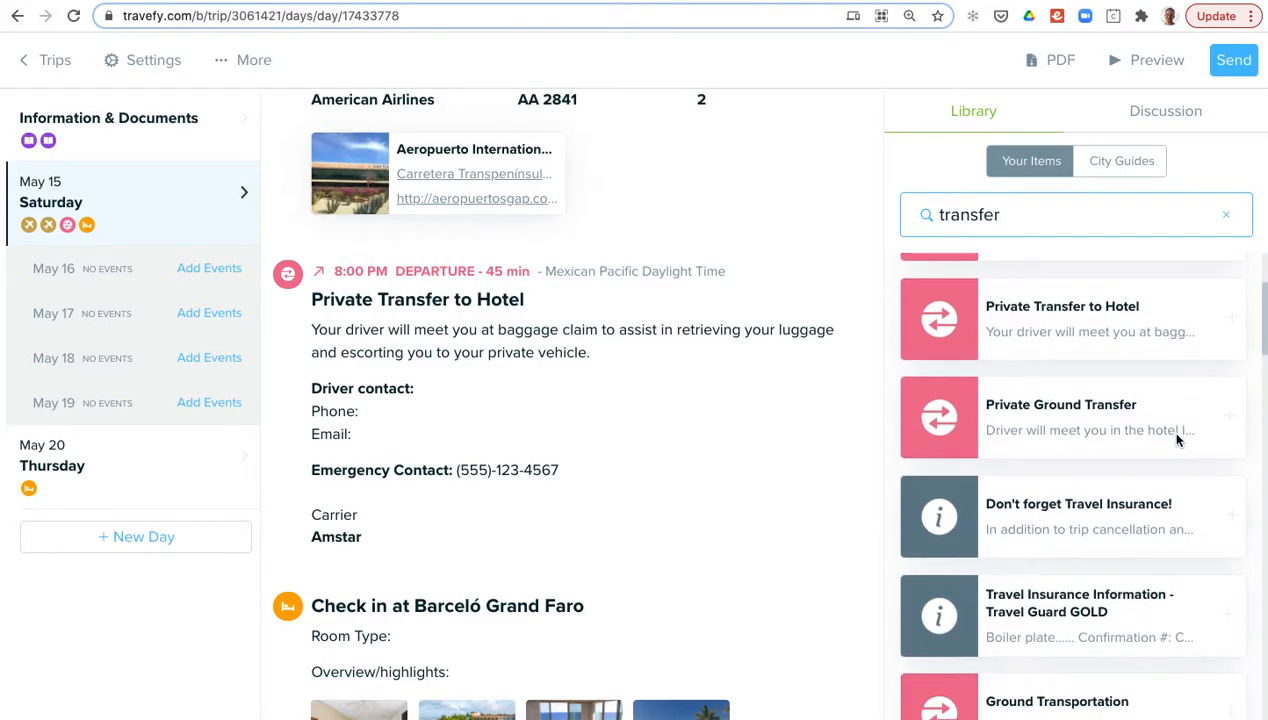
pyautogui.scroll(3)
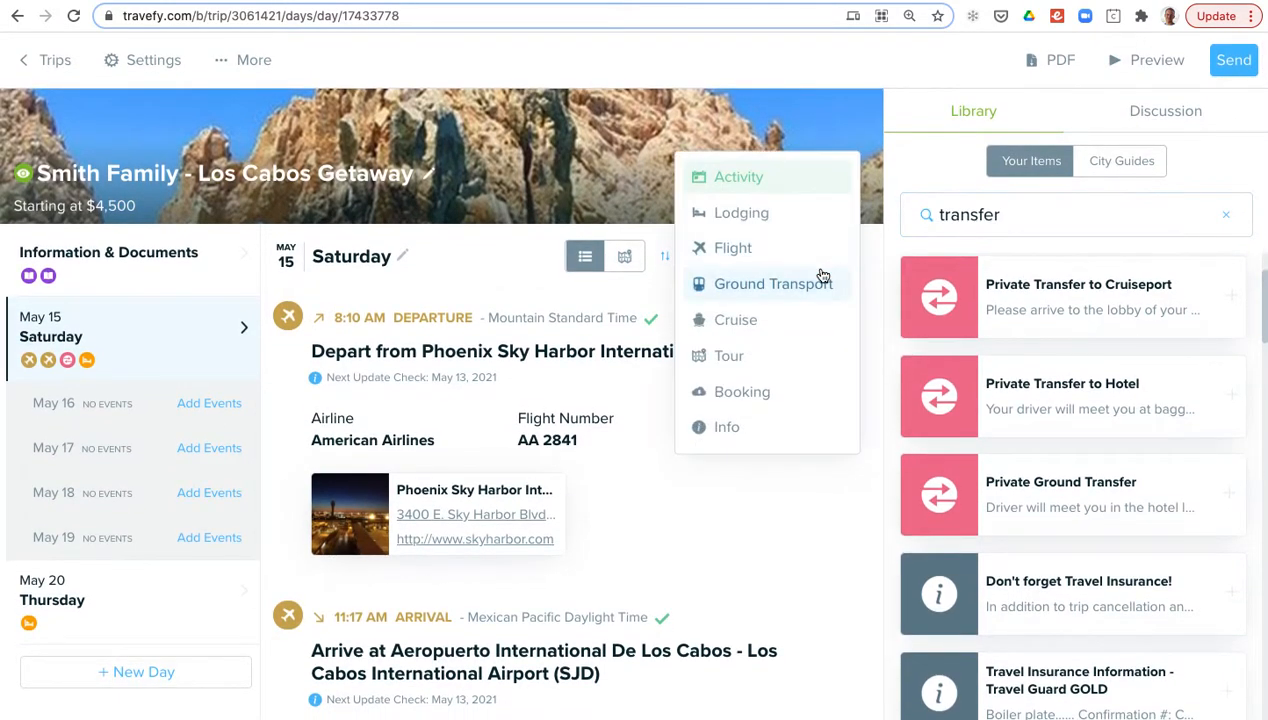
pyautogui.moveTo(734, 320)
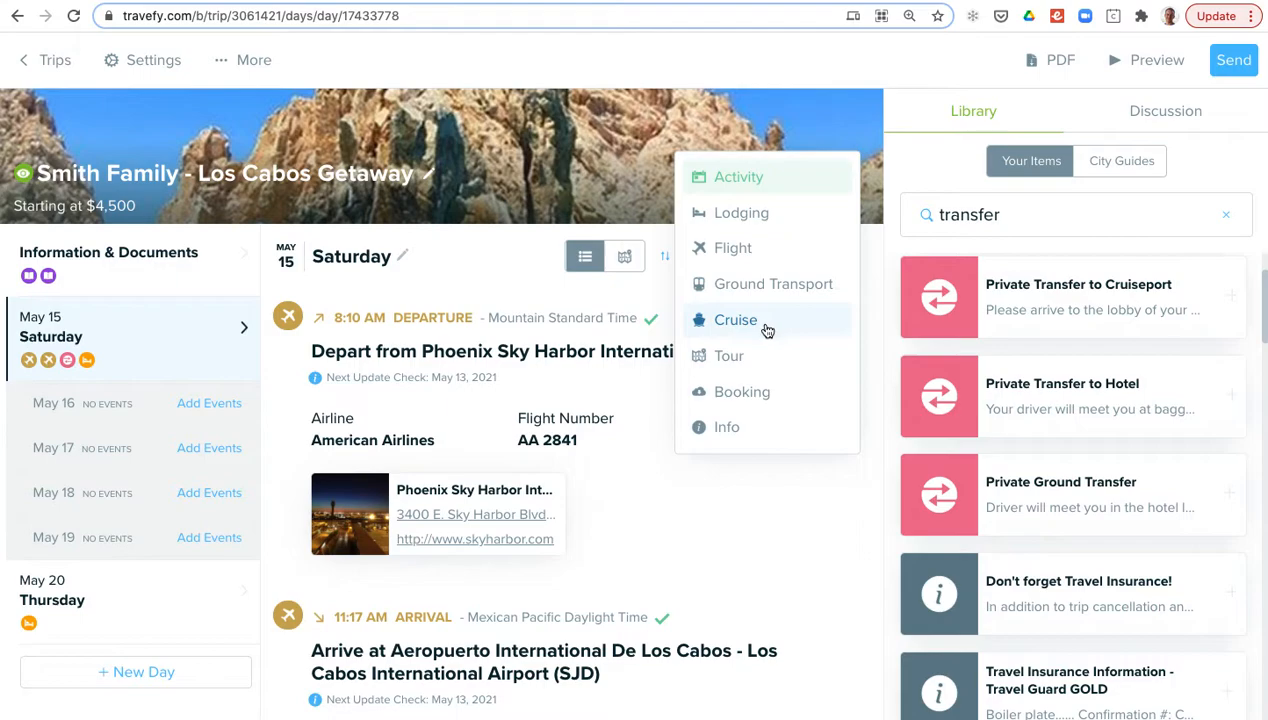
pyautogui.moveTo(764, 392)
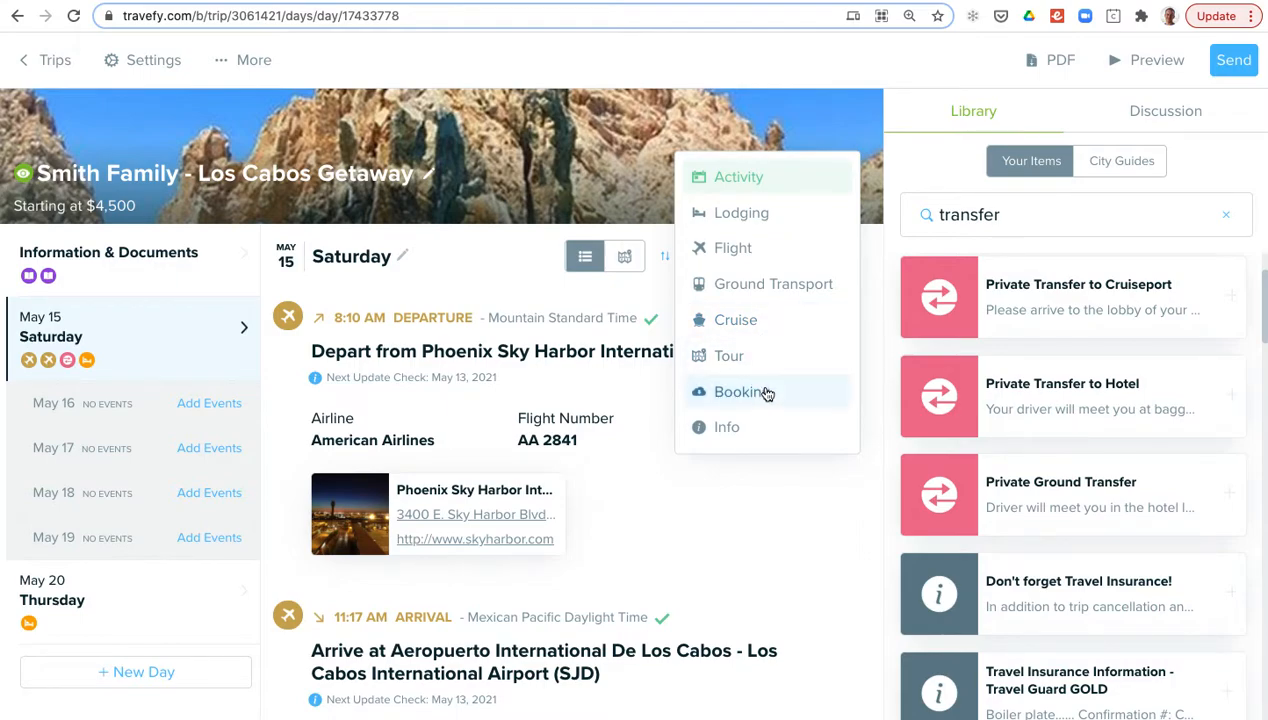
pyautogui.moveTo(788, 370)
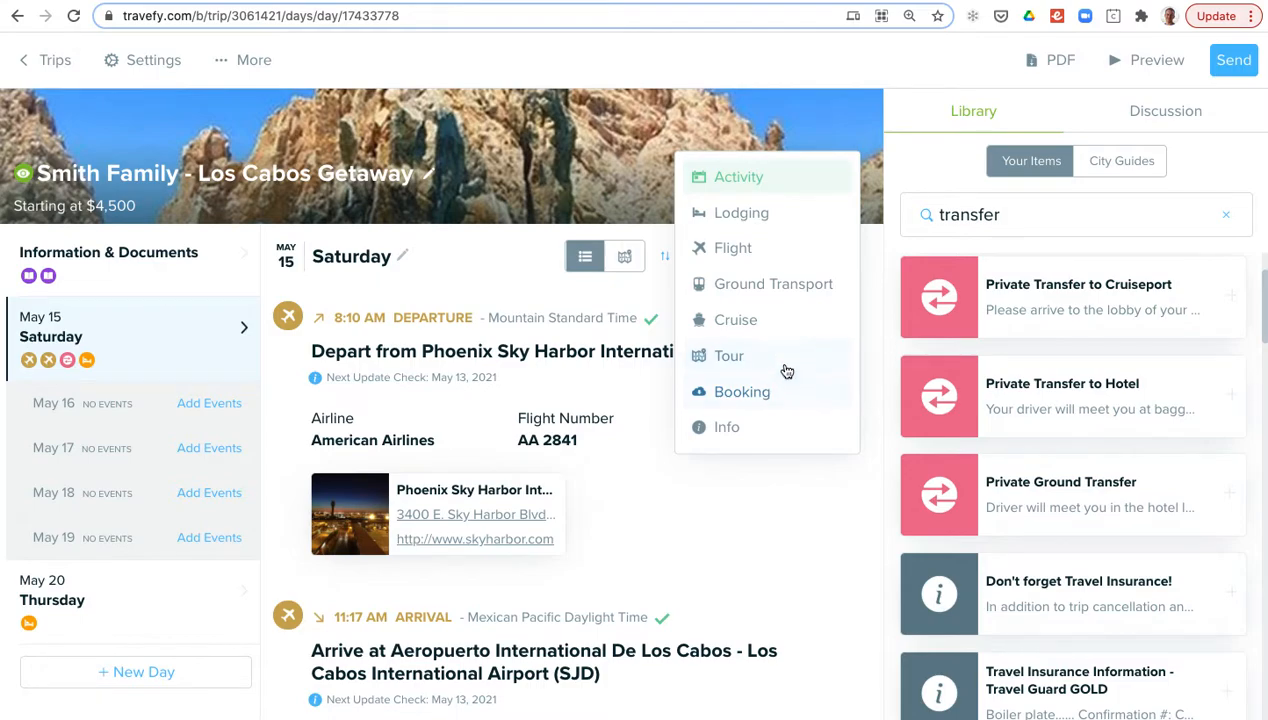
pyautogui.click(734, 320)
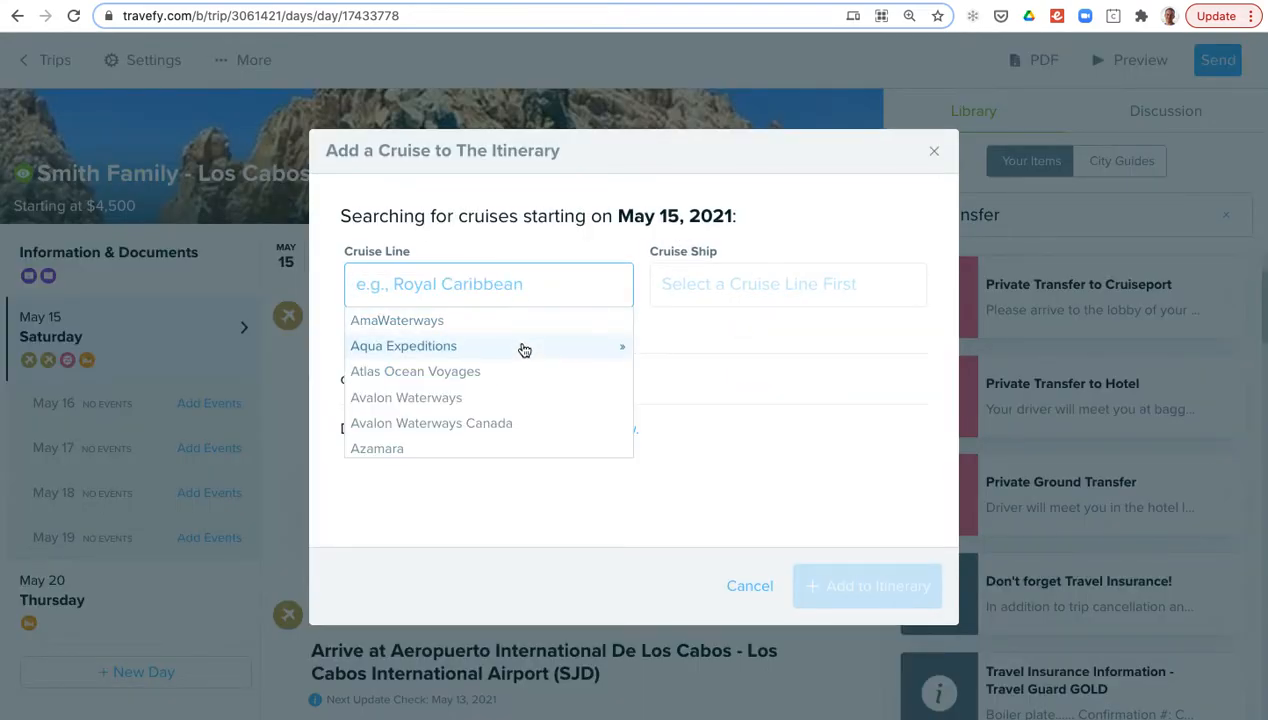
pyautogui.scroll(-3)
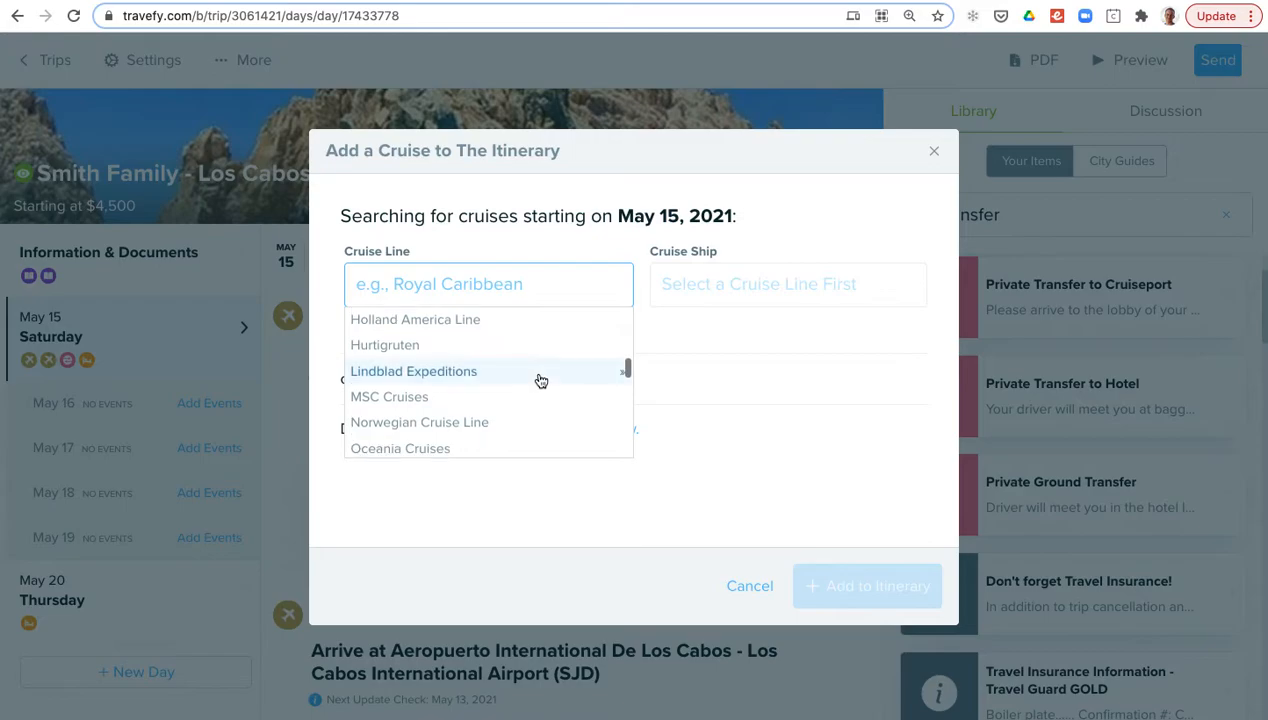
pyautogui.scroll(-3)
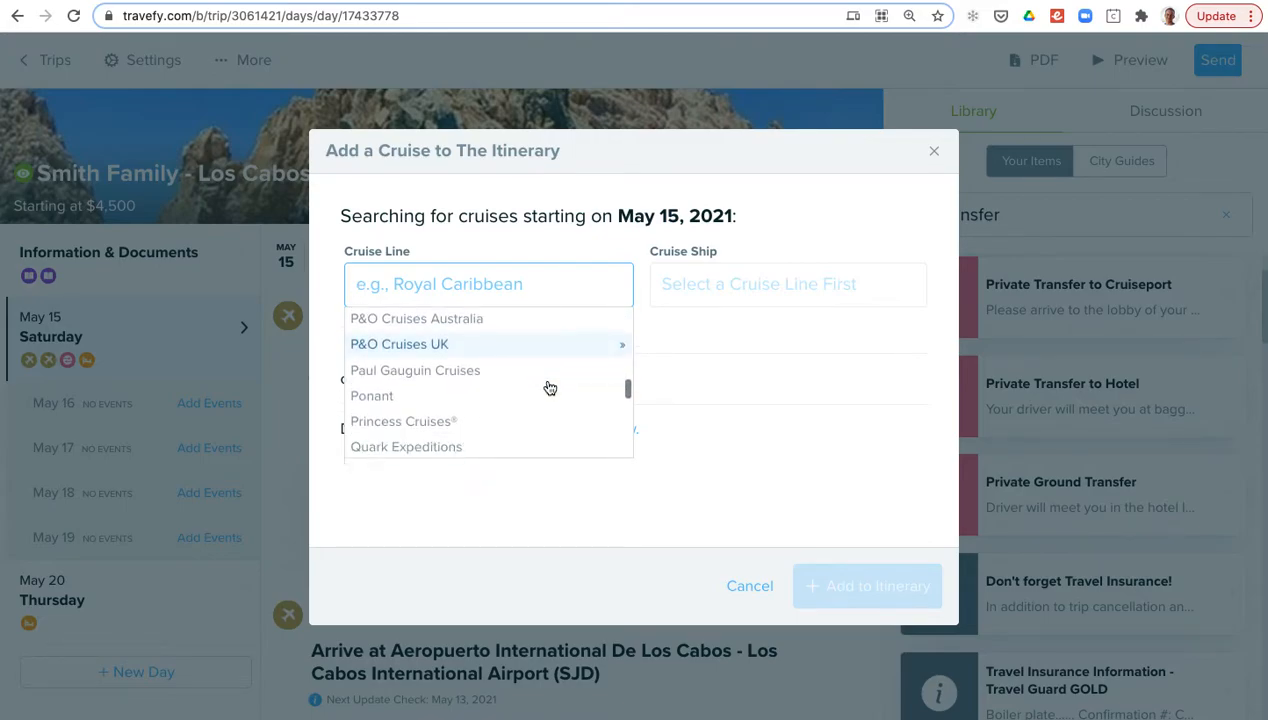
pyautogui.scroll(-3)
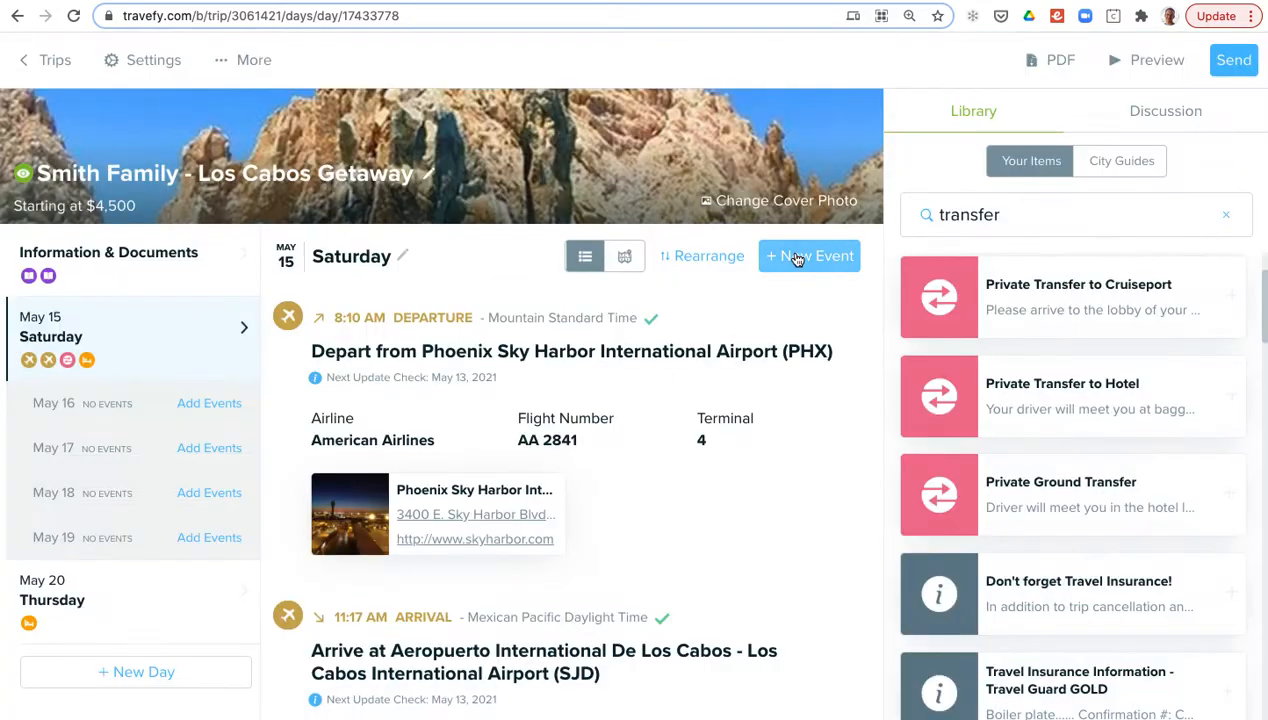
pyautogui.click(808, 256)
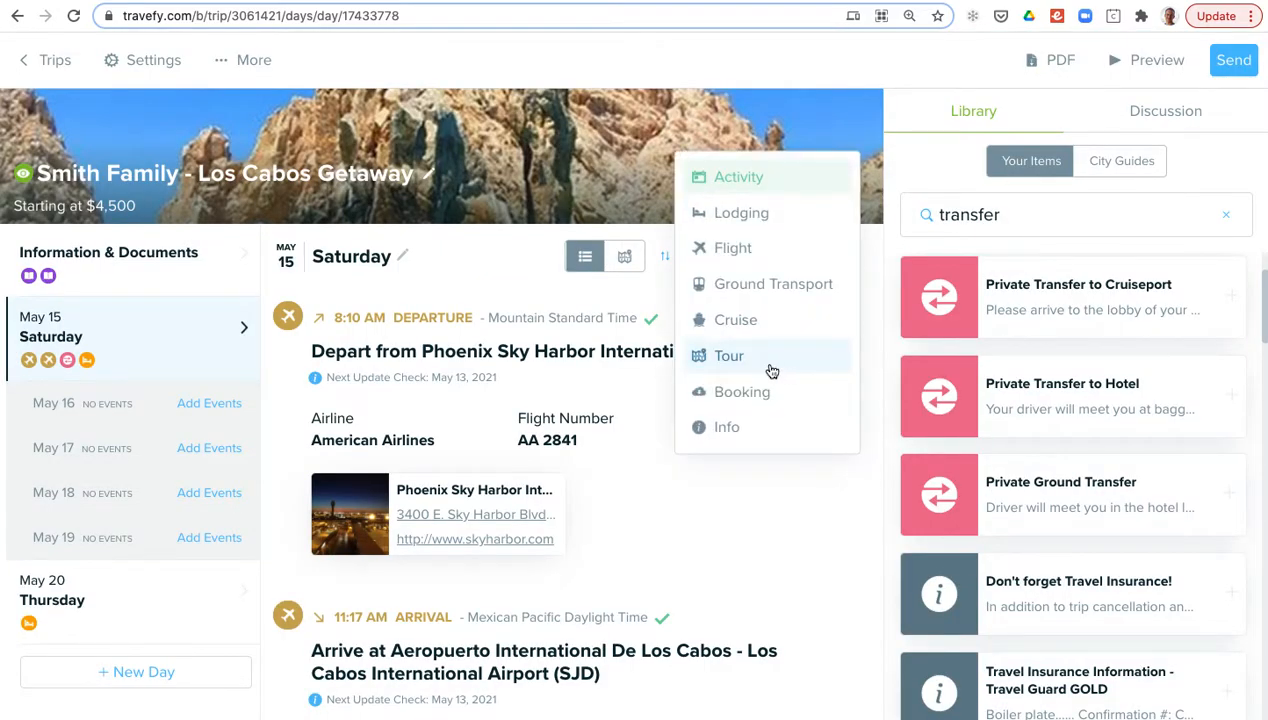
pyautogui.moveTo(756, 364)
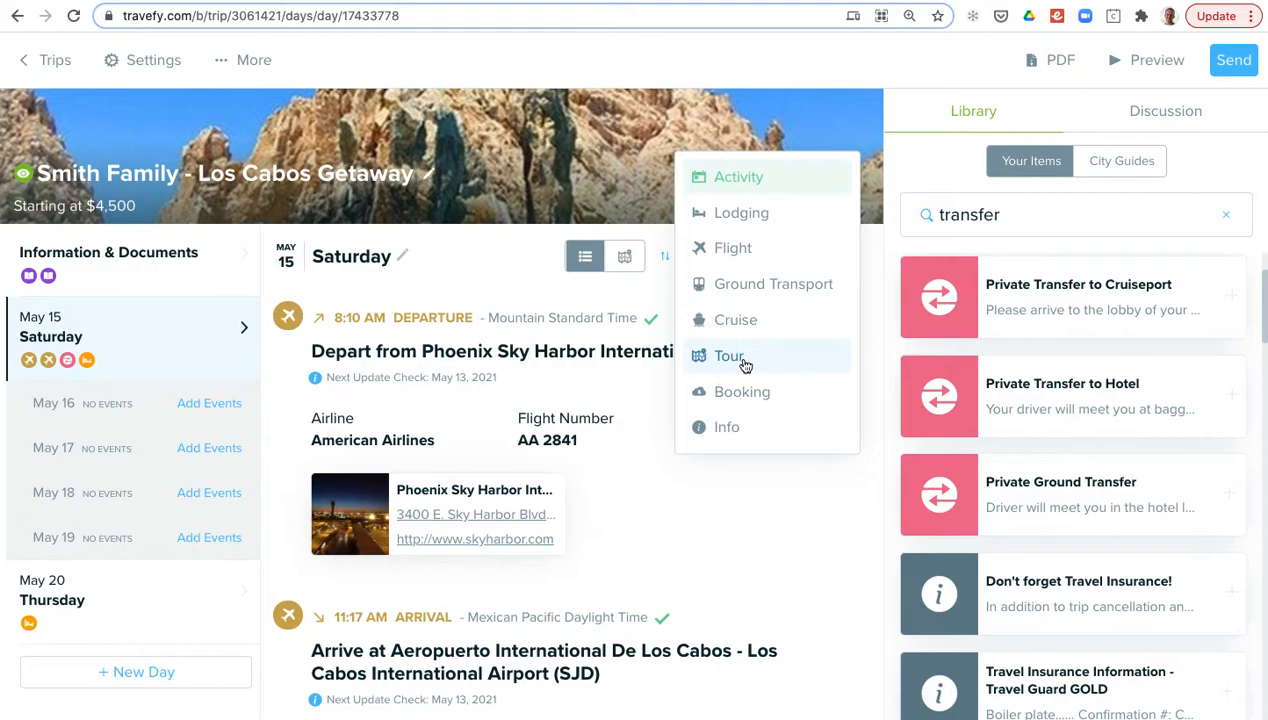
pyautogui.moveTo(798, 374)
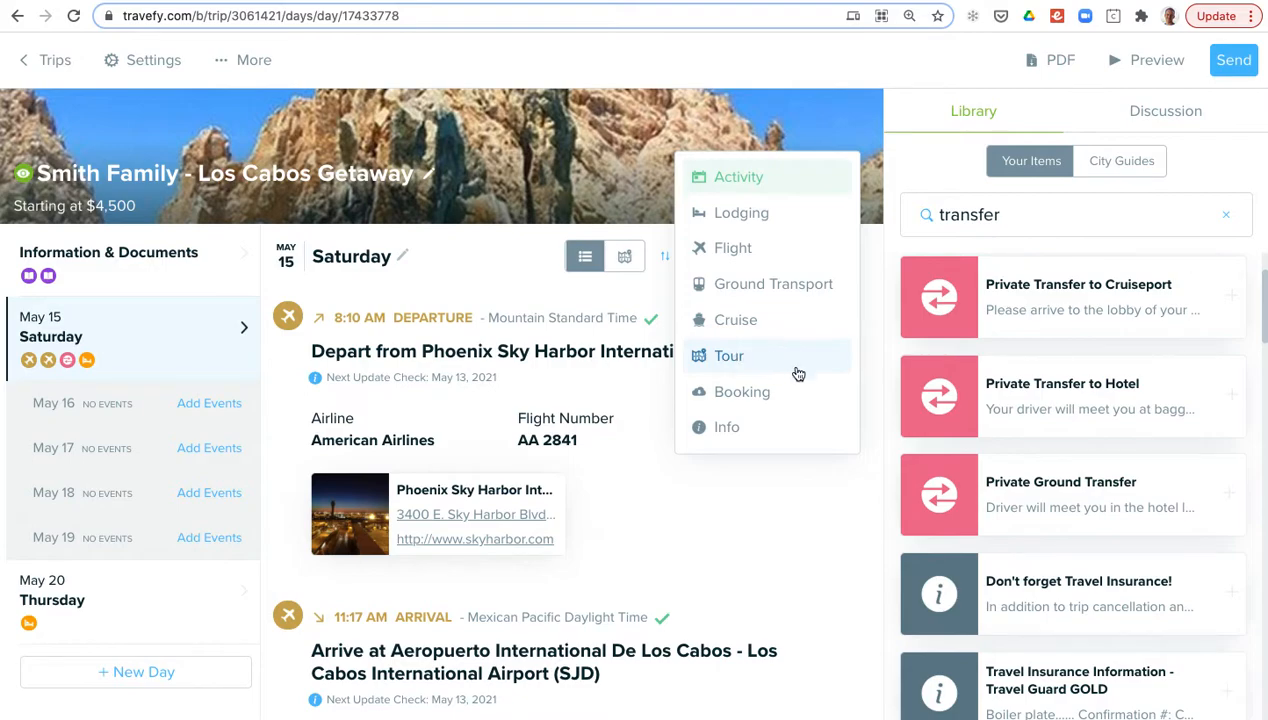
pyautogui.moveTo(742, 390)
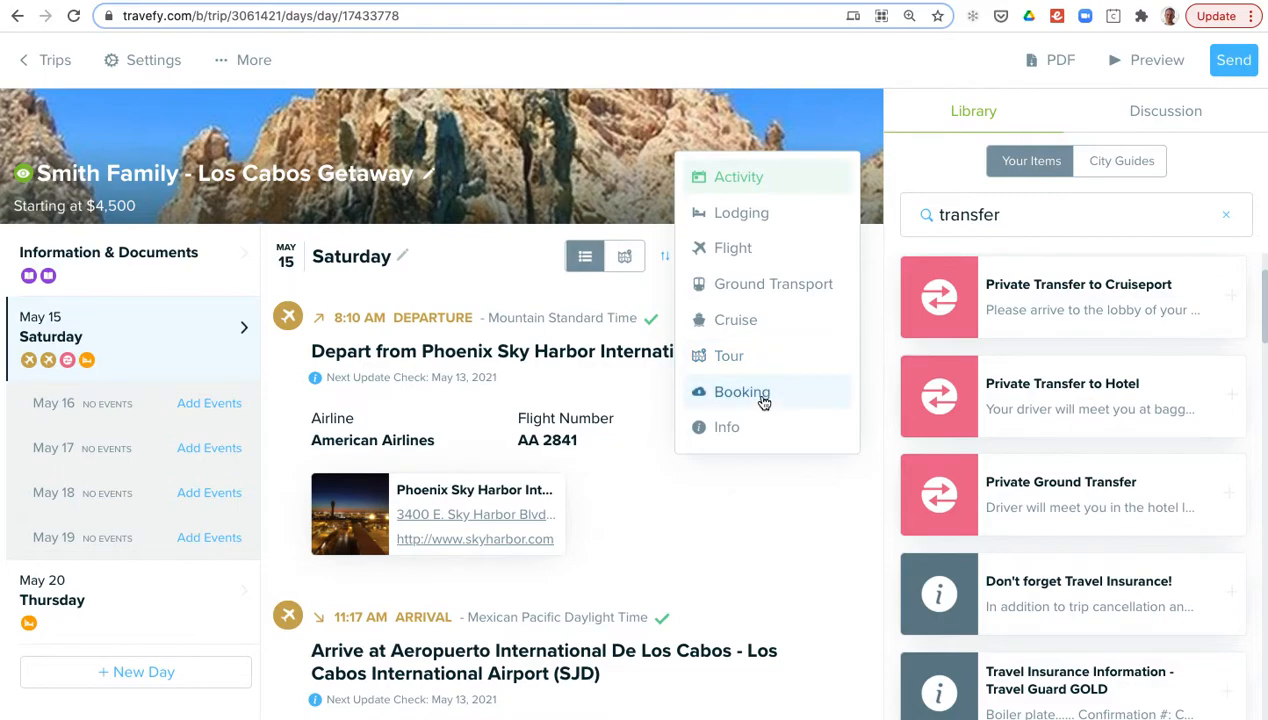
pyautogui.click(742, 390)
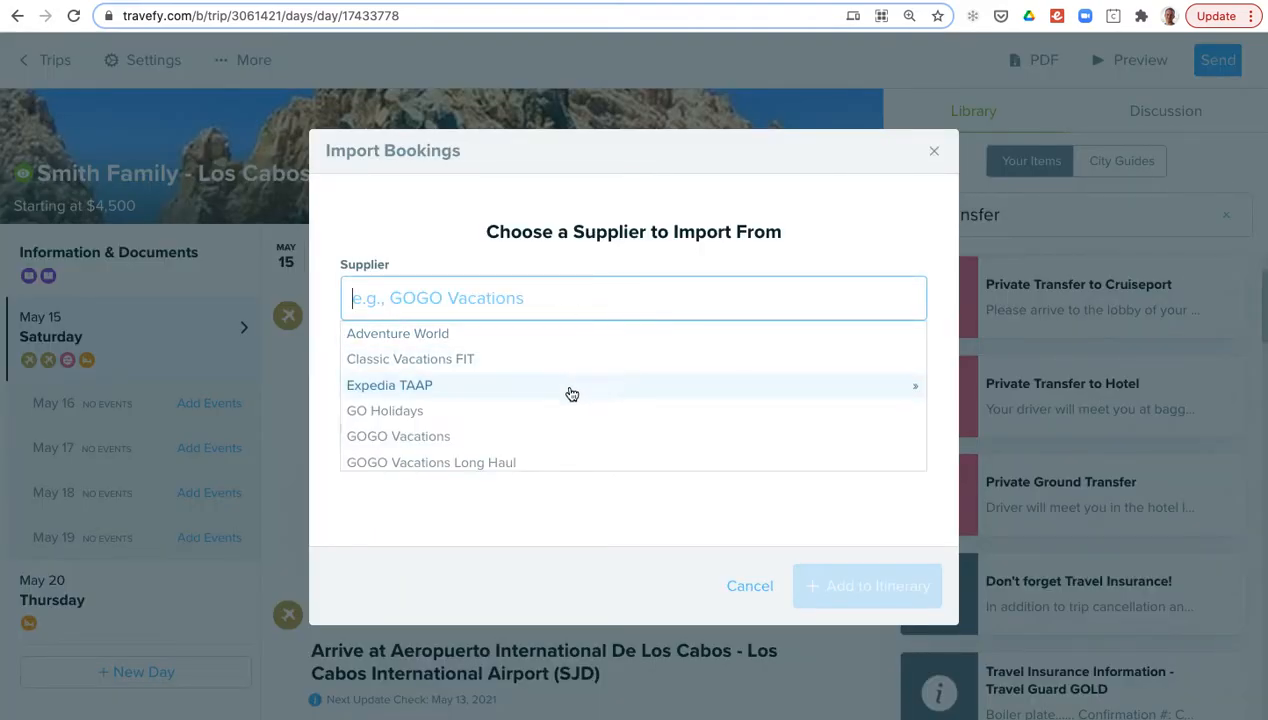
pyautogui.scroll(-3)
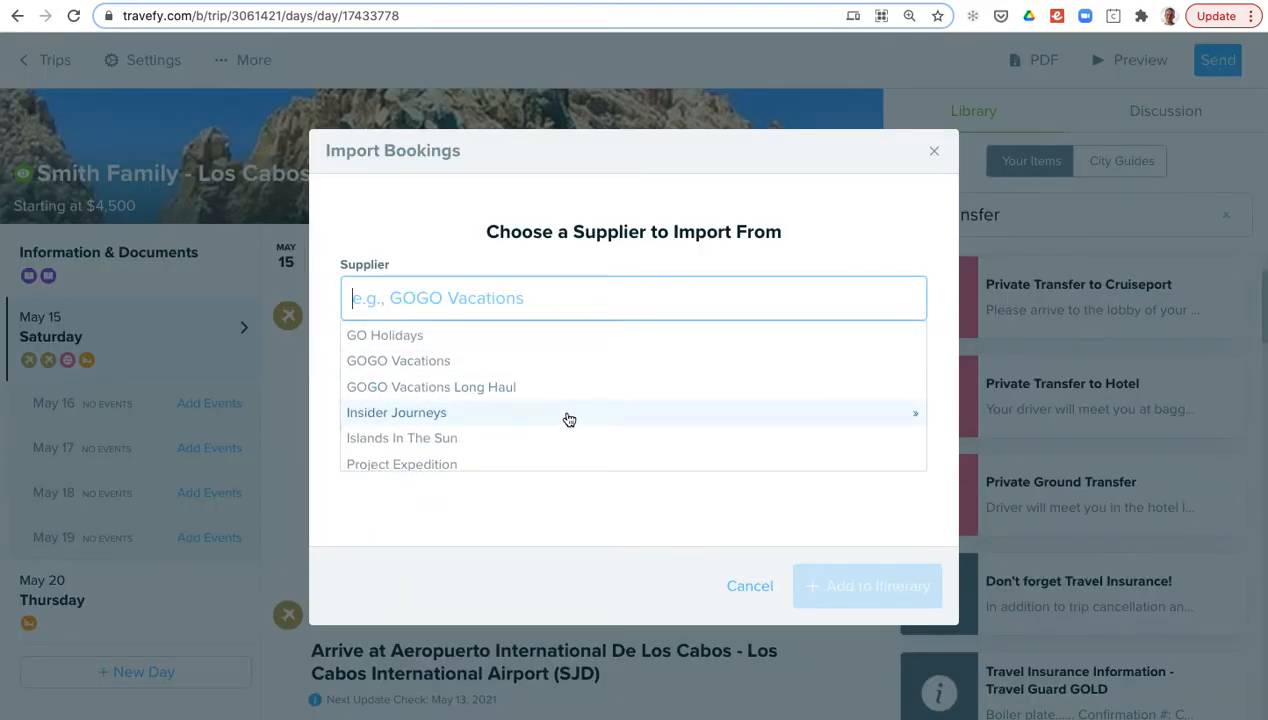
pyautogui.scroll(-3)
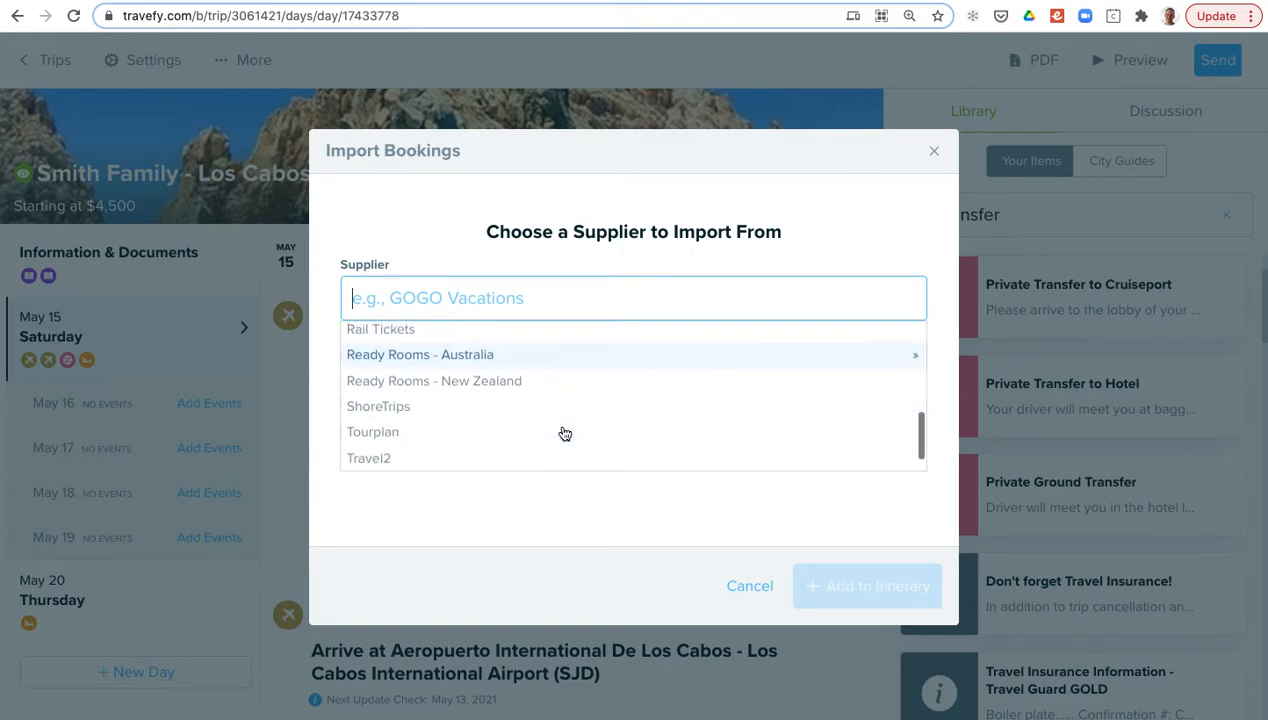
pyautogui.scroll(3)
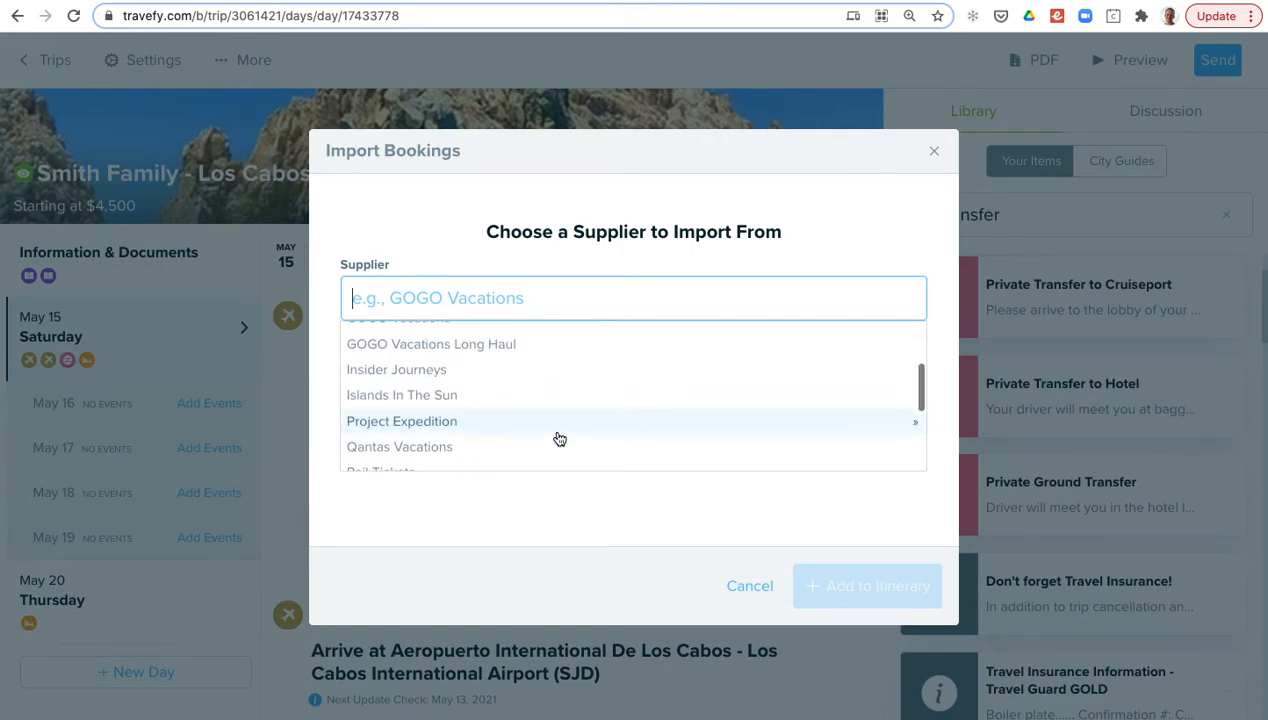
pyautogui.scroll(3)
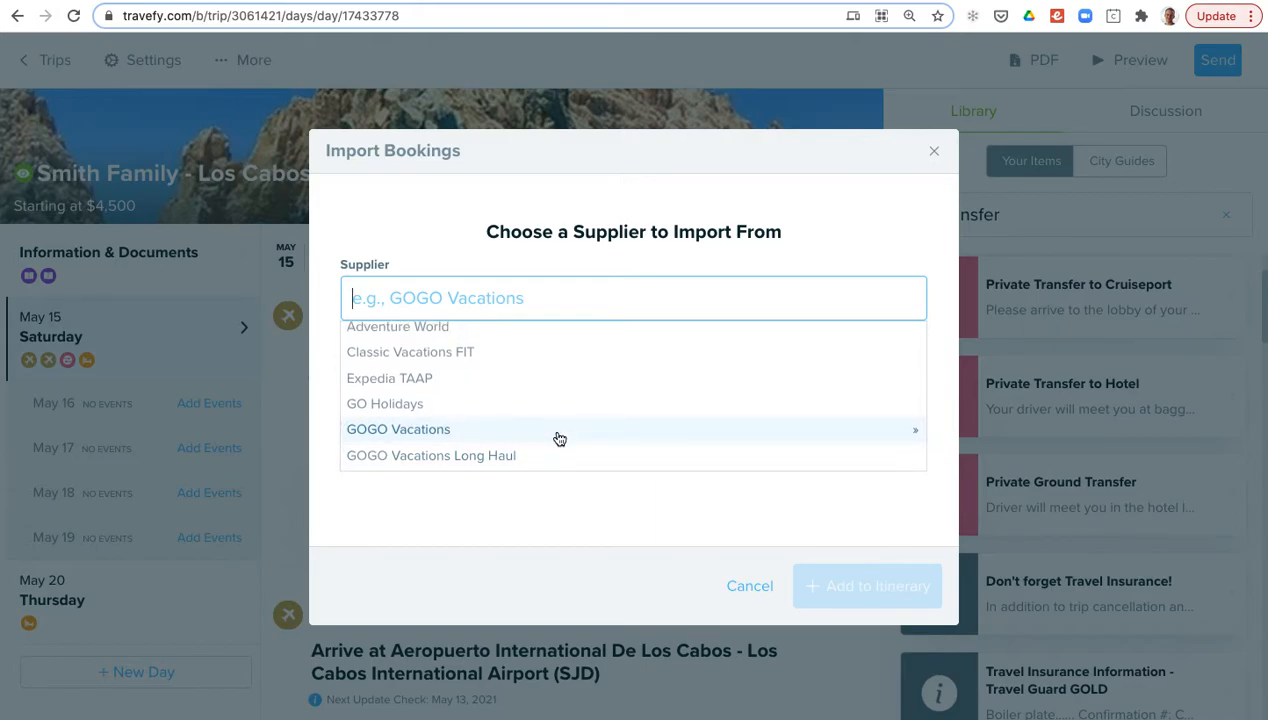
pyautogui.moveTo(556, 436)
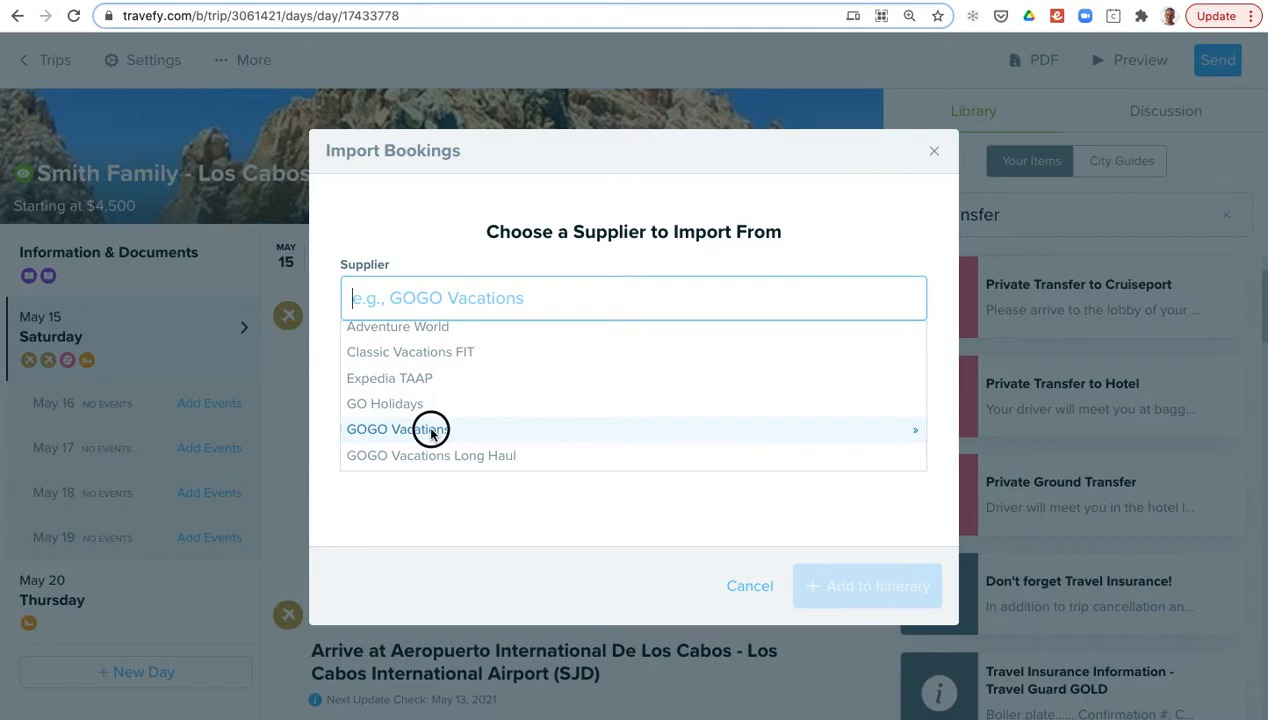
pyautogui.click(404, 428)
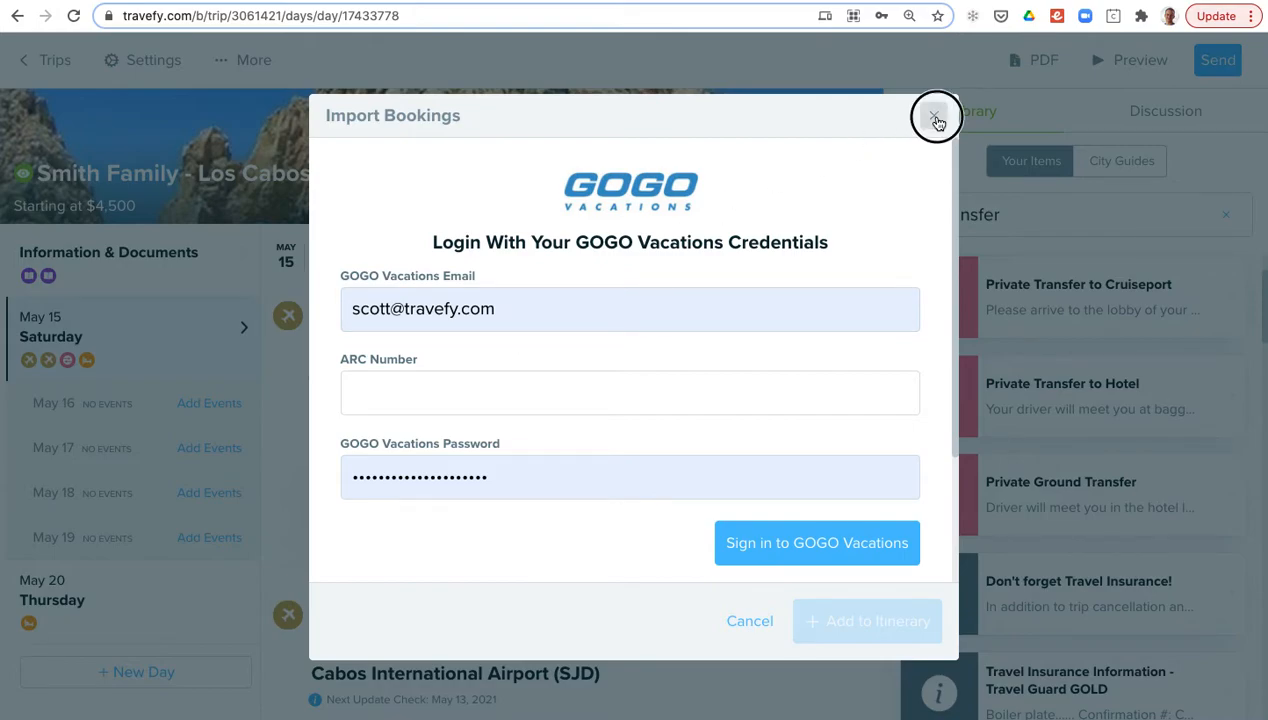
pyautogui.click(934, 116)
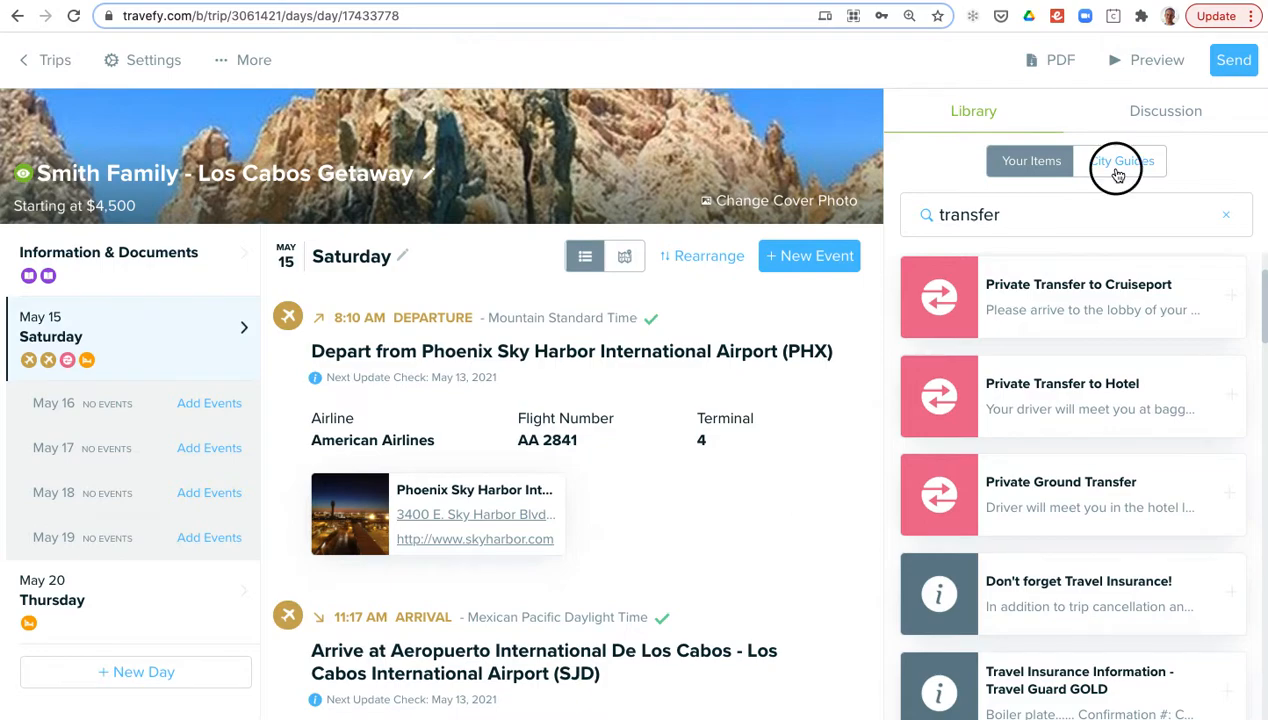
# Find the Los Cabos city guide in the library via a 'los' search and scroll its sections.
pyautogui.click(1122, 160)
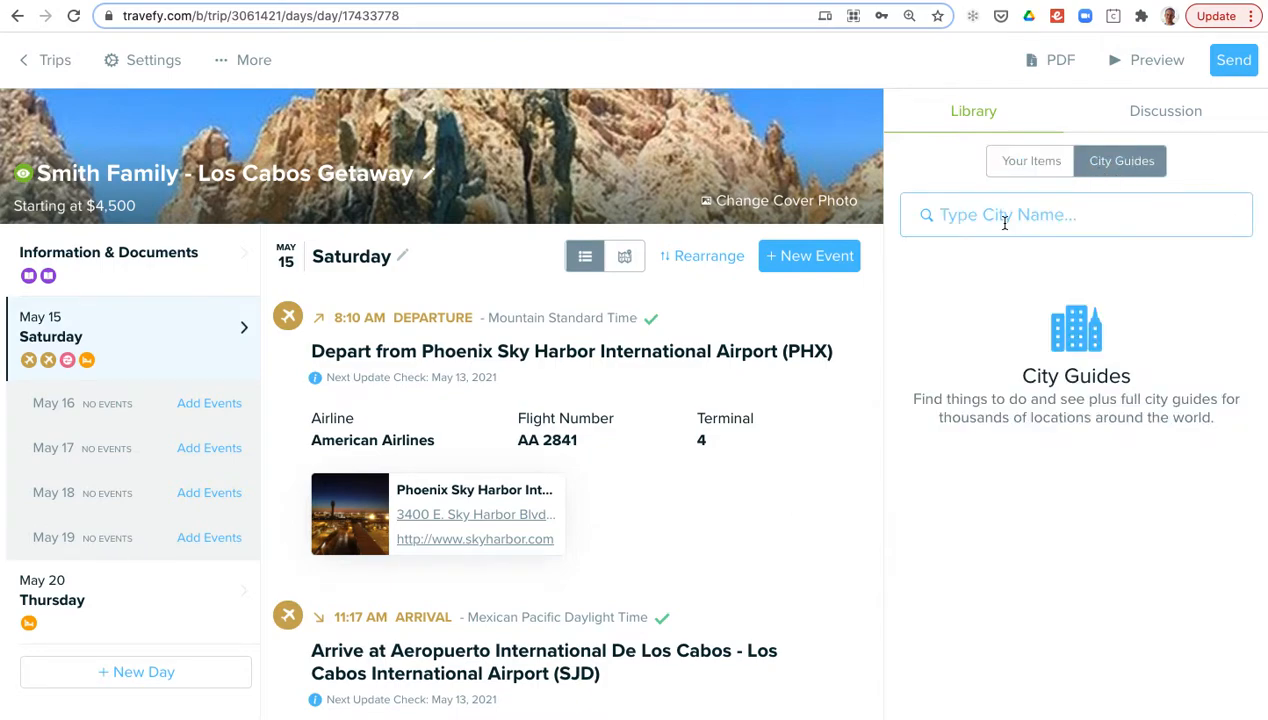
pyautogui.click(1076, 214)
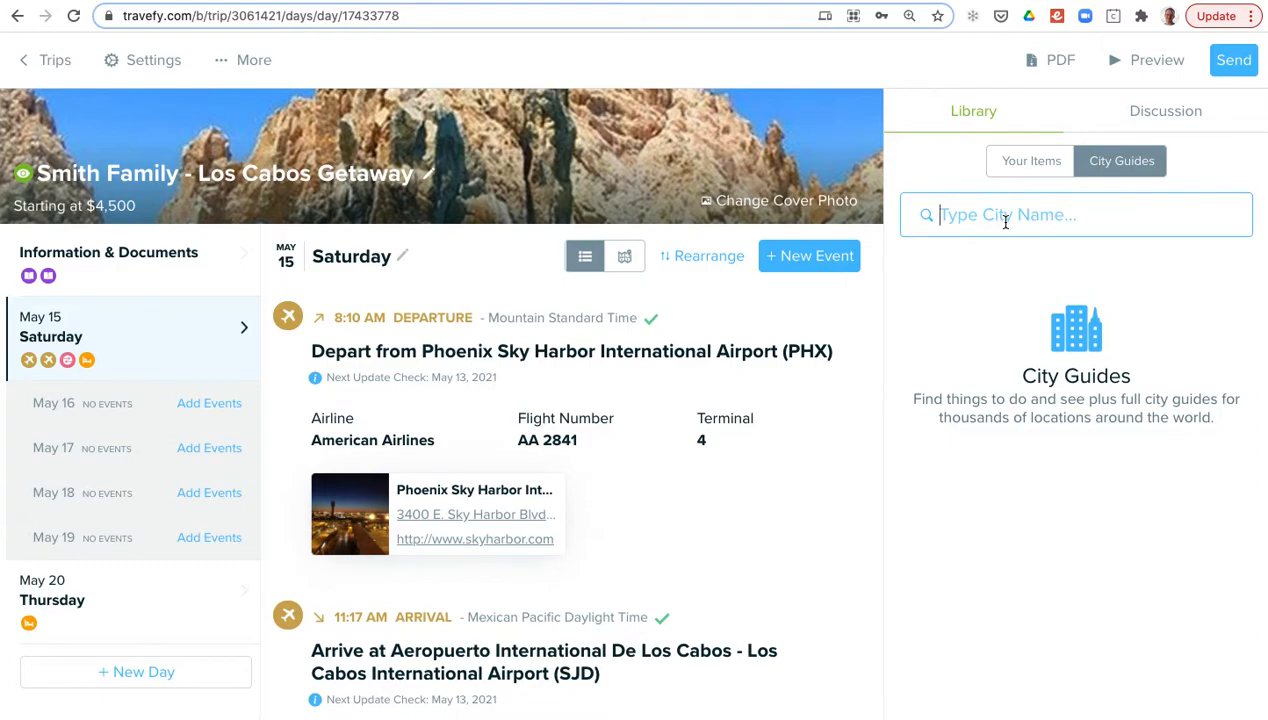
pyautogui.write('los')
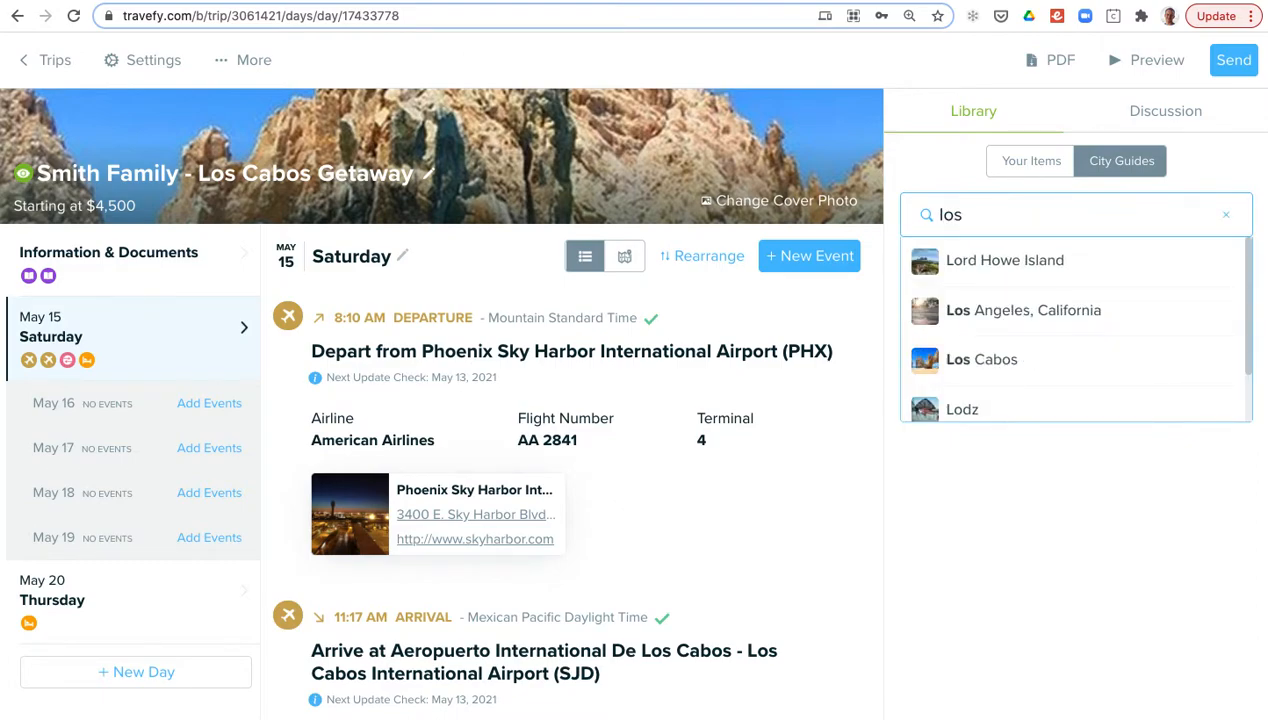
pyautogui.click(980, 360)
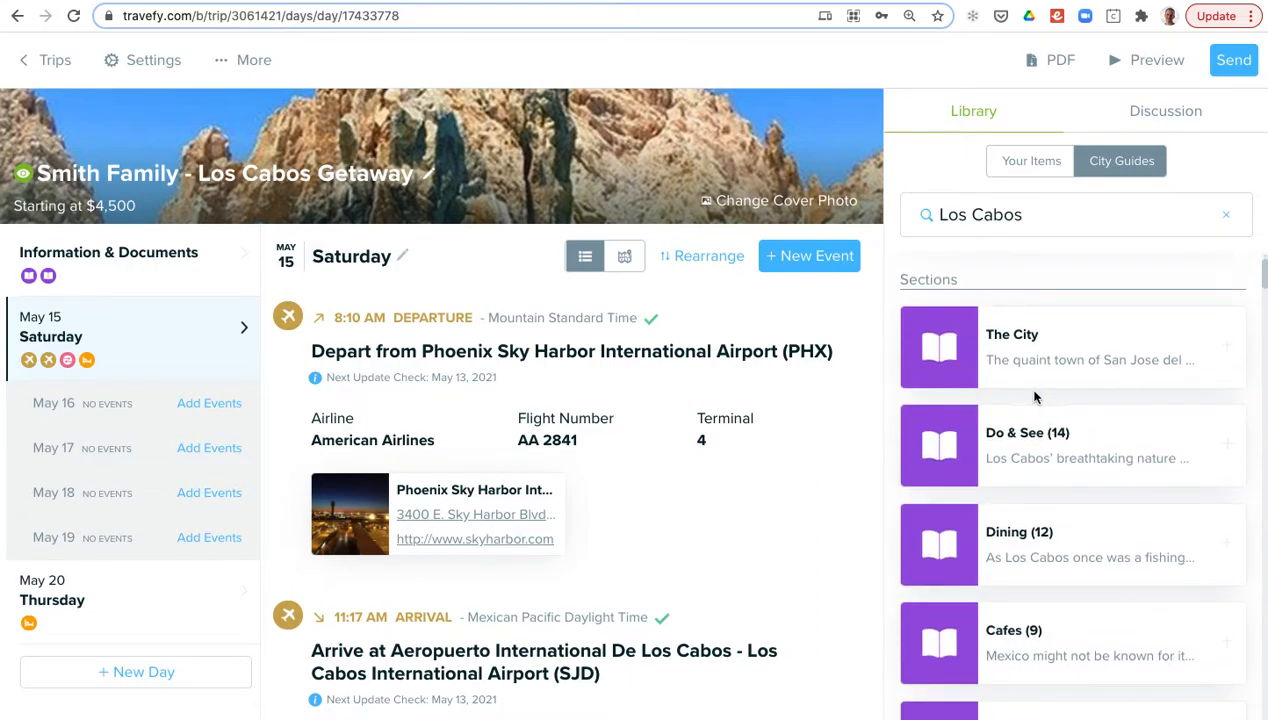
pyautogui.scroll(-3)
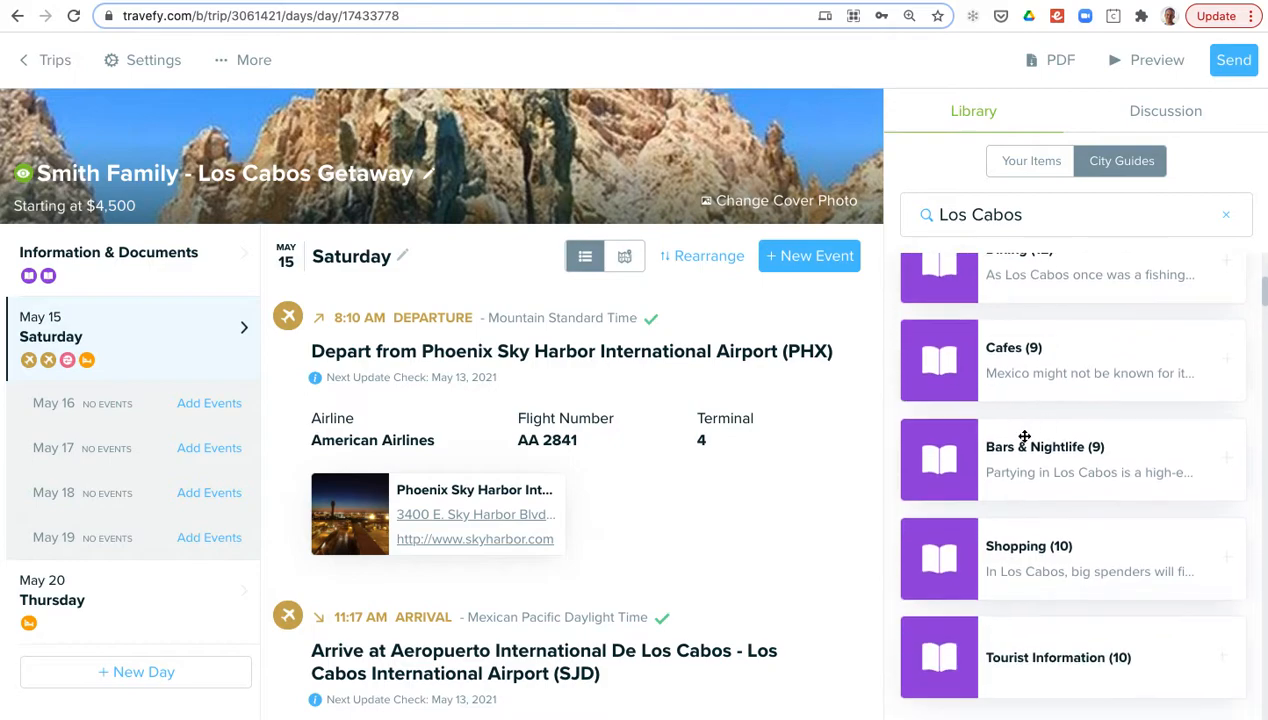
pyautogui.scroll(-3)
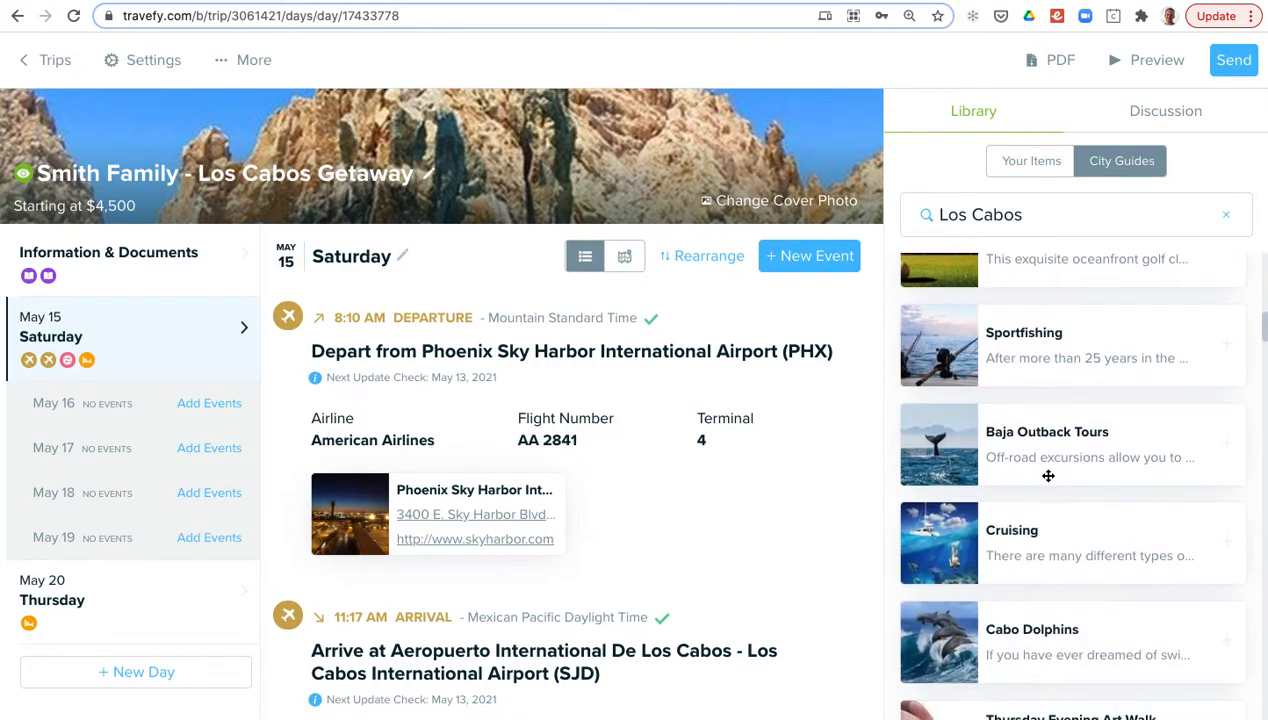
pyautogui.scroll(-3)
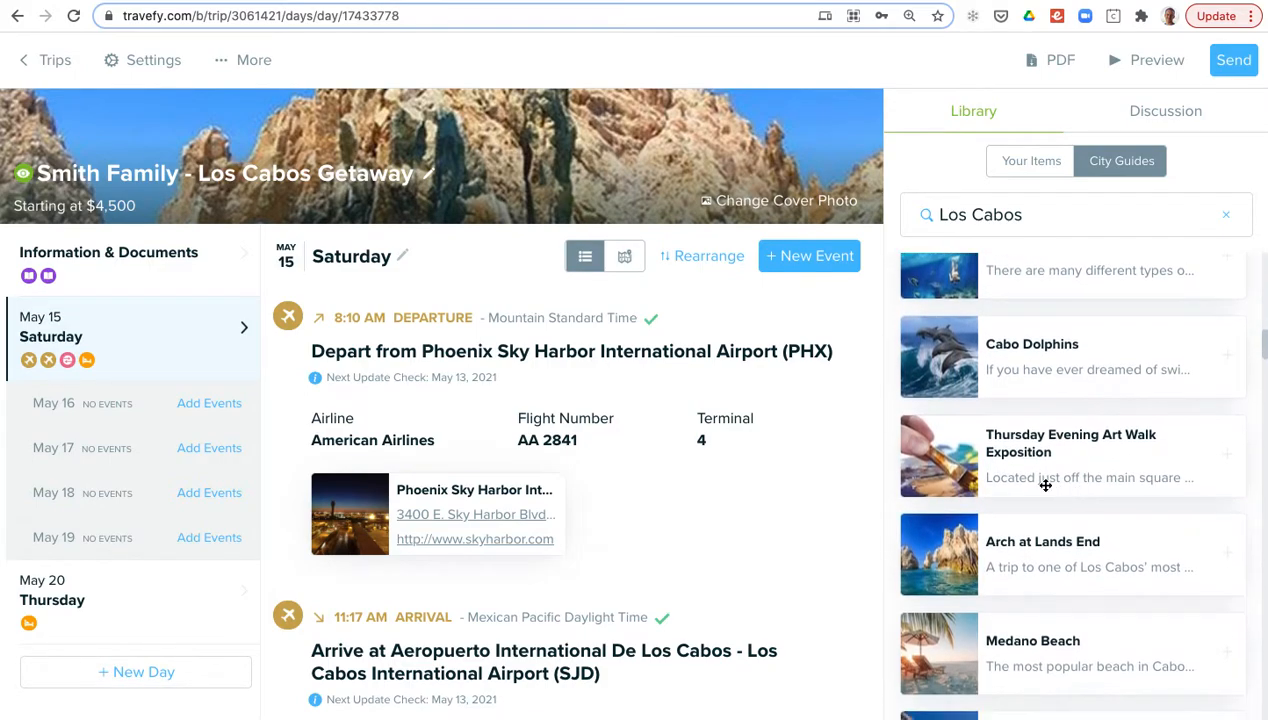
# View the trip's Information & Documents with the Los Cabos city and Do & See guides.
pyautogui.click(110, 252)
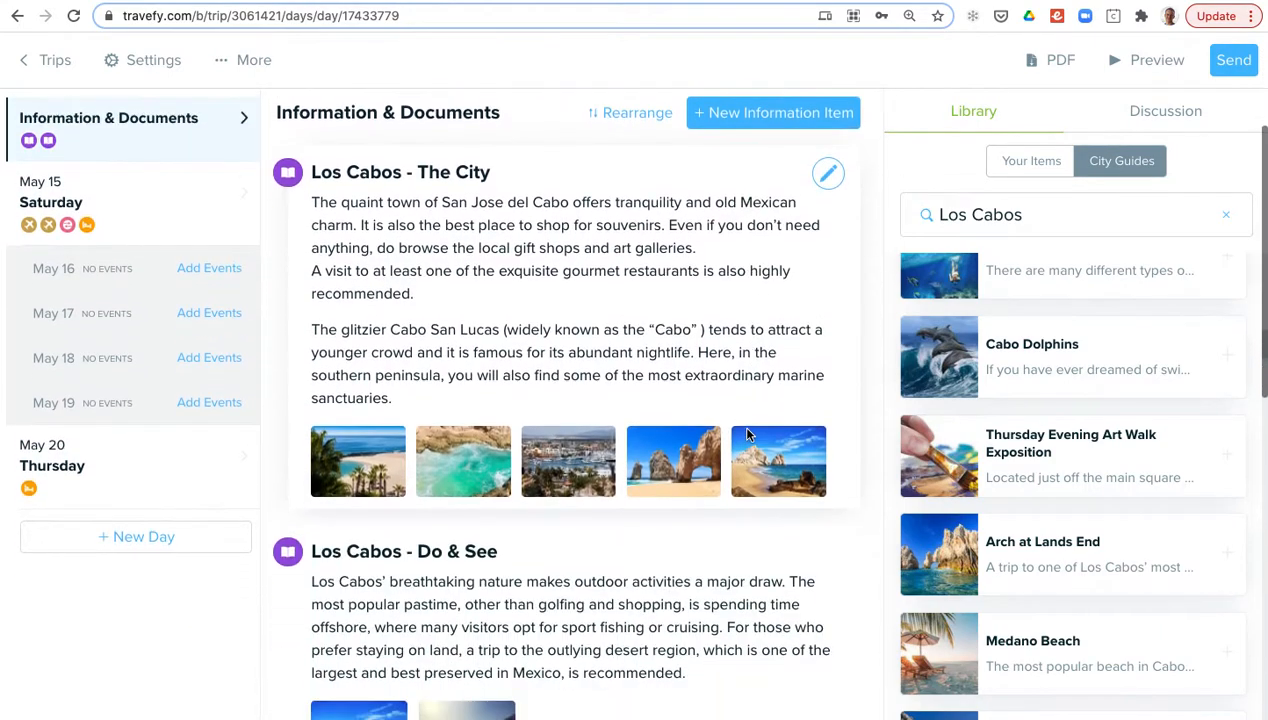
pyautogui.scroll(-3)
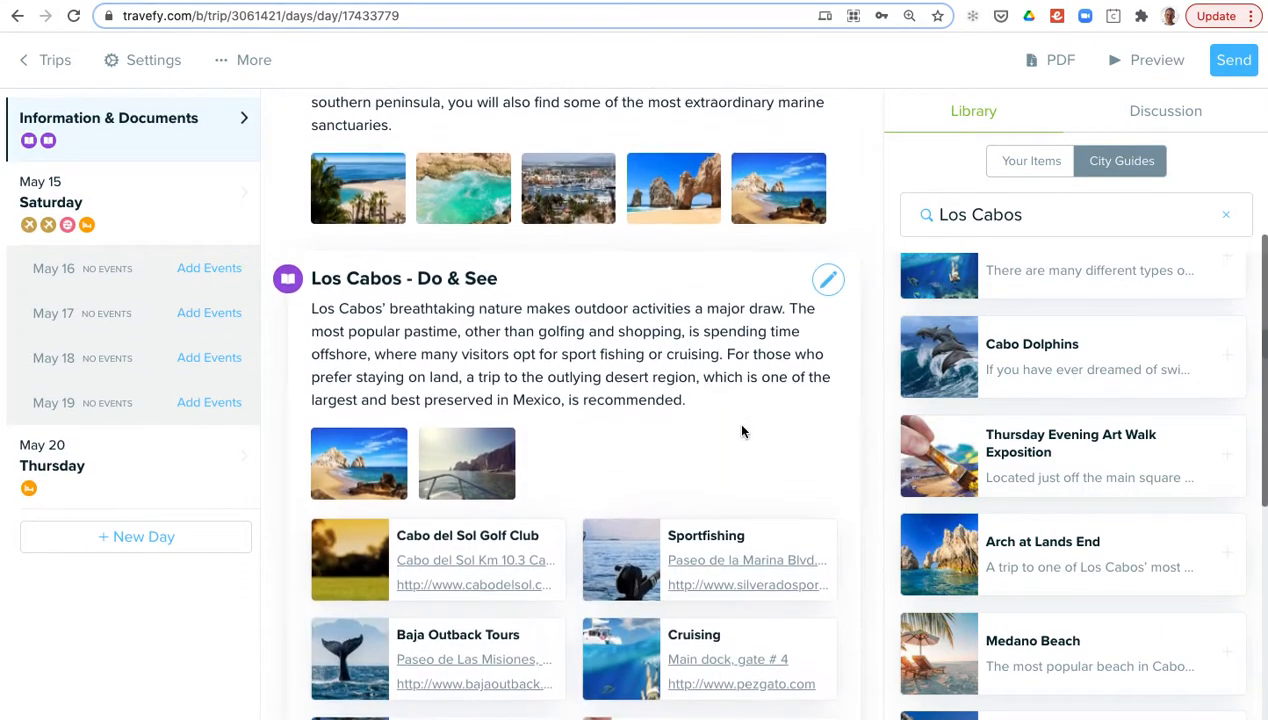
pyautogui.scroll(-3)
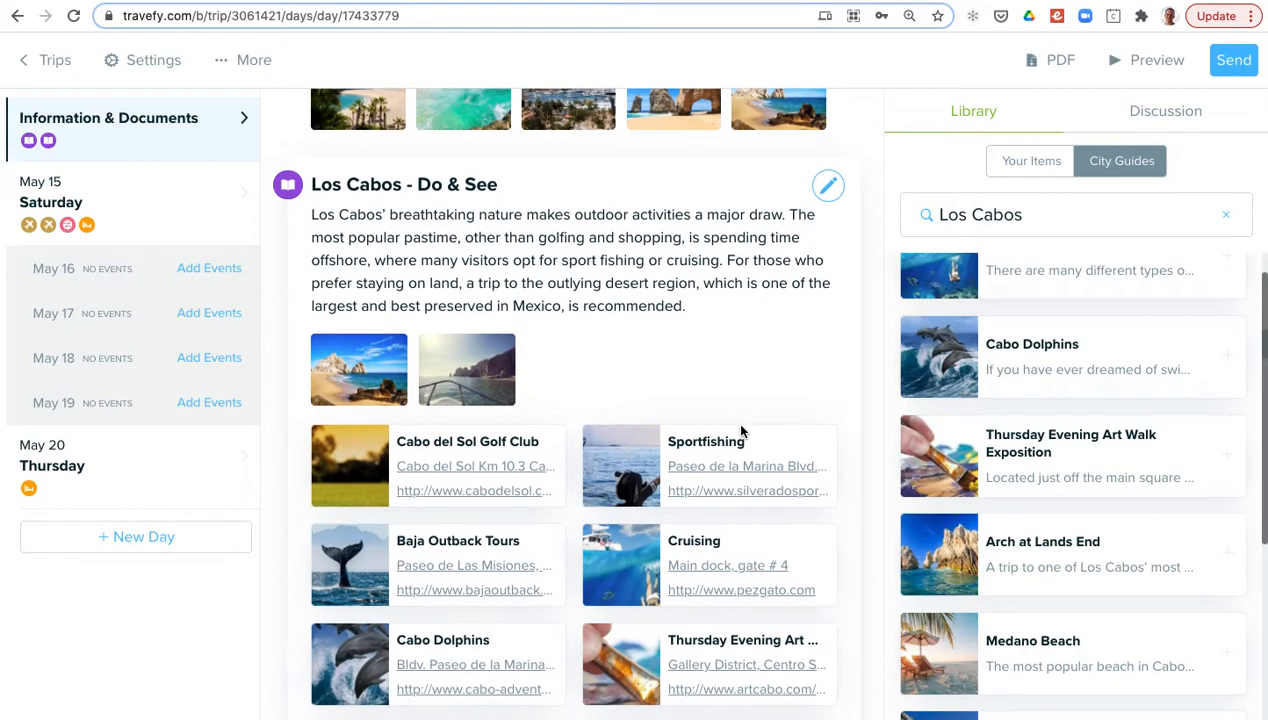
pyautogui.scroll(-3)
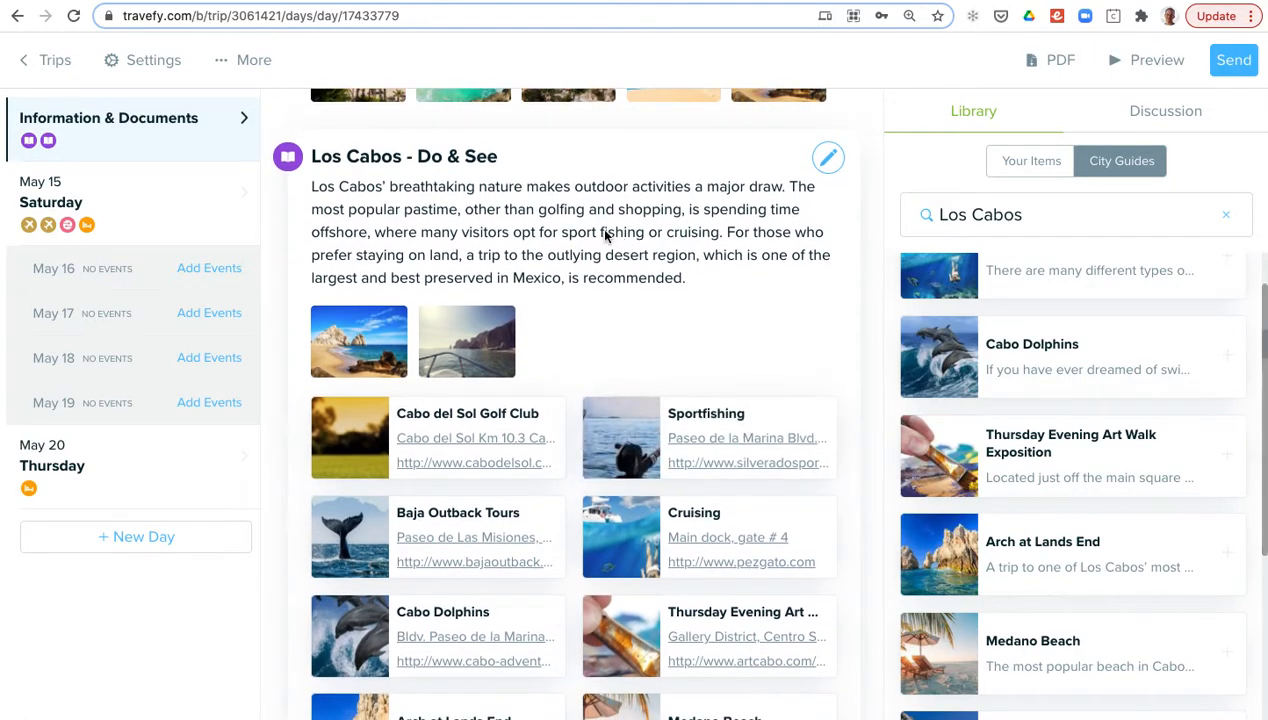
pyautogui.click(828, 156)
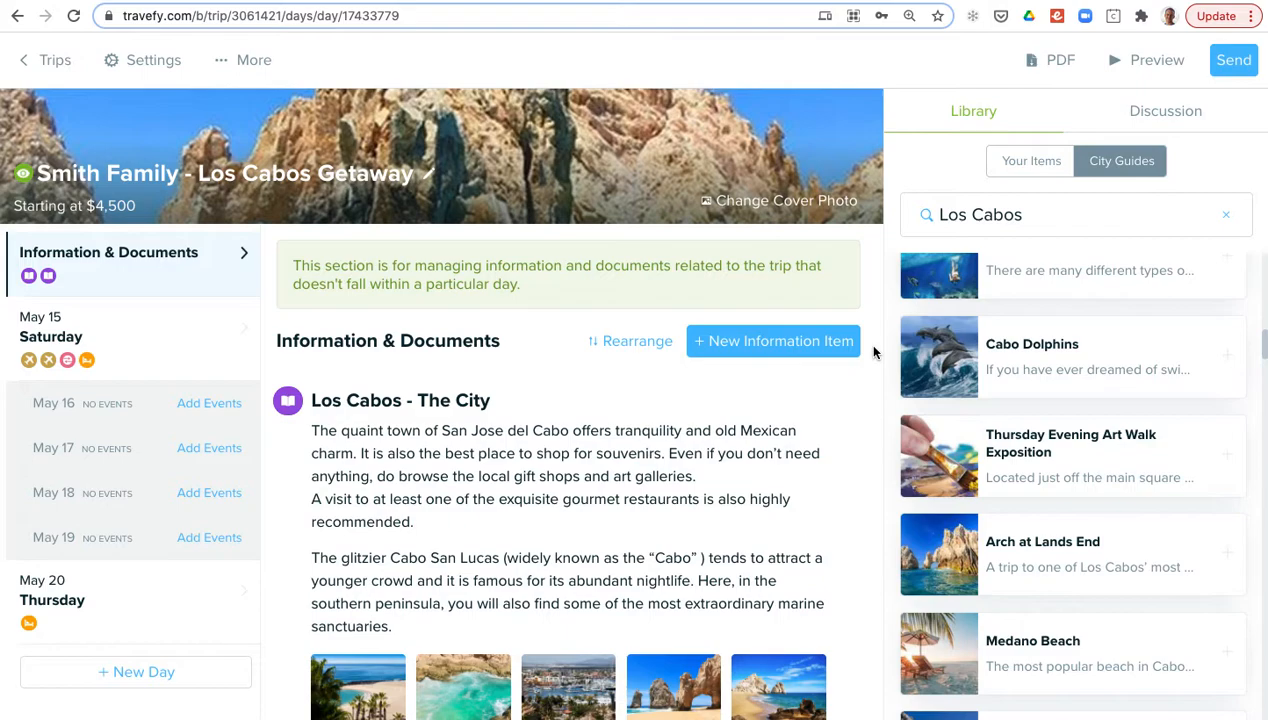
pyautogui.moveTo(1048, 126)
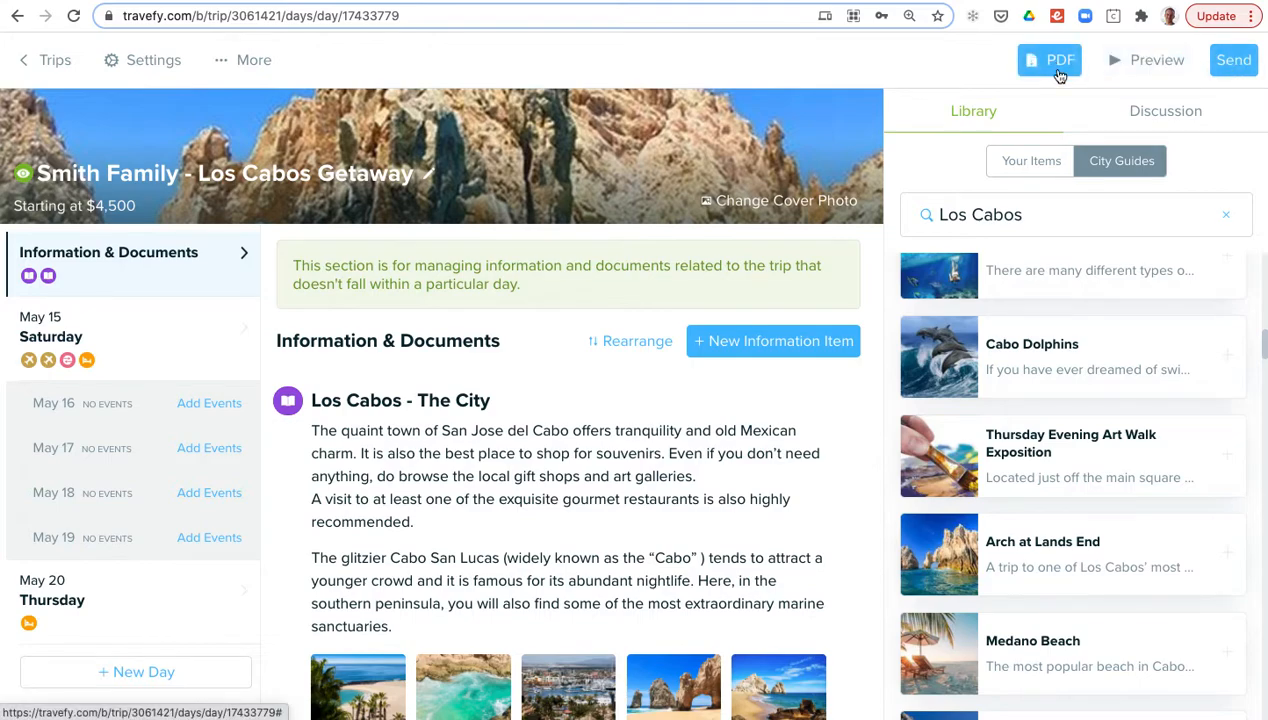
pyautogui.moveTo(1232, 60)
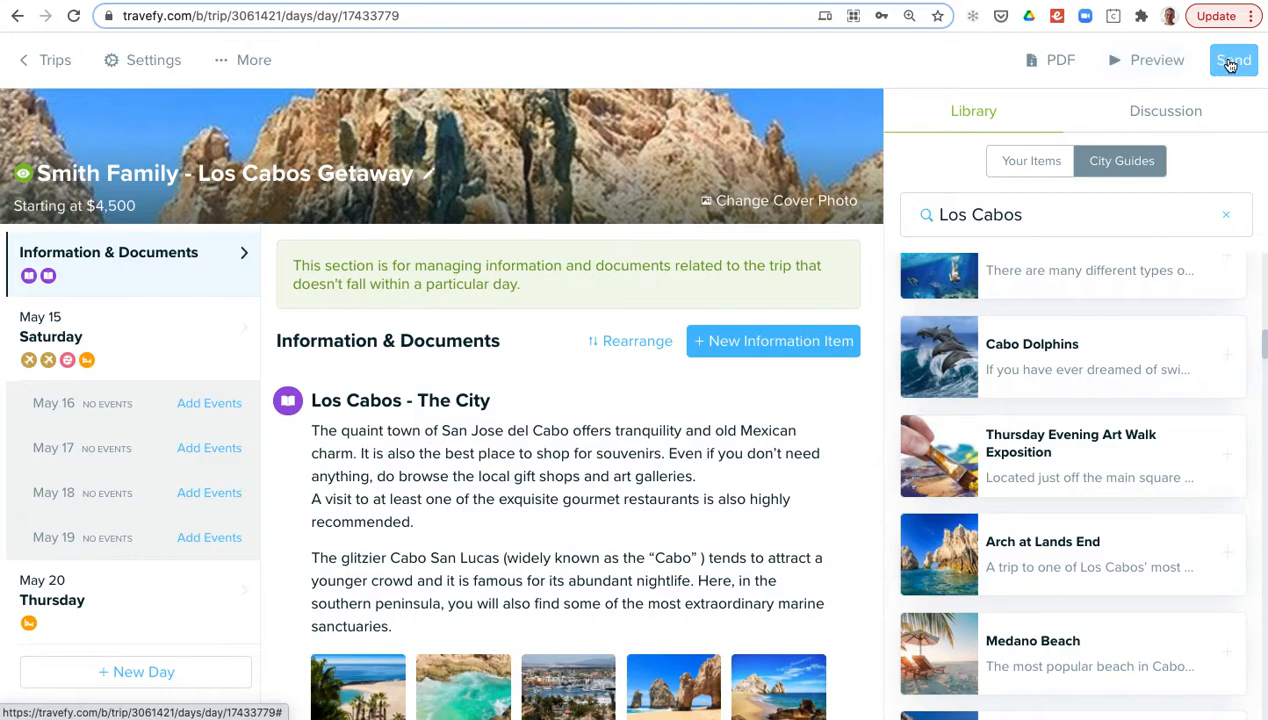
pyautogui.click(1232, 60)
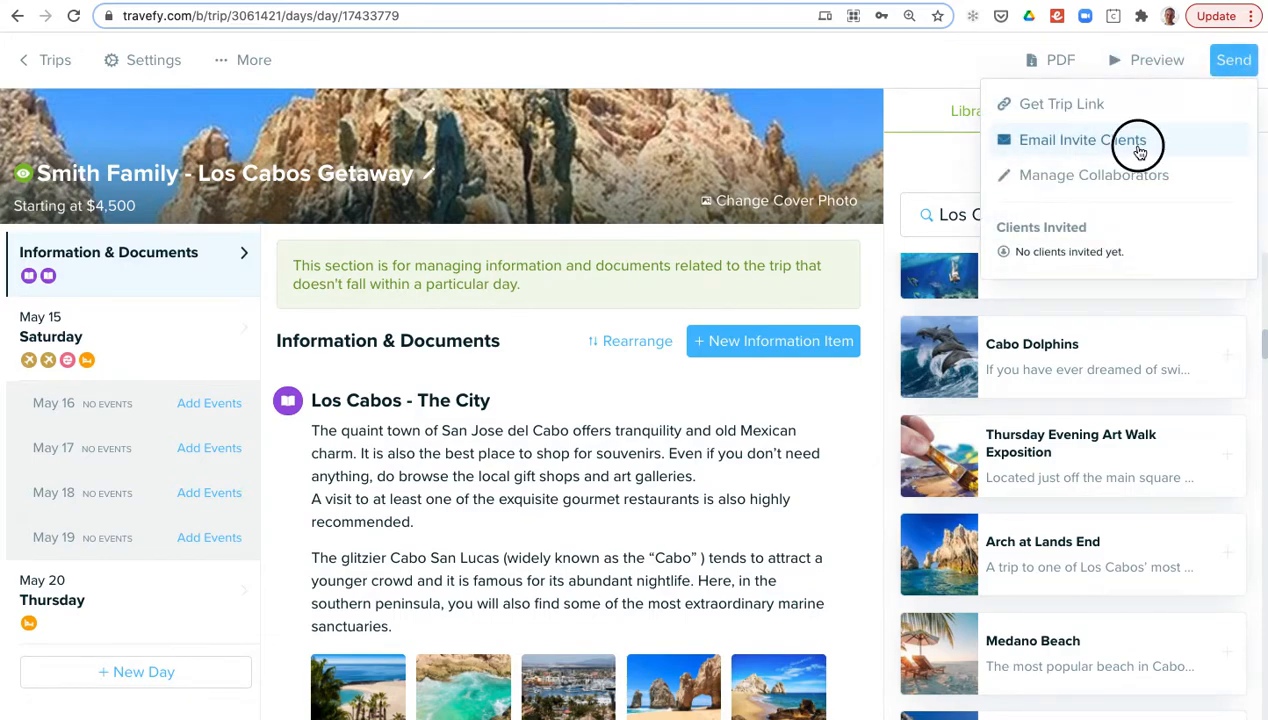
pyautogui.click(1082, 140)
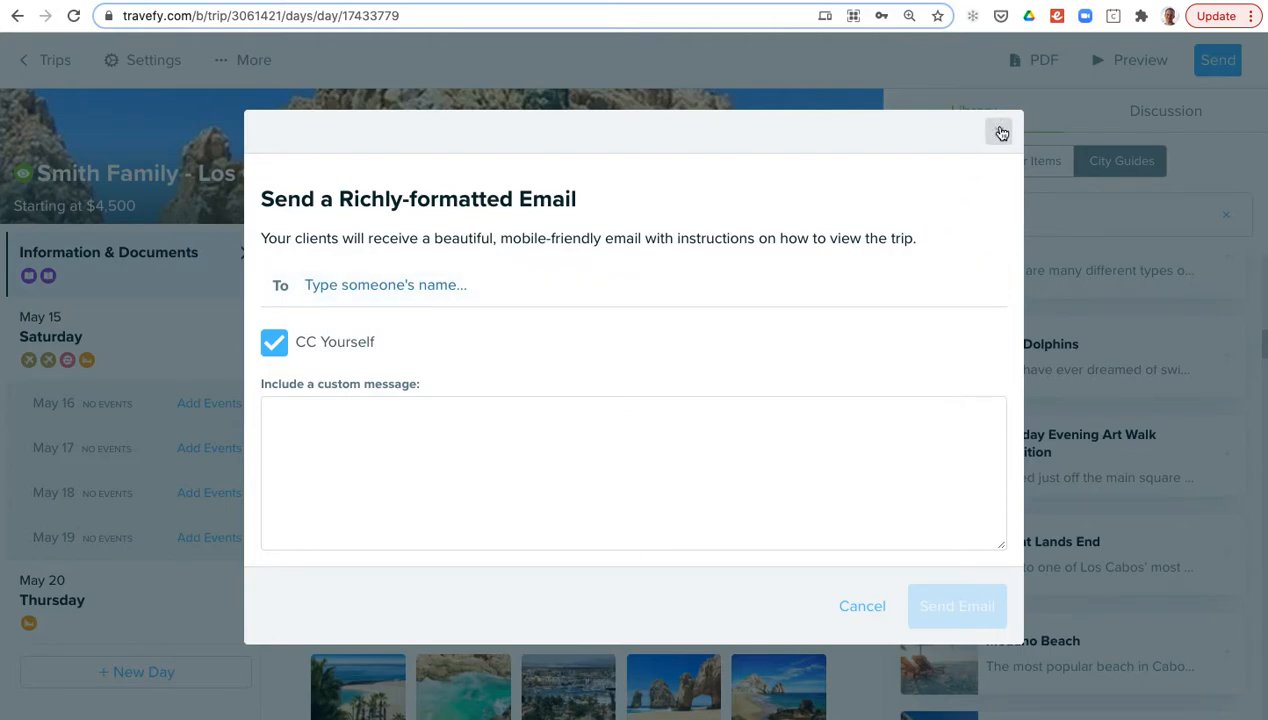
pyautogui.click(1000, 132)
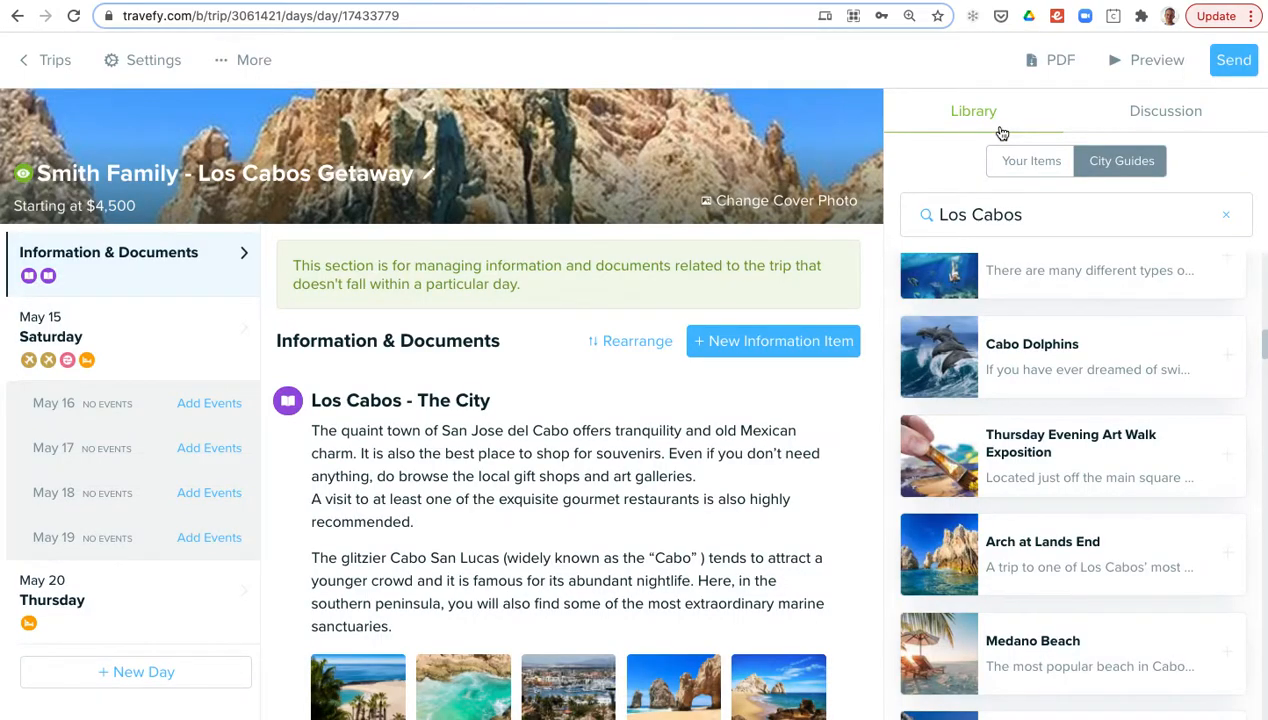
pyautogui.click(1144, 60)
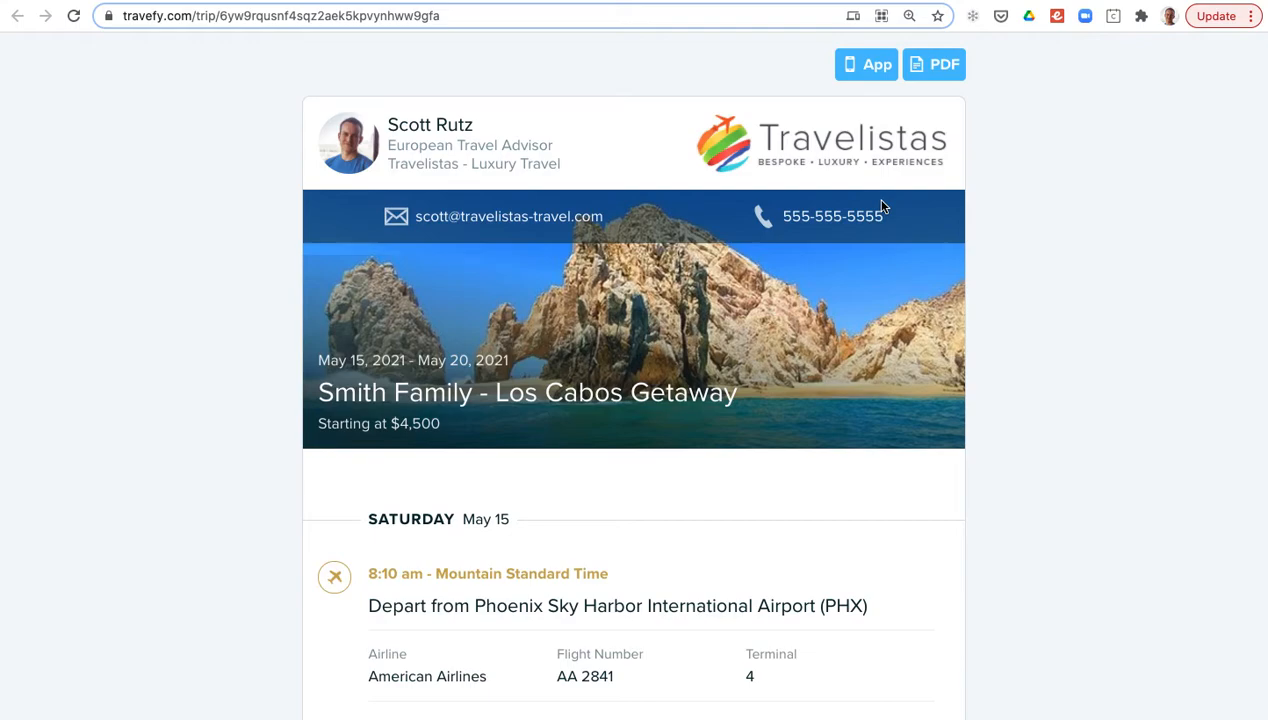
pyautogui.moveTo(832, 308)
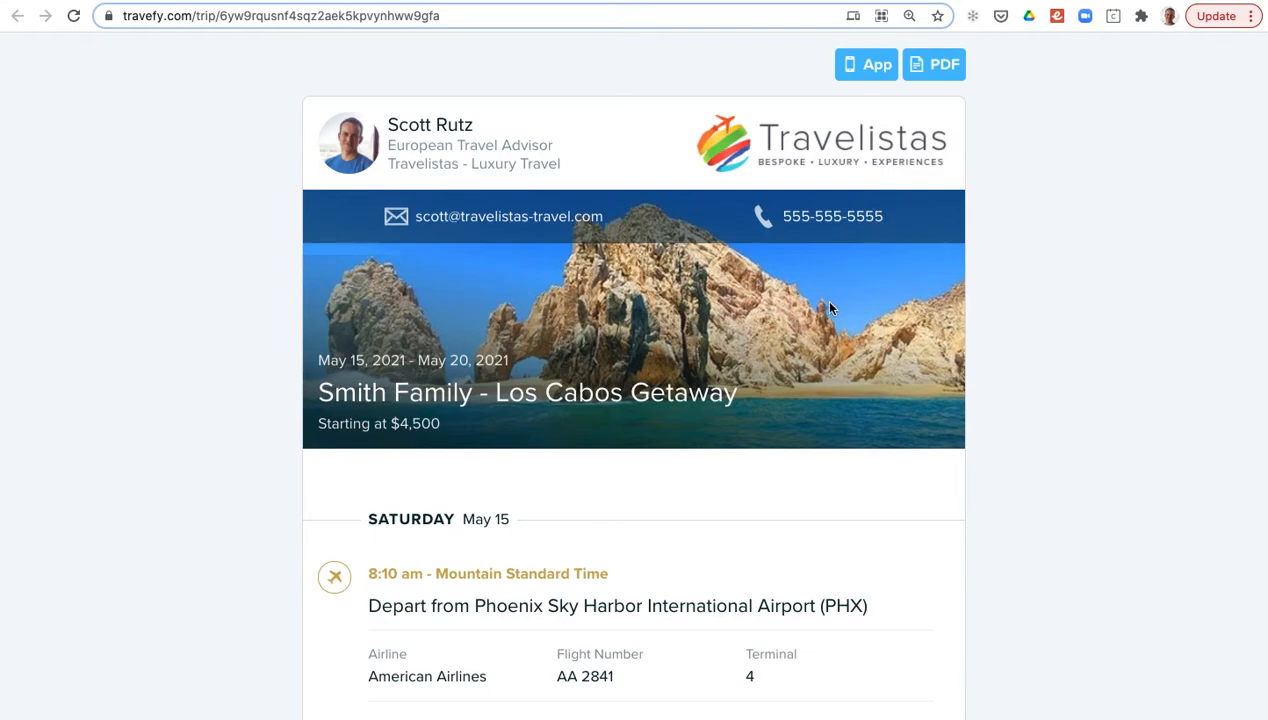
# Scroll the client preview through flights, transfer and the enlarged hotel photos.
pyautogui.scroll(-3)
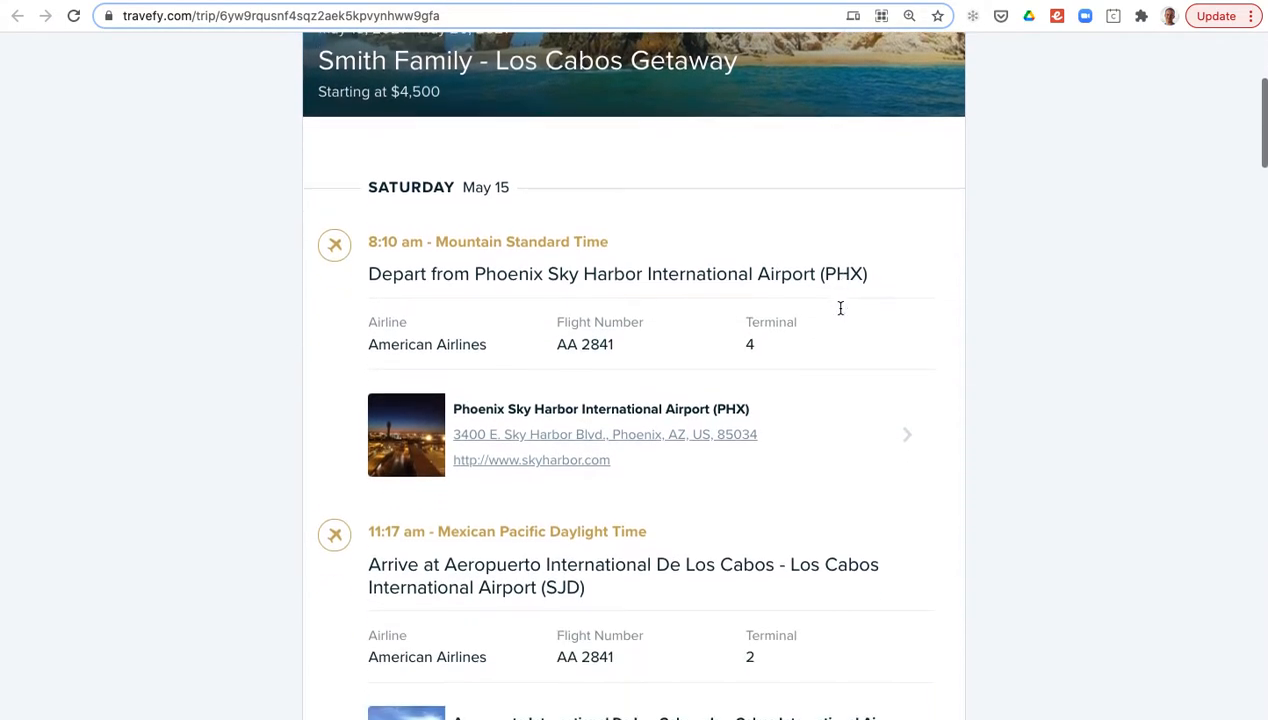
pyautogui.scroll(3)
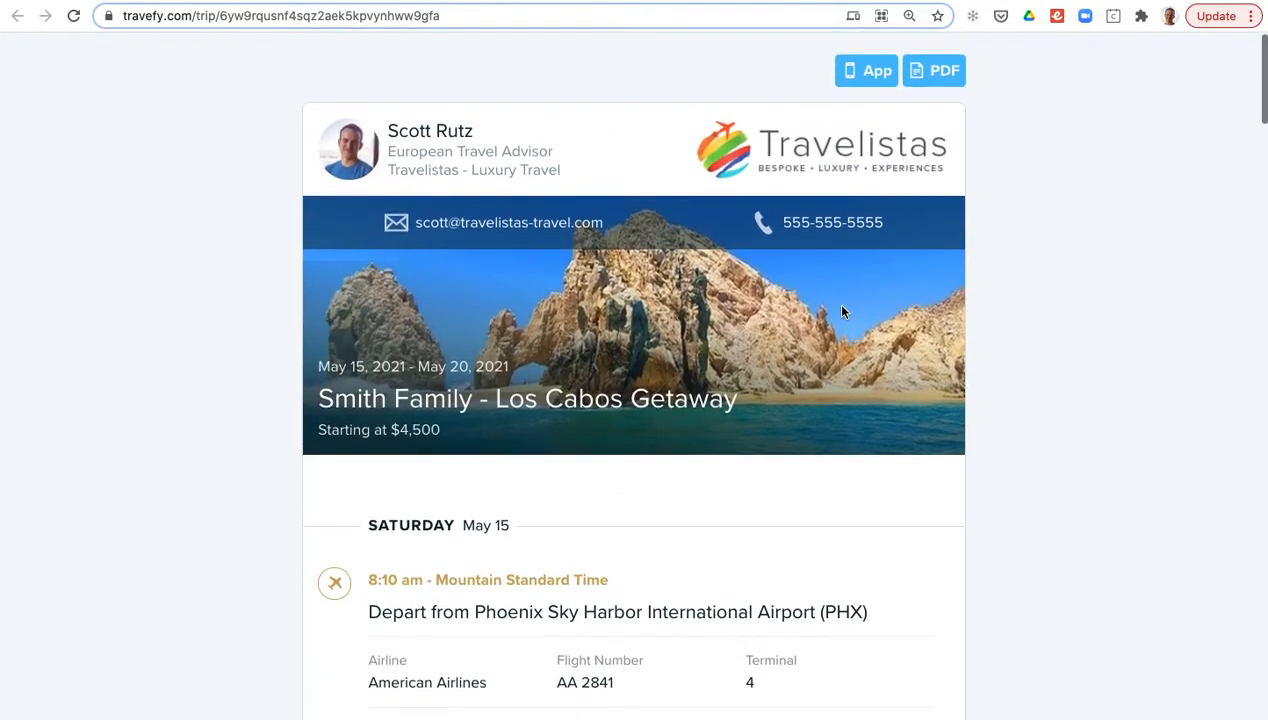
pyautogui.scroll(3)
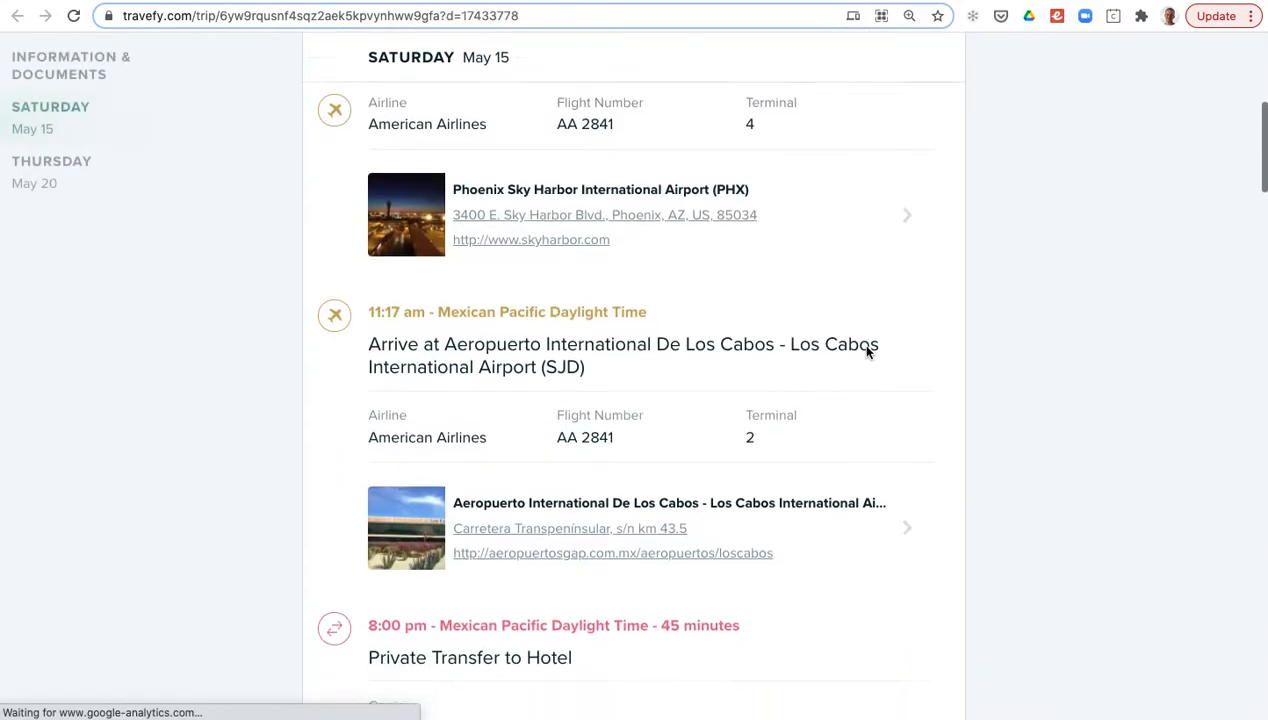
pyautogui.scroll(-3)
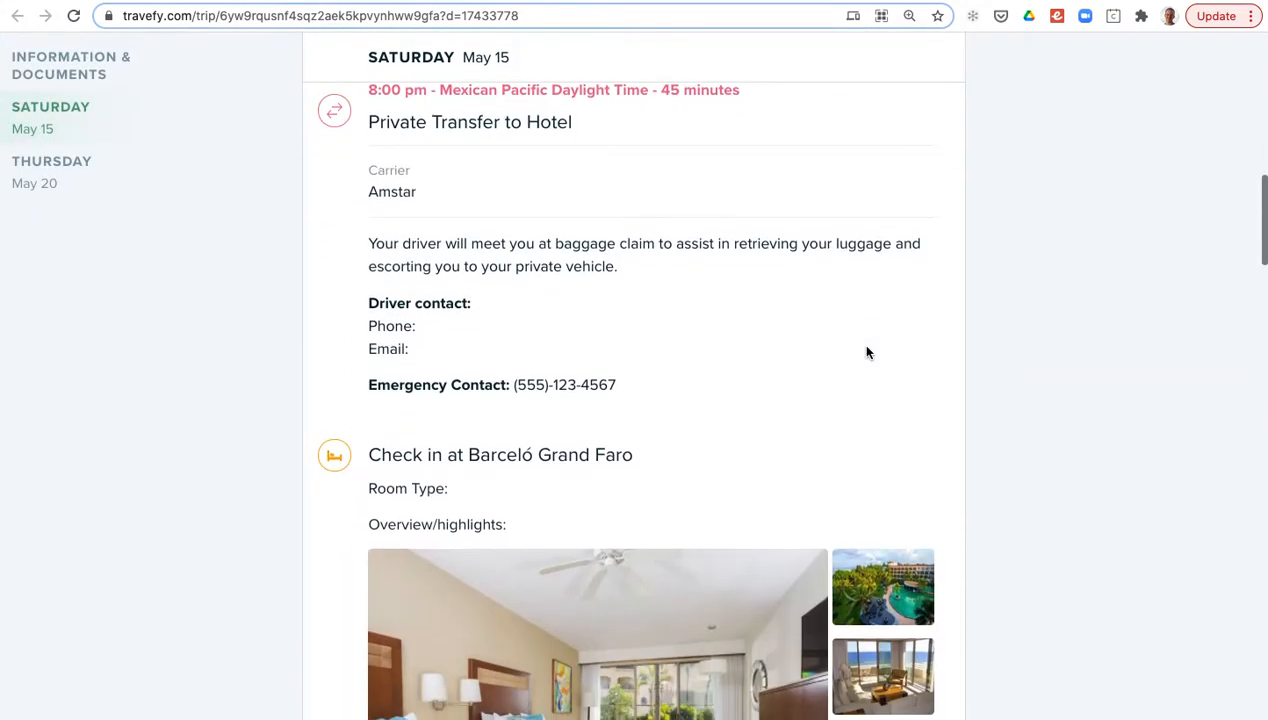
pyautogui.click(596, 632)
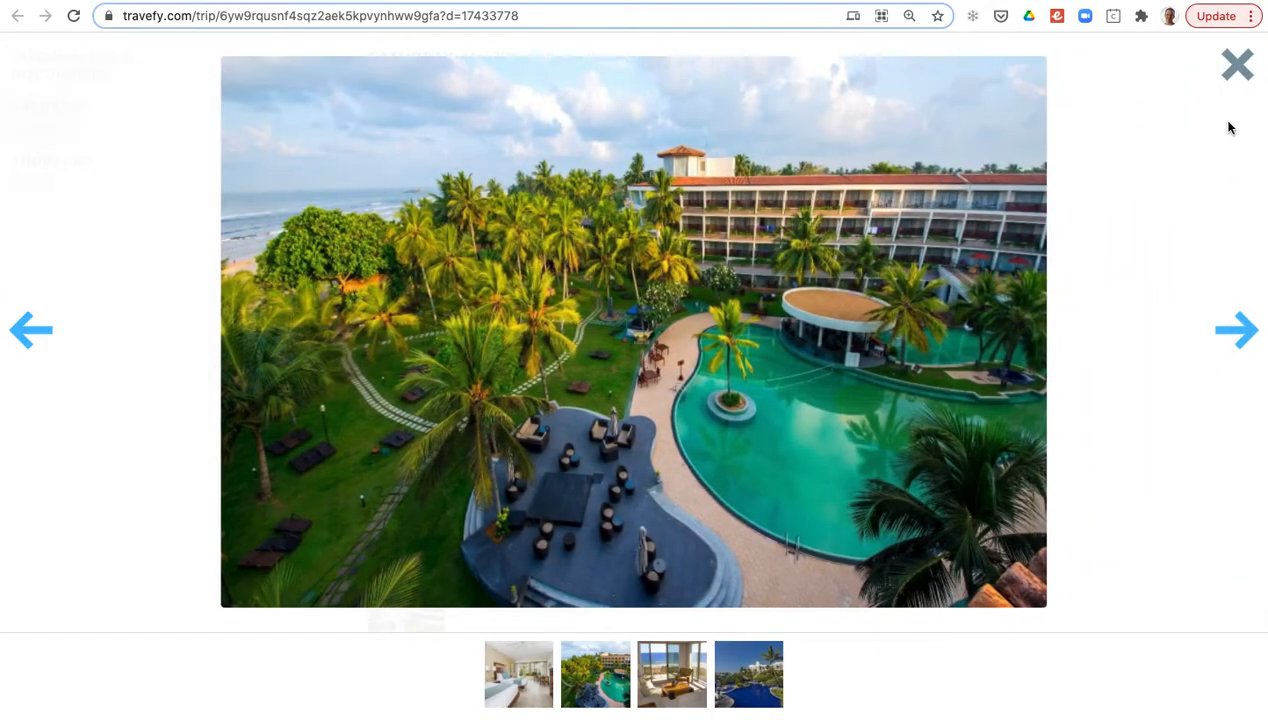
# Jump to Information & Documents, then bring up the View in App magic-link form.
pyautogui.click(1236, 64)
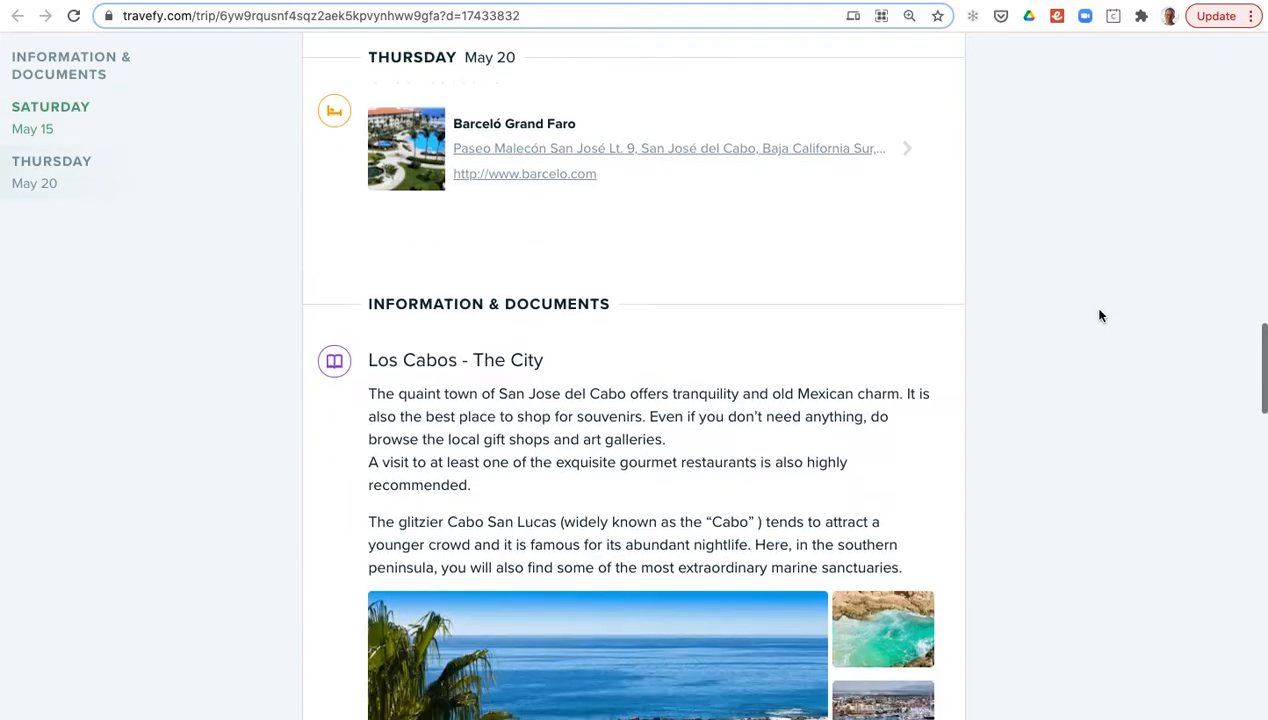
pyautogui.scroll(-3)
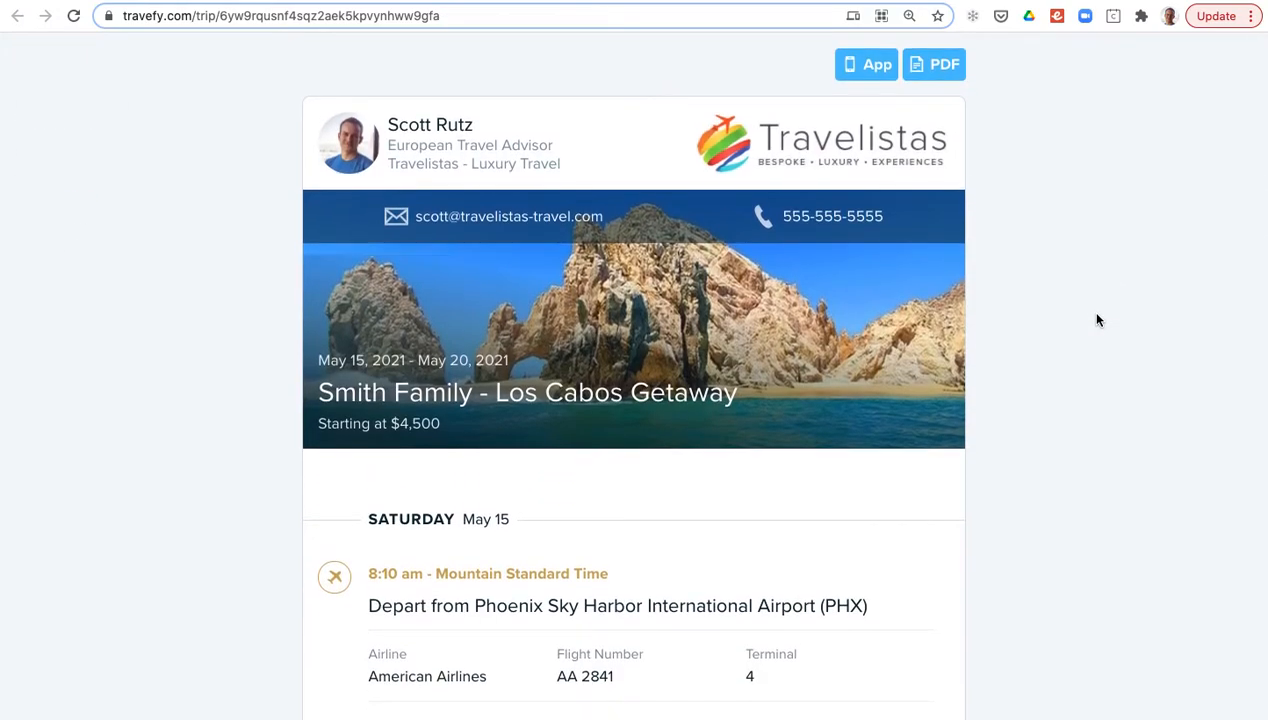
pyautogui.click(866, 64)
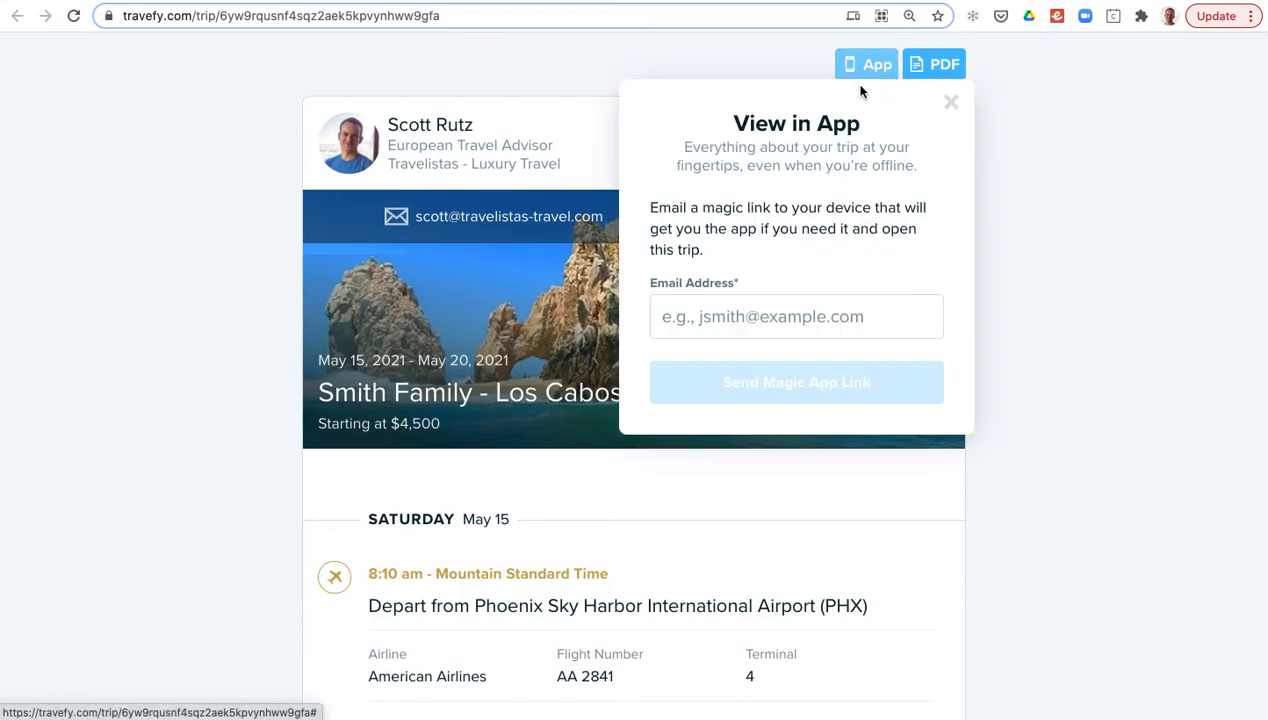
pyautogui.moveTo(864, 92)
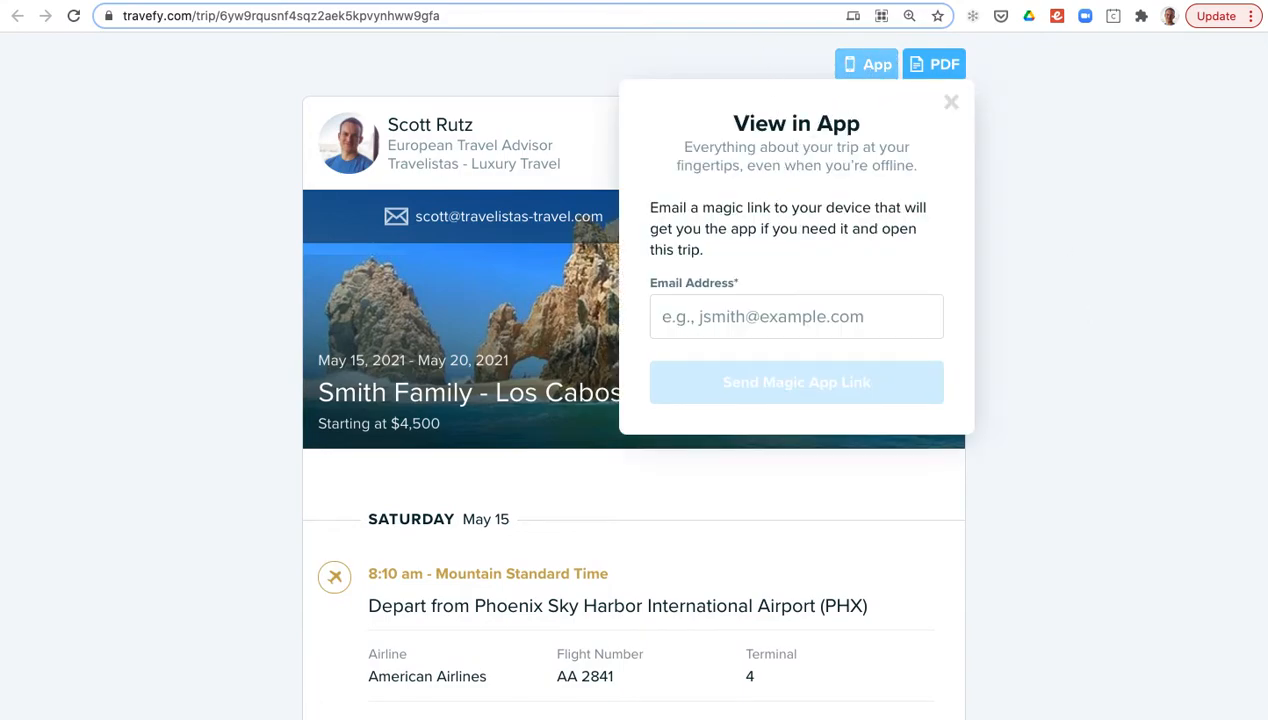
# View the Trip Plans mobile app demo and return to its trip overview.
pyautogui.click(866, 64)
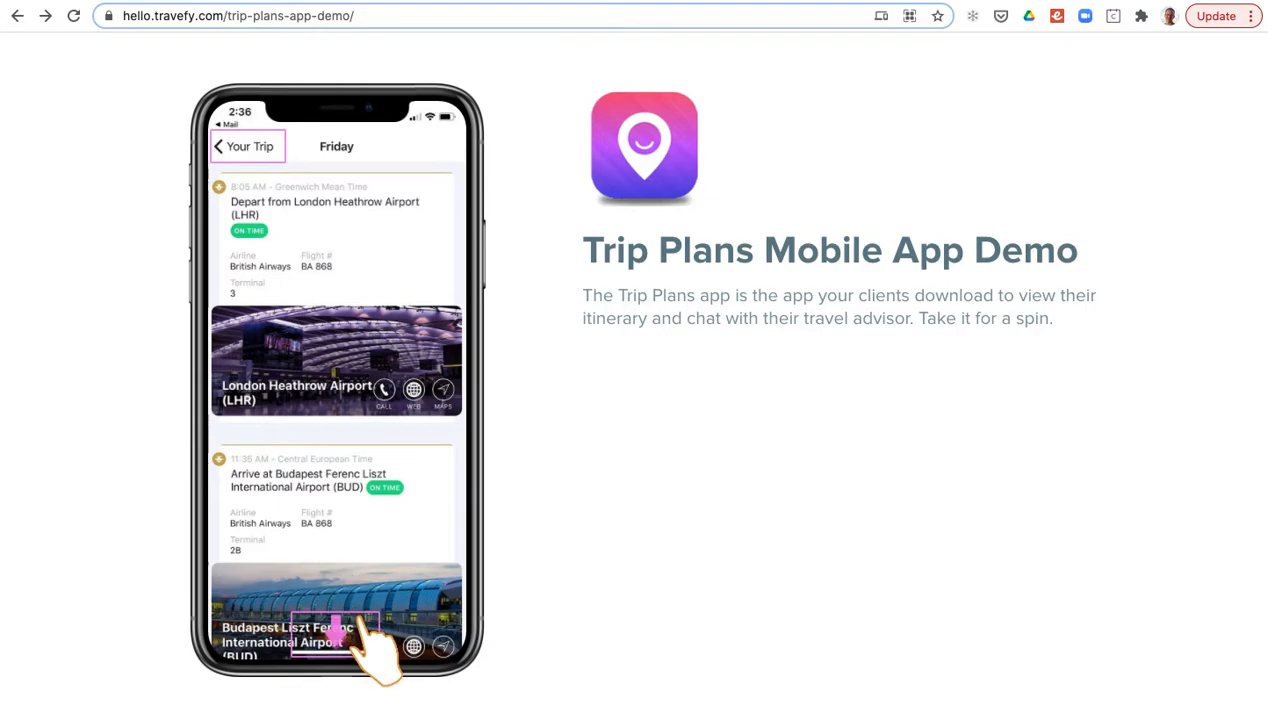
pyautogui.scroll(-3)
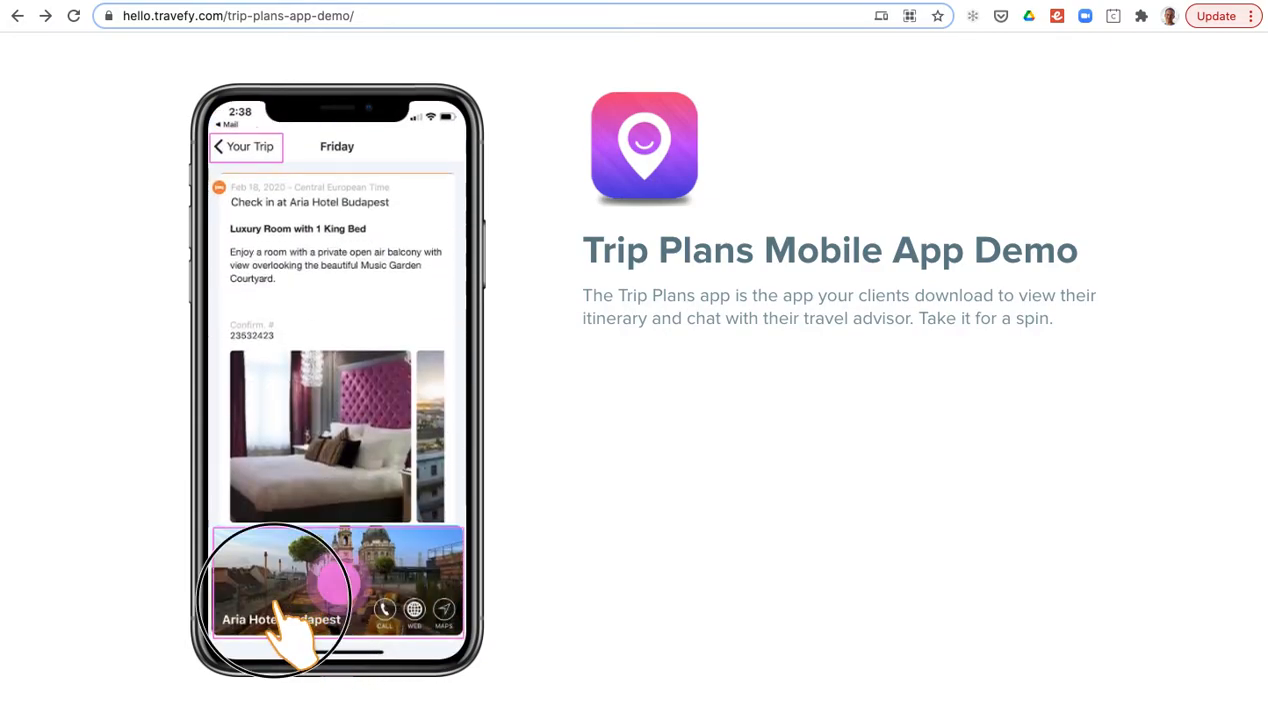
pyautogui.click(246, 146)
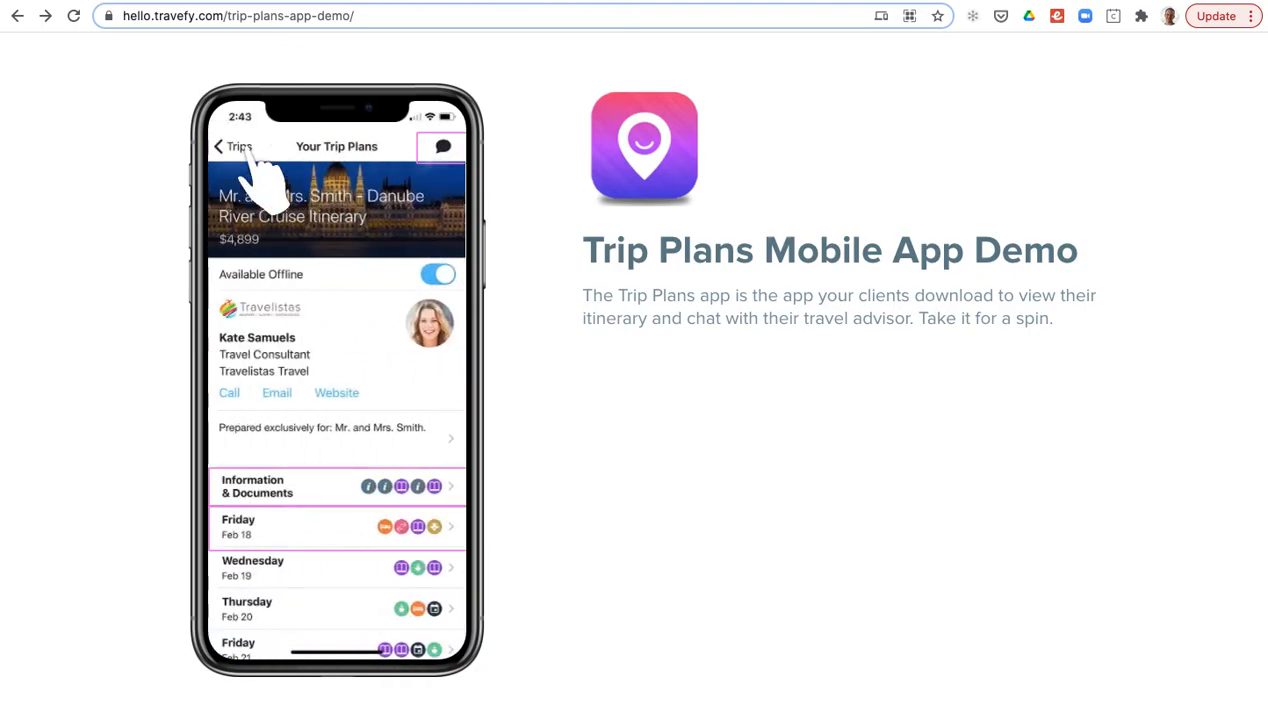
pyautogui.moveTo(318, 184)
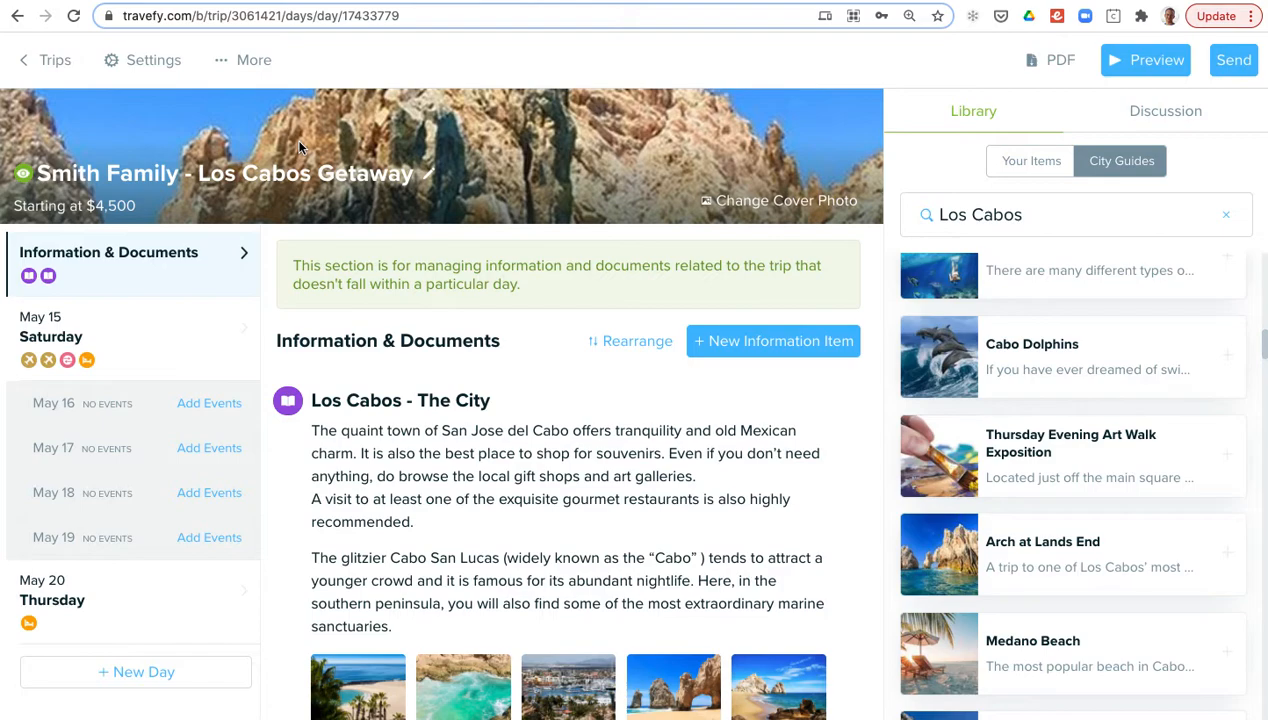
pyautogui.moveTo(222, 124)
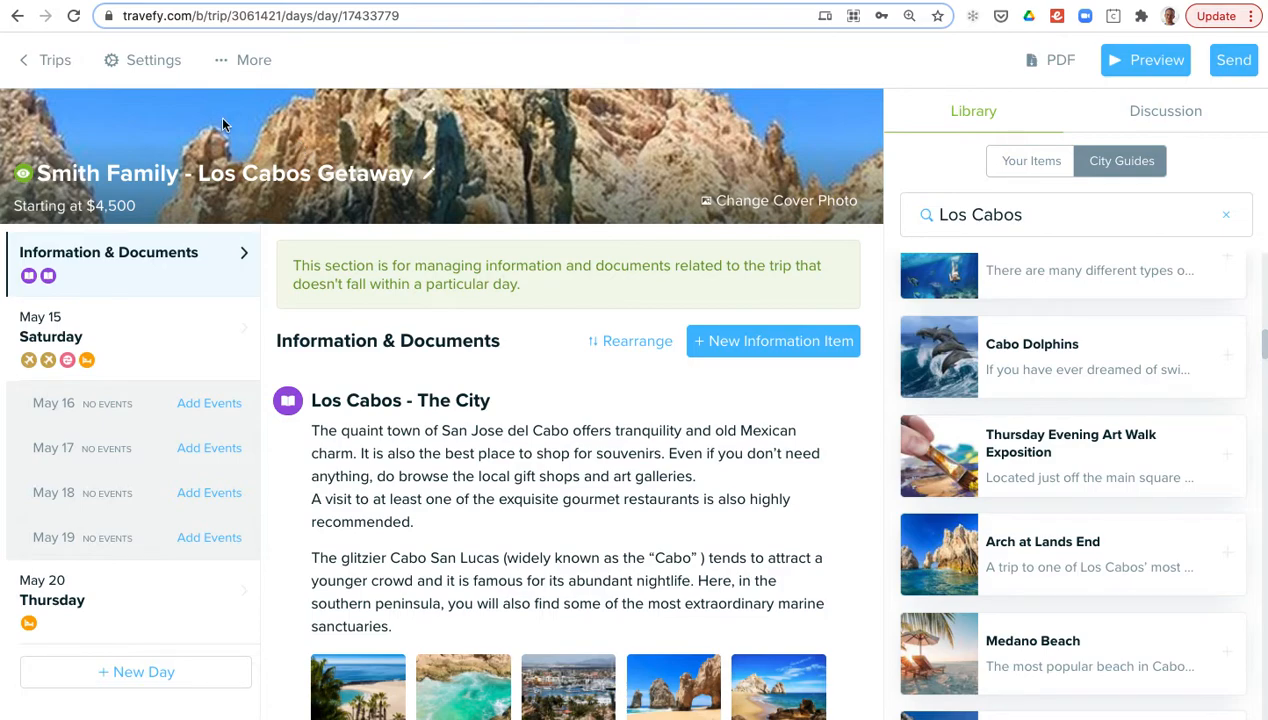
pyautogui.click(44, 60)
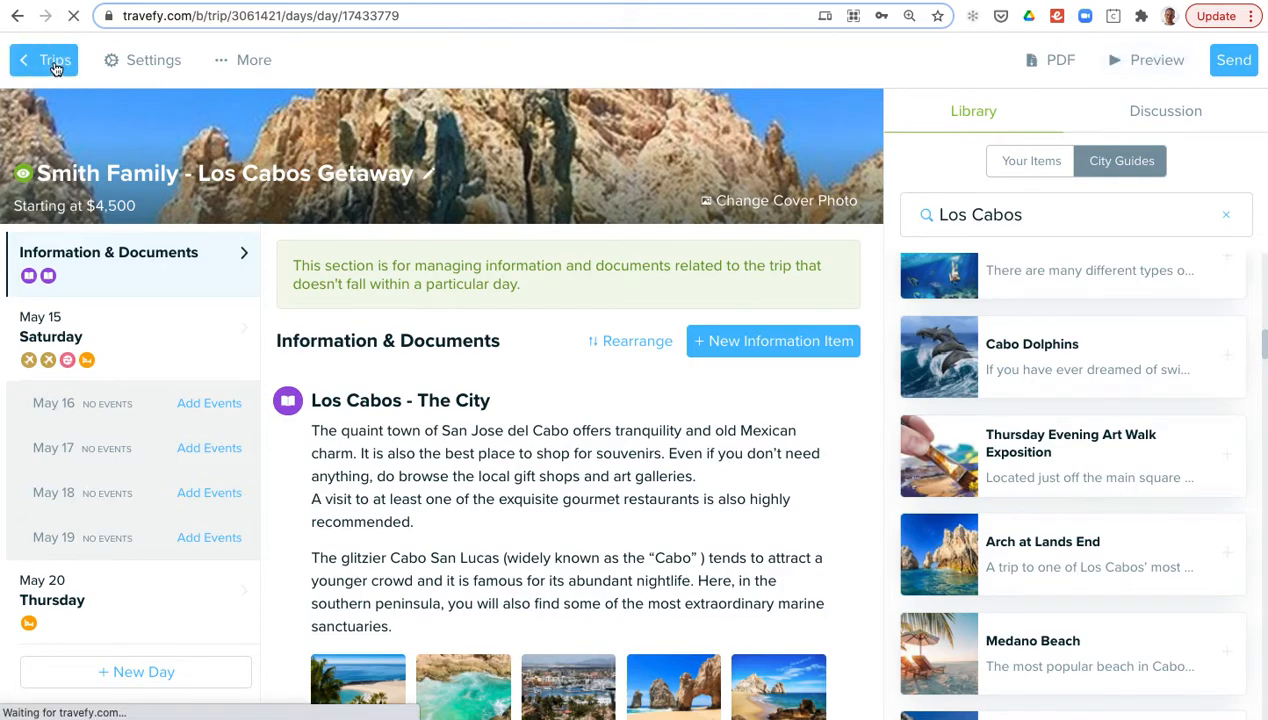
pyautogui.click(54, 60)
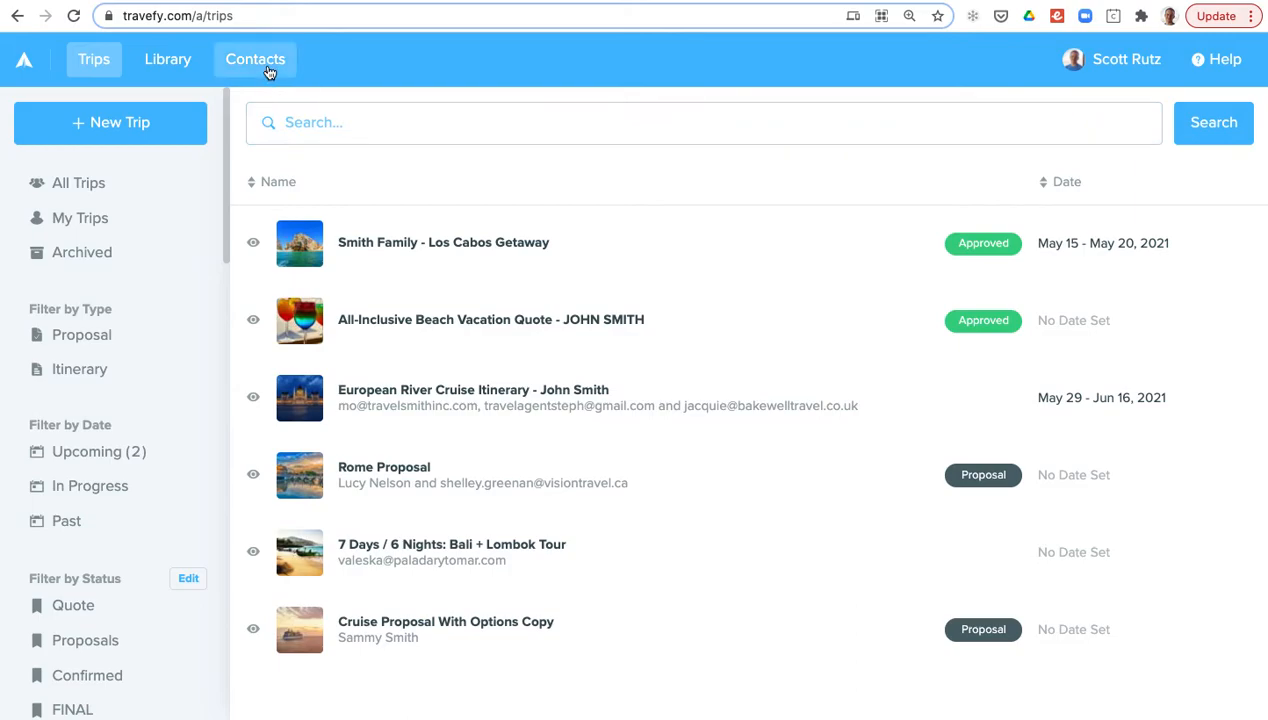
pyautogui.click(256, 60)
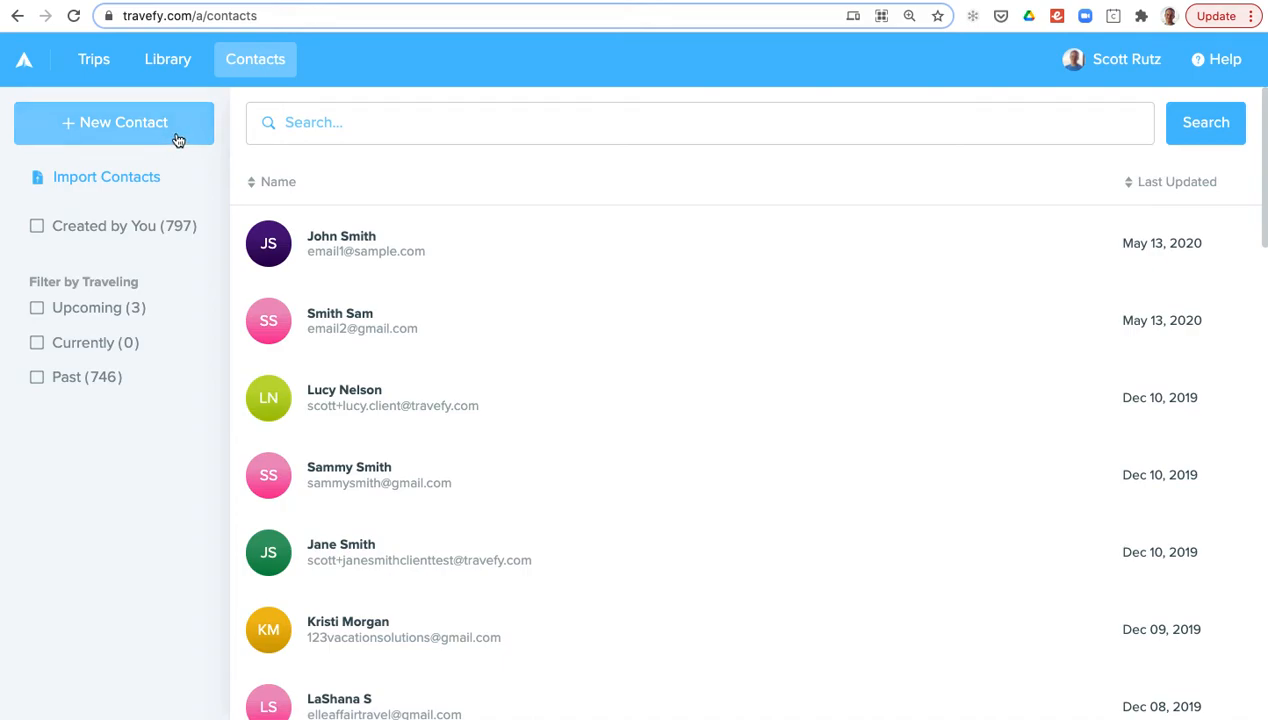
pyautogui.click(106, 176)
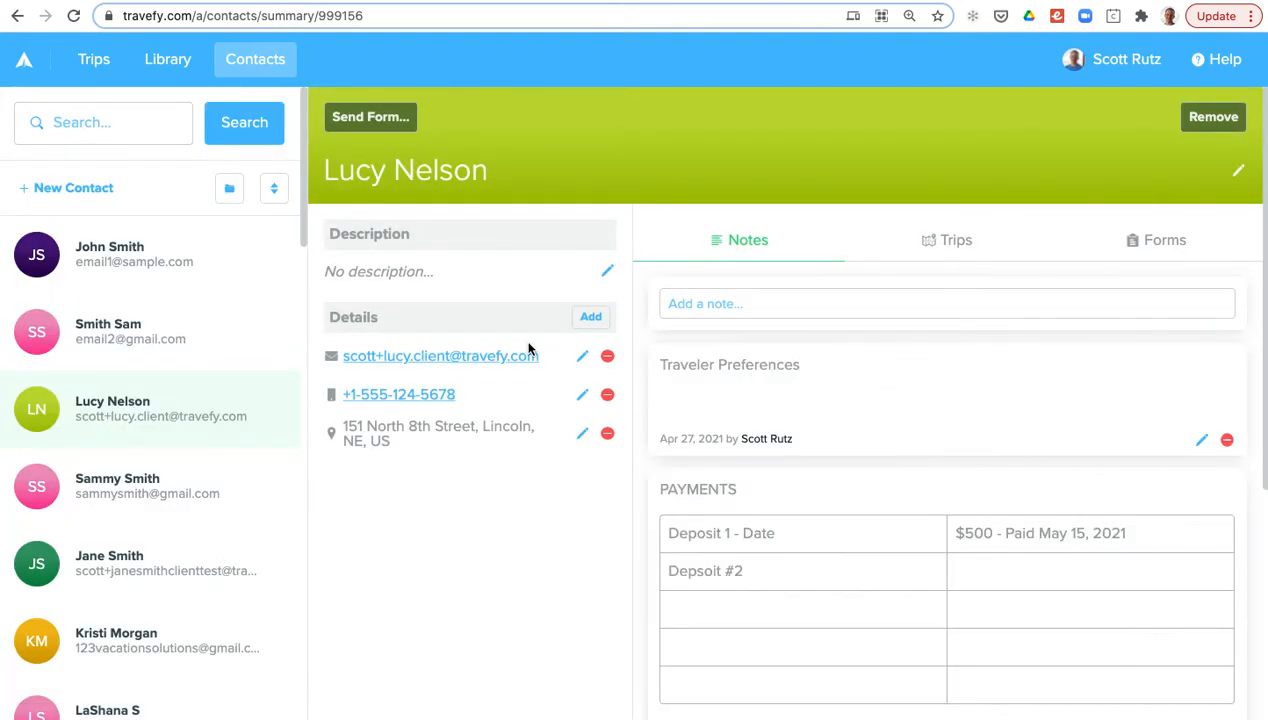
pyautogui.moveTo(492, 274)
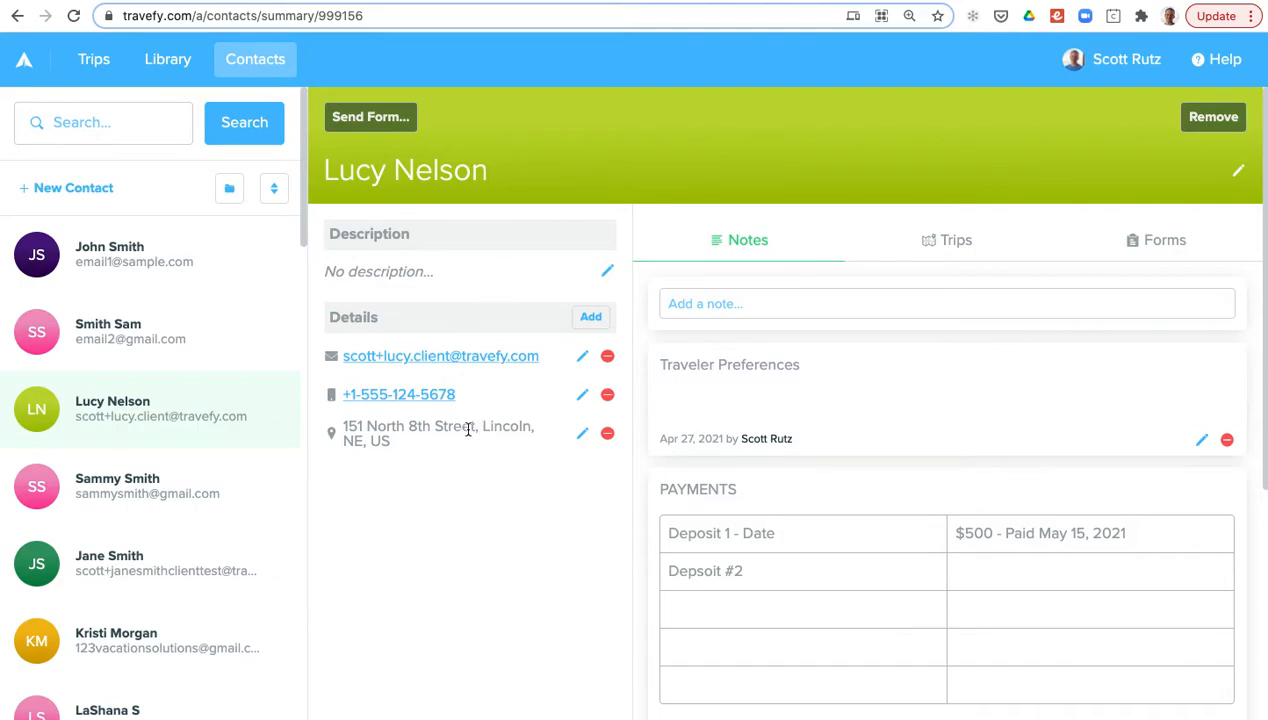
pyautogui.moveTo(658, 370)
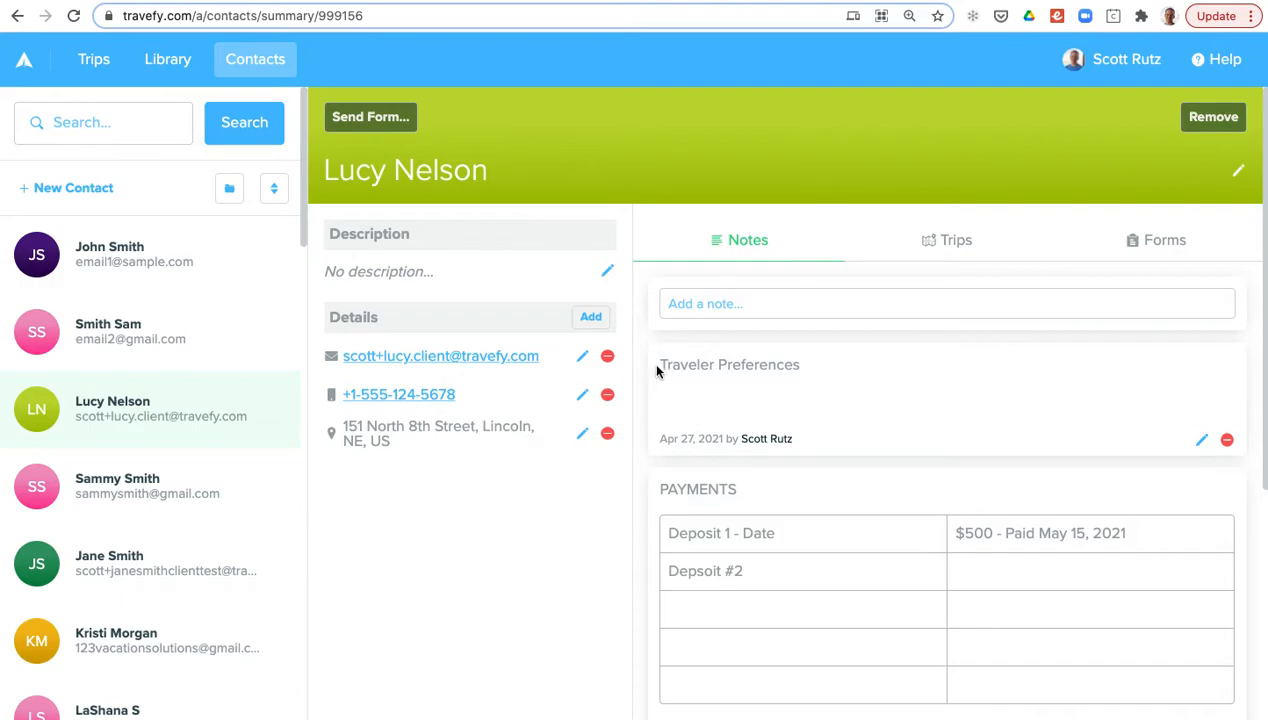
pyautogui.scroll(-3)
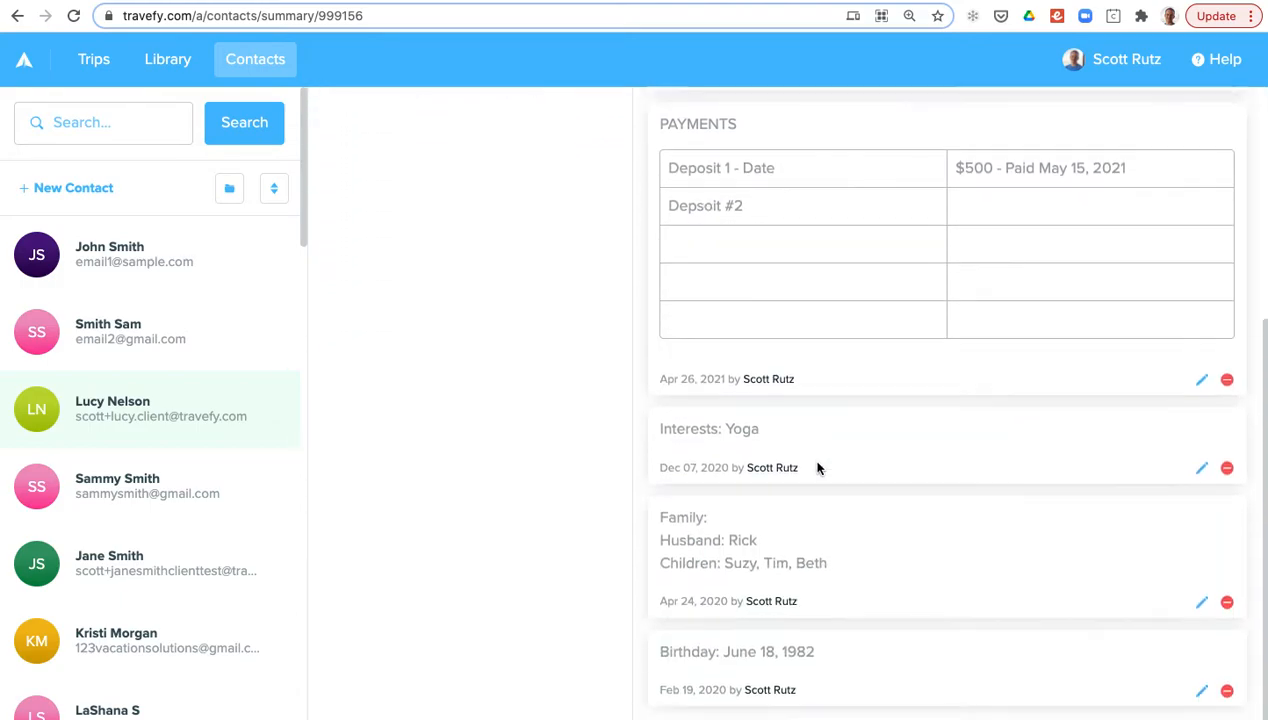
pyautogui.scroll(3)
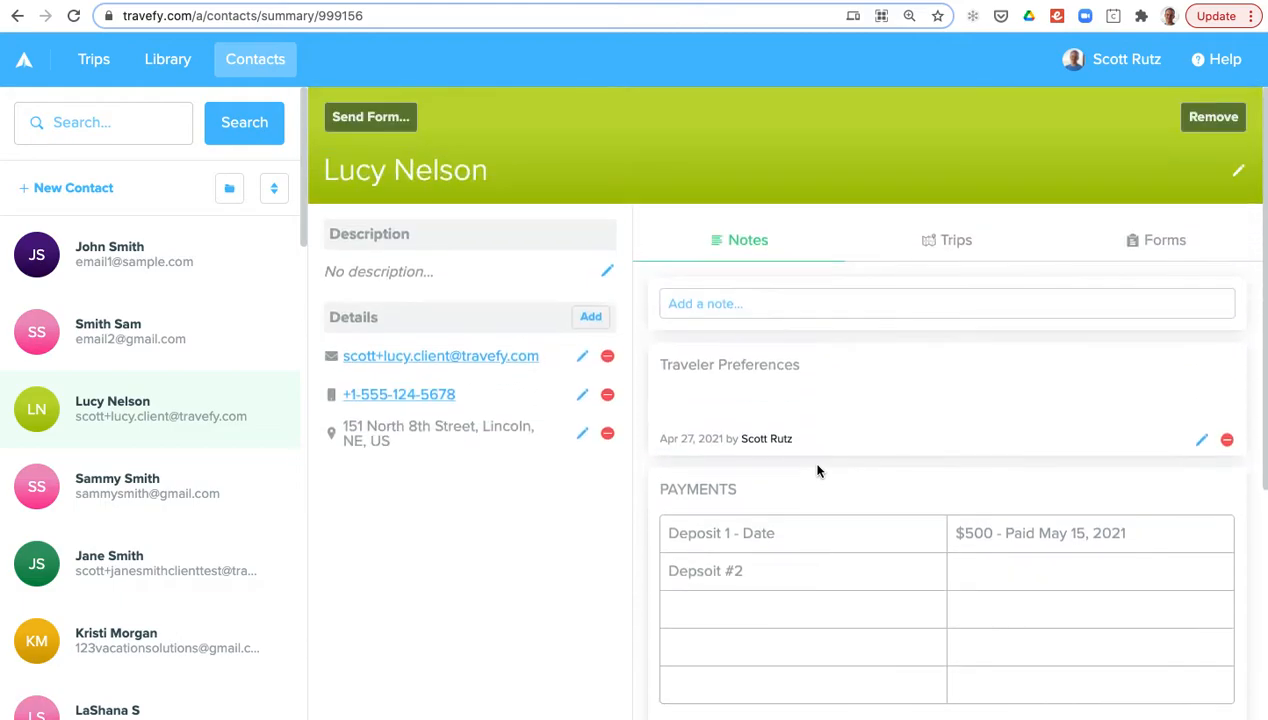
pyautogui.click(948, 240)
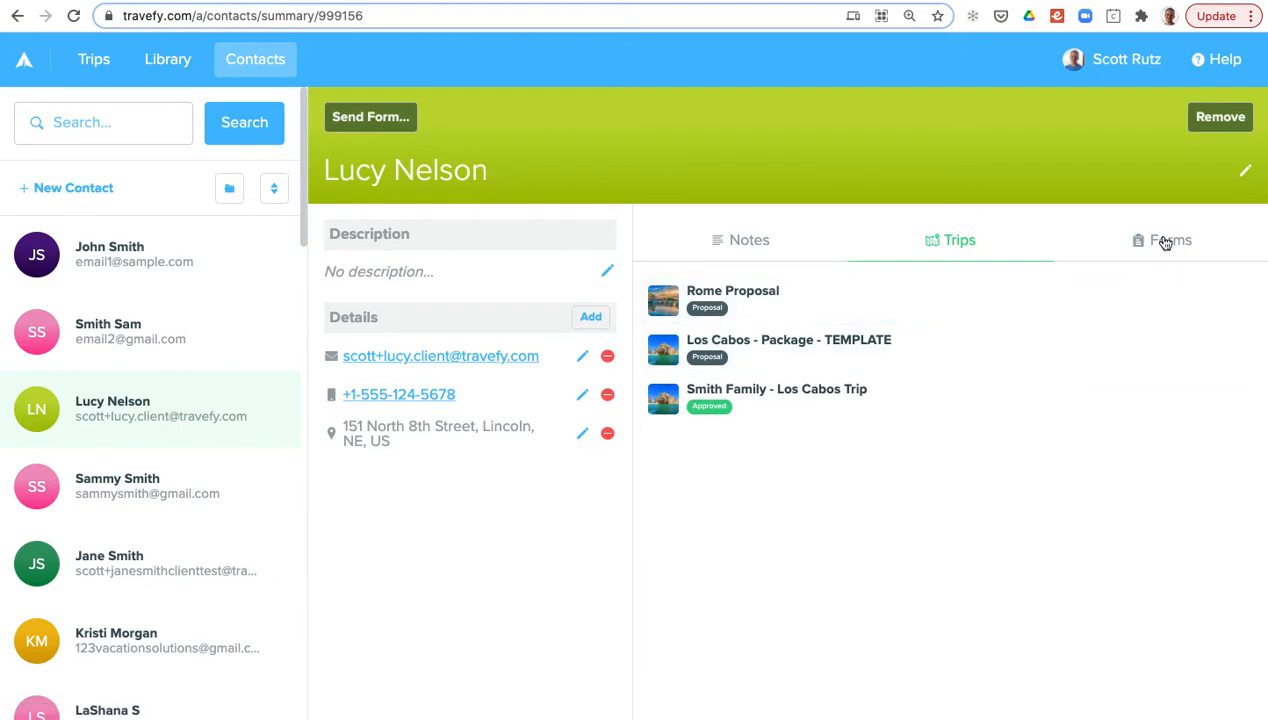
pyautogui.click(1170, 240)
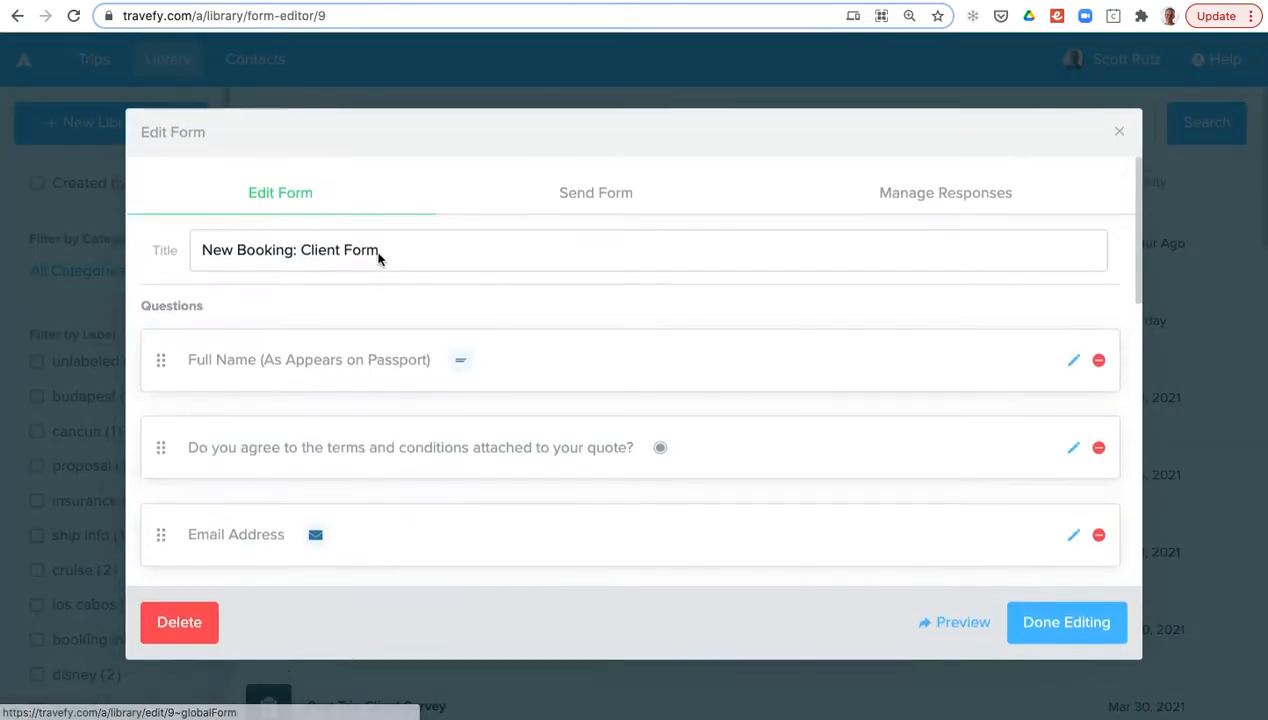
# Browse the Full Name question's answer types and smart fields, then close the form editor.
pyautogui.click(1072, 360)
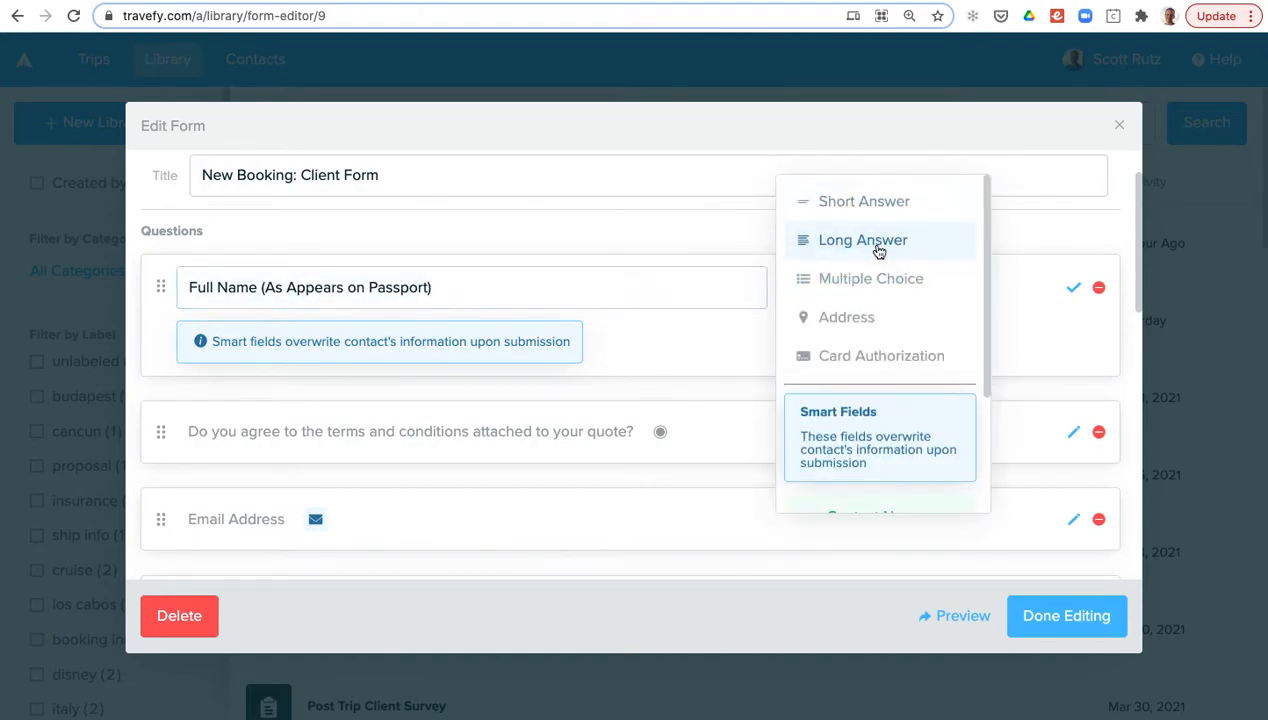
pyautogui.moveTo(868, 364)
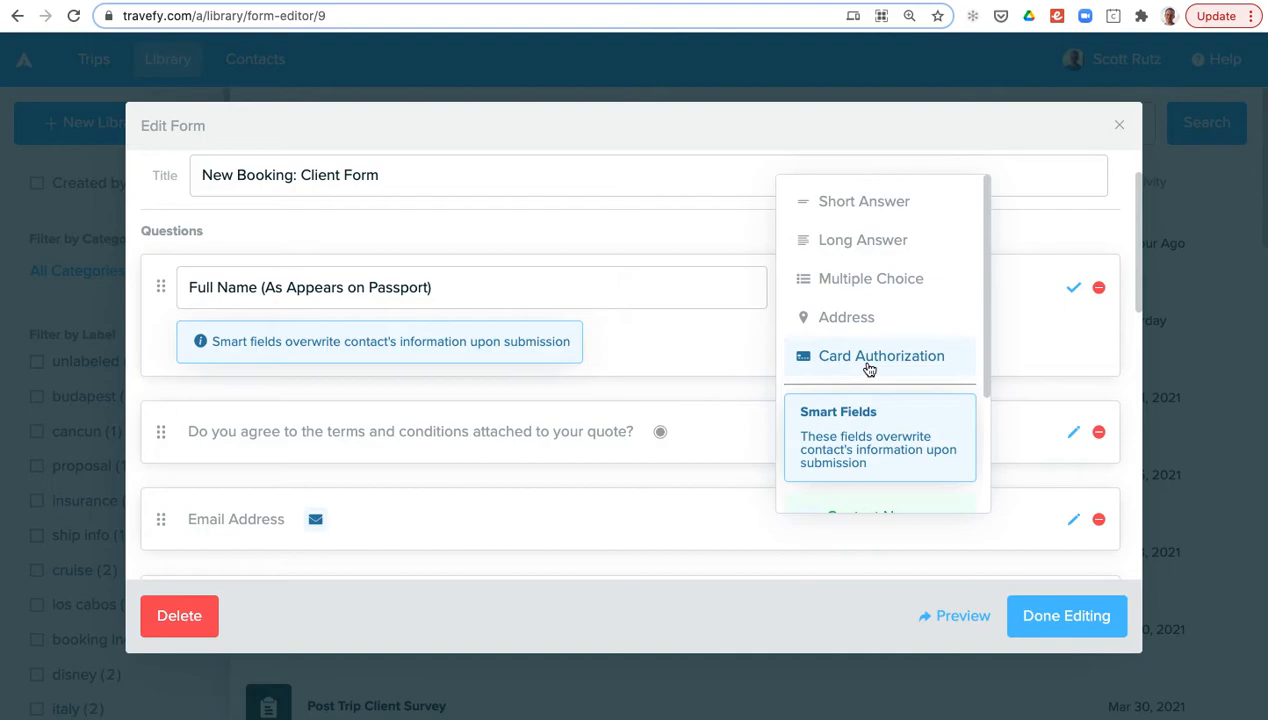
pyautogui.scroll(-3)
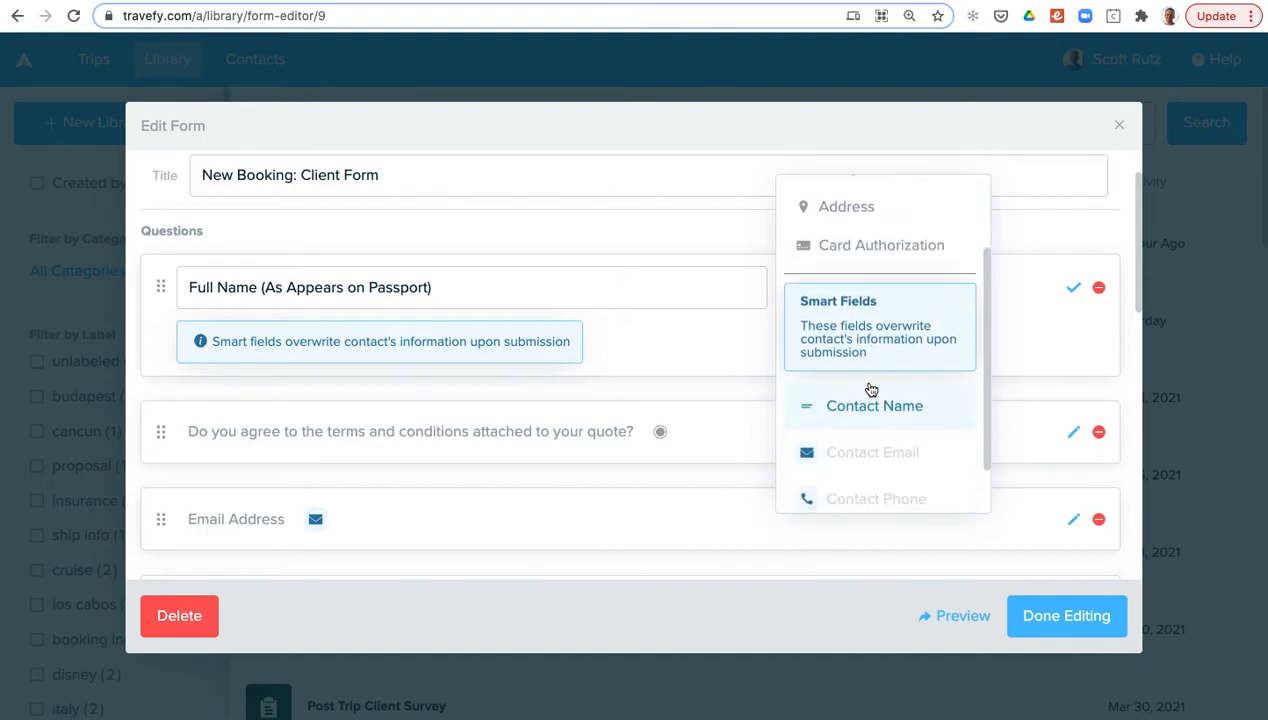
pyautogui.scroll(-3)
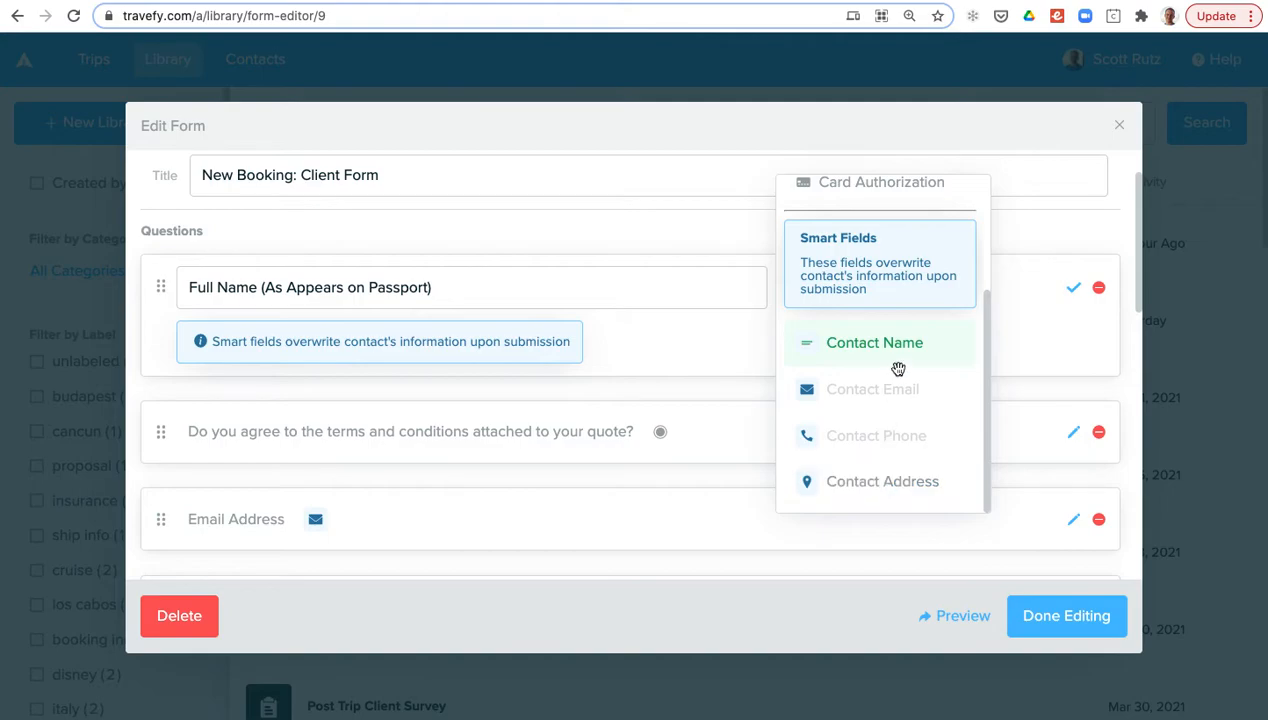
pyautogui.moveTo(364, 240)
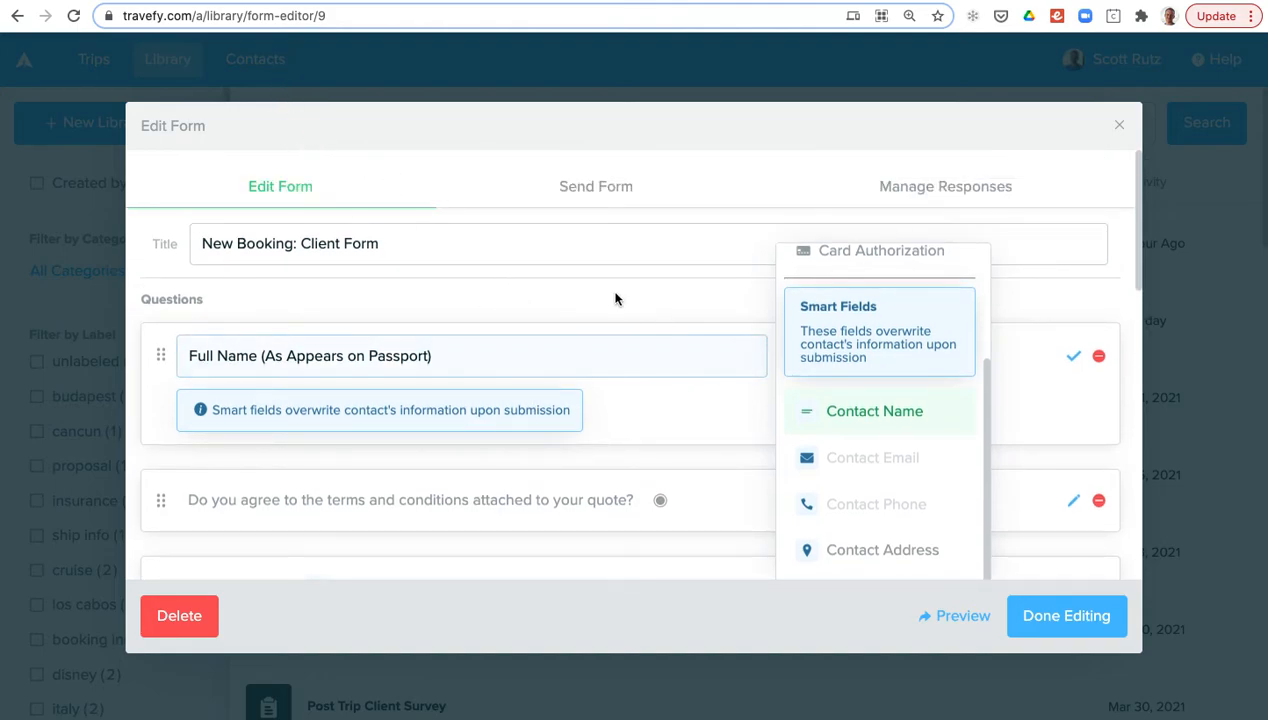
pyautogui.click(596, 186)
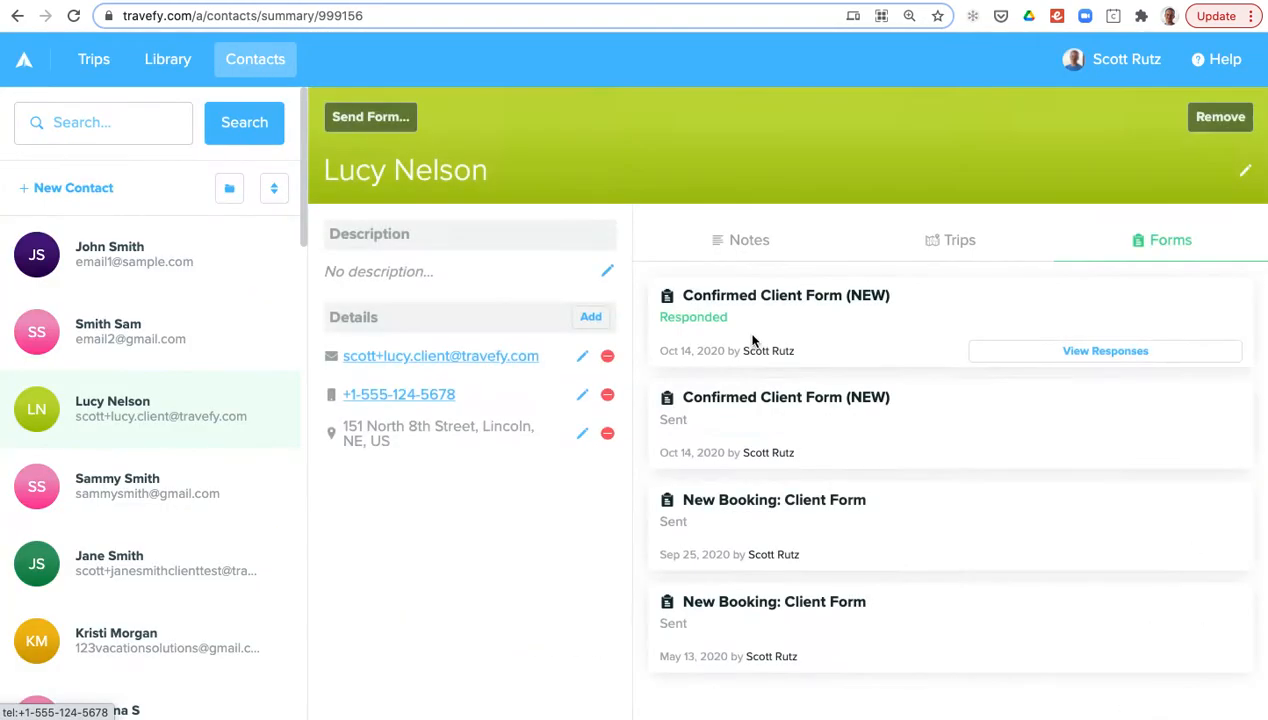
pyautogui.click(370, 116)
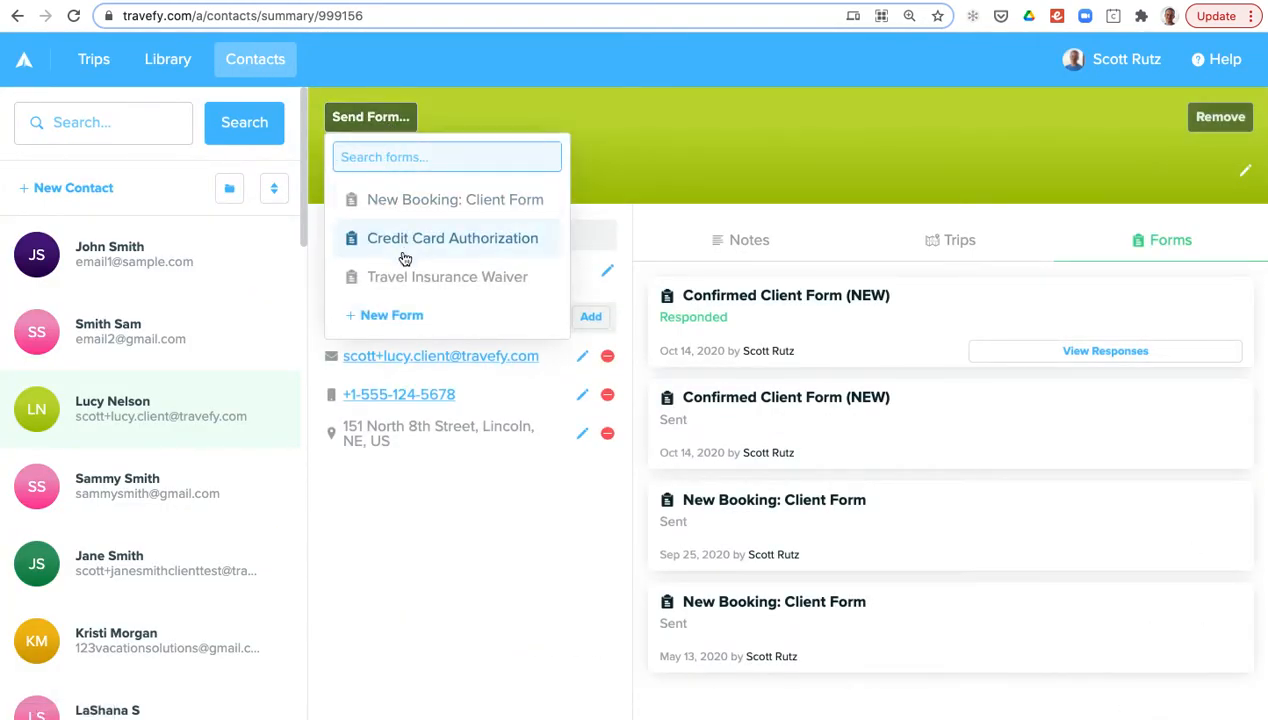
pyautogui.moveTo(696, 160)
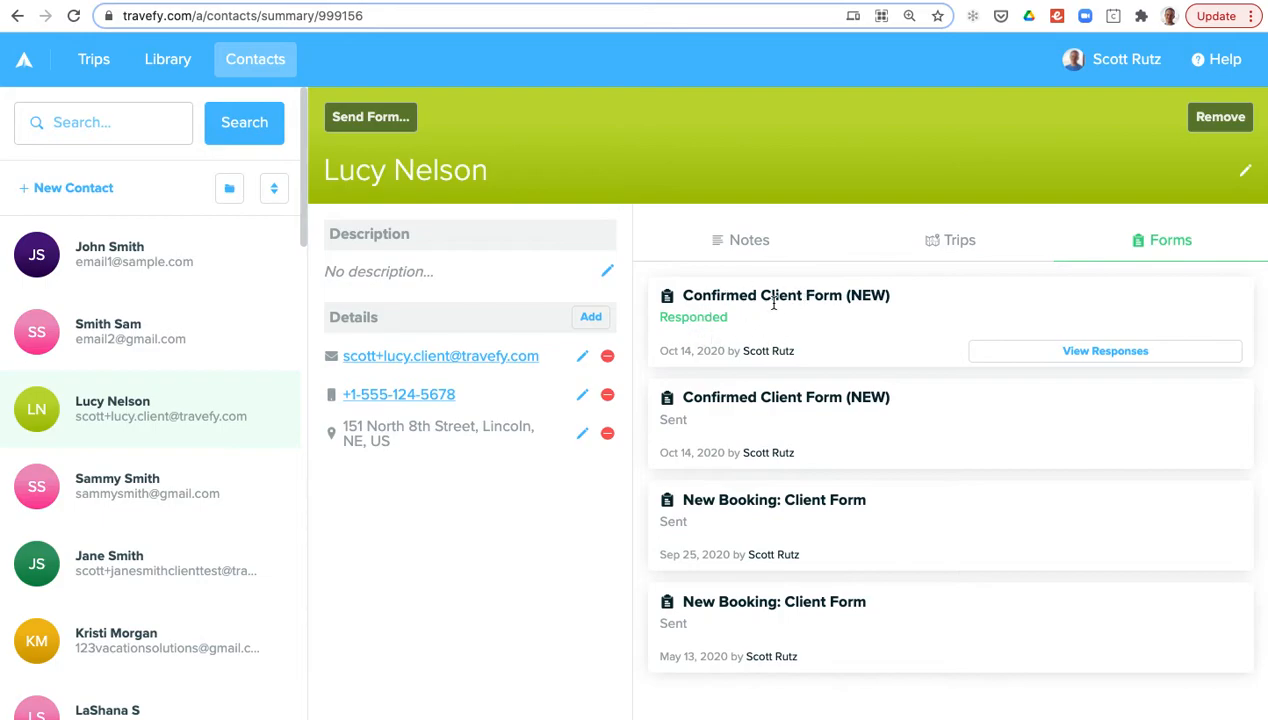
pyautogui.click(1104, 352)
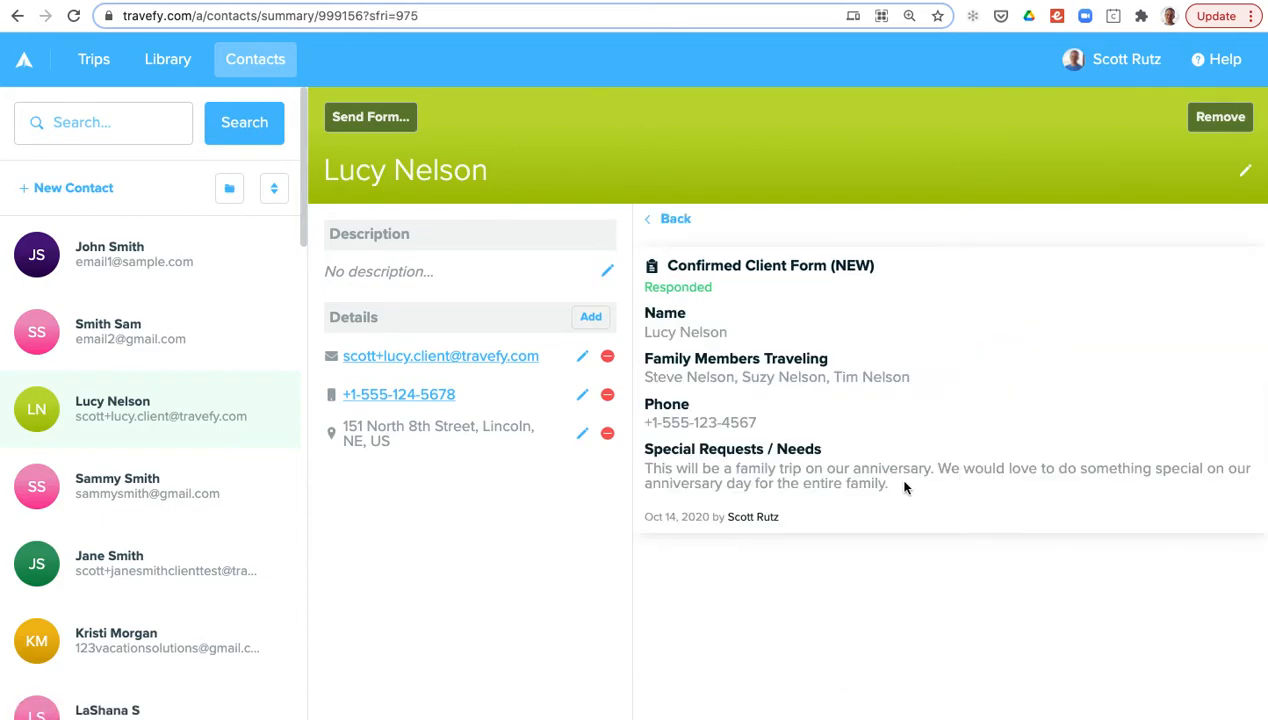
pyautogui.moveTo(646, 312); pyautogui.dragTo(888, 482)
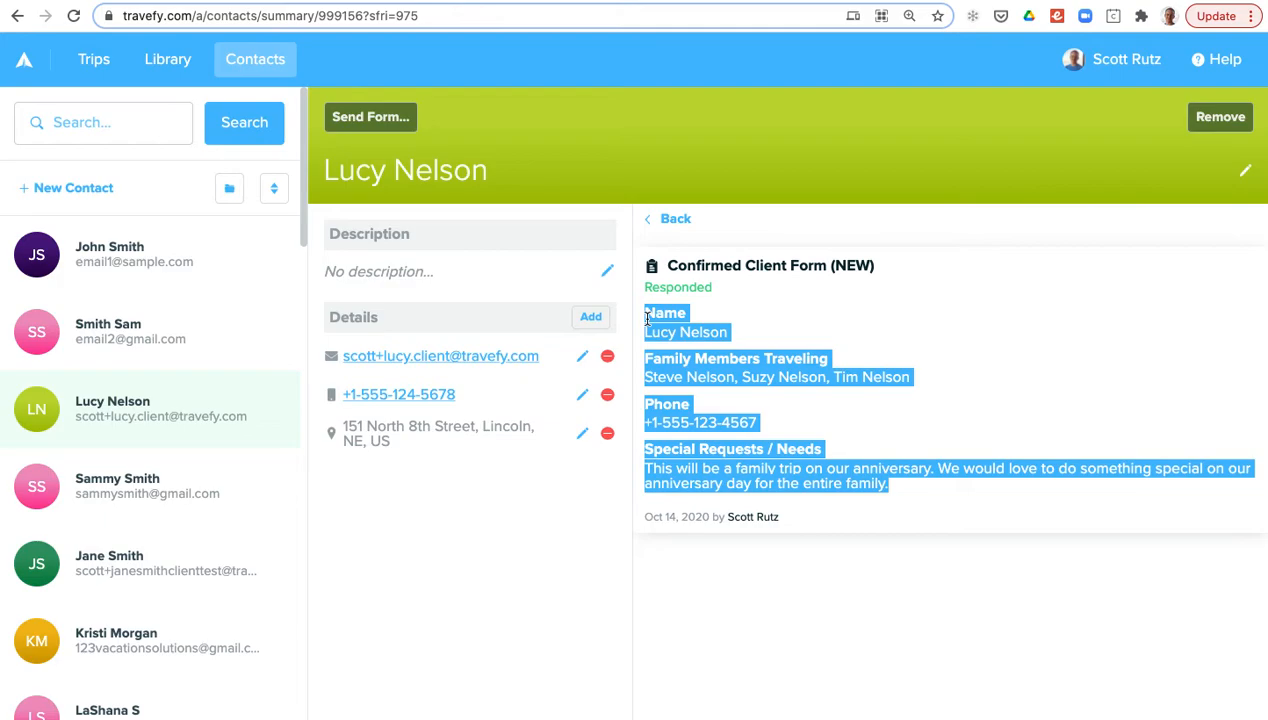
pyautogui.moveTo(674, 224)
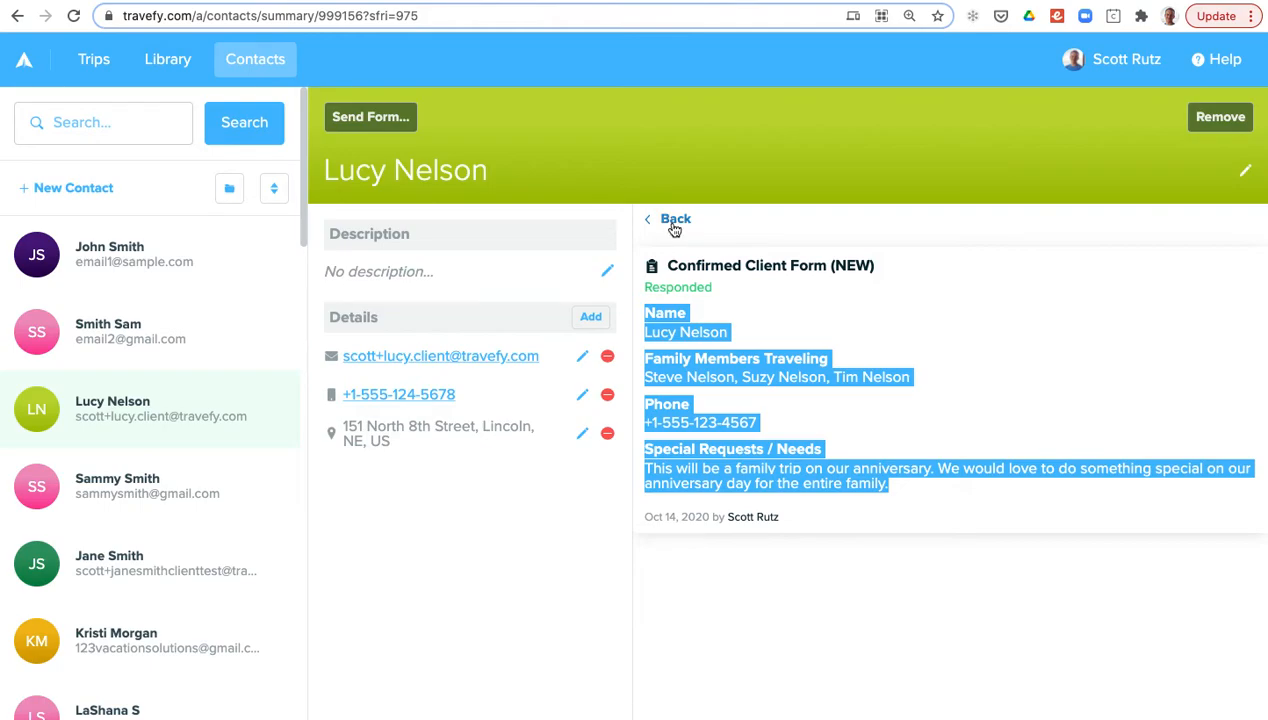
# Go back from the response and show her notes with traveler preferences and payments.
pyautogui.click(668, 218)
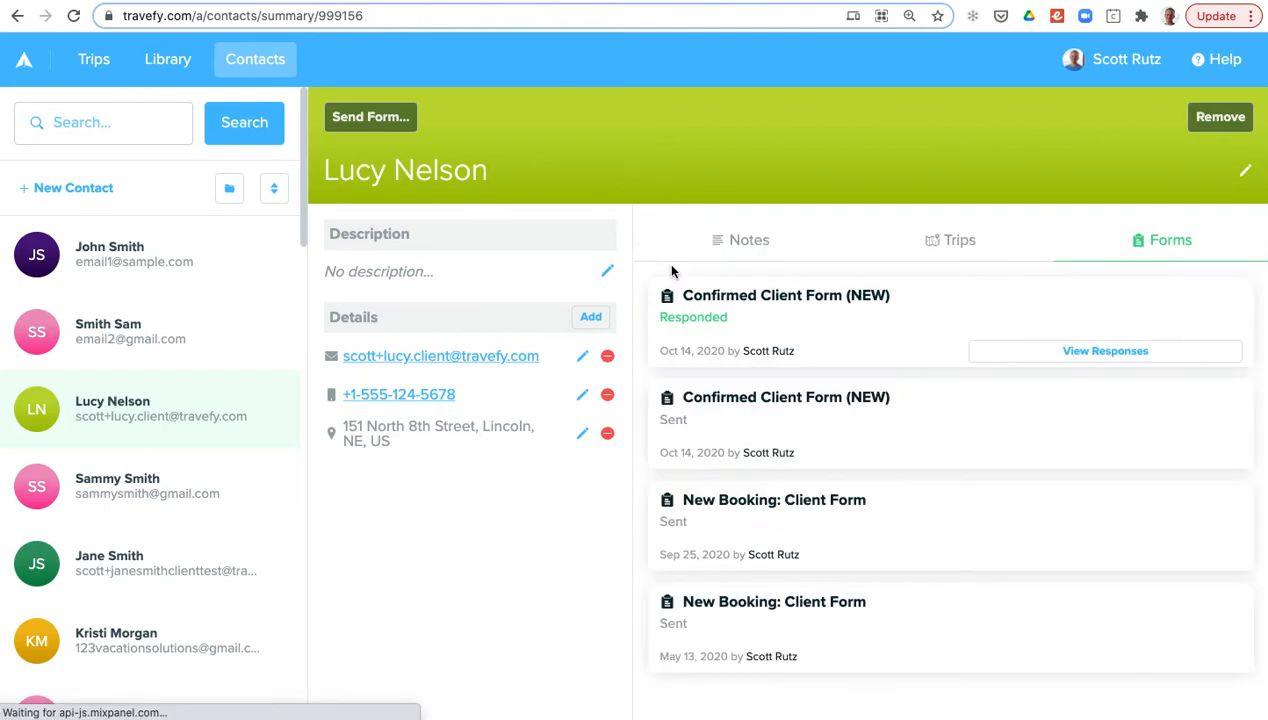
pyautogui.click(748, 240)
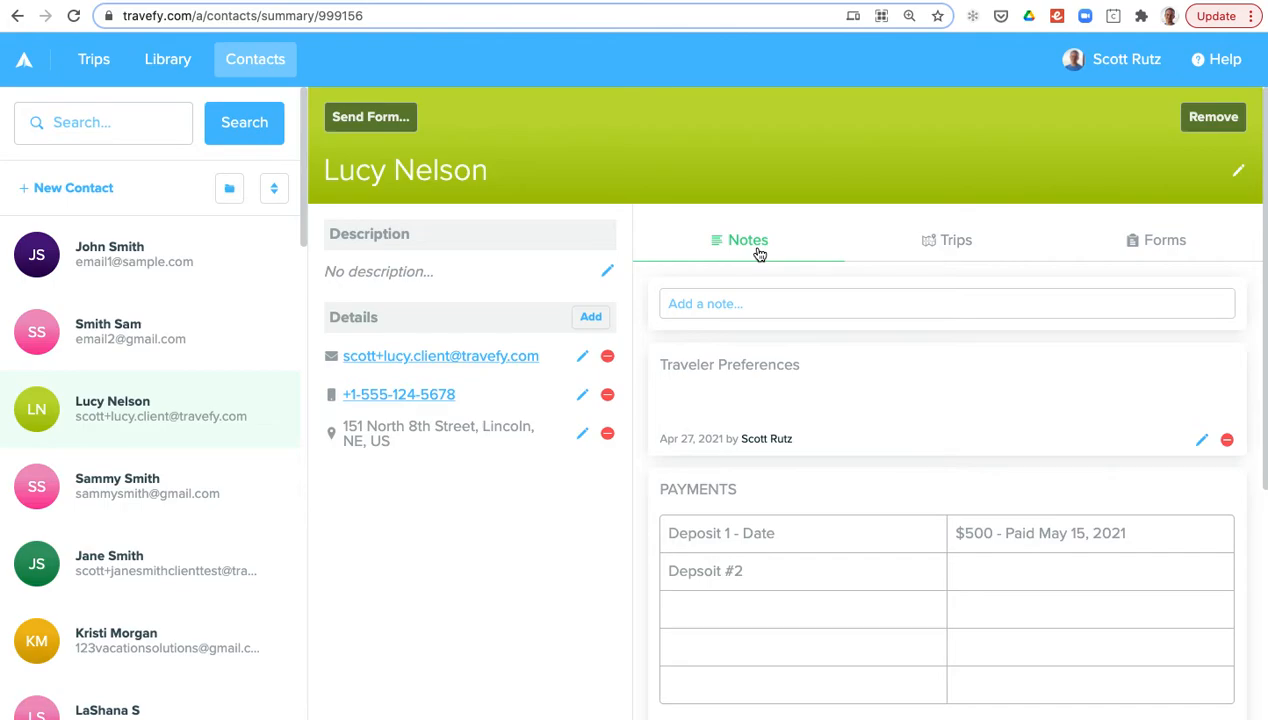
pyautogui.moveTo(752, 260)
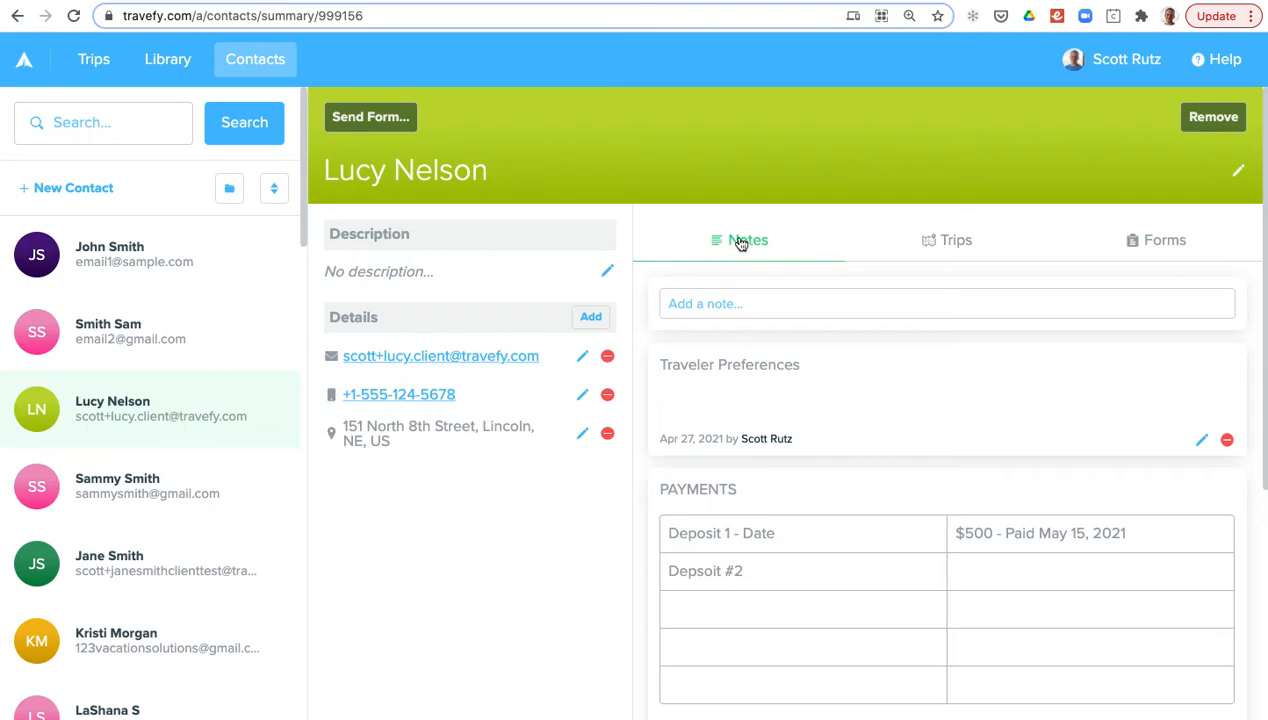
pyautogui.moveTo(1118, 60)
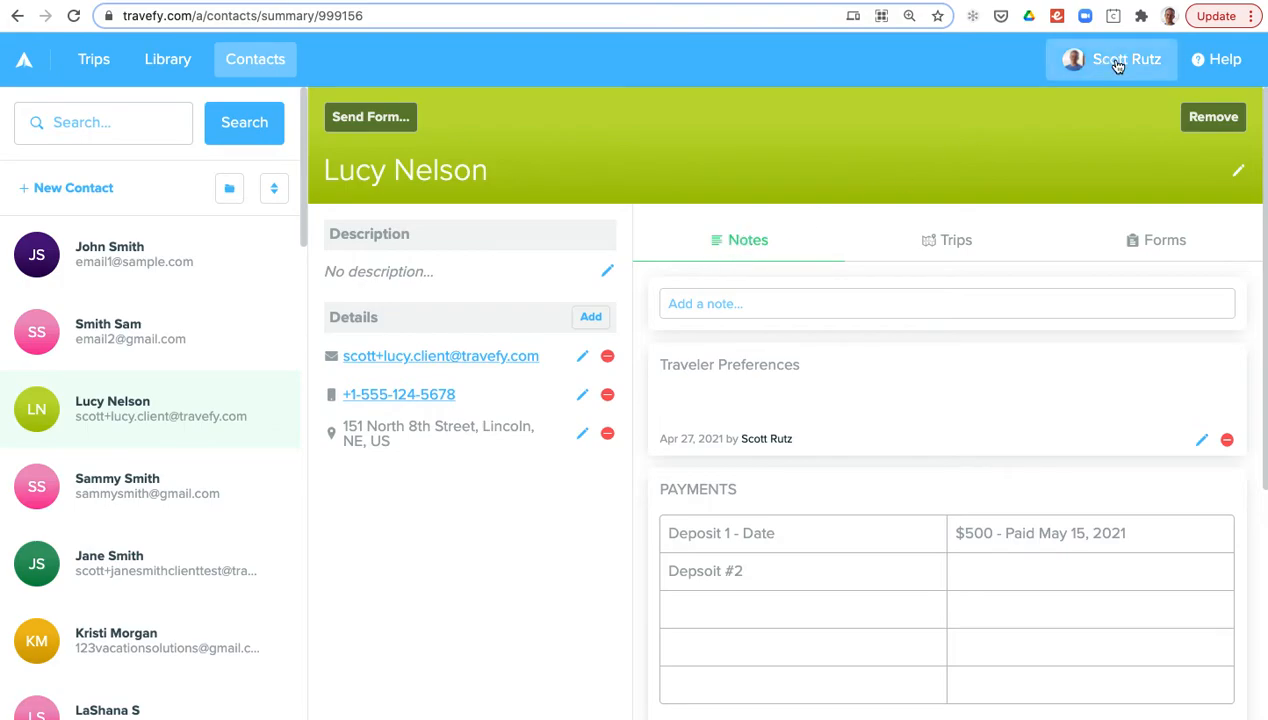
# Browse the Holiday World Travel site and theme settings, then list elements to add.
pyautogui.click(1110, 60)
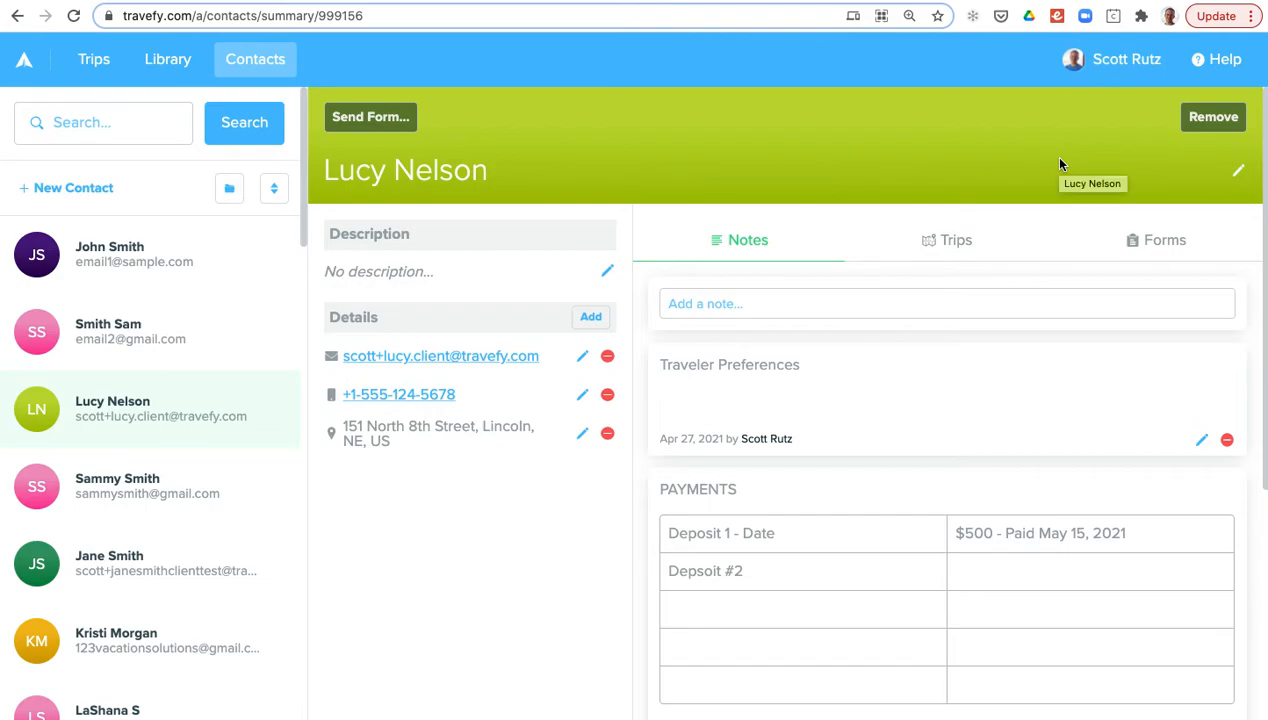
pyautogui.moveTo(1126, 60)
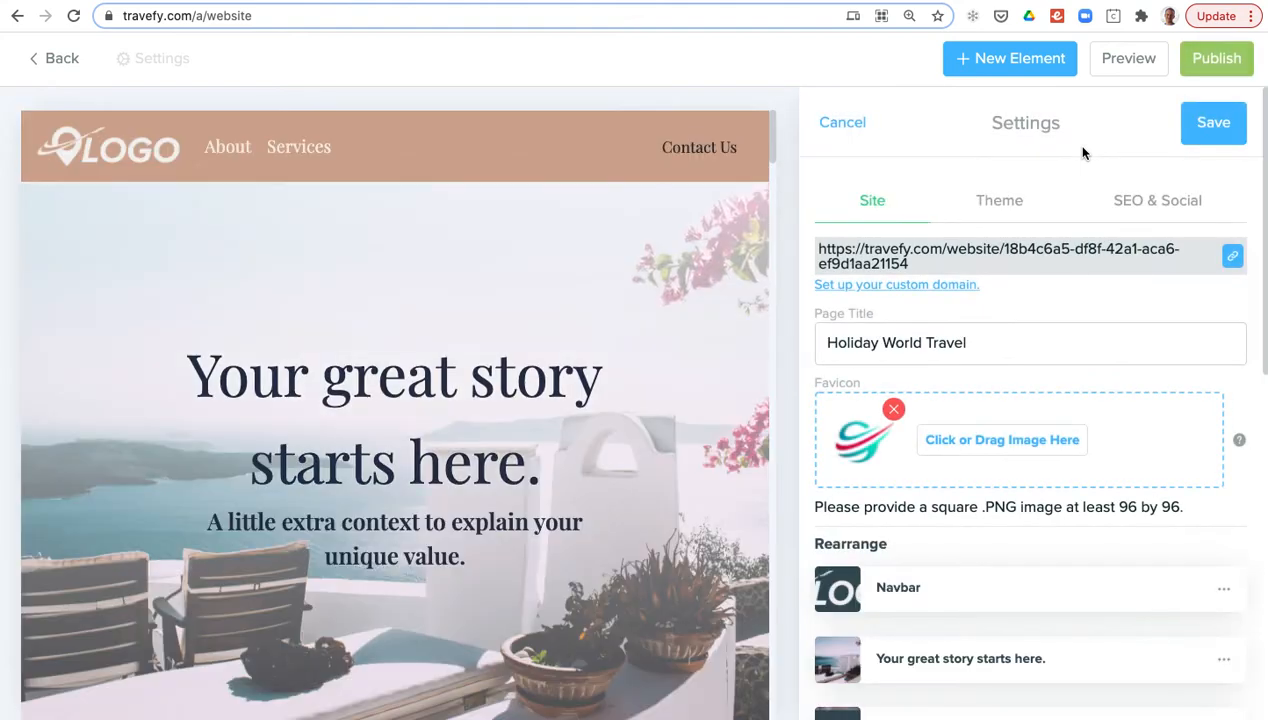
pyautogui.moveTo(1000, 268)
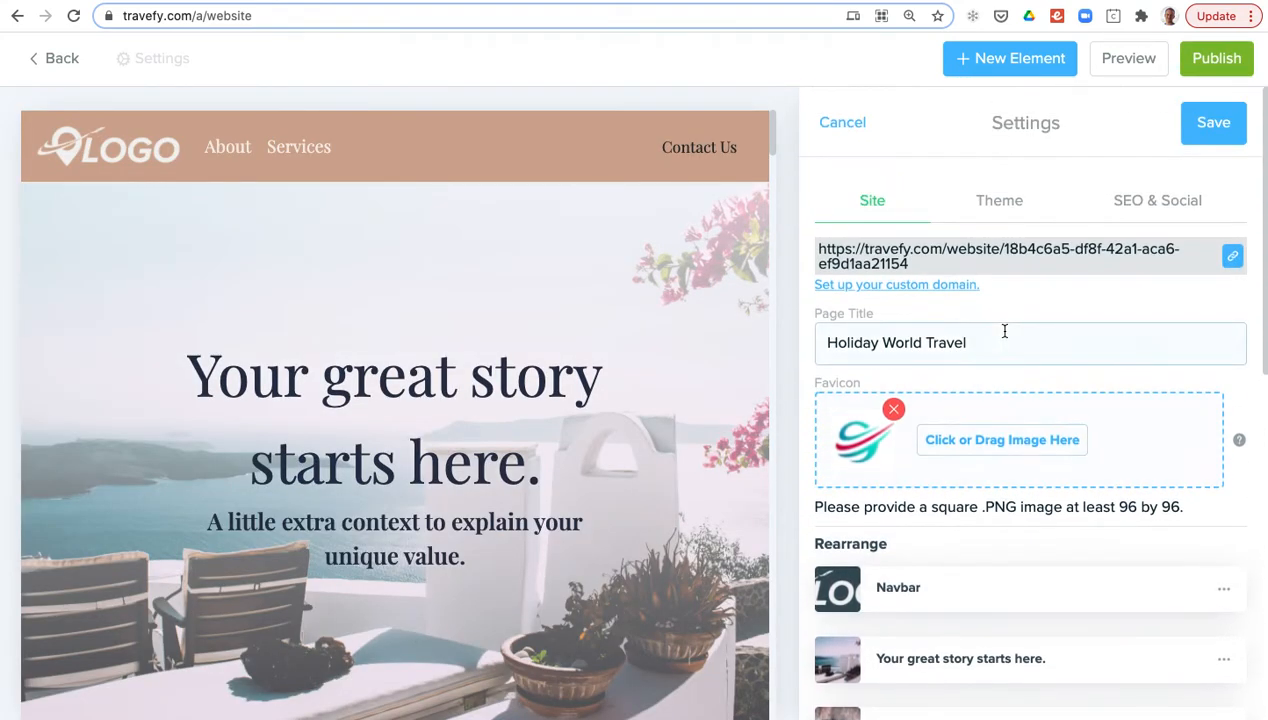
pyautogui.click(998, 200)
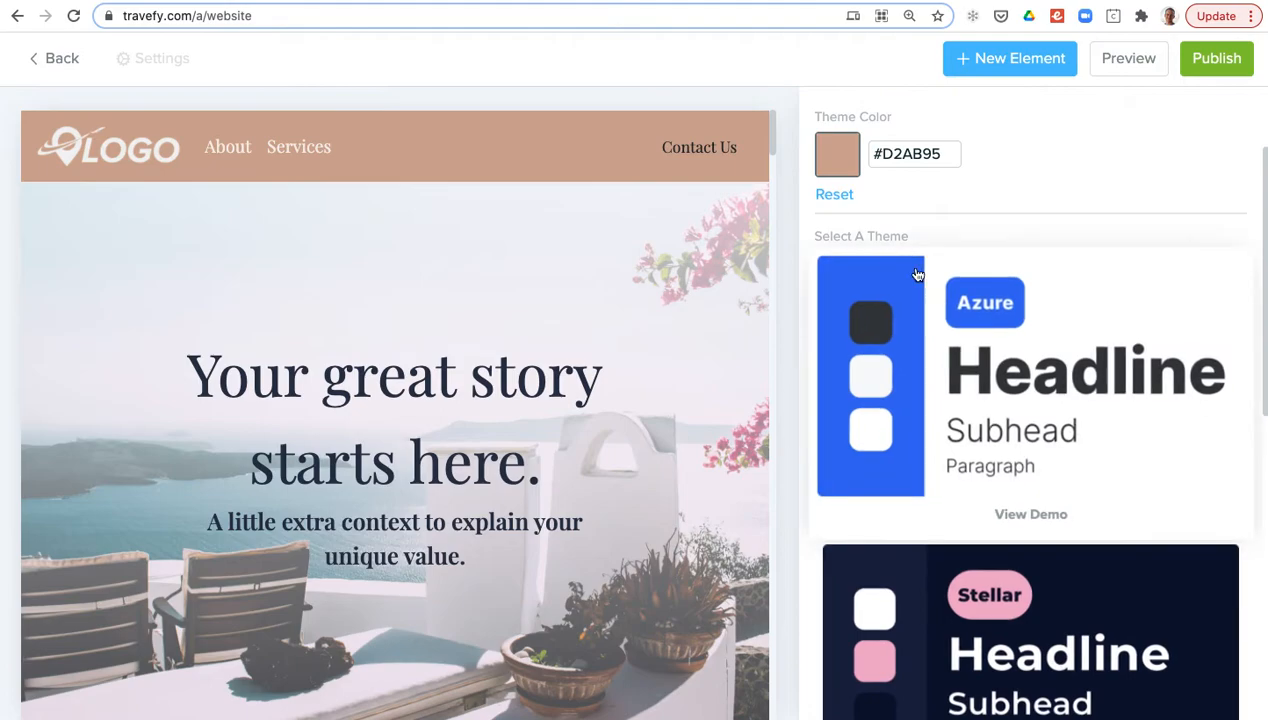
pyautogui.click(152, 58)
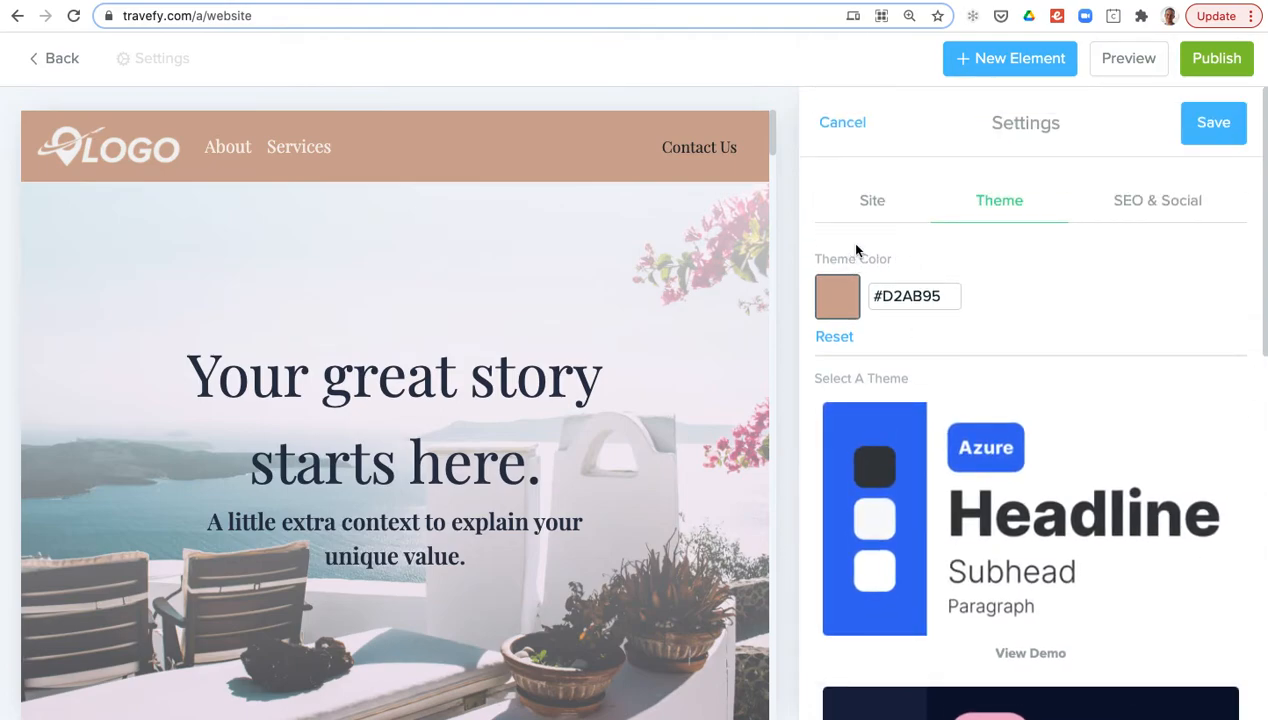
pyautogui.click(1010, 58)
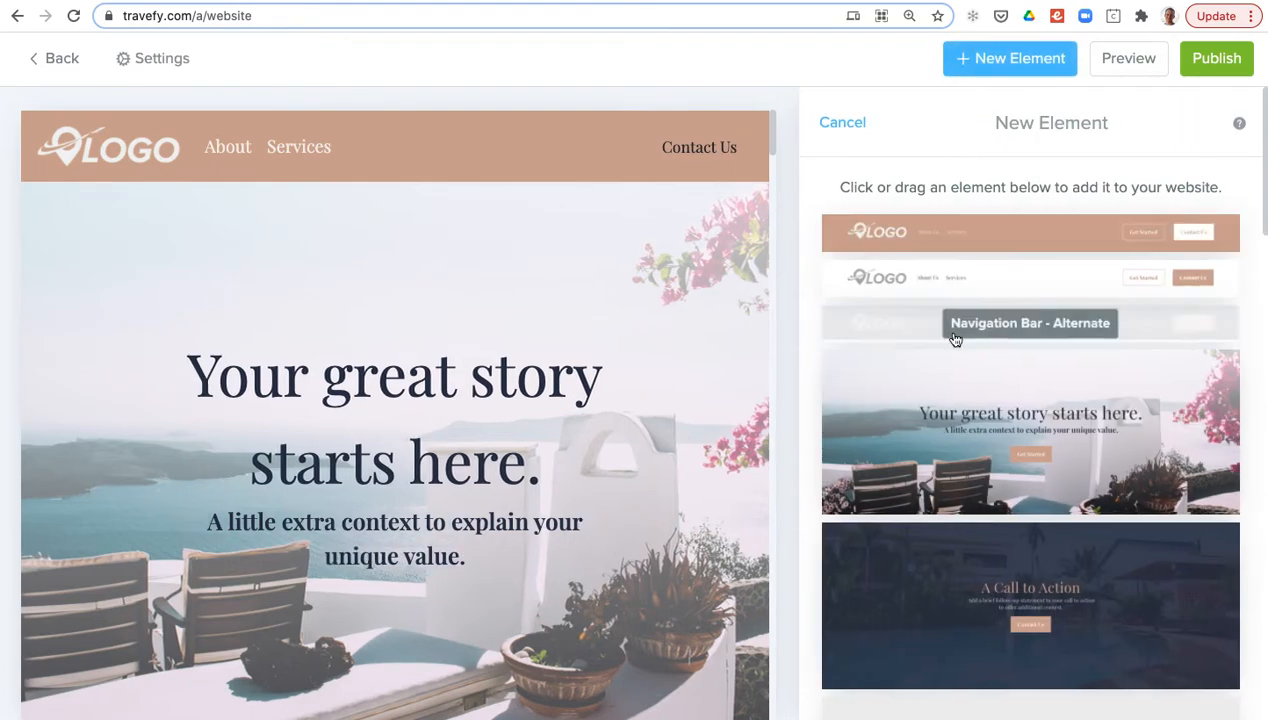
# Scroll through the element list and open the Save 15% call-to-action section editor.
pyautogui.scroll(-3)
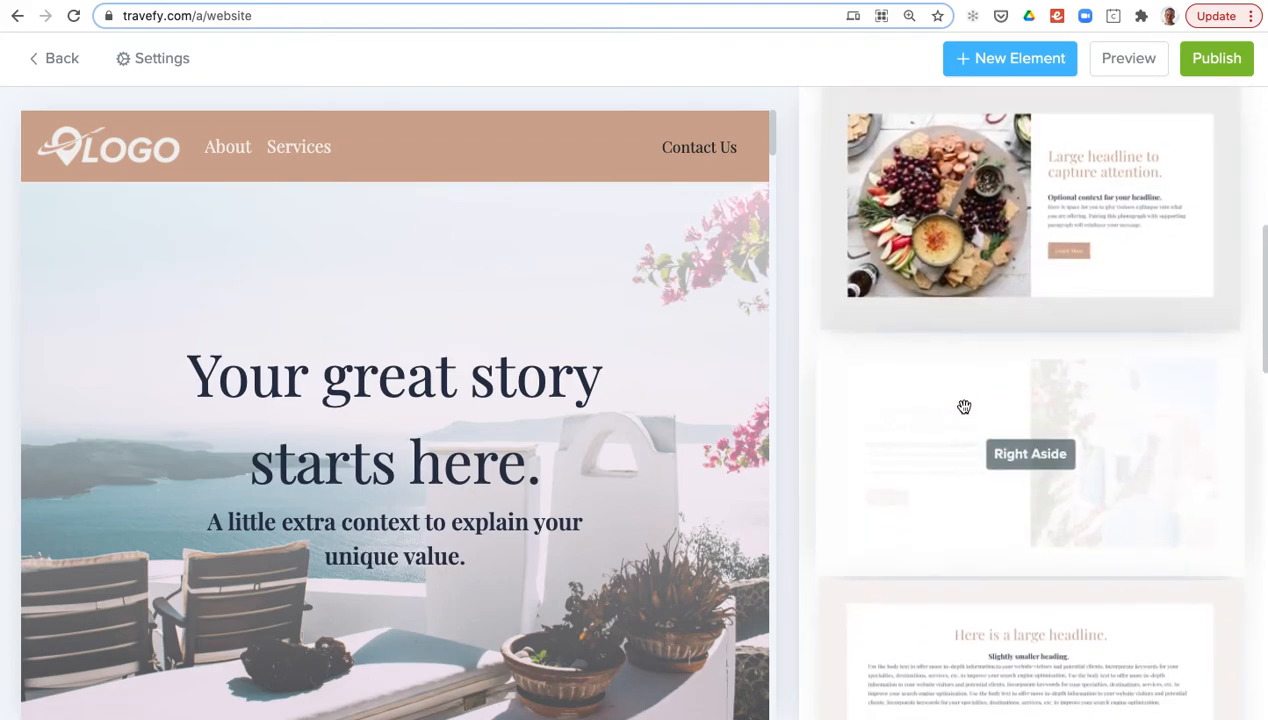
pyautogui.scroll(-3)
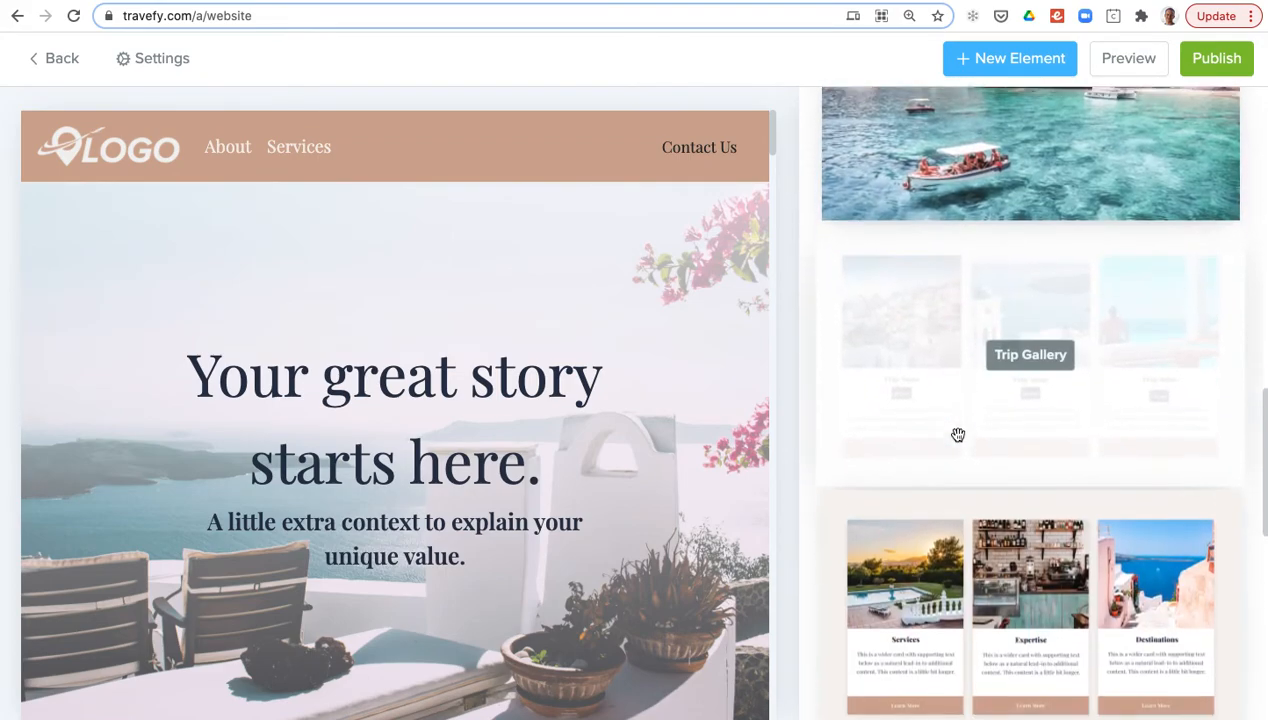
pyautogui.scroll(-3)
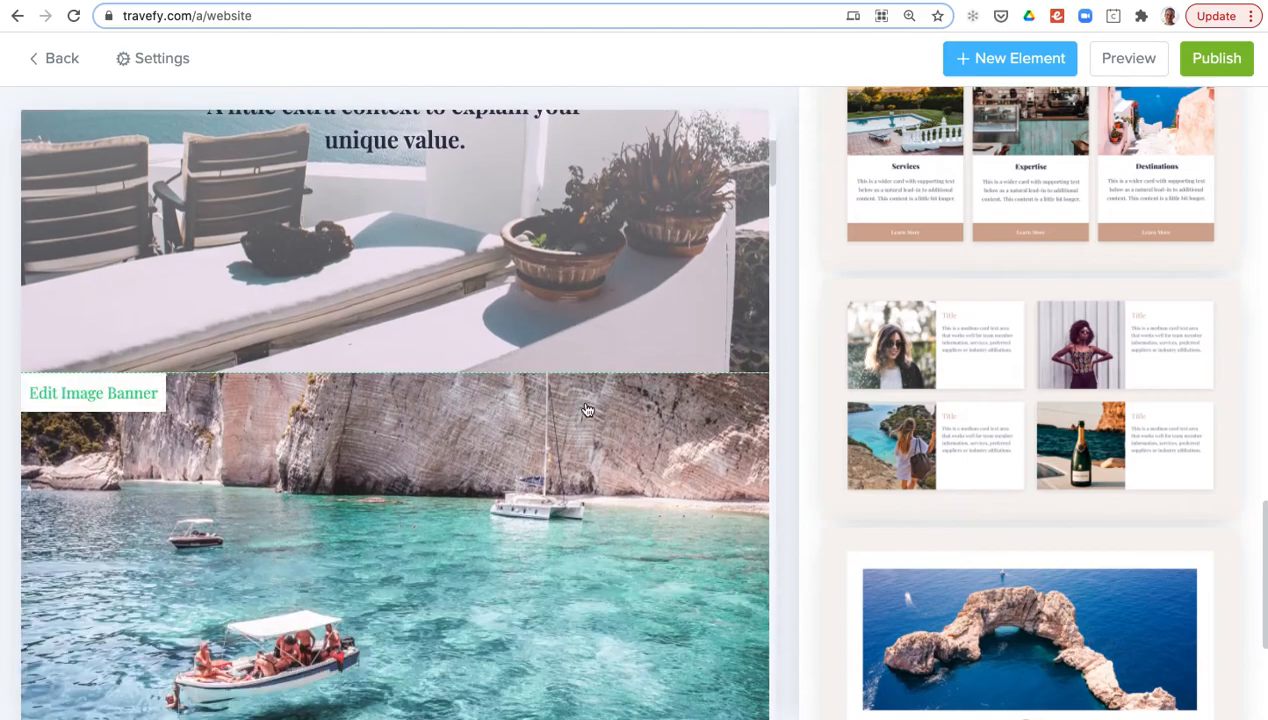
pyautogui.scroll(-3)
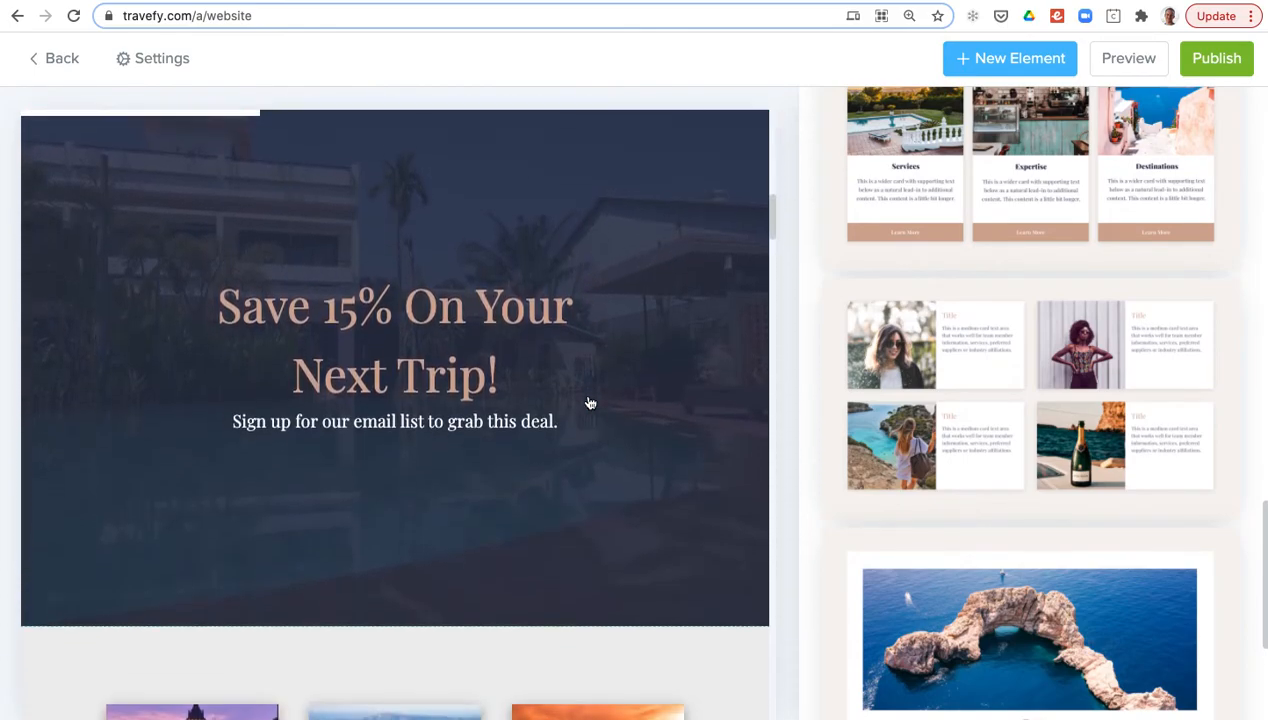
pyautogui.click(394, 350)
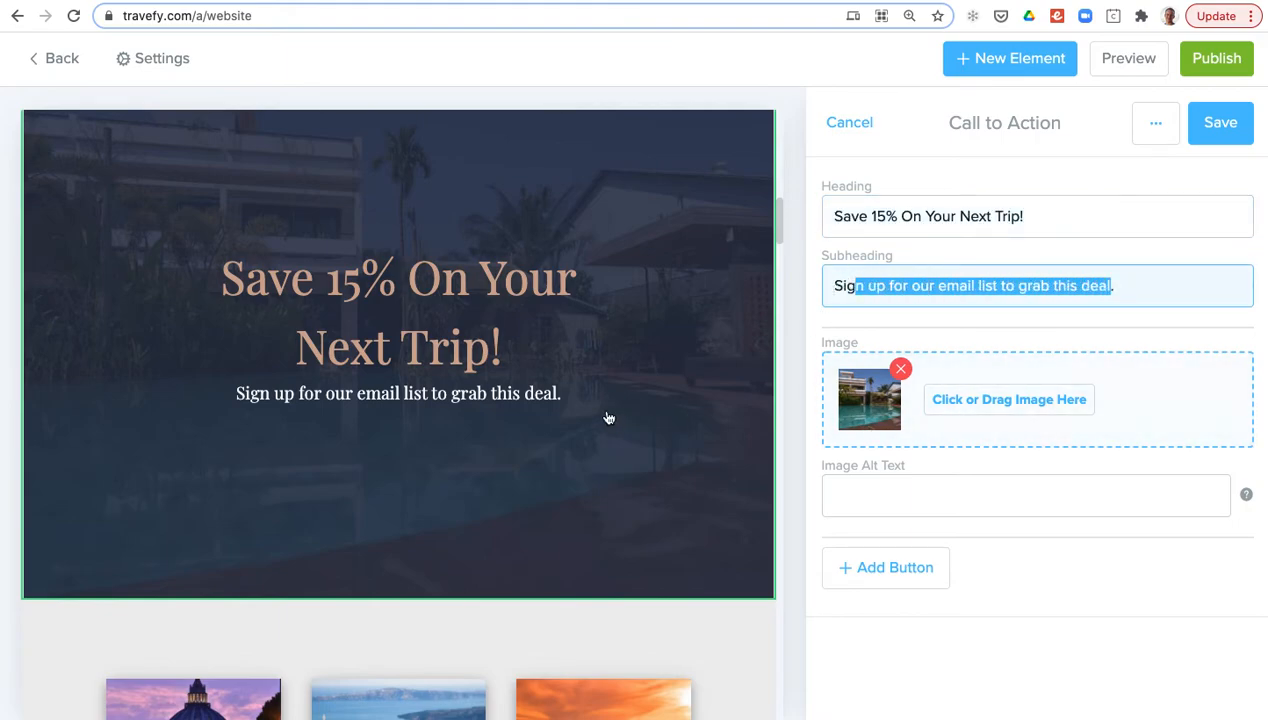
# Open a trip card in the Large Card Gallery editor, then cancel without saving.
pyautogui.scroll(-3)
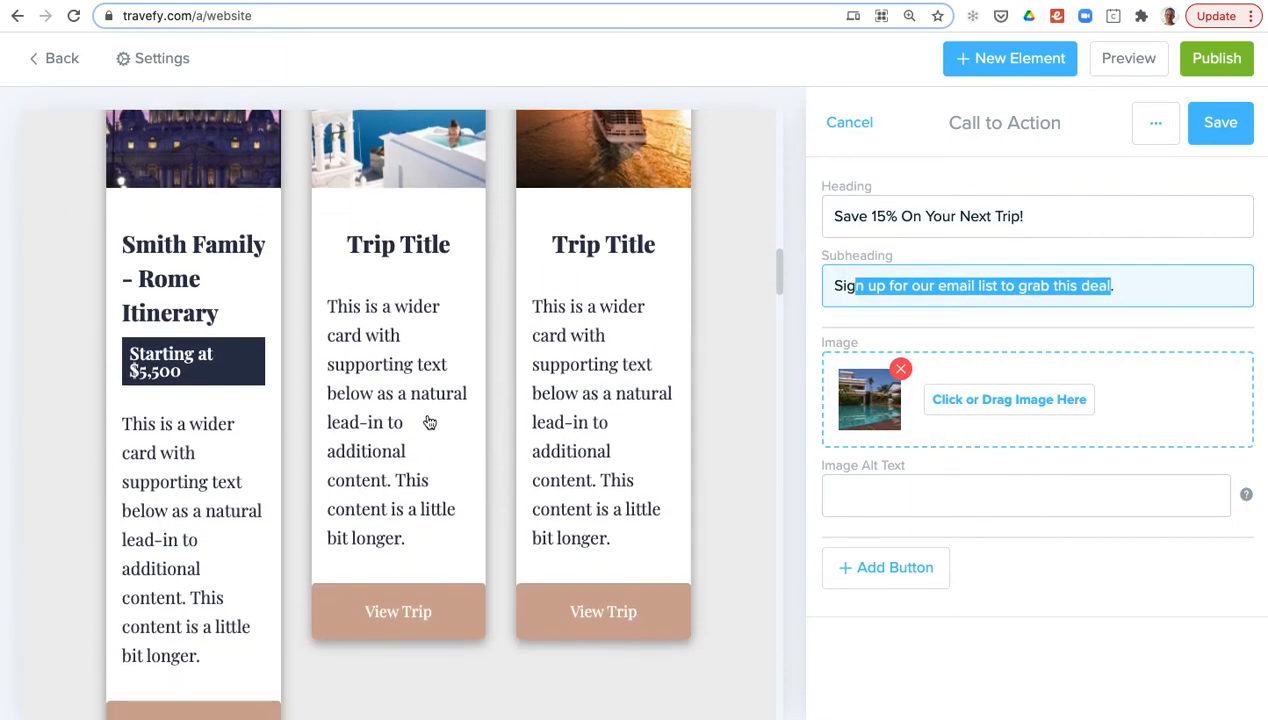
pyautogui.click(848, 122)
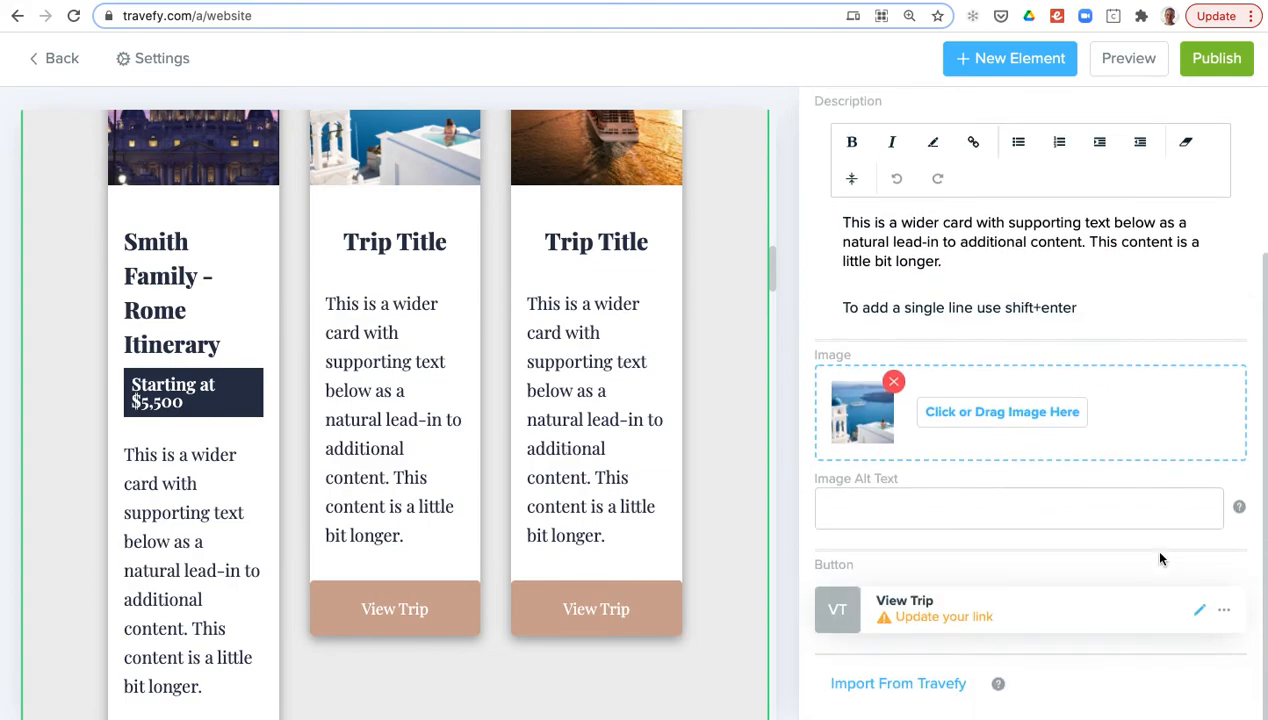
pyautogui.moveTo(898, 684)
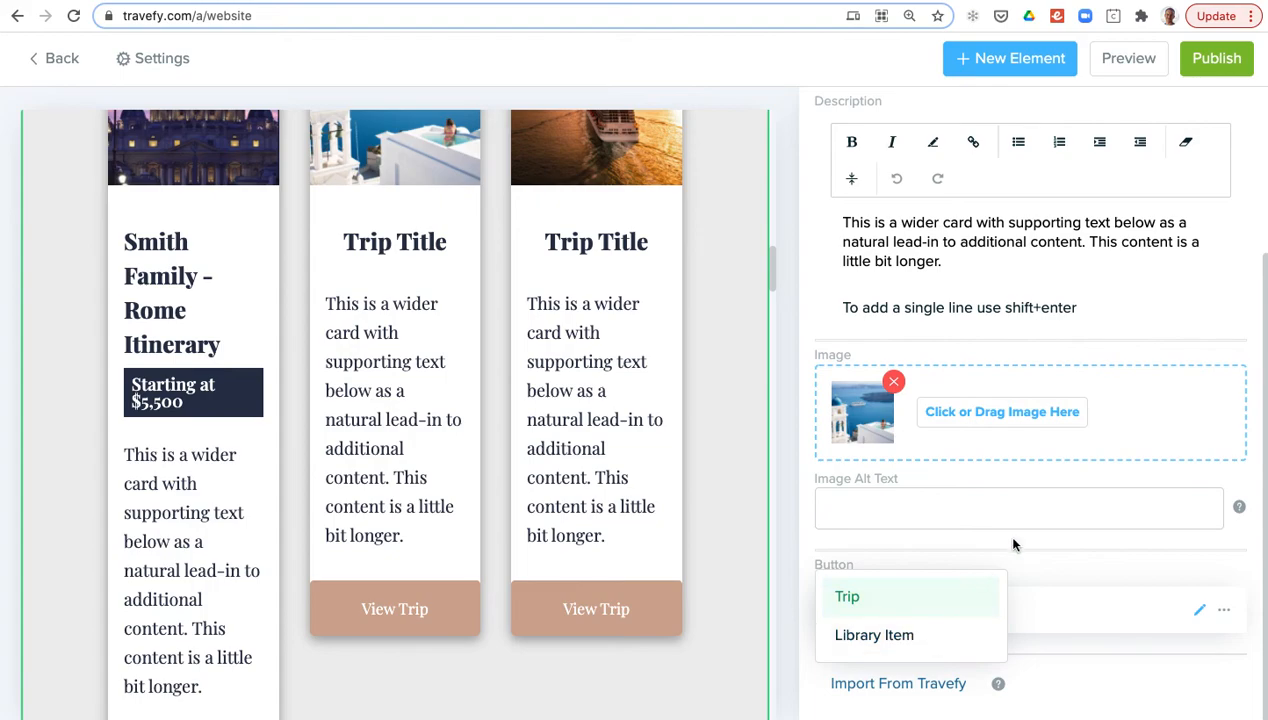
pyautogui.click(846, 596)
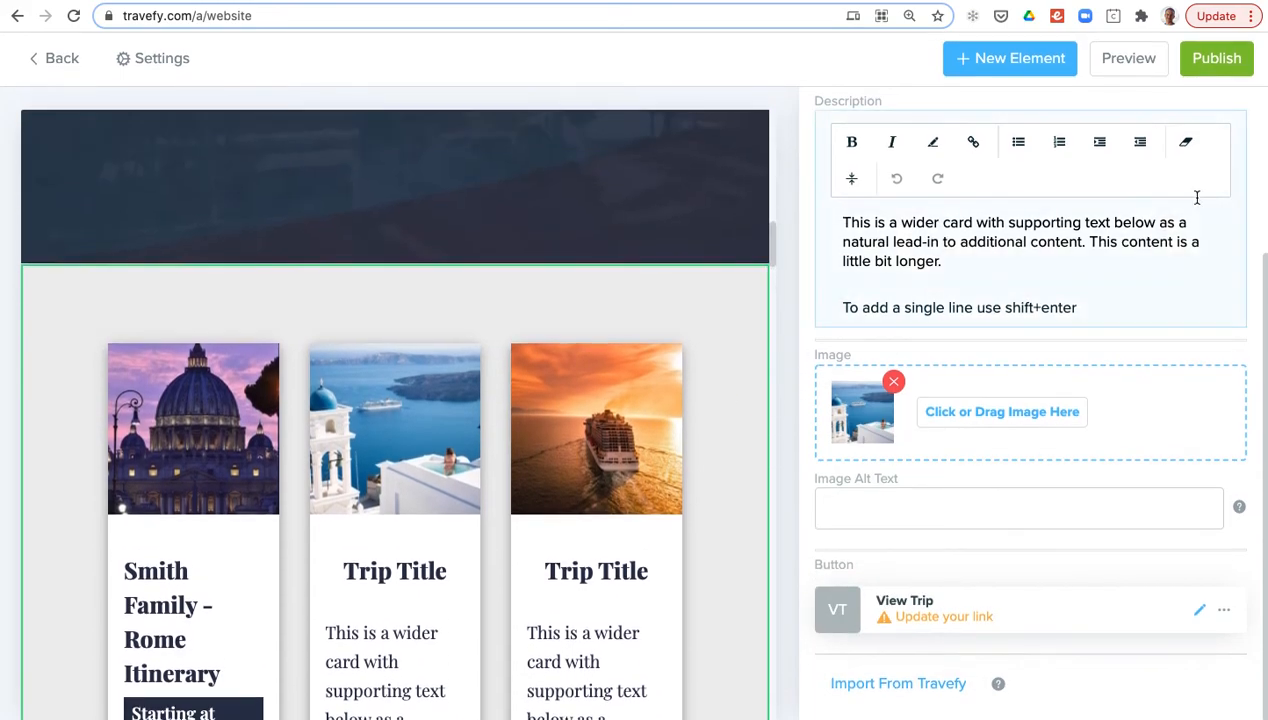
pyautogui.click(842, 122)
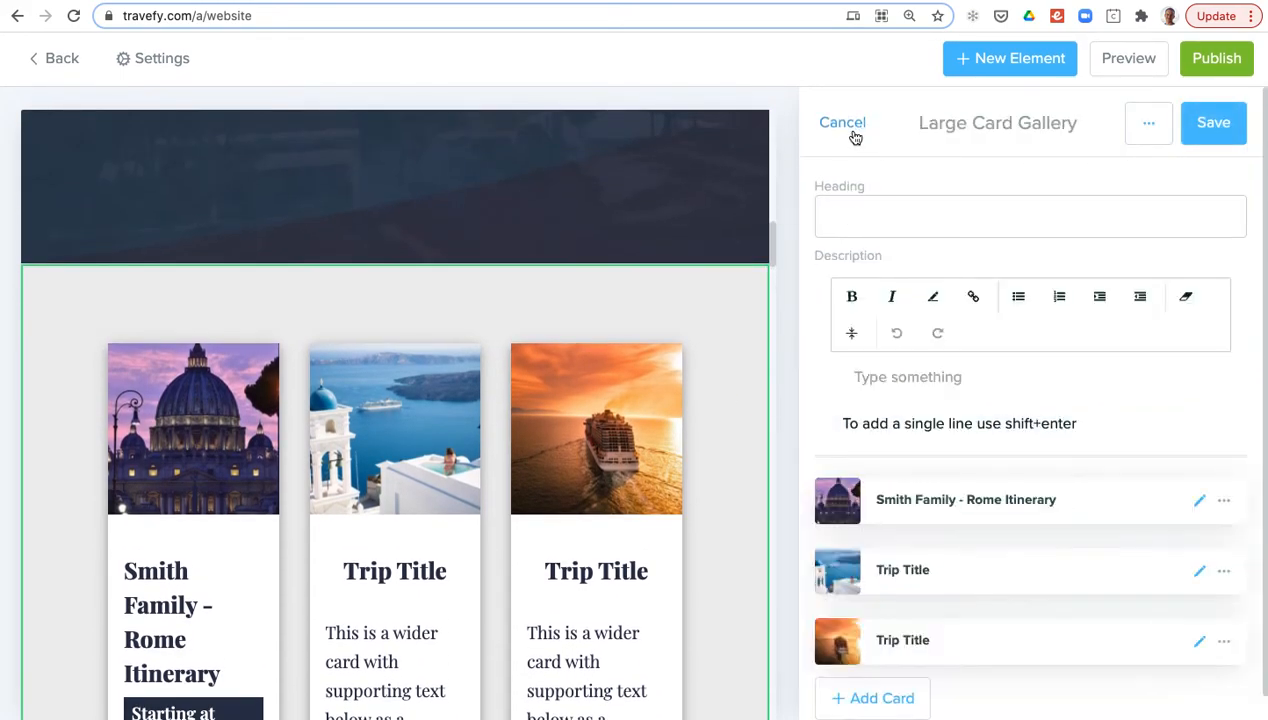
pyautogui.click(842, 122)
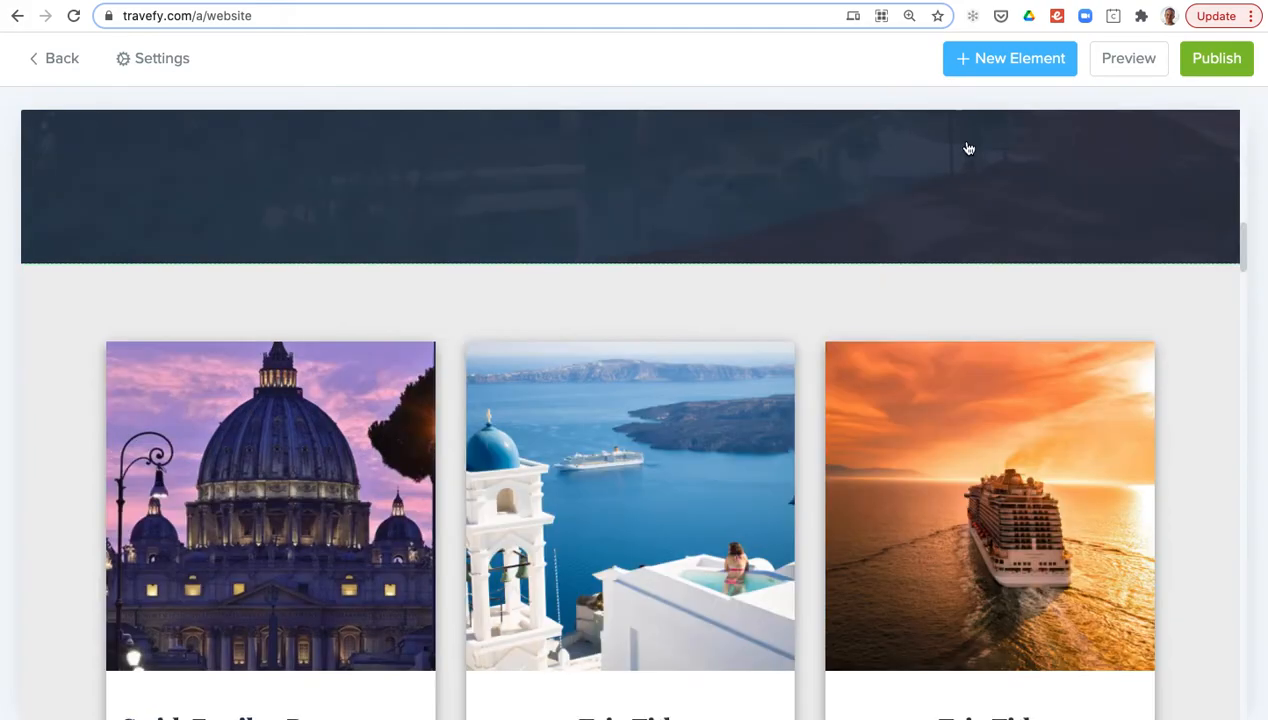
pyautogui.moveTo(1216, 58)
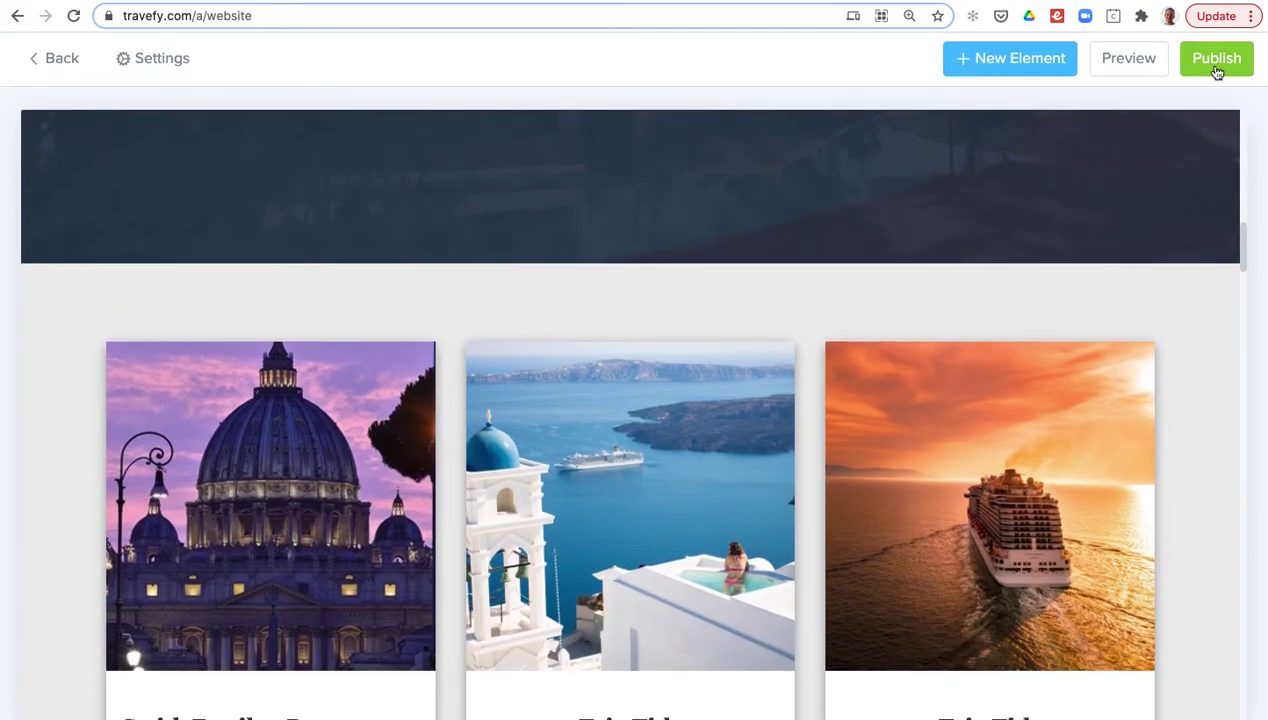
# Scroll to the top of the site and open the Travefy Support Center via Help.
pyautogui.scroll(3)
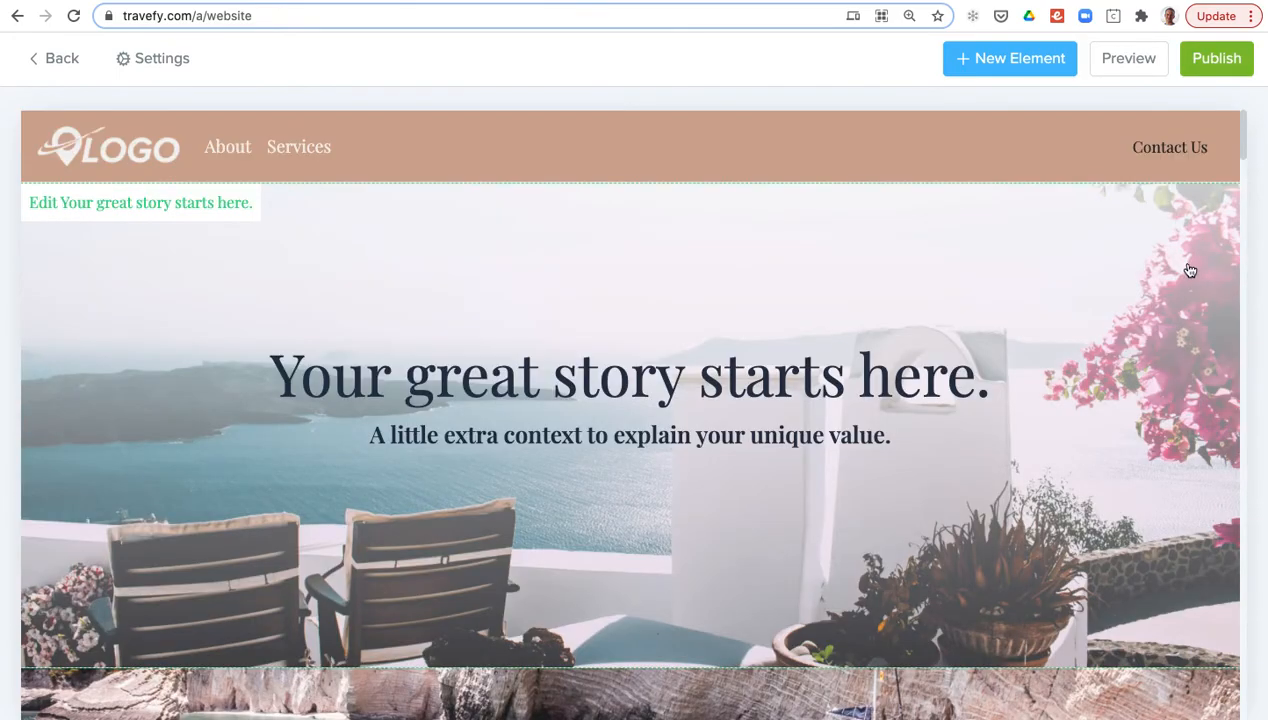
pyautogui.moveTo(1164, 266)
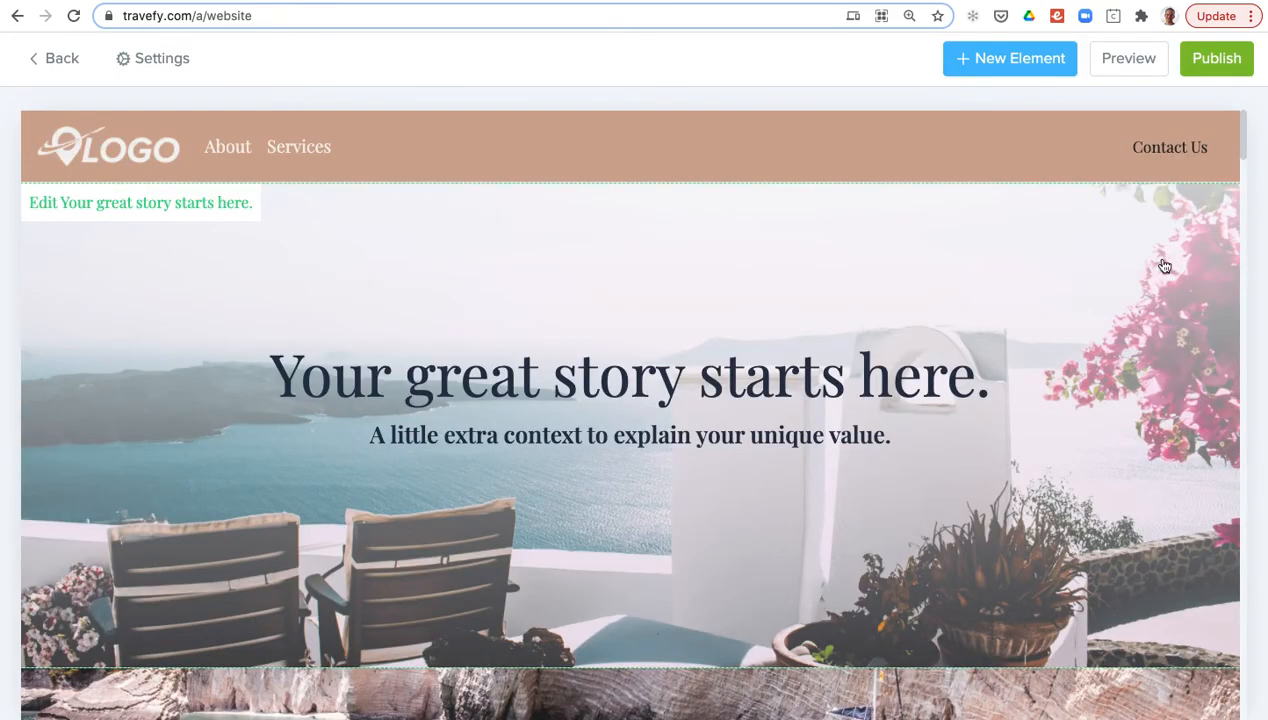
pyautogui.moveTo(1148, 266)
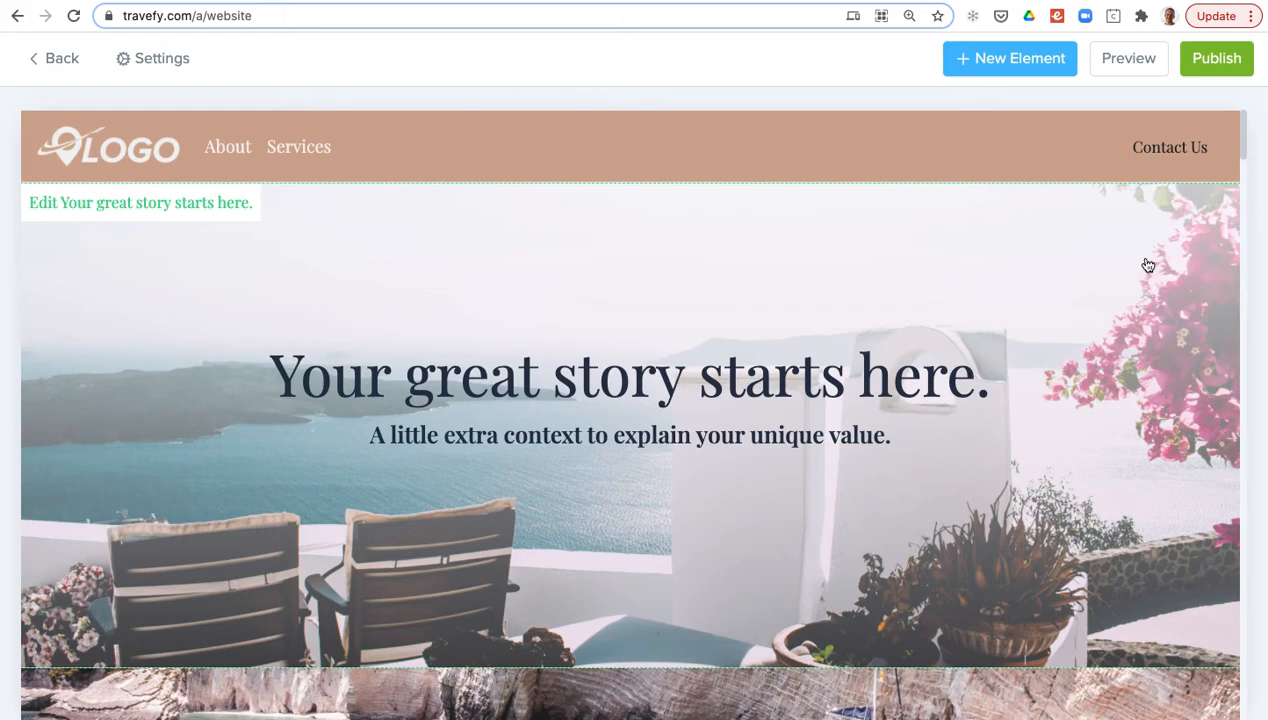
pyautogui.moveTo(896, 216)
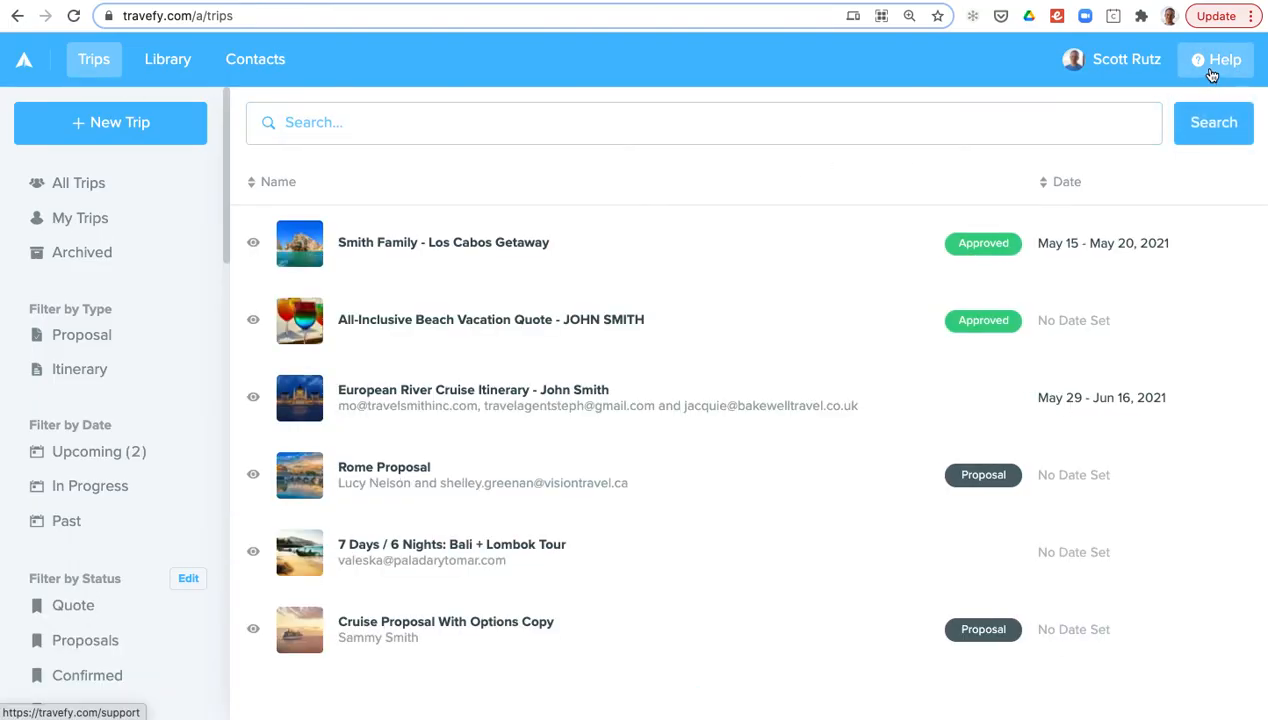
pyautogui.click(1214, 60)
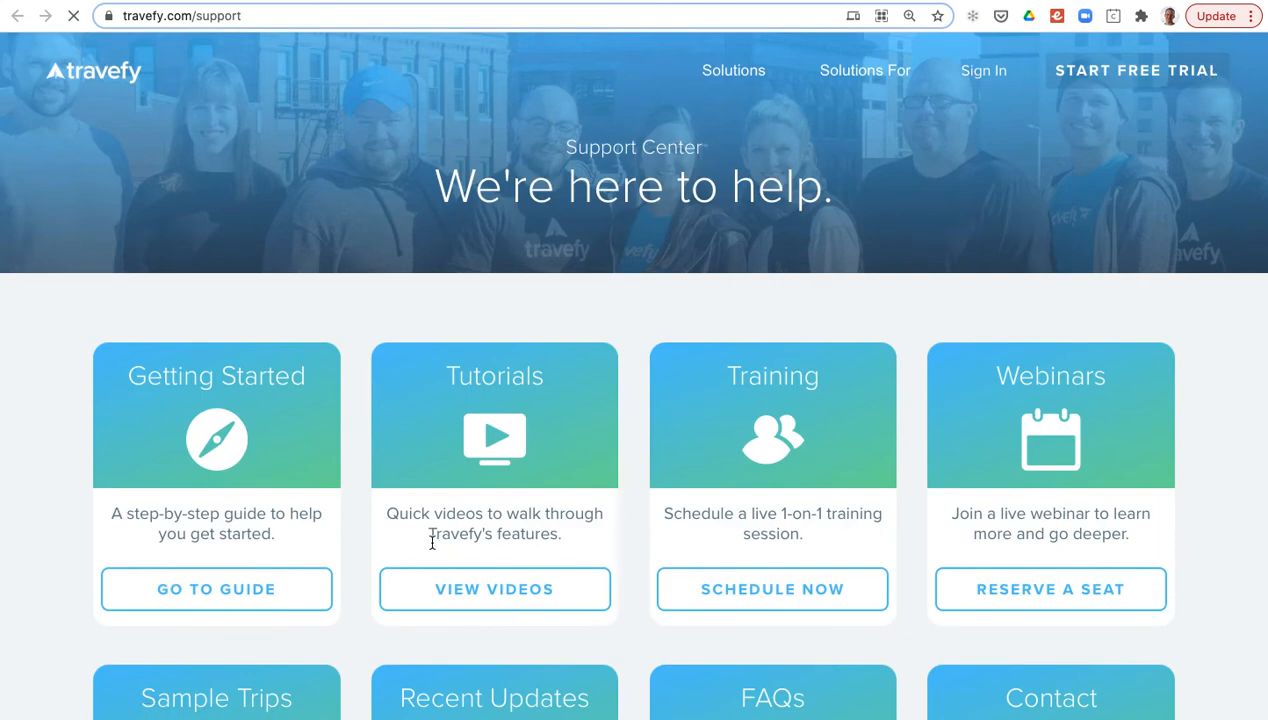